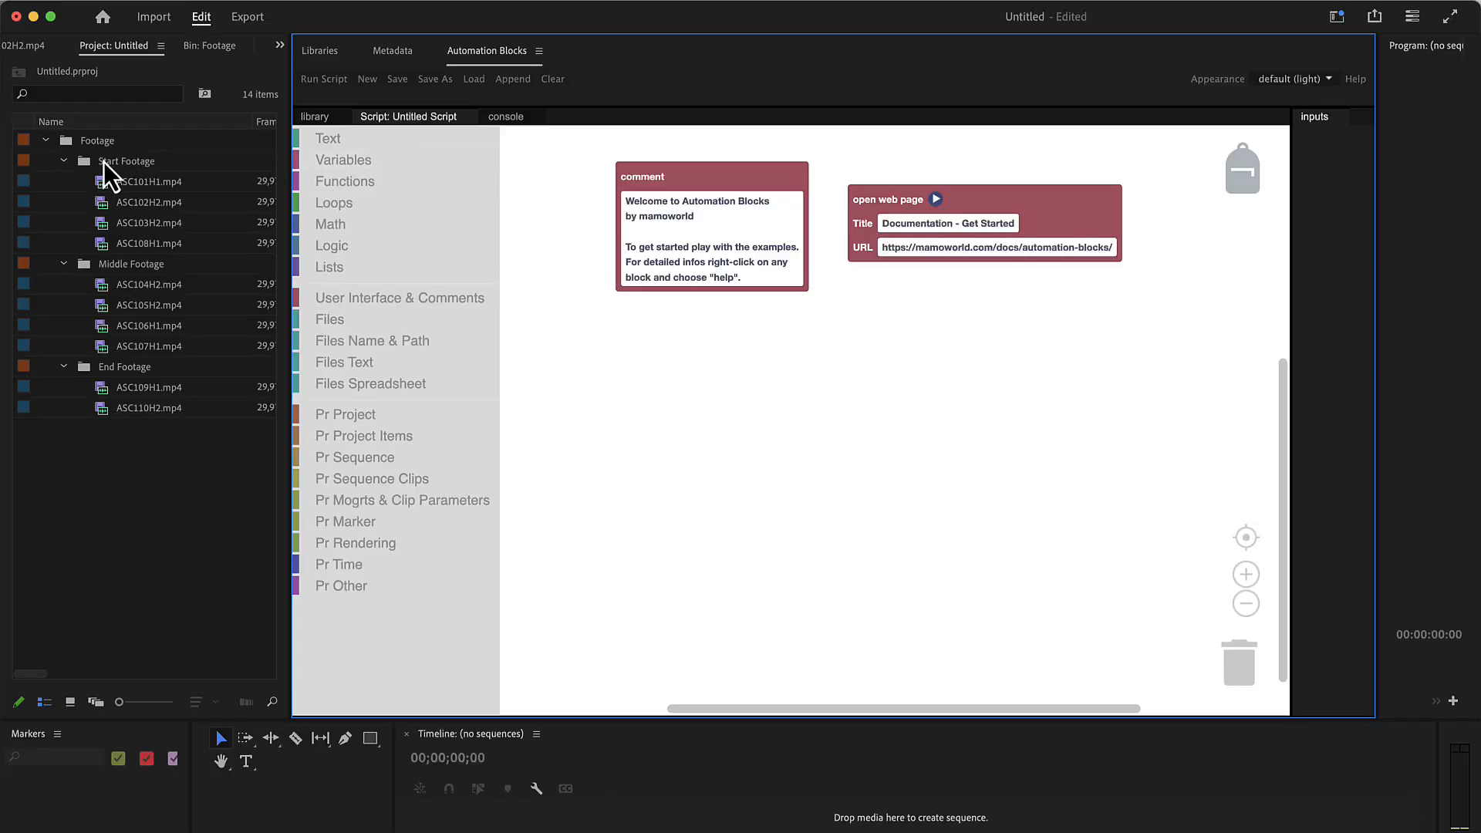
- Delete the default welcome comment and web-page blocks, check the Library tab, and return to the Script tab
{"action": "left_click", "coordinate": [127, 160]}
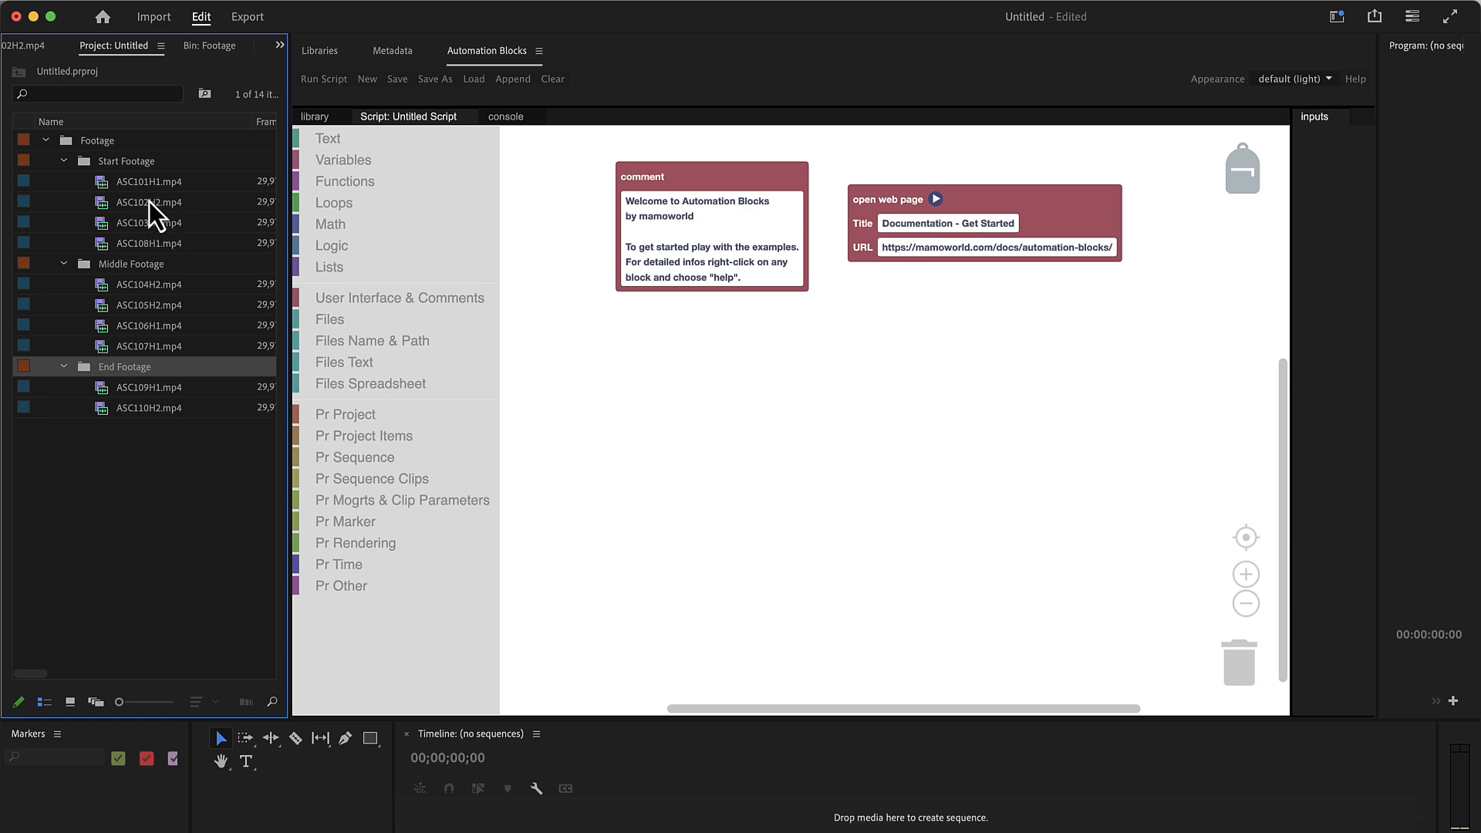
{"action": "mouse_move", "coordinate": [167, 420]}
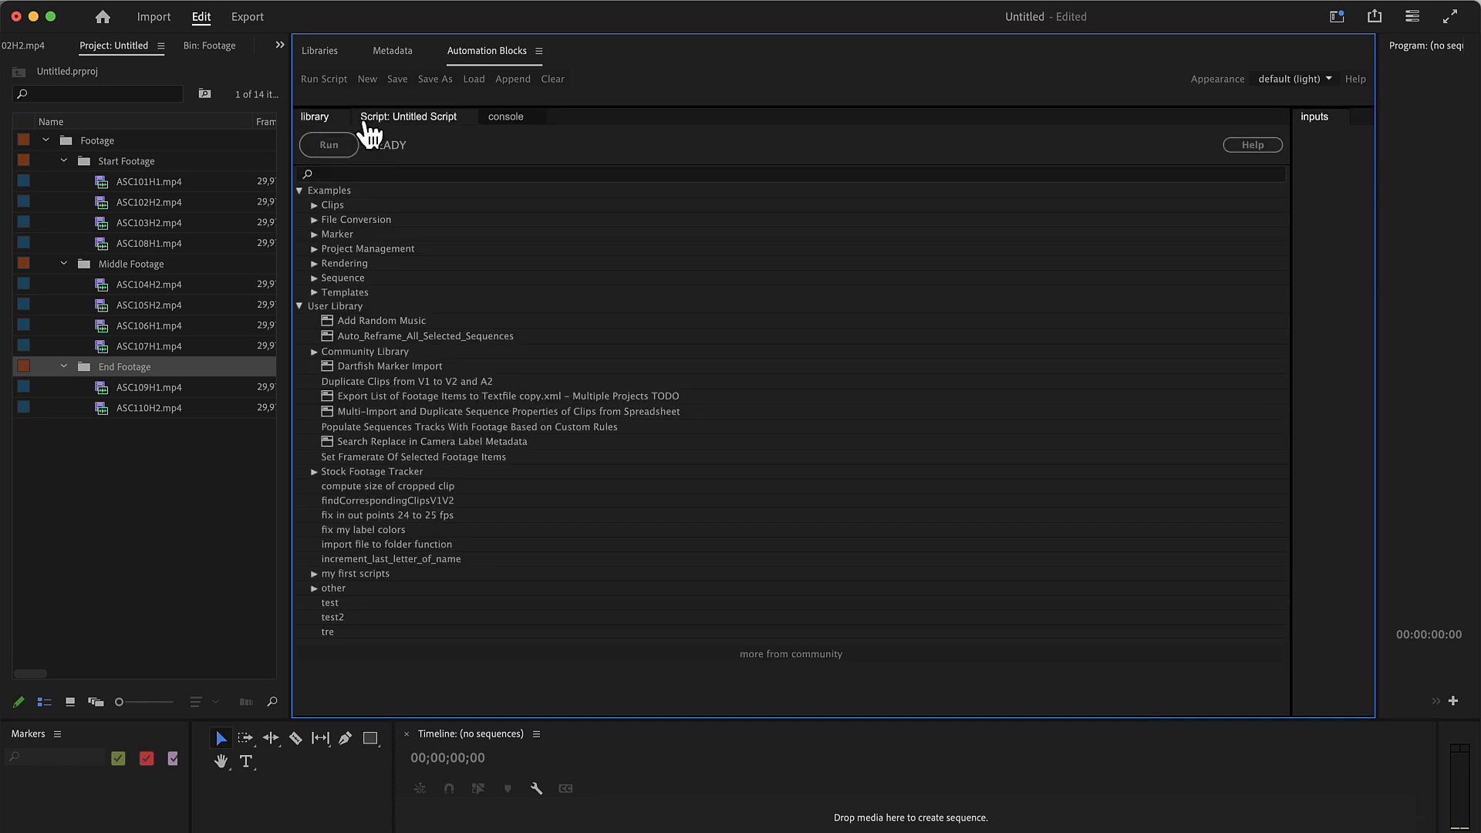
{"action": "left_click", "coordinate": [367, 79]}
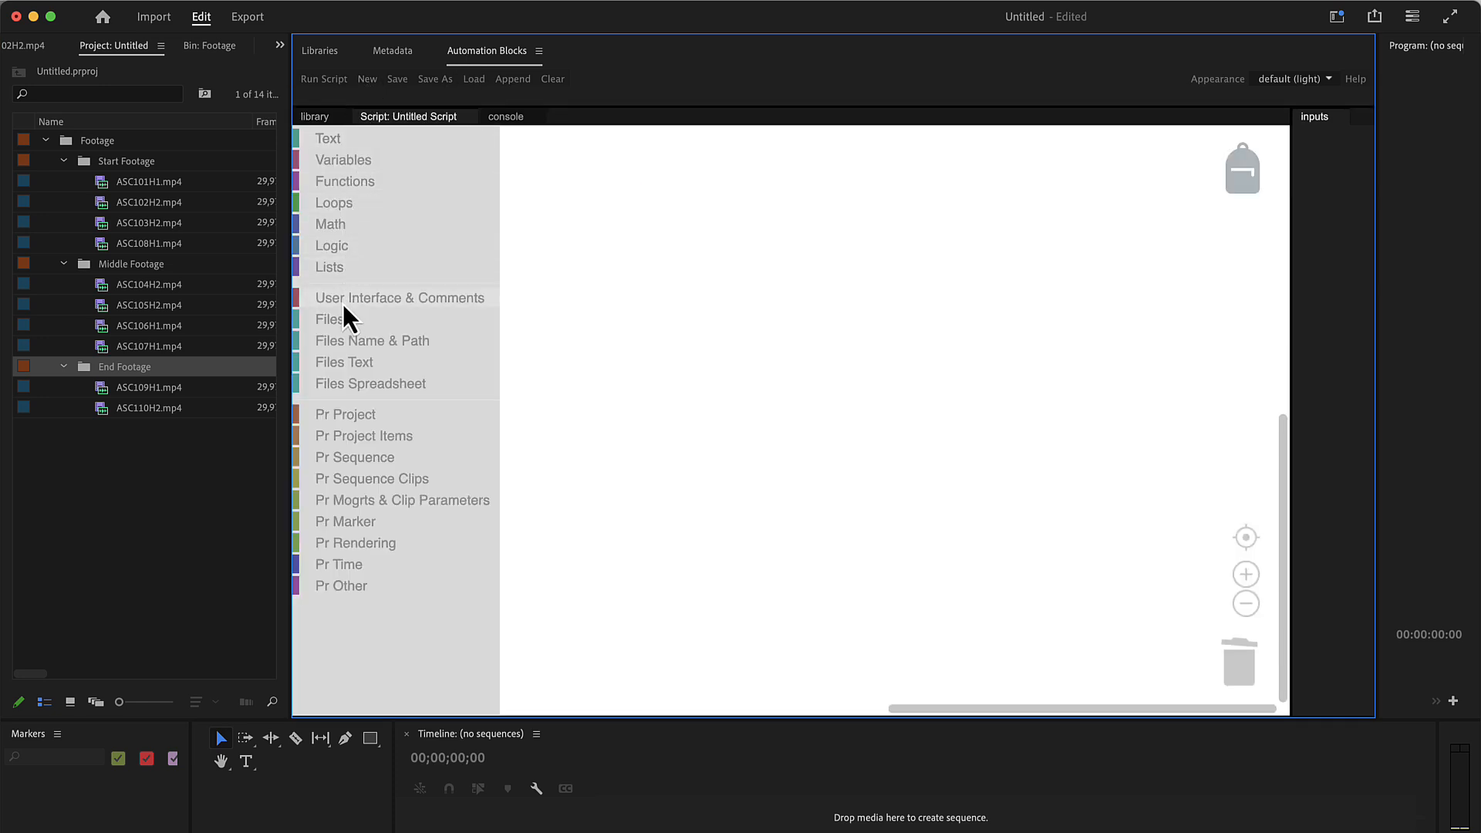
{"action": "mouse_move", "coordinate": [191, 227]}
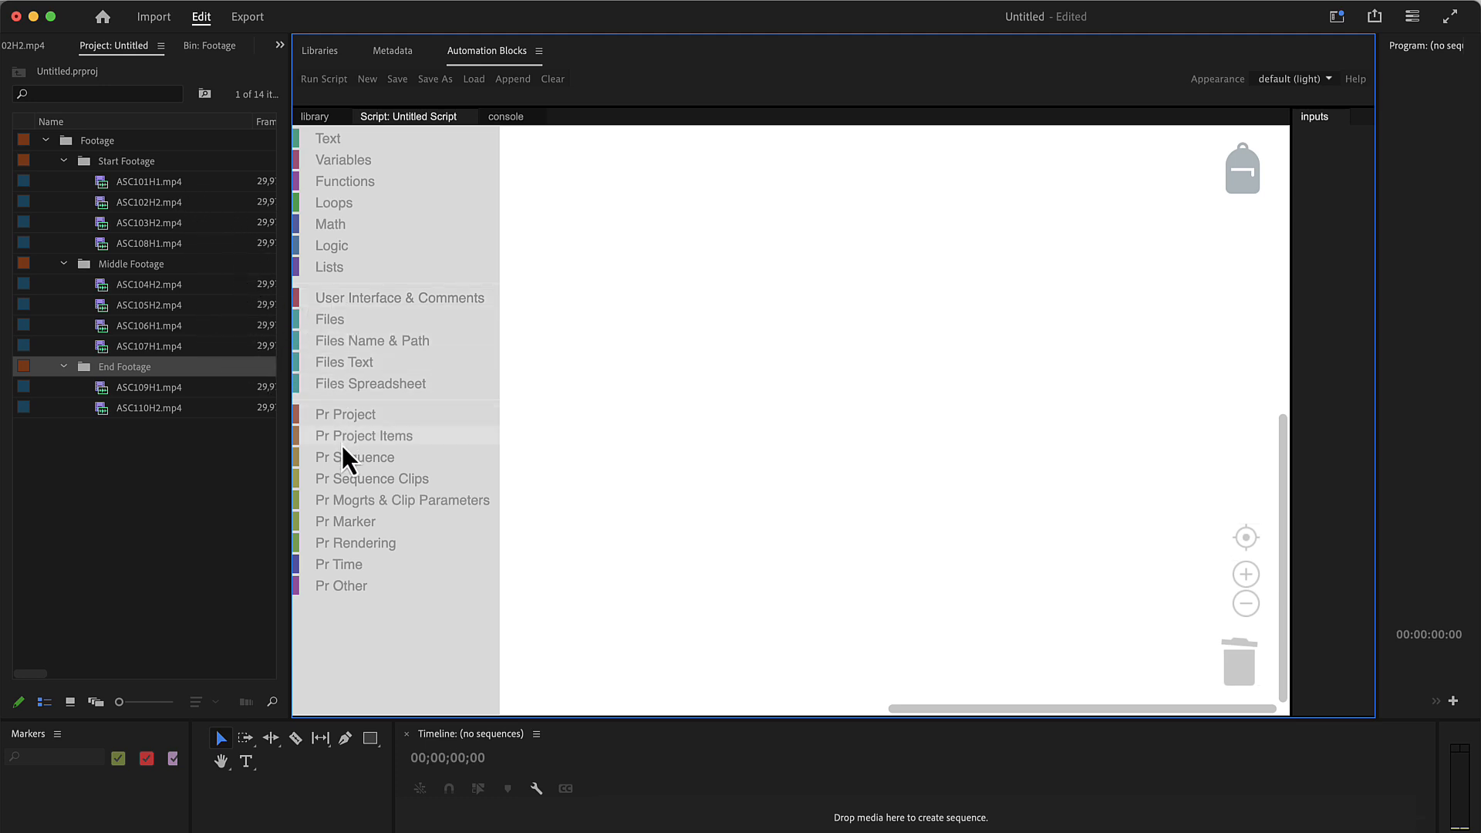
- Add a 'for each item' loop named start item over all footage in \Footage\Start Footage
{"action": "left_click", "coordinate": [365, 436]}
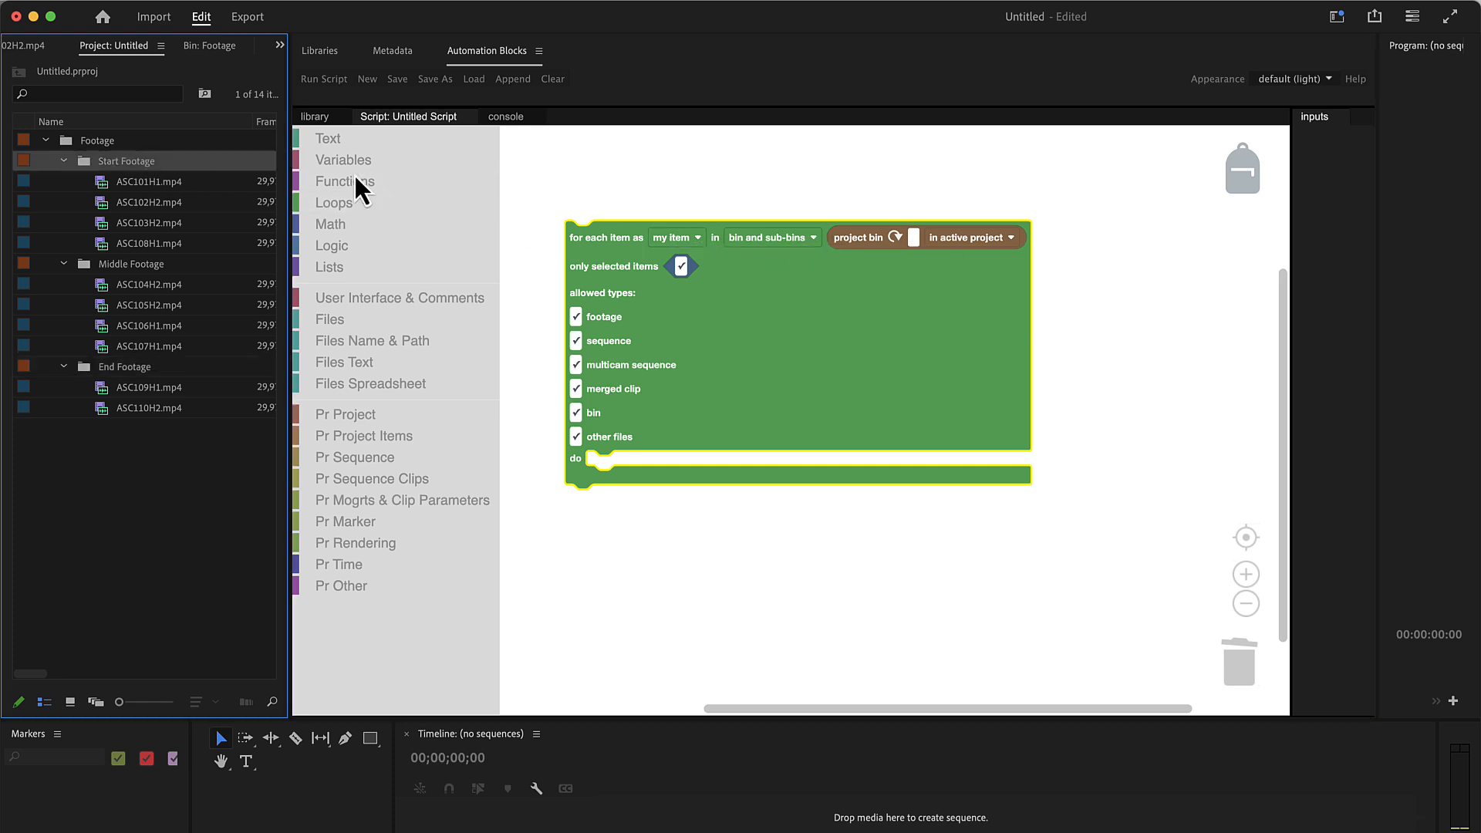
{"action": "left_click", "coordinate": [903, 238]}
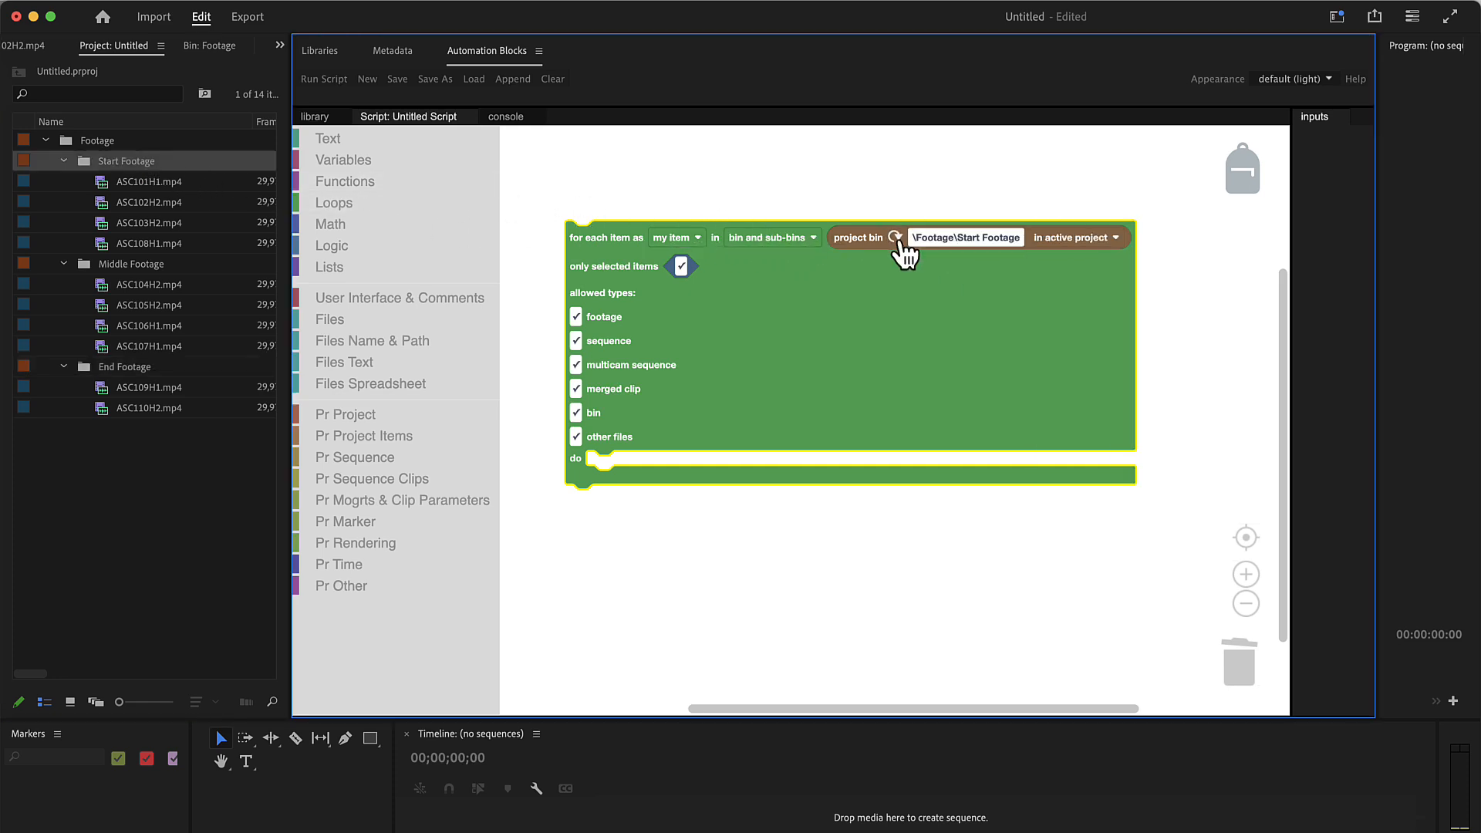
{"action": "mouse_move", "coordinate": [600, 352]}
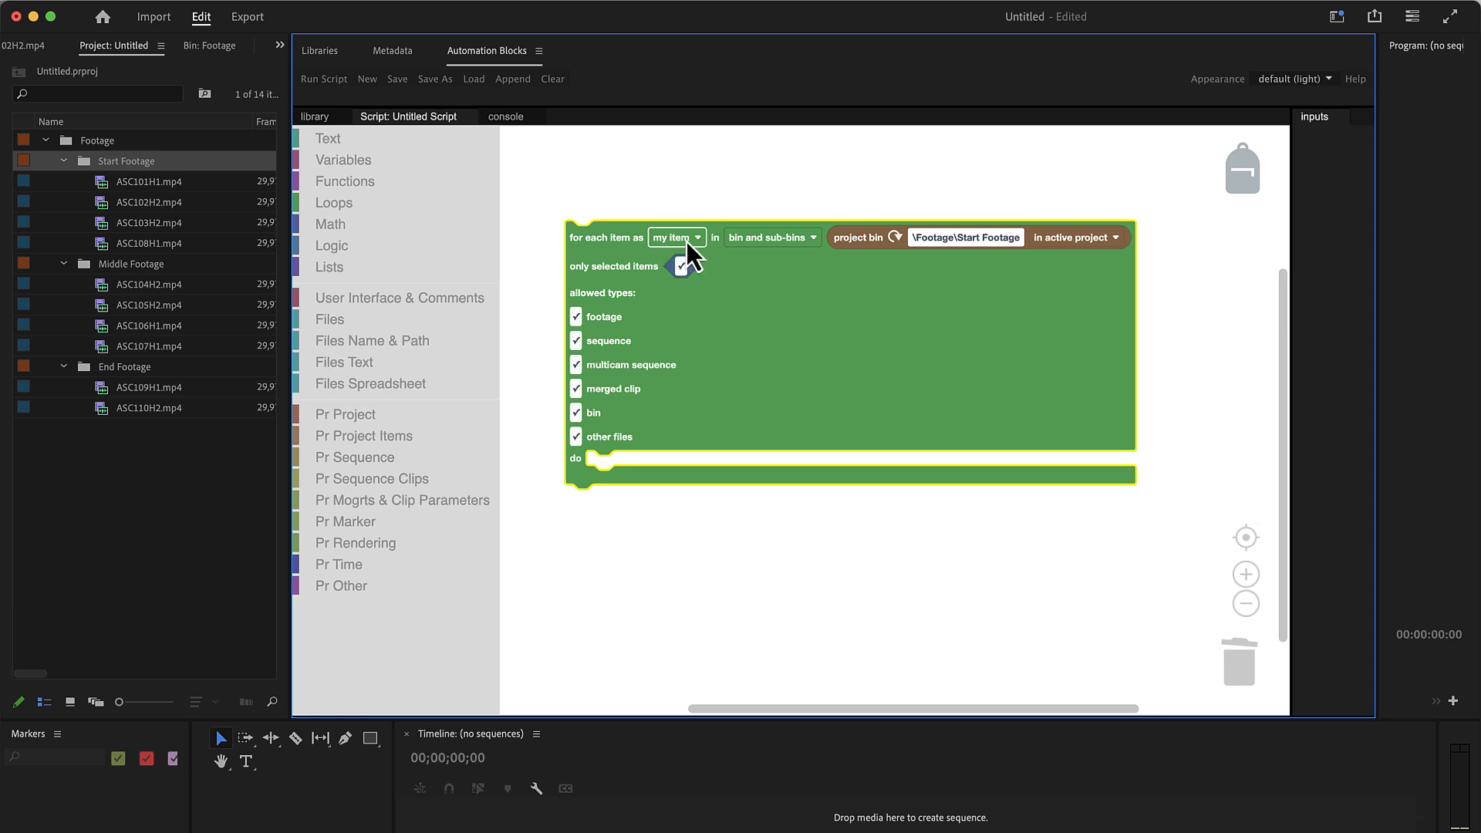
{"action": "left_click", "coordinate": [677, 237]}
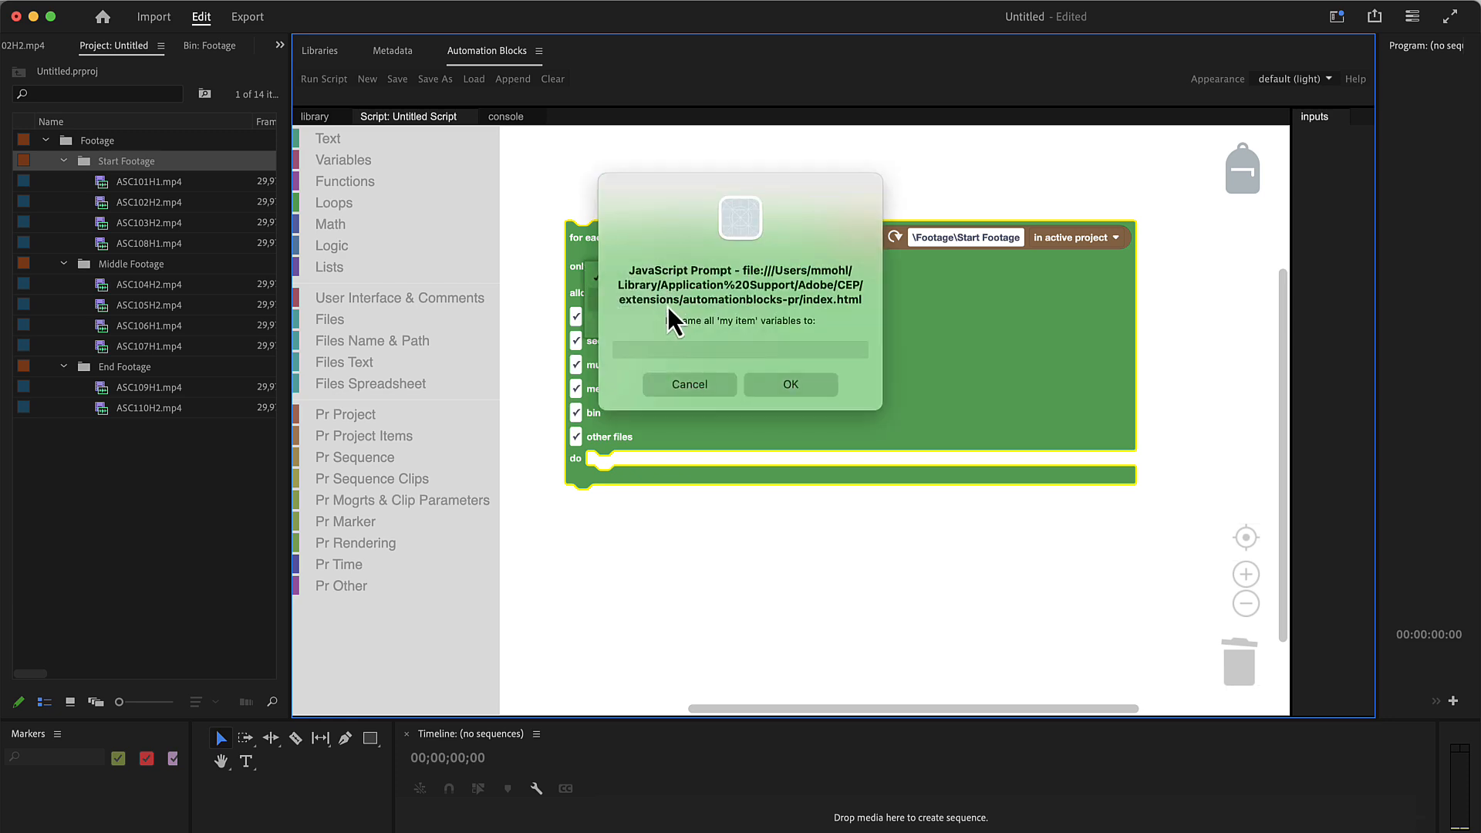
{"action": "left_click", "coordinate": [740, 350]}
{"action": "type", "text": "start item"}
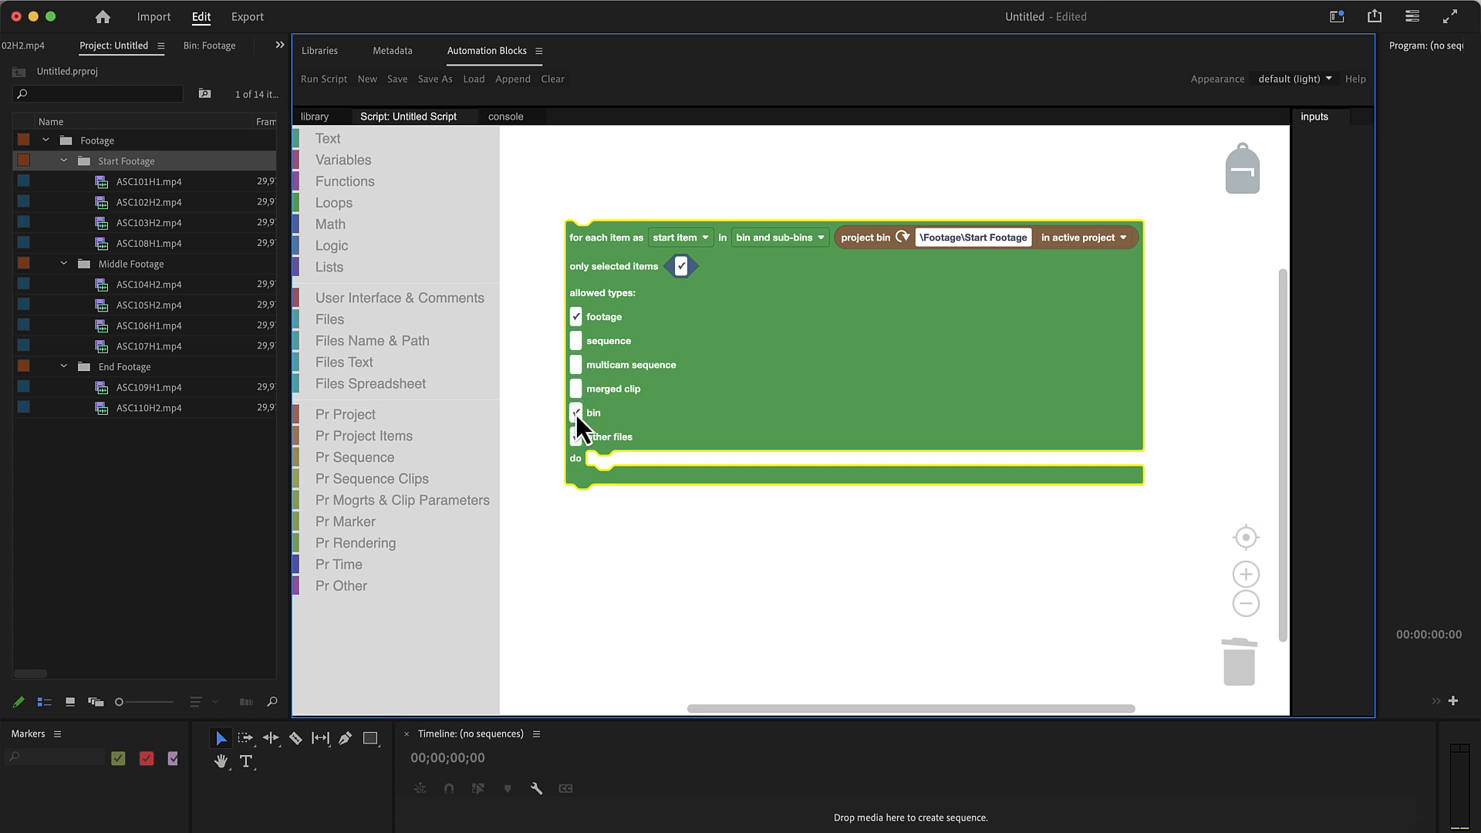
{"action": "left_click", "coordinate": [576, 413]}
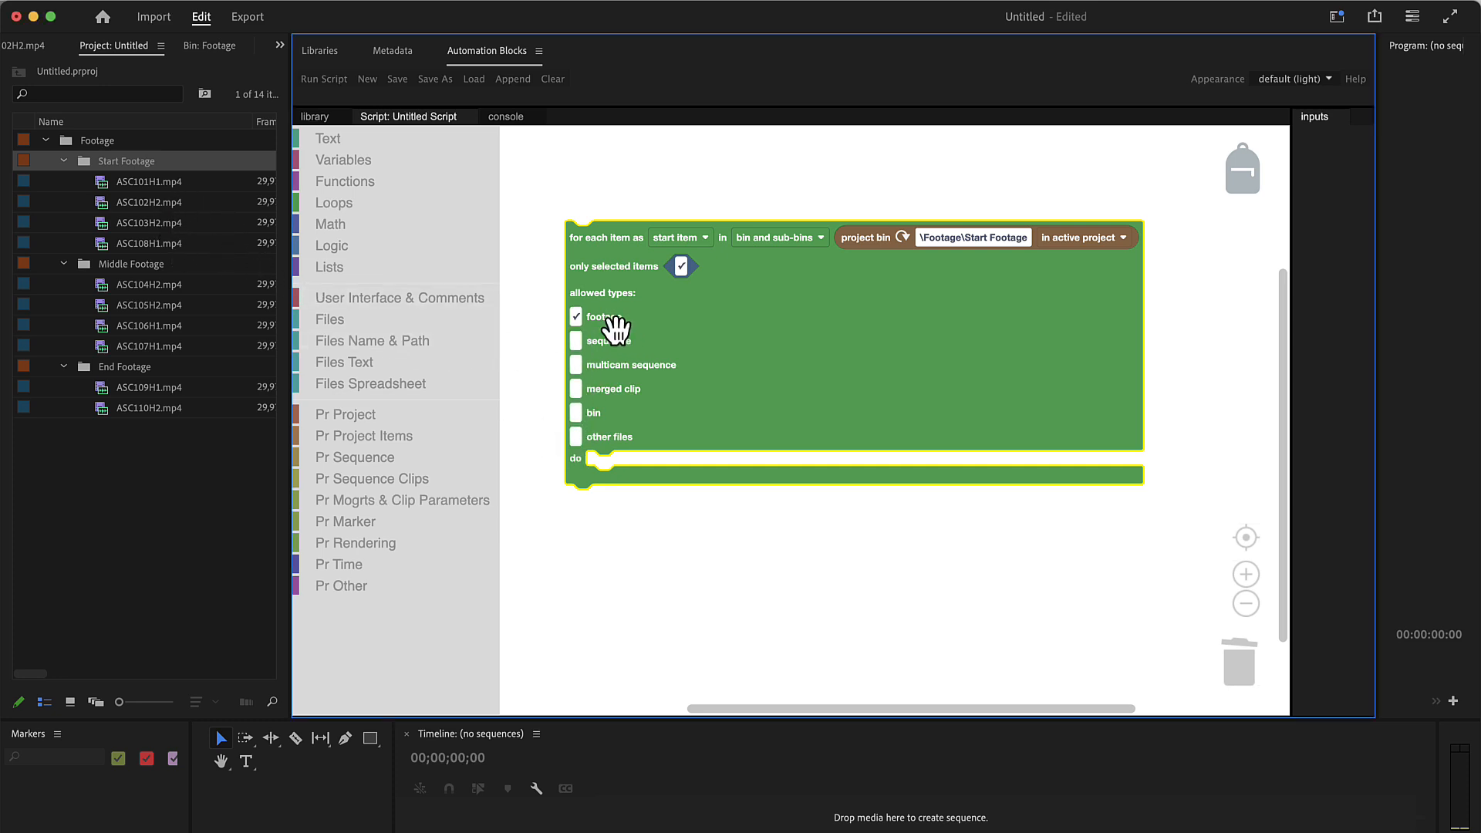
{"action": "mouse_move", "coordinate": [681, 267]}
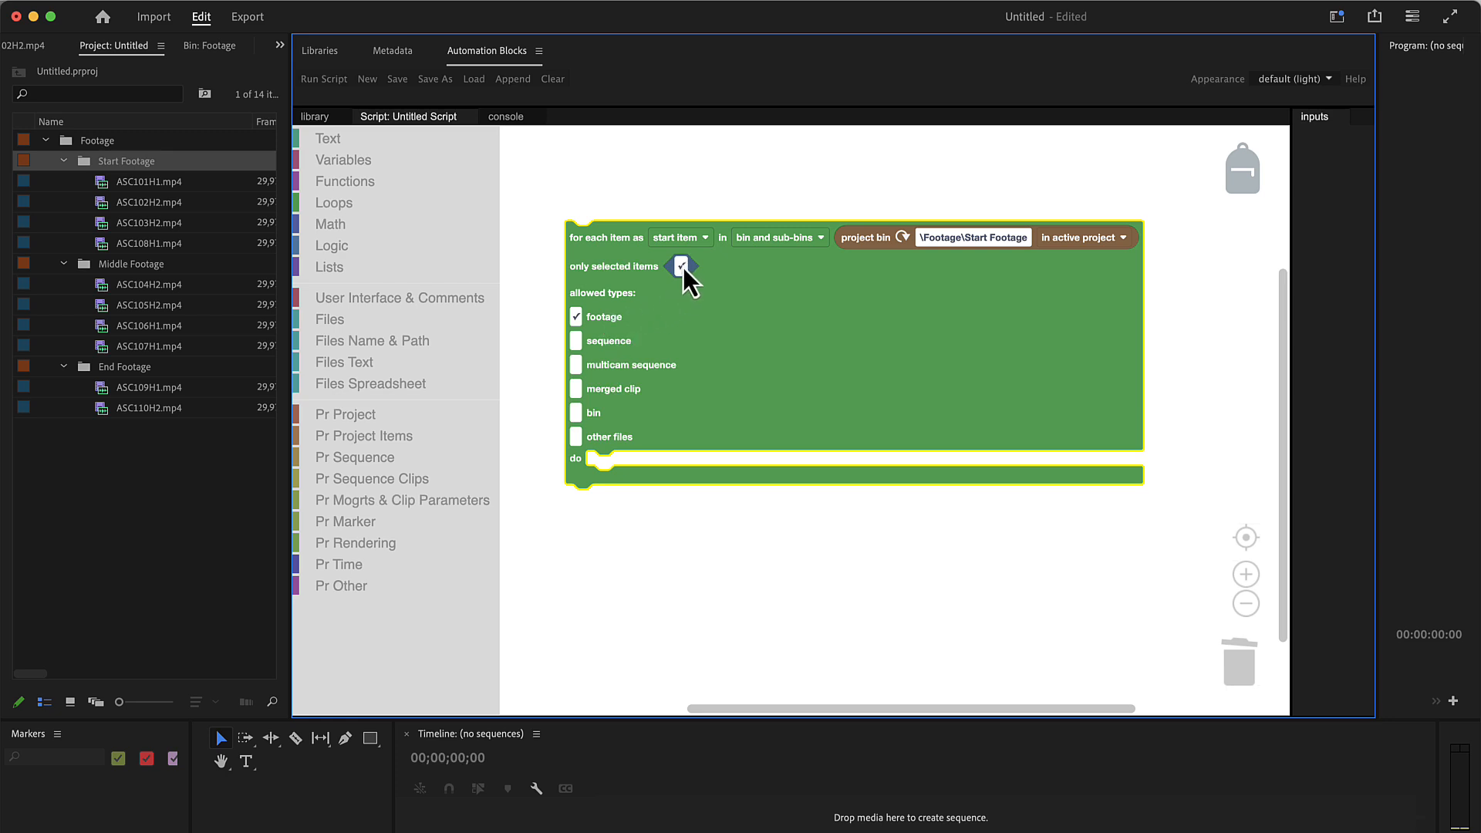
{"action": "left_click", "coordinate": [677, 266]}
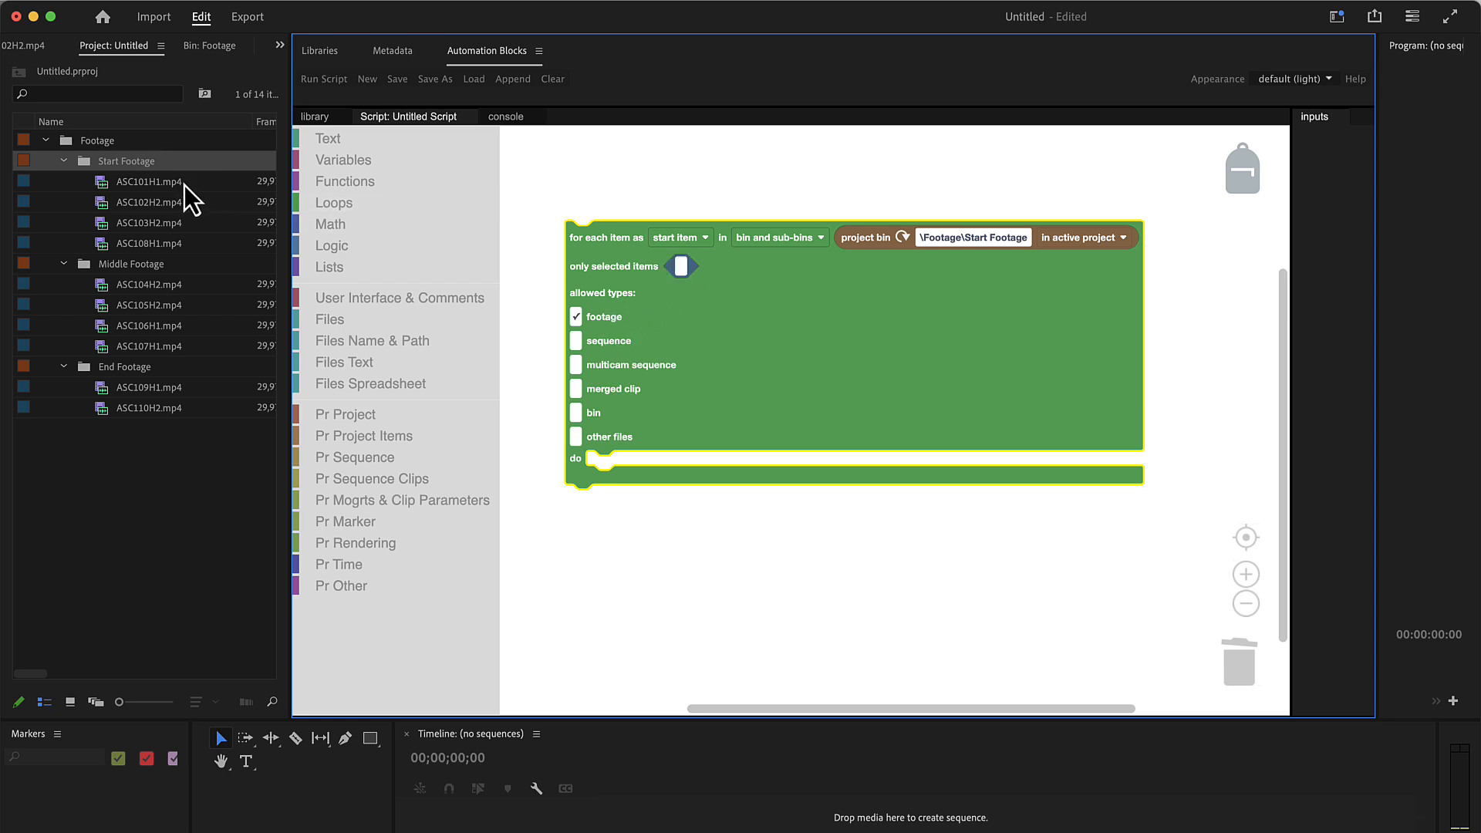
{"action": "mouse_move", "coordinate": [327, 260]}
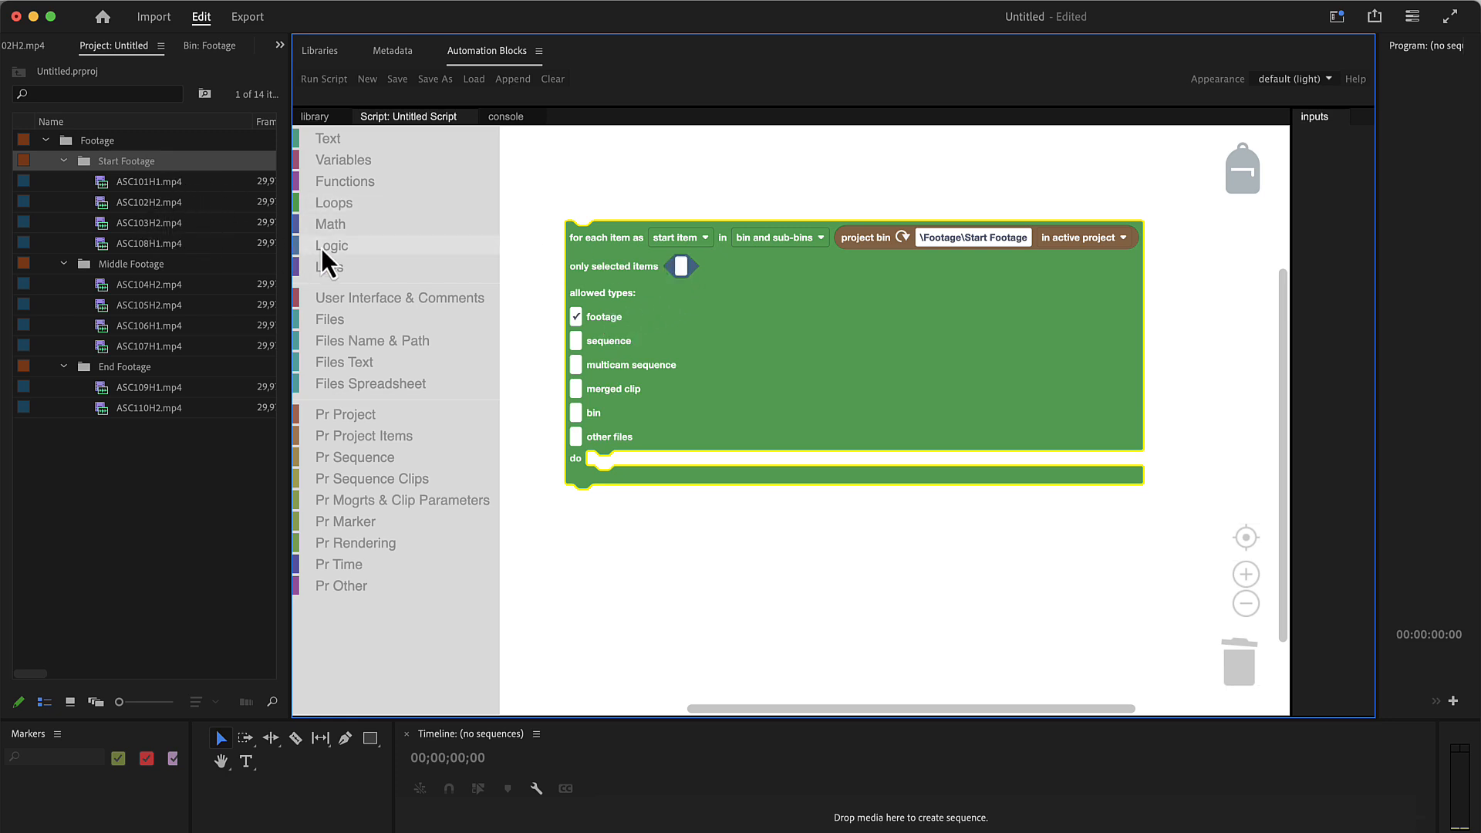
{"action": "mouse_move", "coordinate": [607, 302]}
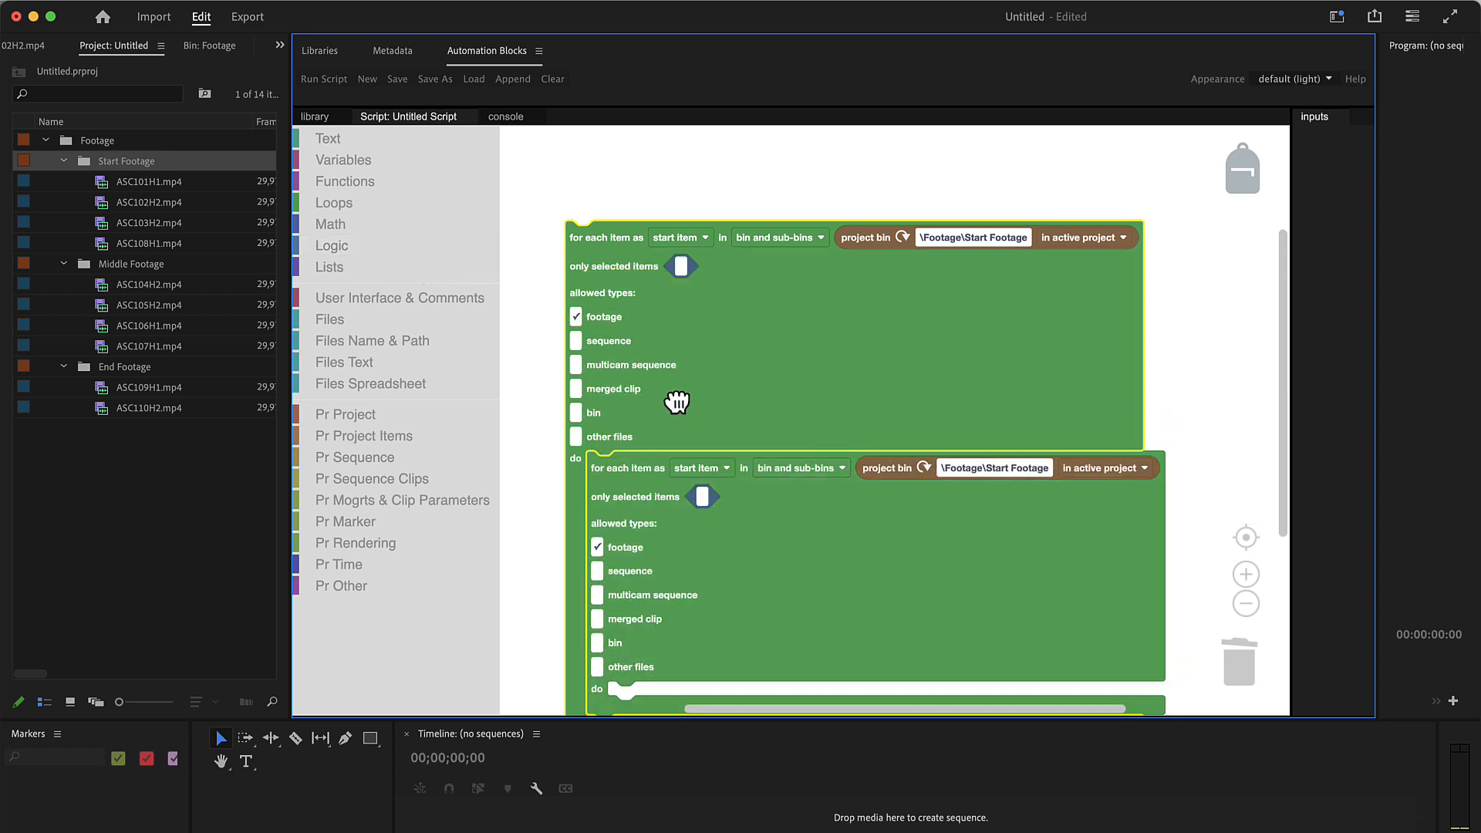
- Nest two duplicates of the loop inside itself and rename their variable to middle item
{"action": "right_click", "coordinate": [622, 387]}
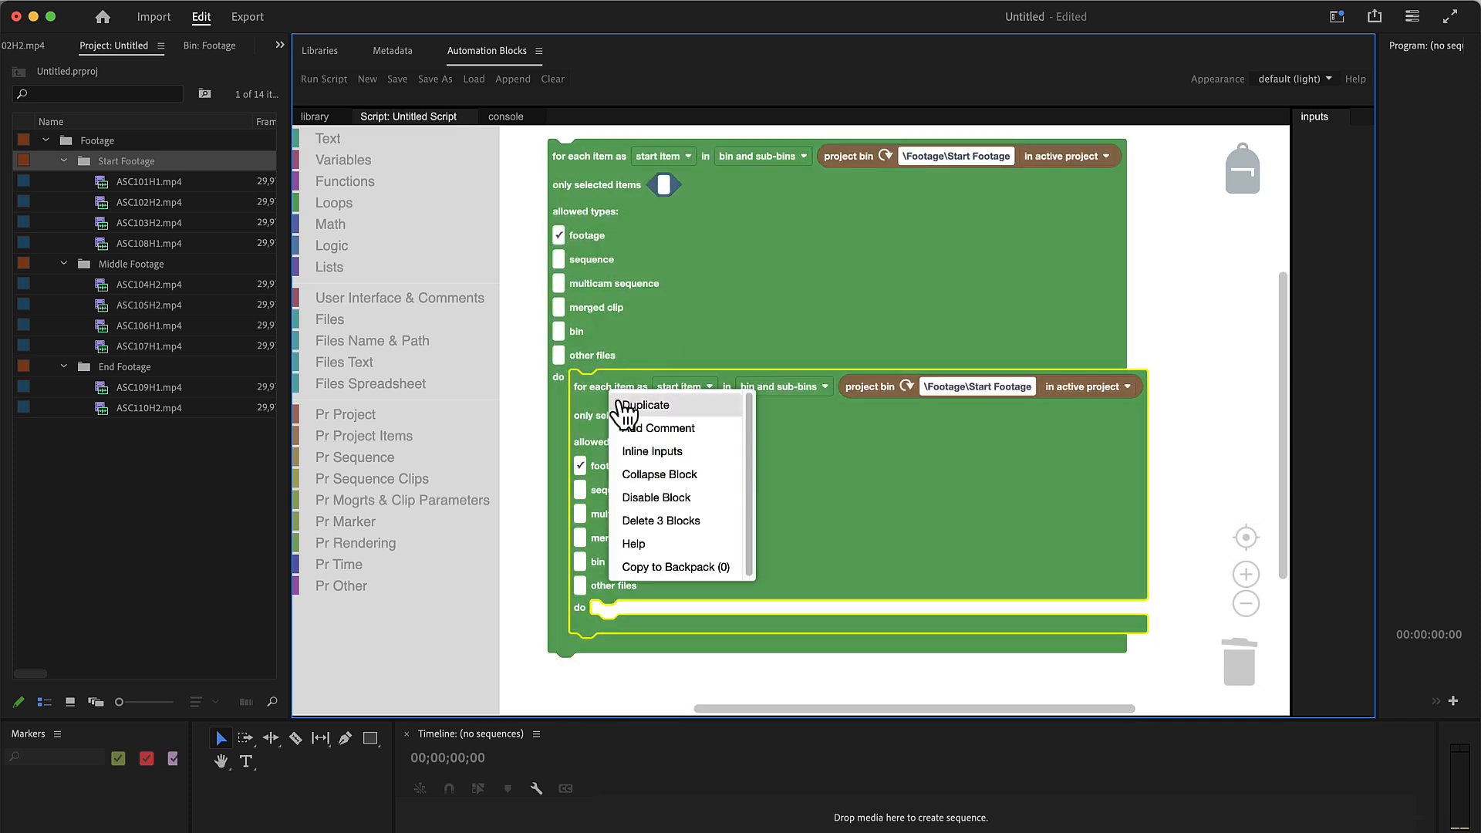
{"action": "left_click", "coordinate": [646, 405]}
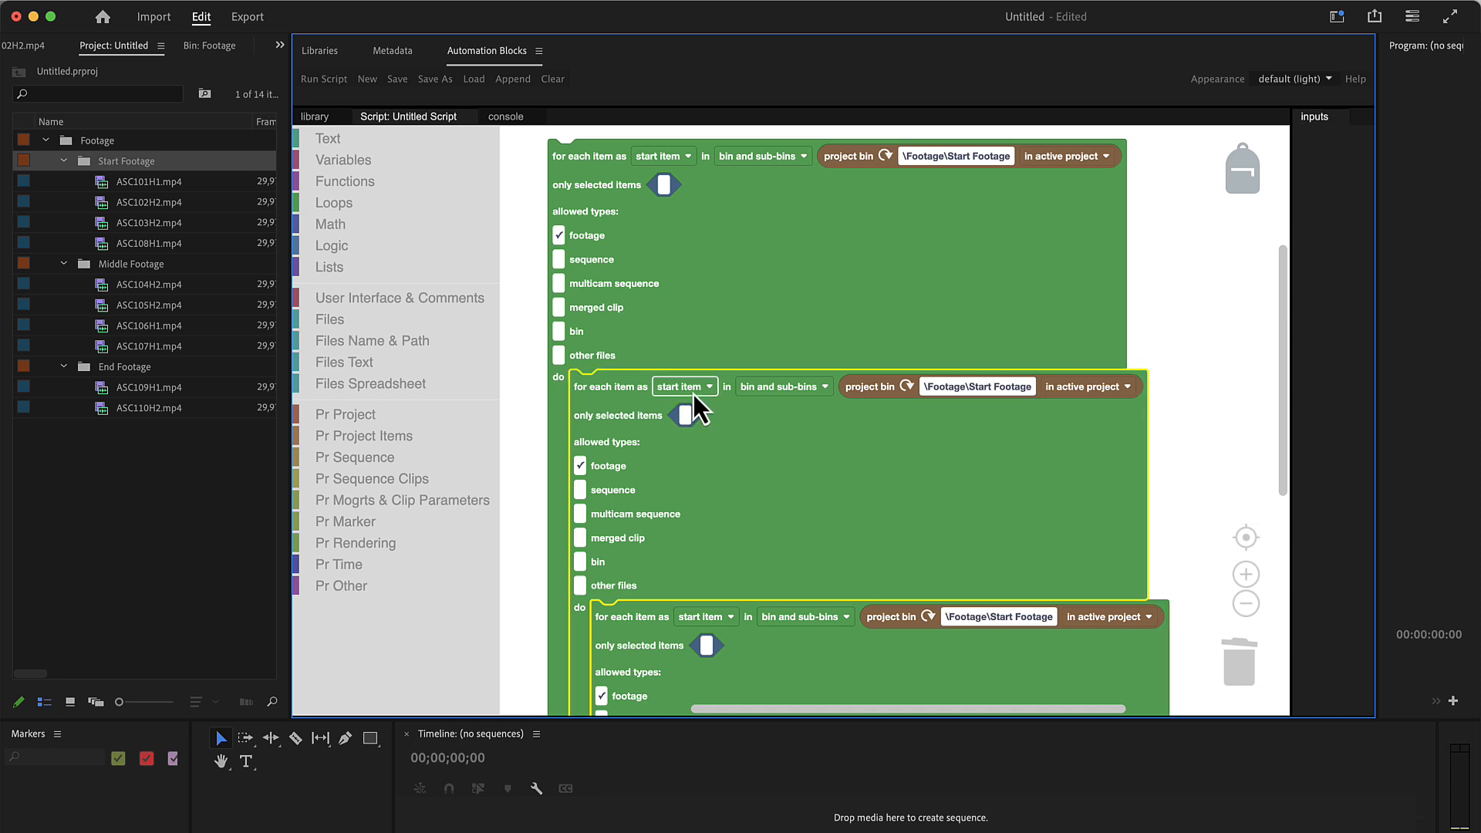
{"action": "left_click", "coordinate": [665, 447]}
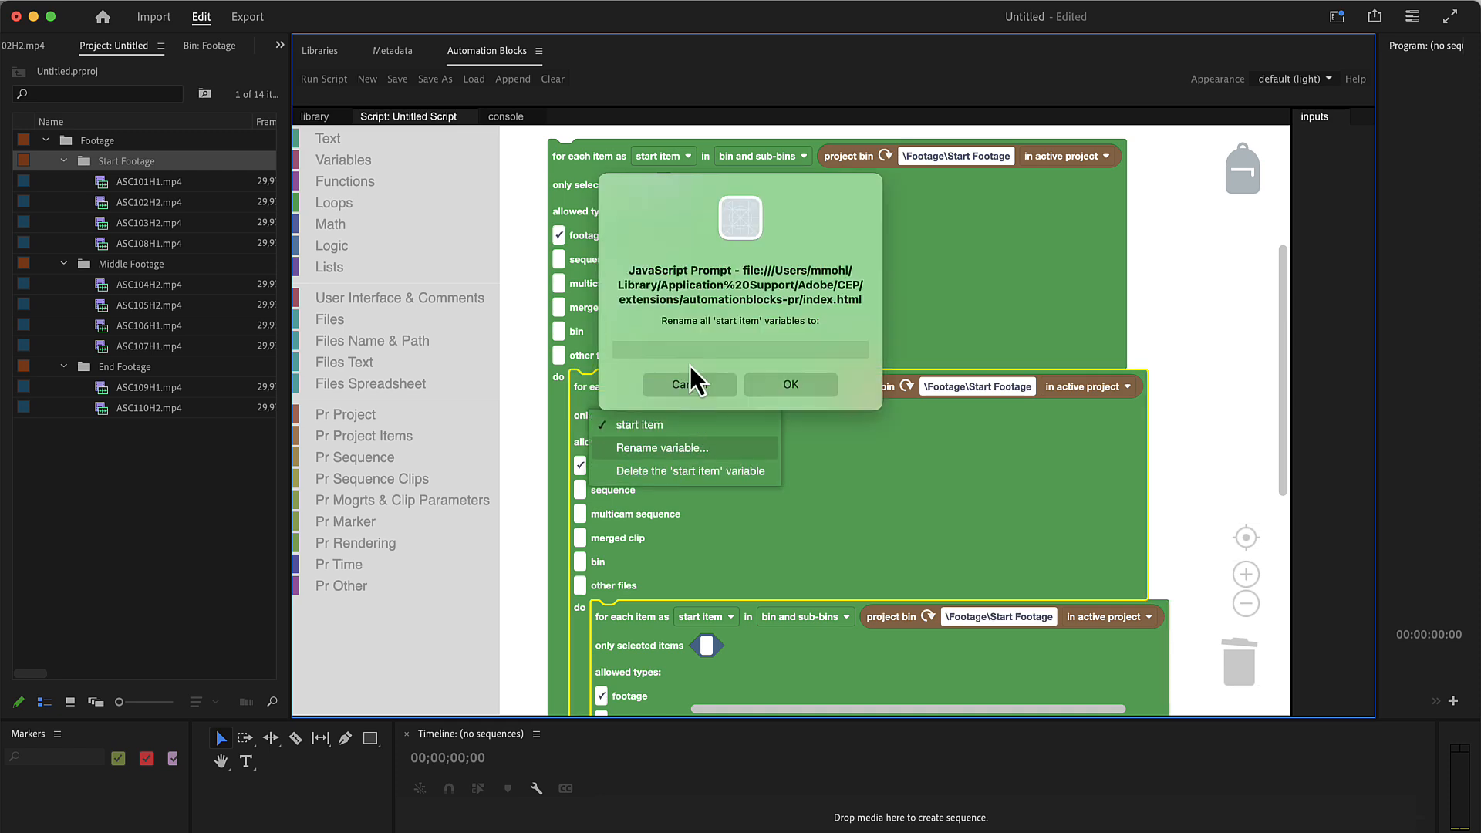
{"action": "left_click", "coordinate": [679, 384]}
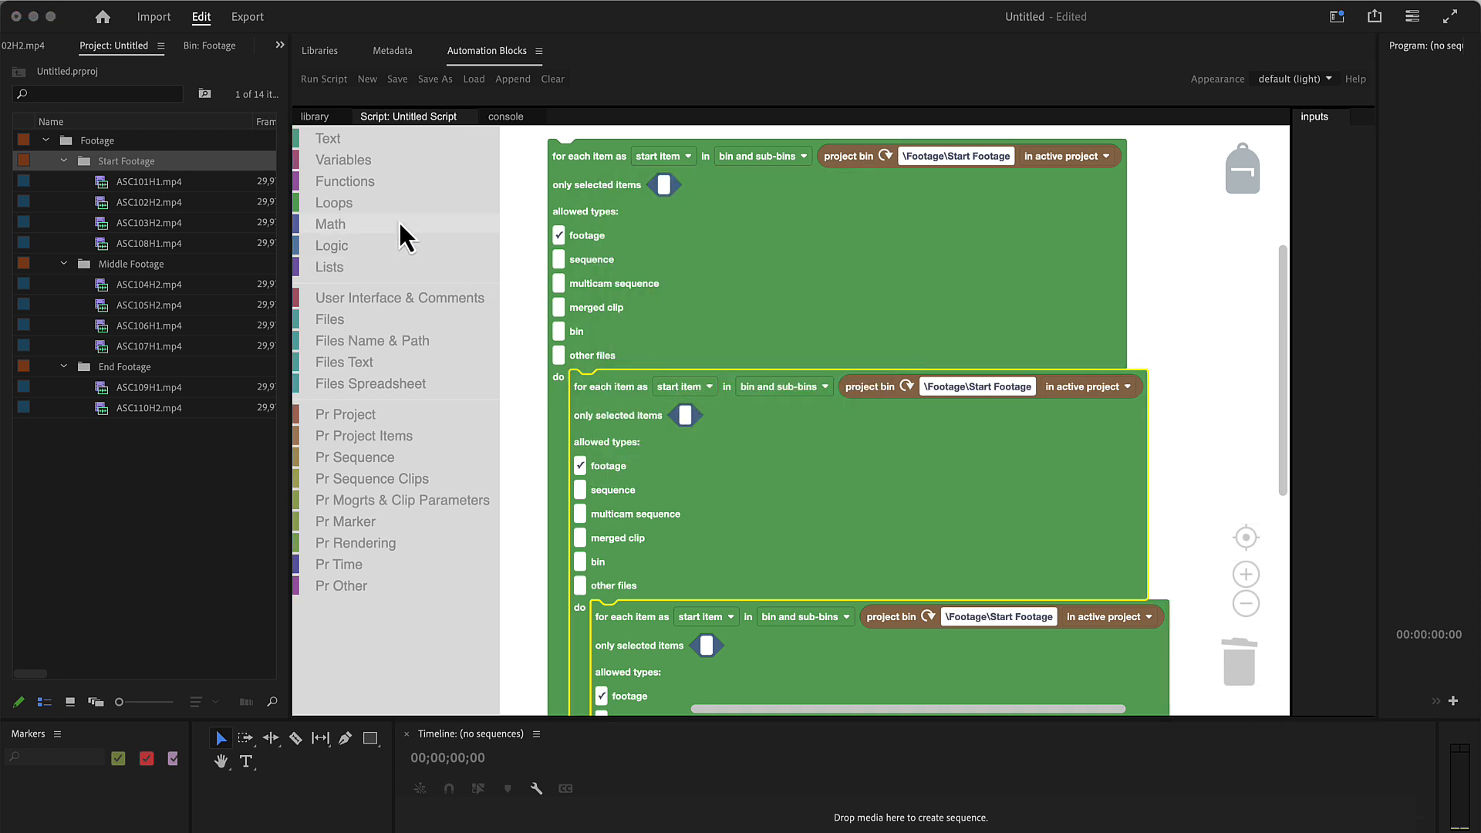
{"action": "left_click", "coordinate": [683, 387]}
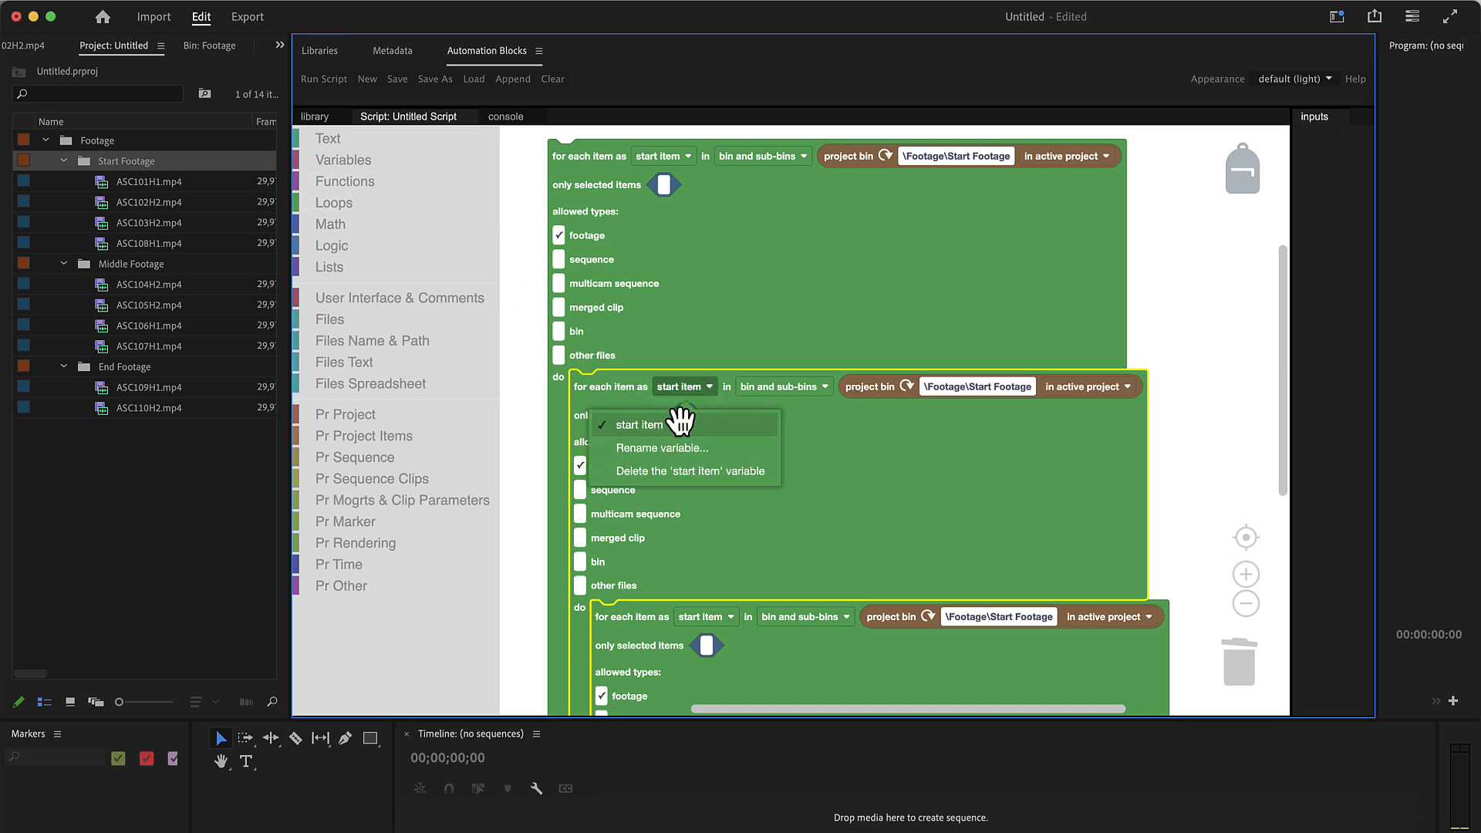
{"action": "left_click", "coordinate": [661, 448]}
{"action": "type", "text": "middle i"}
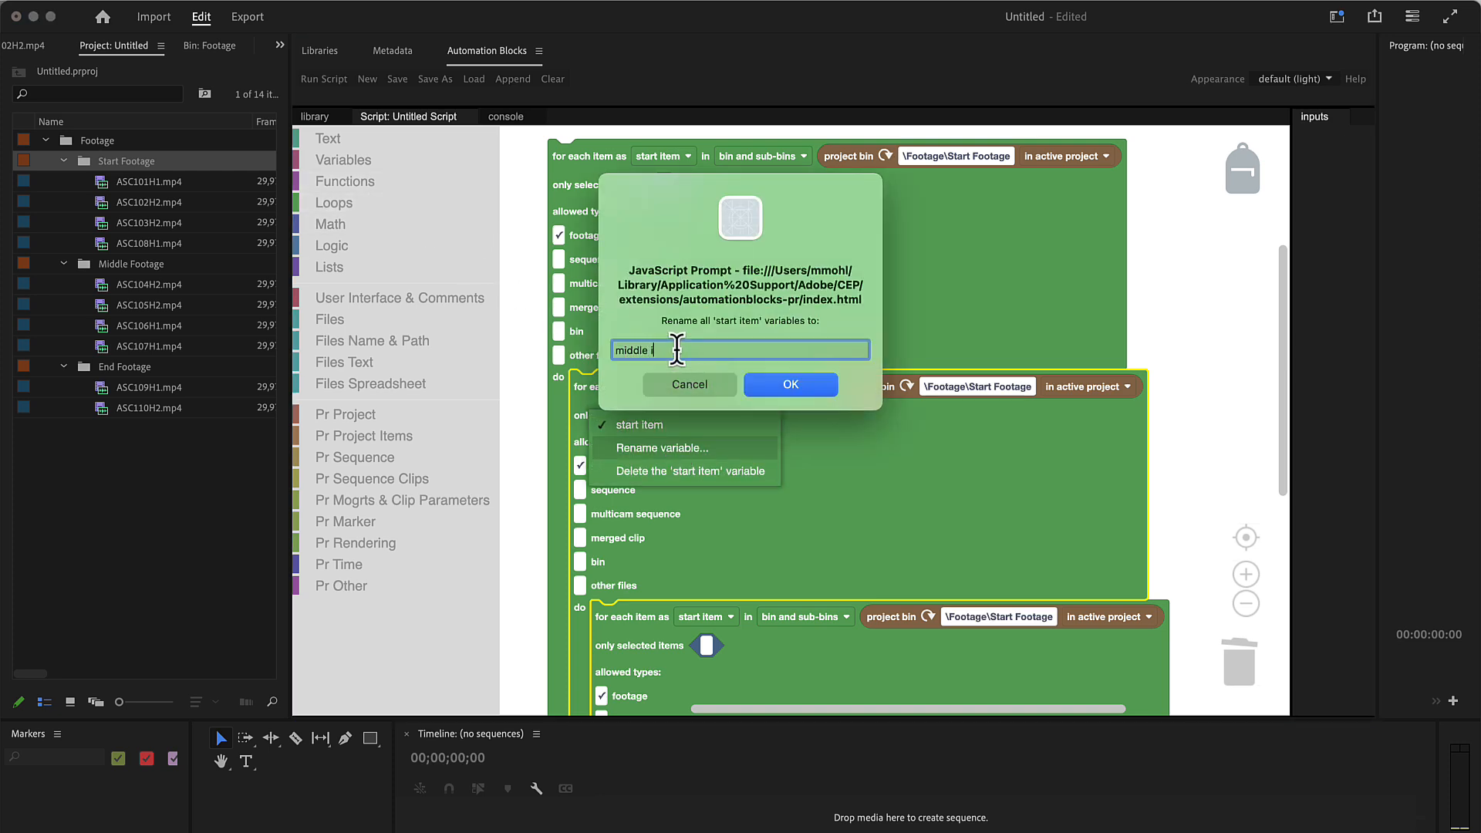
{"action": "left_click", "coordinate": [791, 384]}
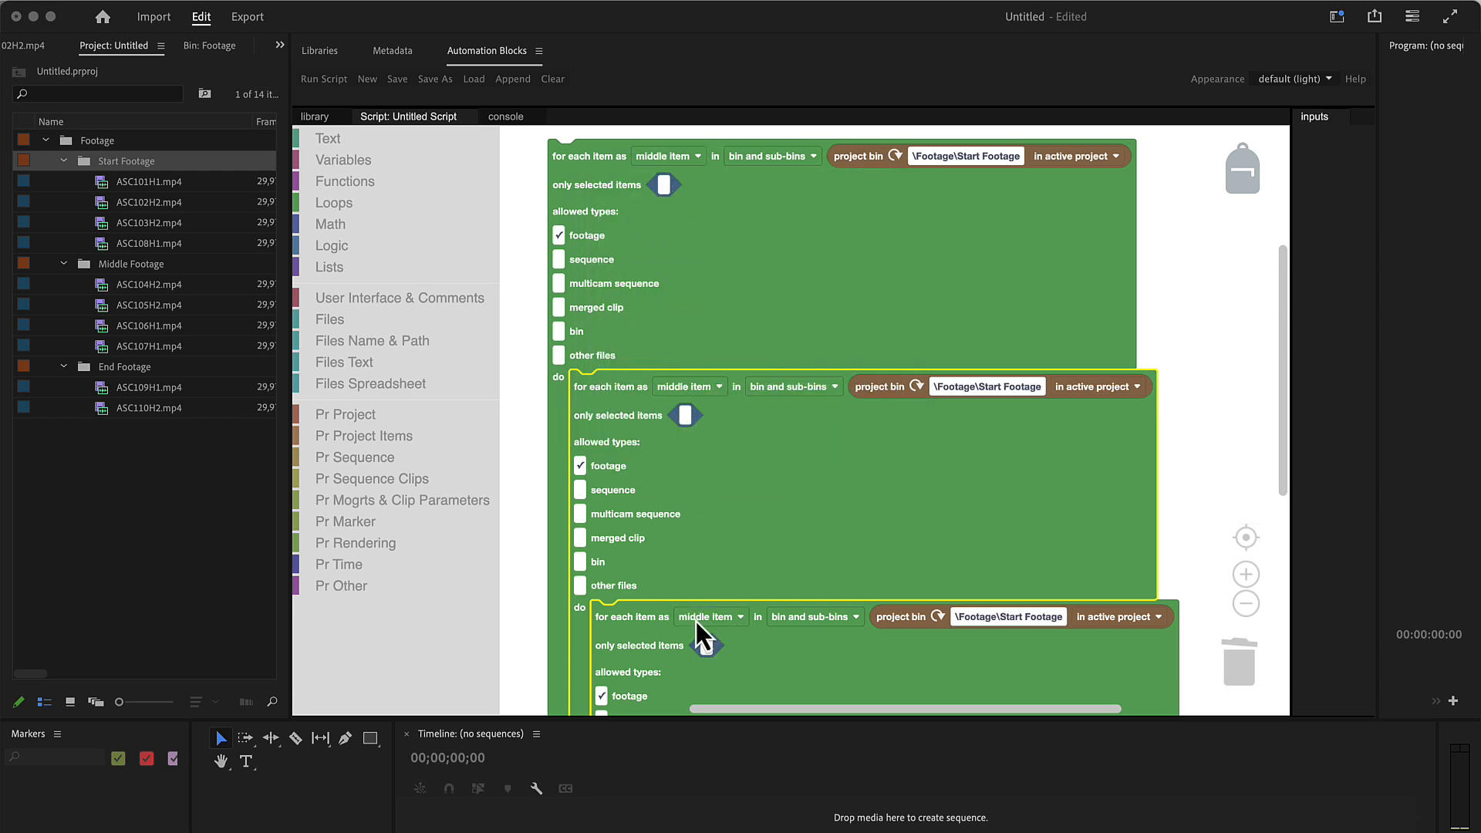
{"action": "mouse_move", "coordinate": [369, 183]}
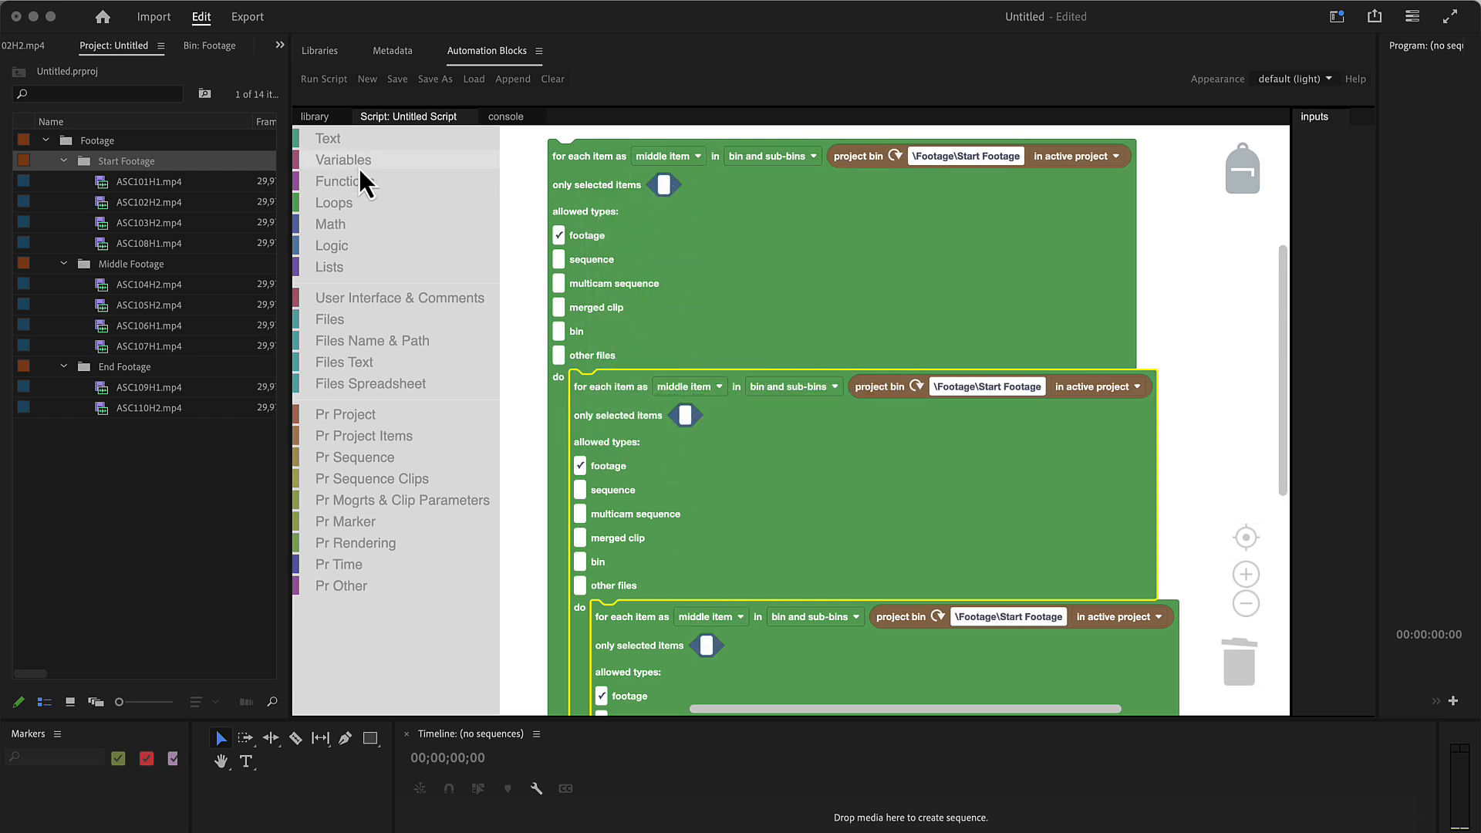
- Create start item and end item variables and assign them to the outer and innermost loops
{"action": "left_click", "coordinate": [344, 160]}
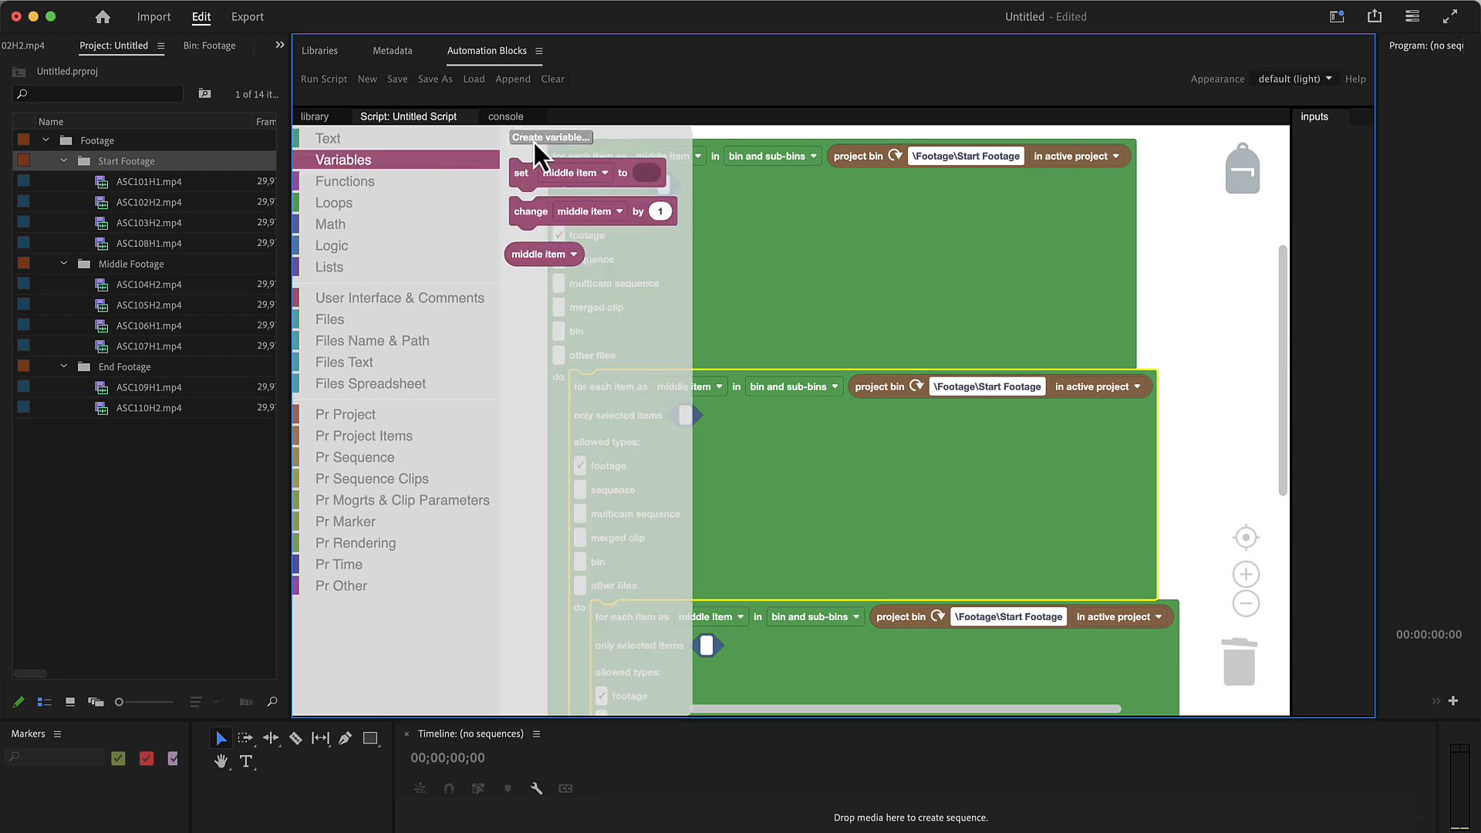
{"action": "mouse_move", "coordinate": [539, 254]}
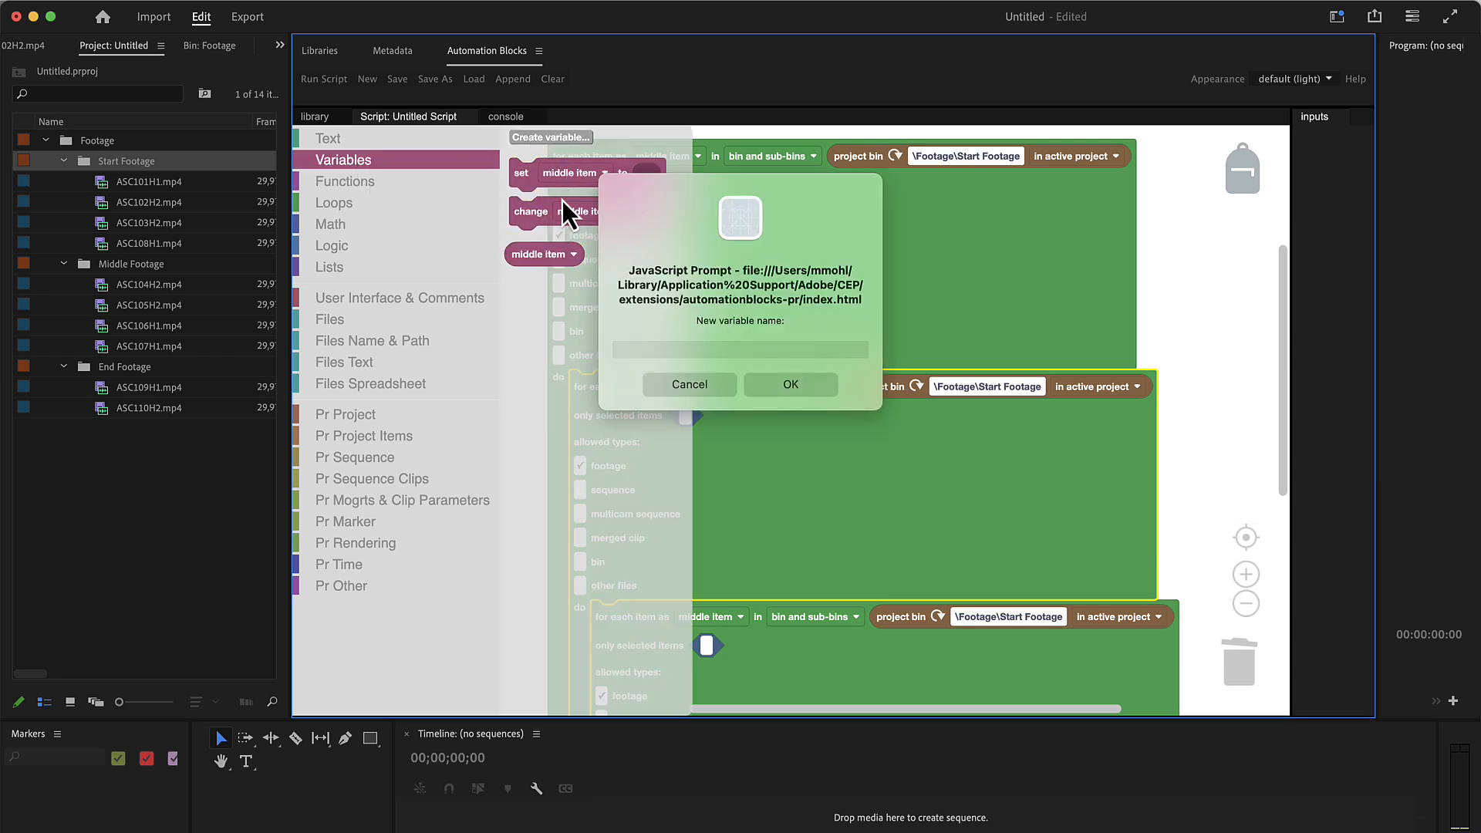
{"action": "left_click", "coordinate": [740, 350]}
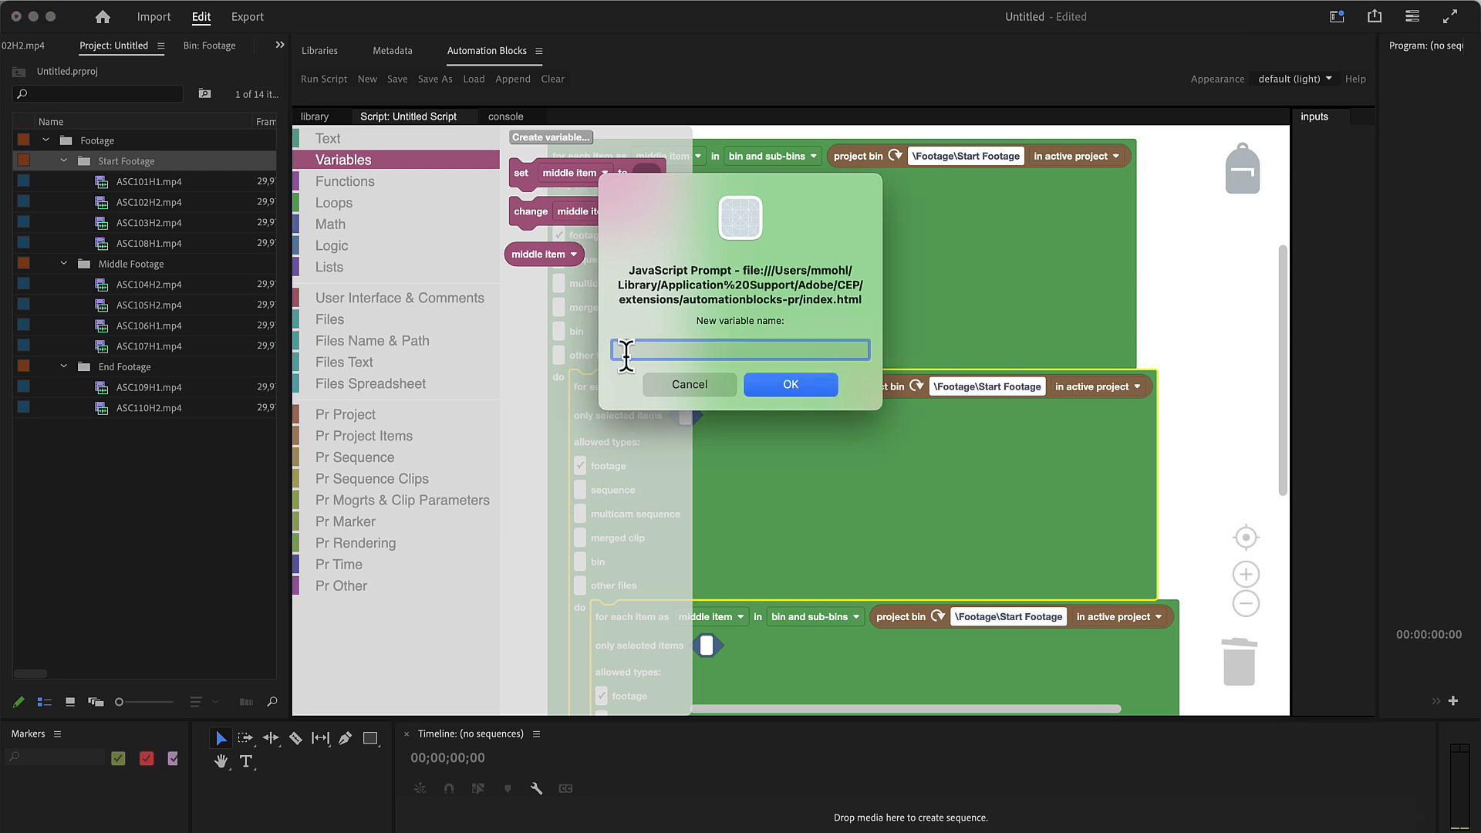
{"action": "left_click", "coordinate": [791, 385]}
{"action": "type", "text": "end i"}
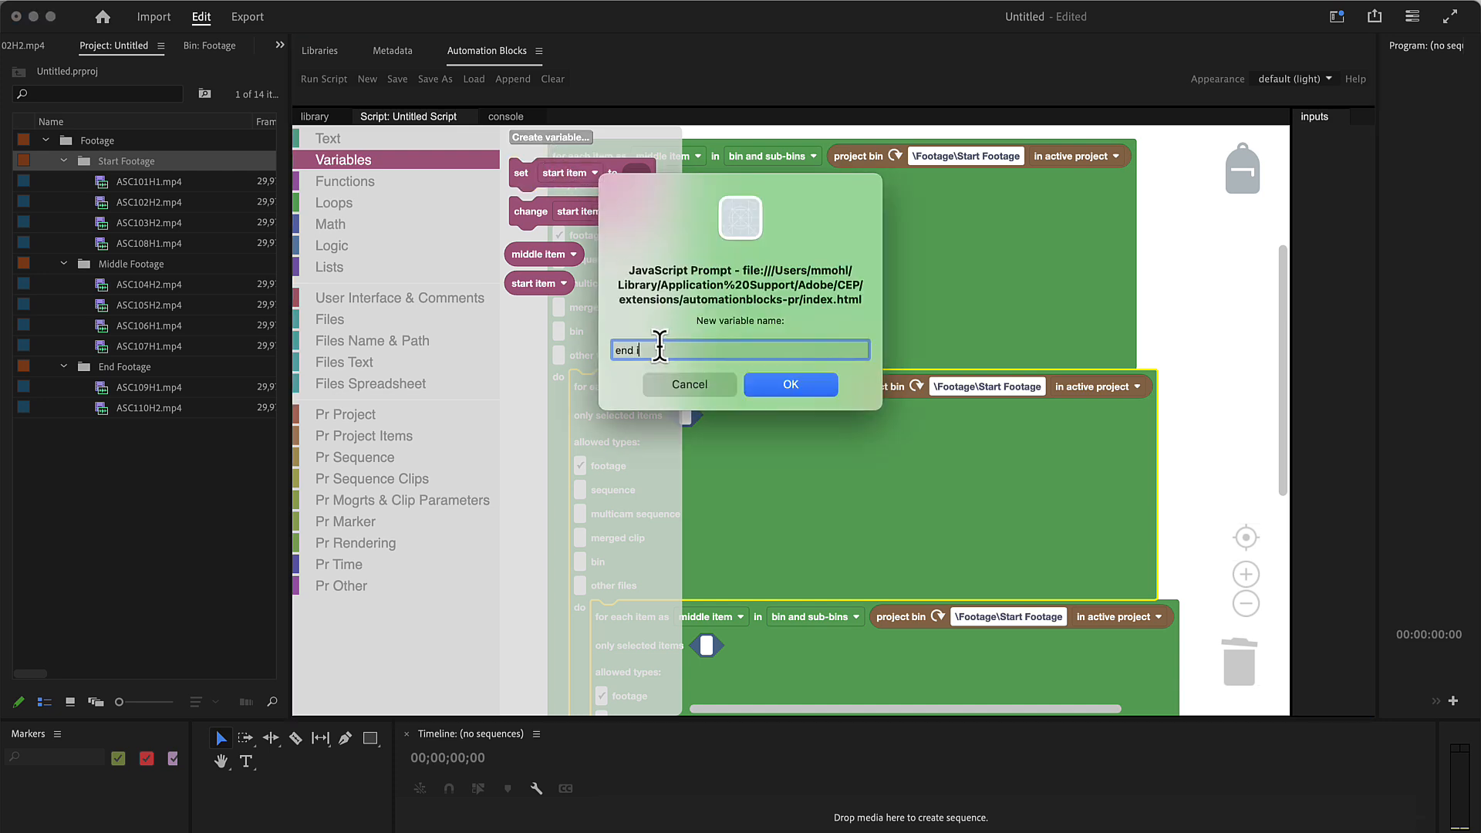
{"action": "left_click", "coordinate": [790, 385]}
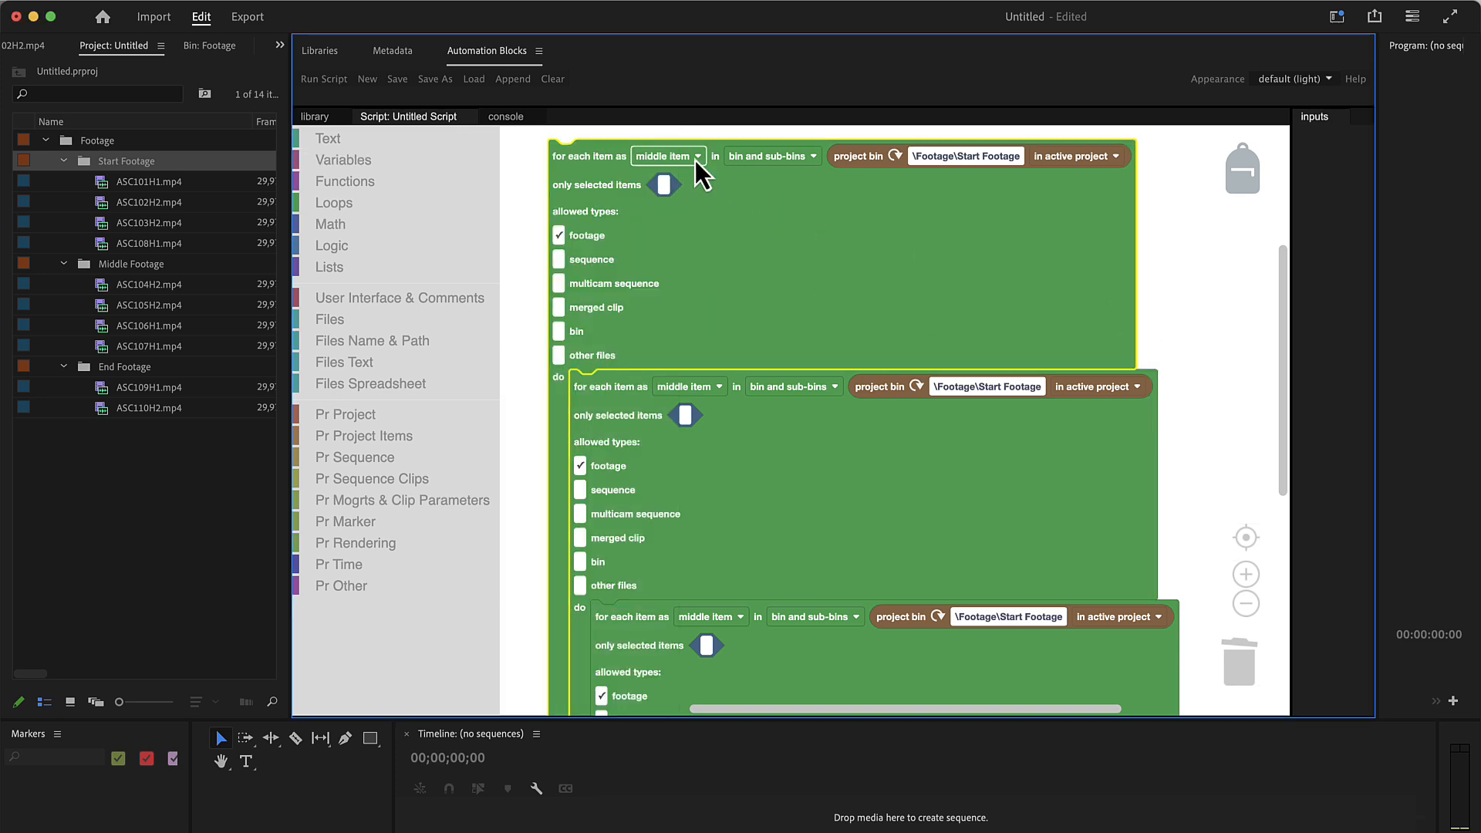
{"action": "left_click", "coordinate": [688, 155]}
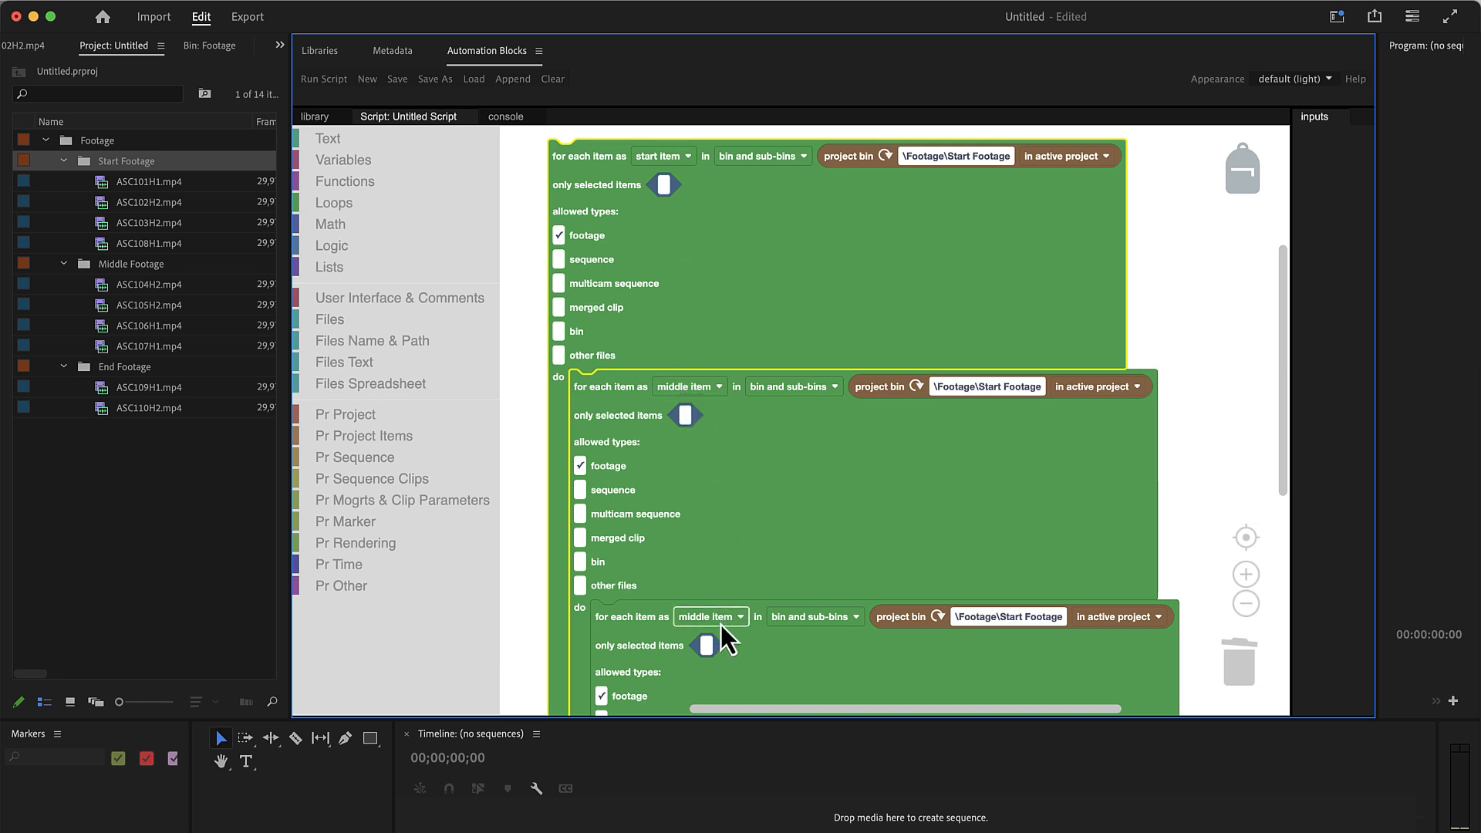
{"action": "left_click", "coordinate": [711, 617]}
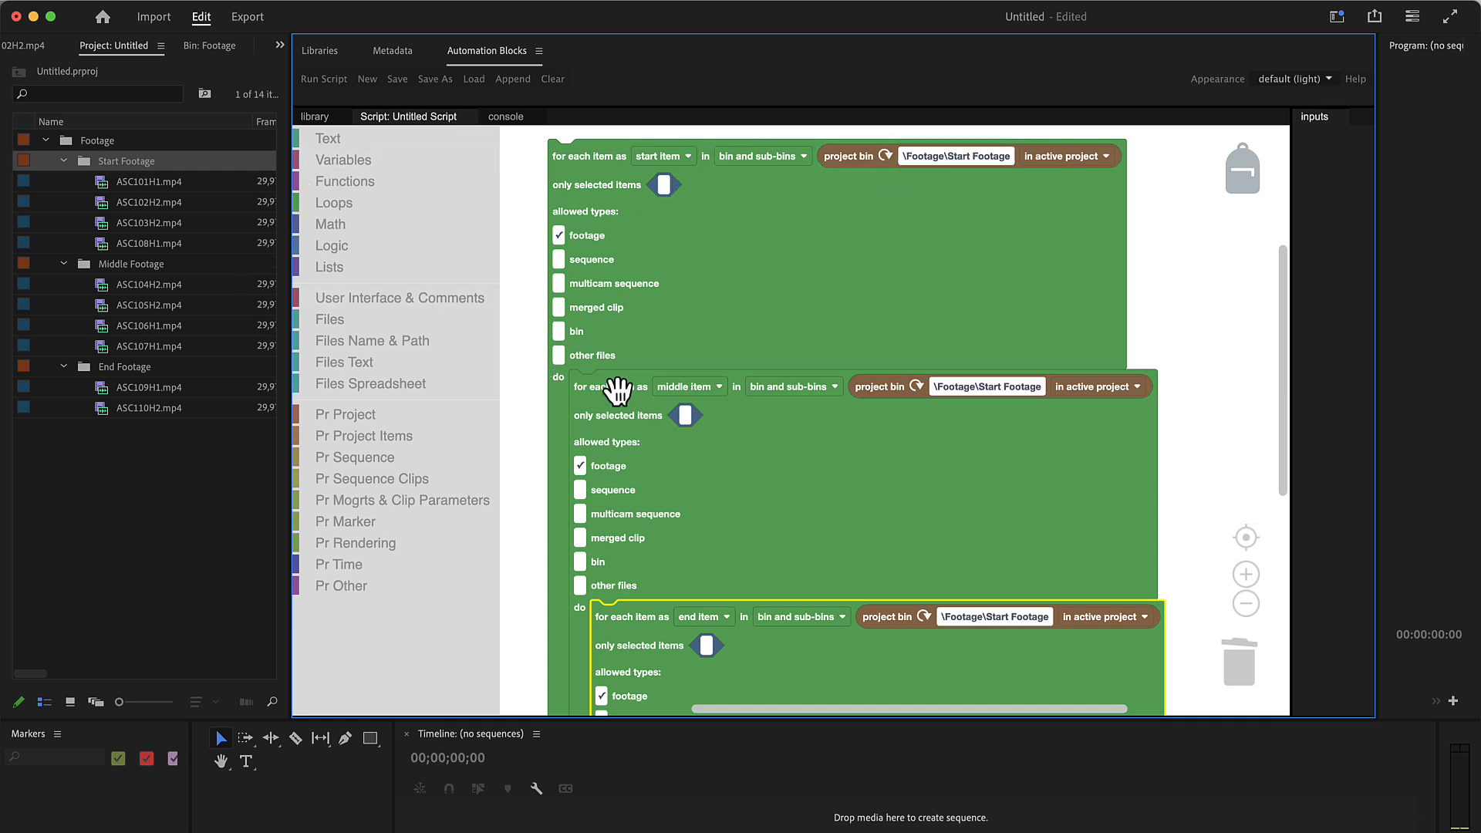
{"action": "mouse_move", "coordinate": [224, 284]}
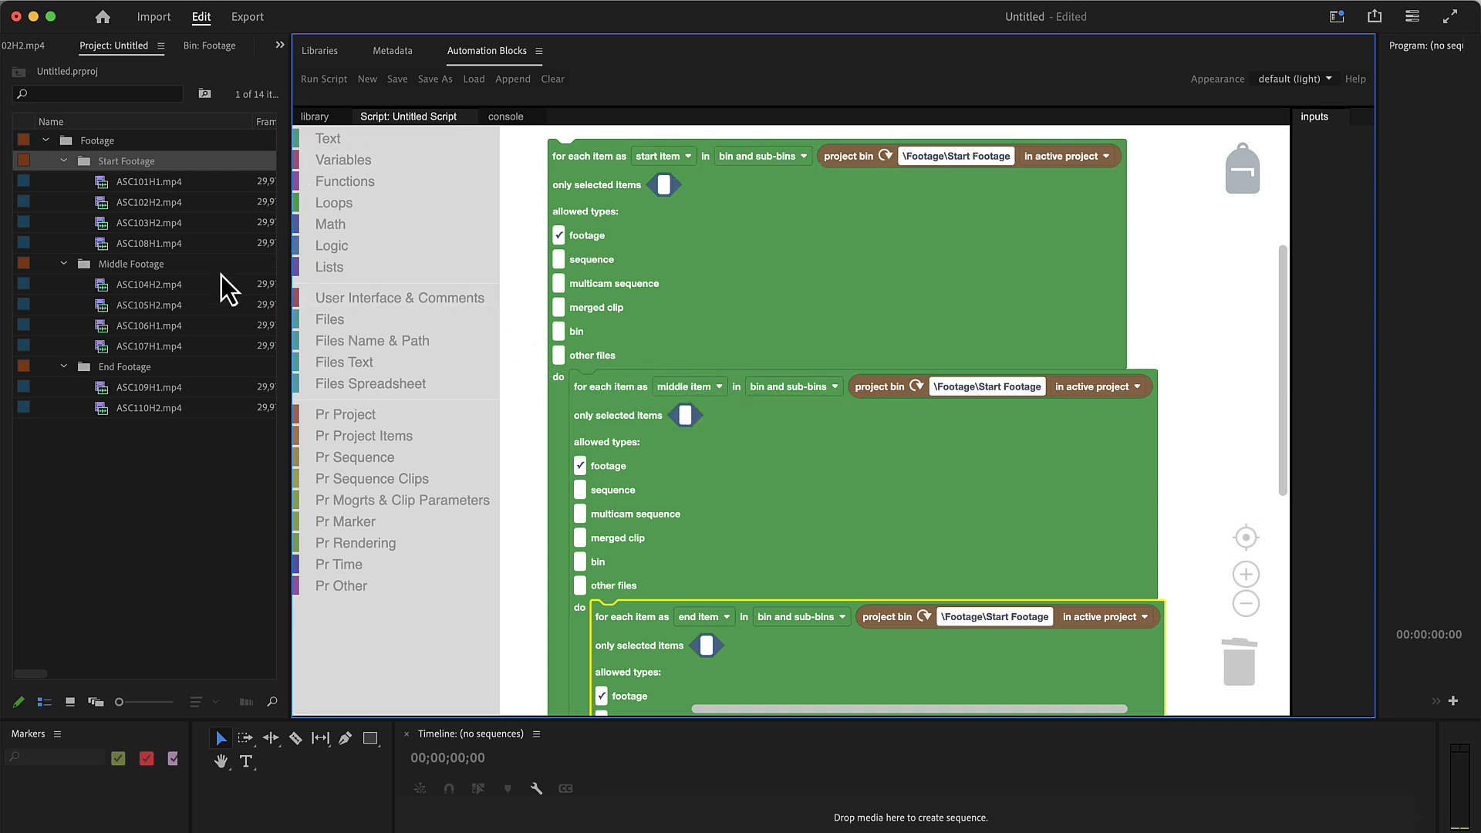
- Point the middle loop at the Middle Footage bin and the innermost loop at End Footage
{"action": "left_click", "coordinate": [132, 263]}
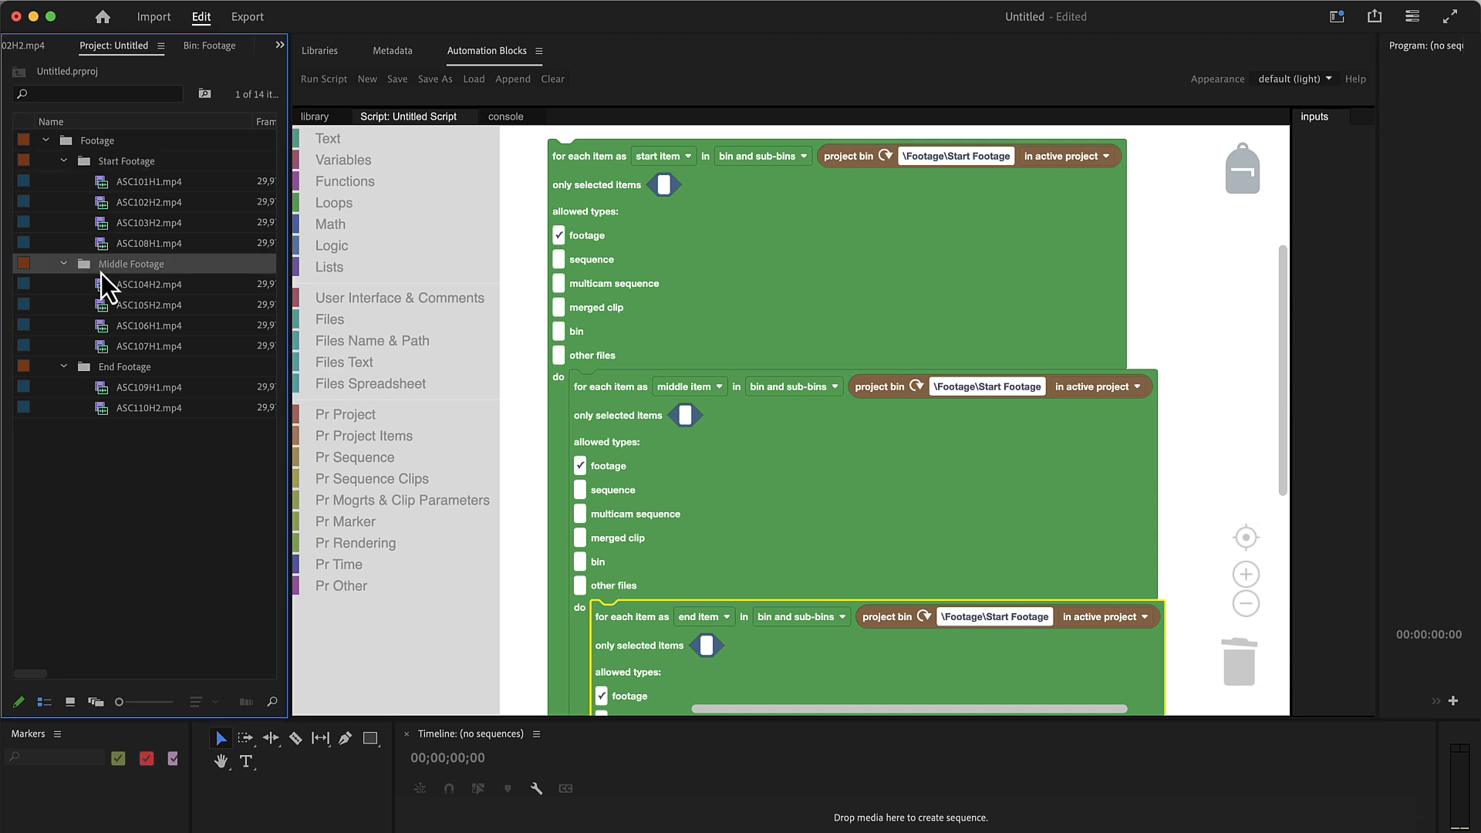
{"action": "mouse_move", "coordinate": [121, 271]}
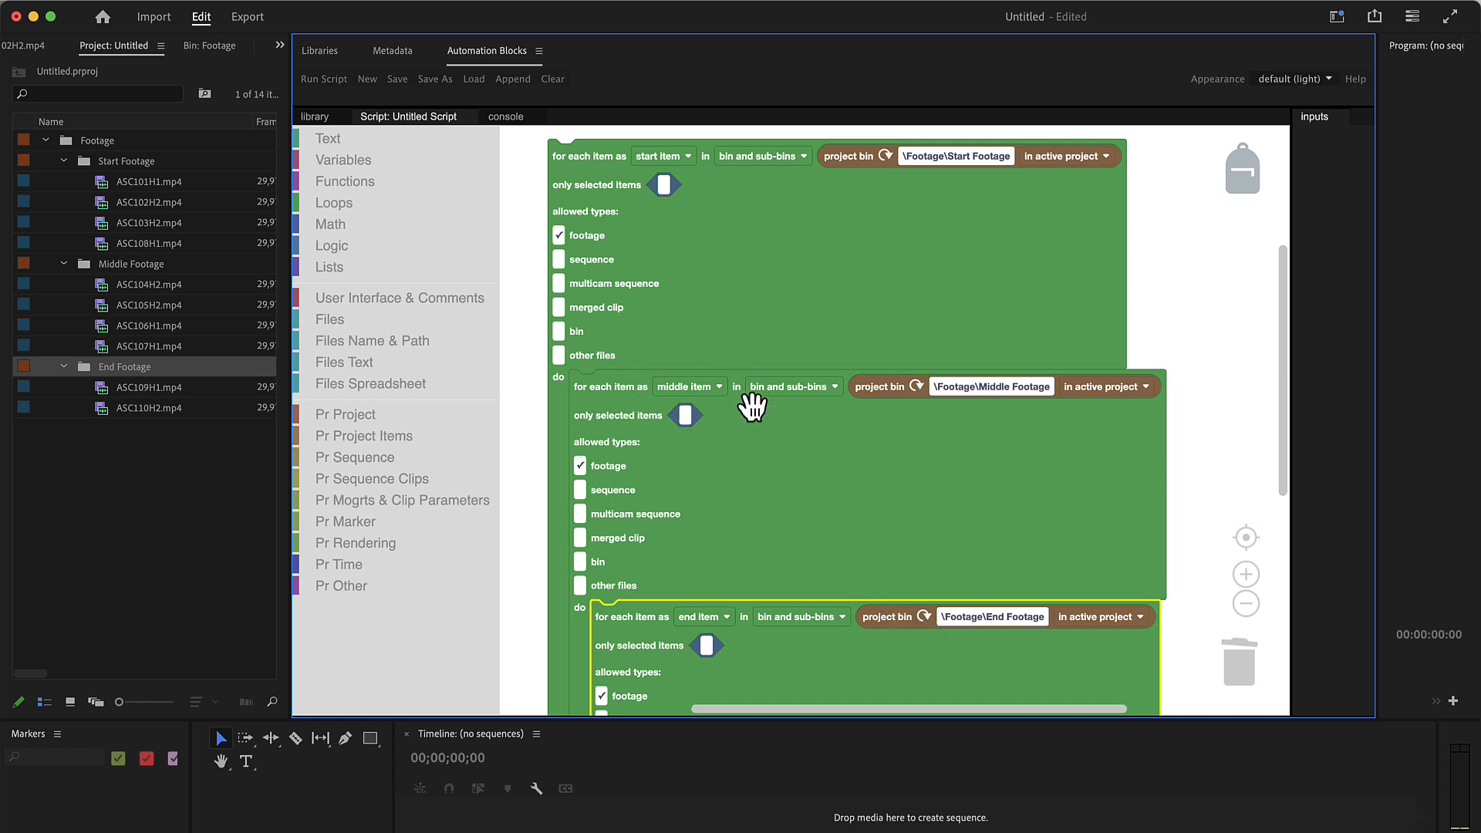
{"action": "mouse_move", "coordinate": [719, 470]}
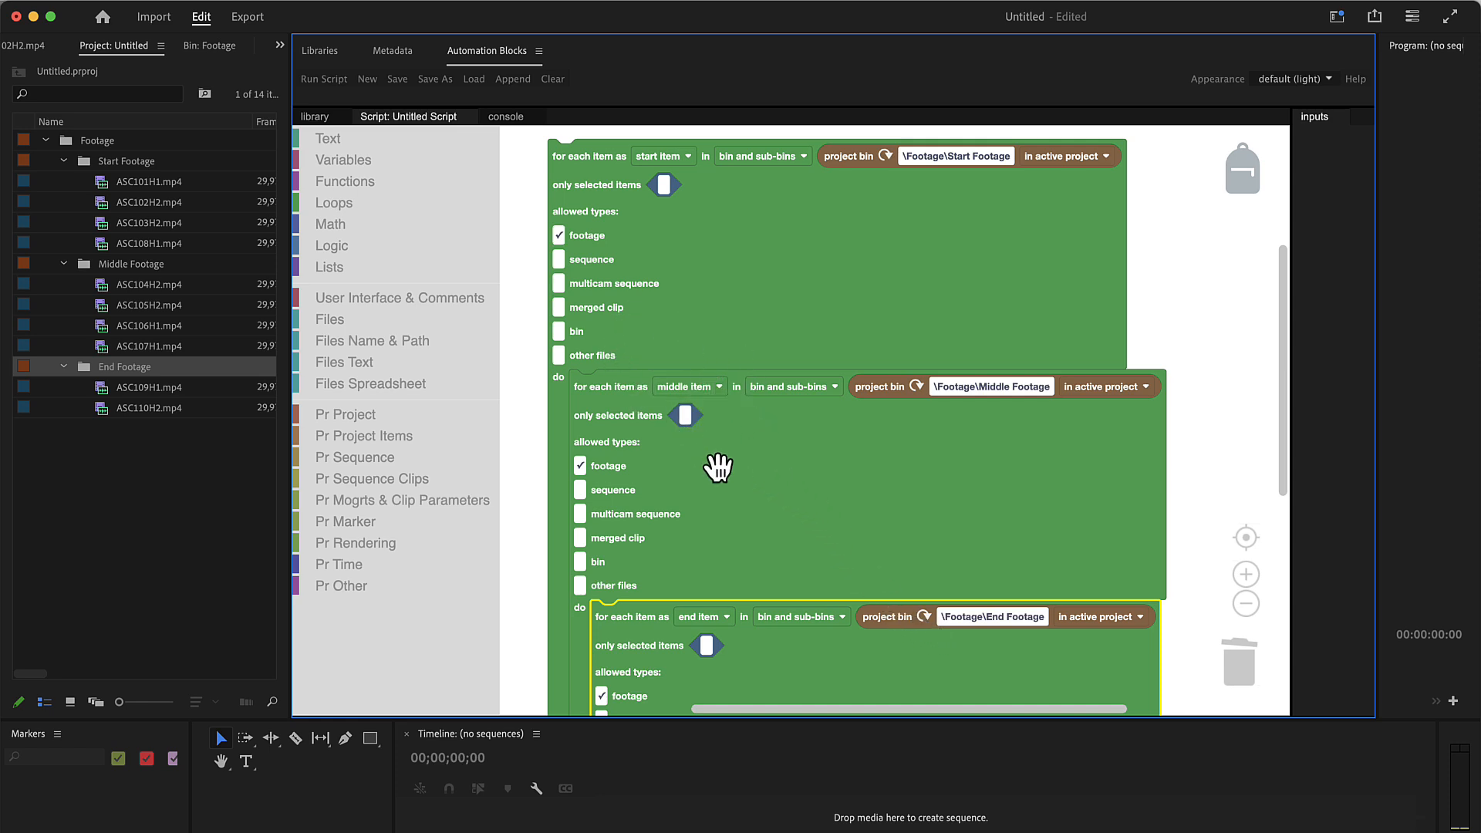
{"action": "scroll", "scroll_direction": "down", "scroll_amount": 3}
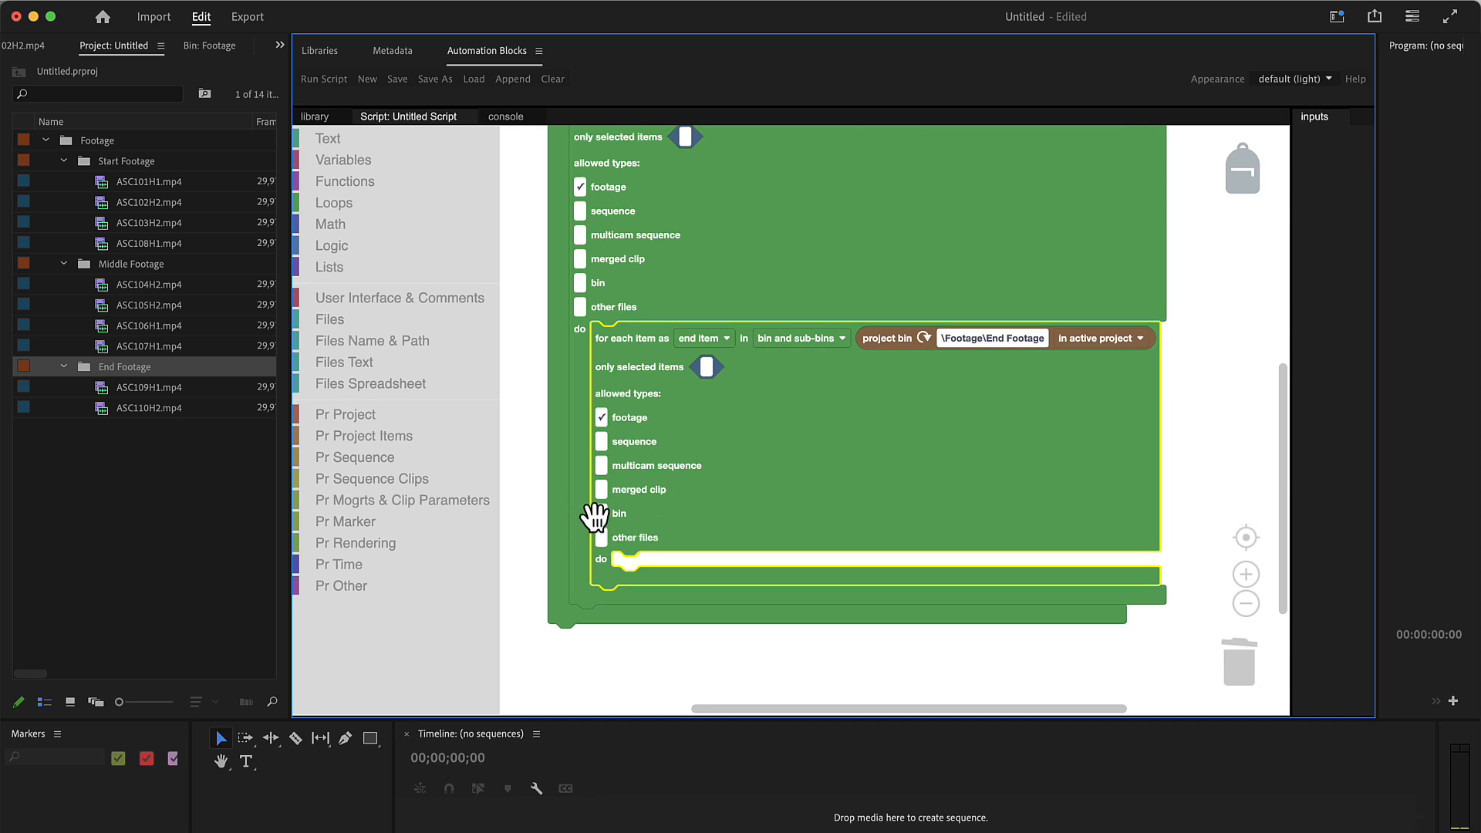
{"action": "mouse_move", "coordinate": [680, 578]}
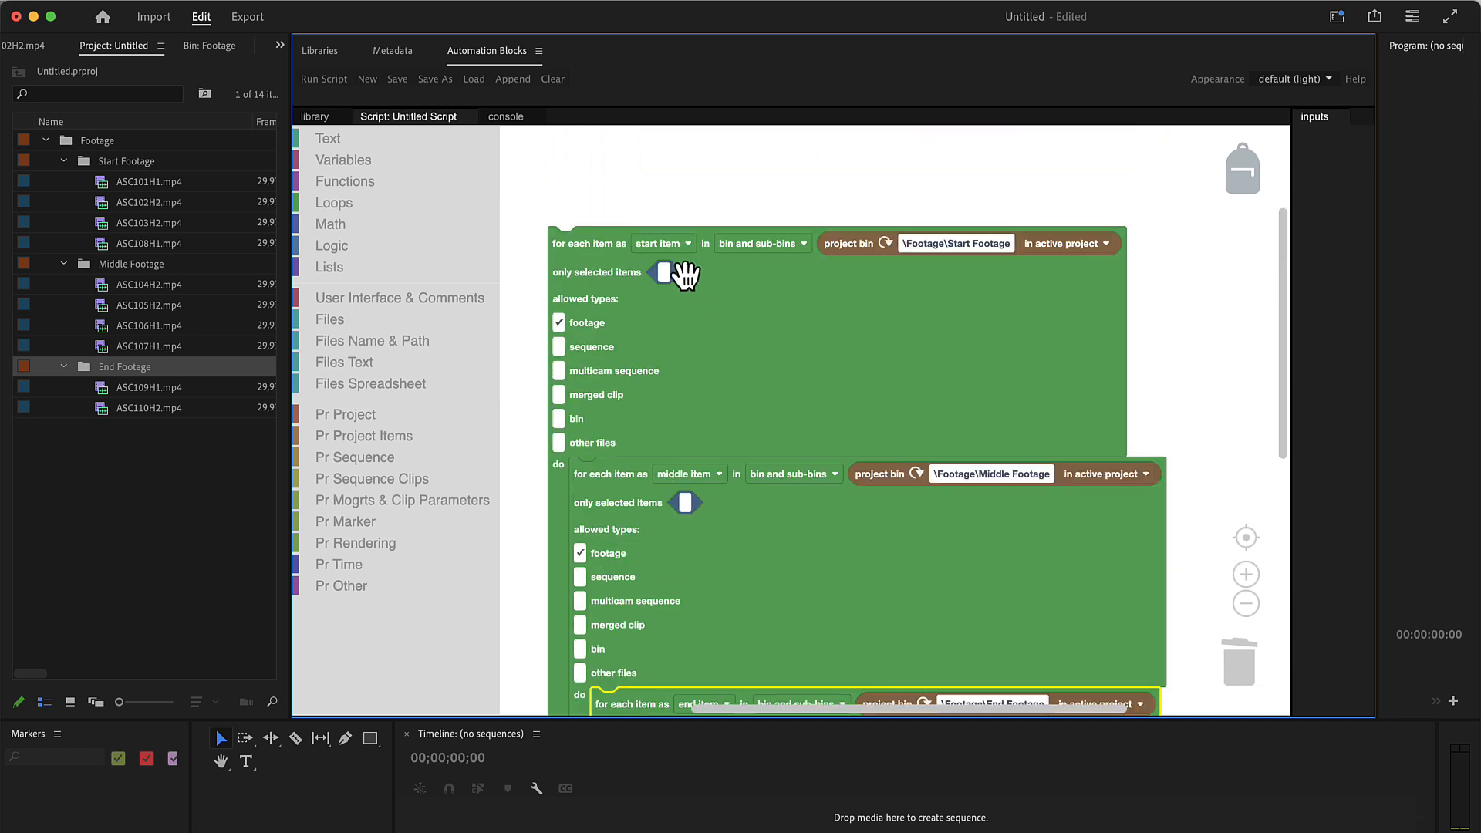
{"action": "scroll", "scroll_direction": "down", "scroll_amount": 3}
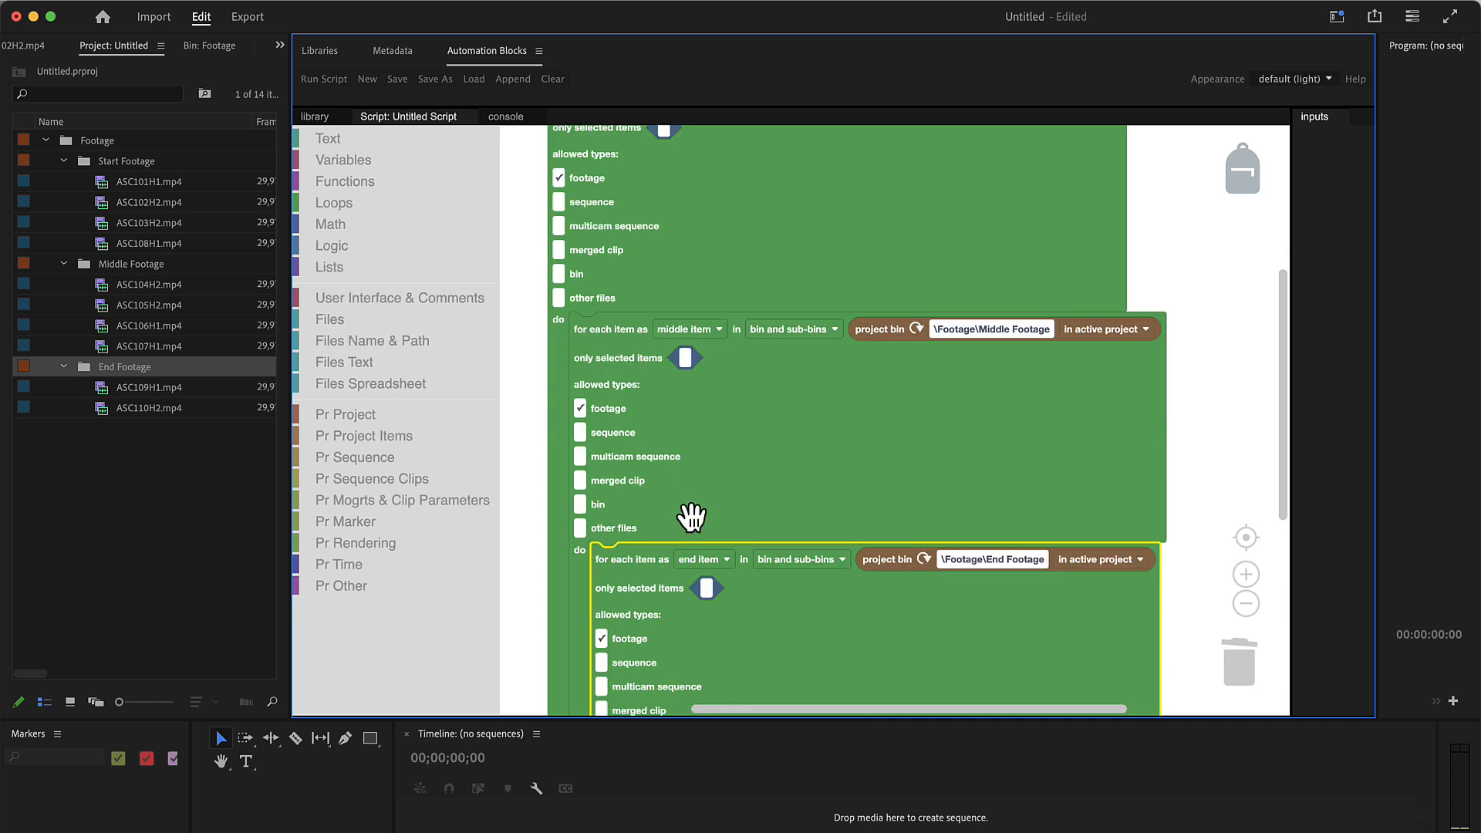
{"action": "scroll", "scroll_direction": "down", "scroll_amount": 3}
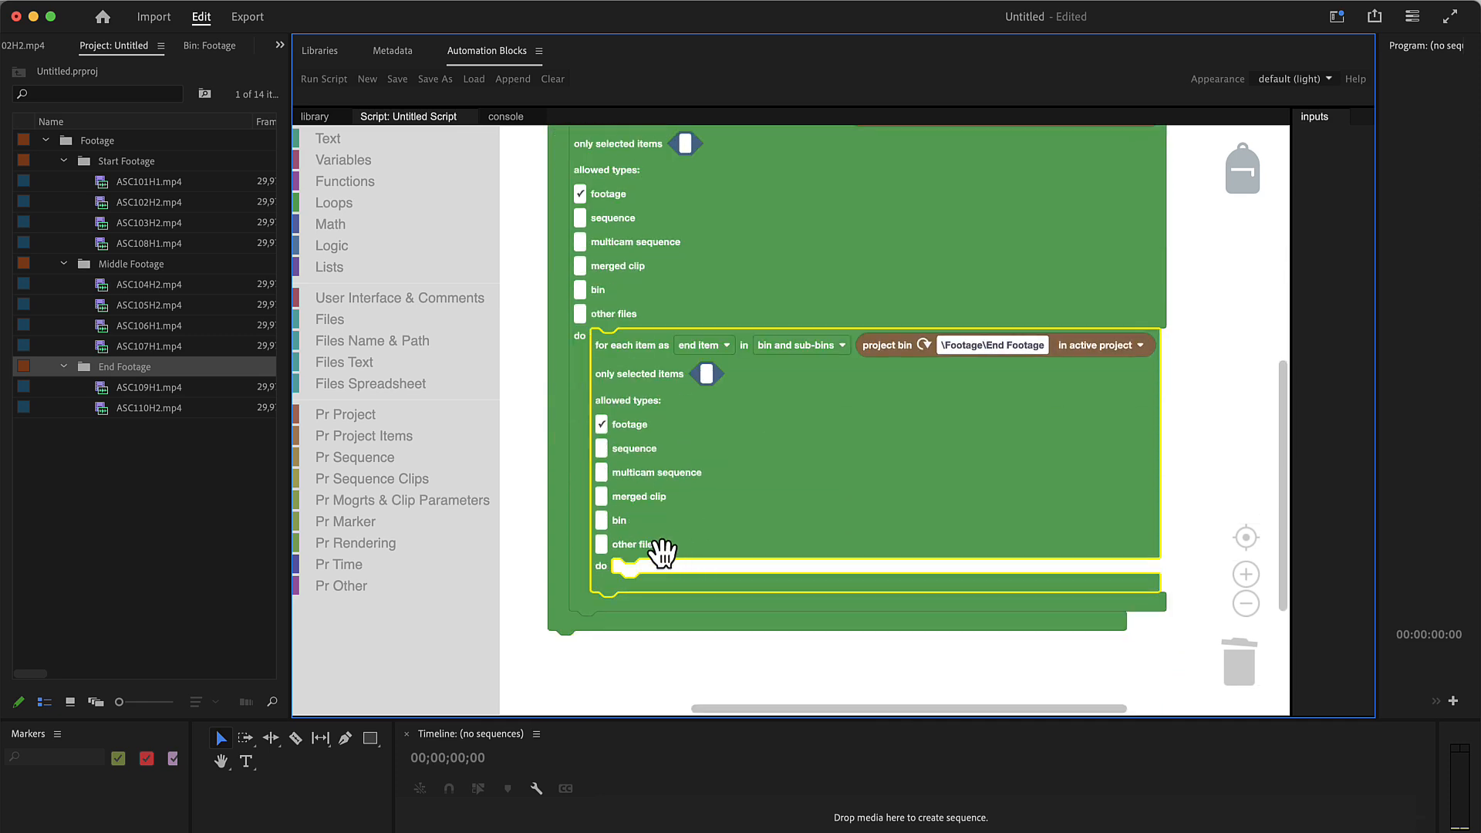
{"action": "mouse_move", "coordinate": [395, 471]}
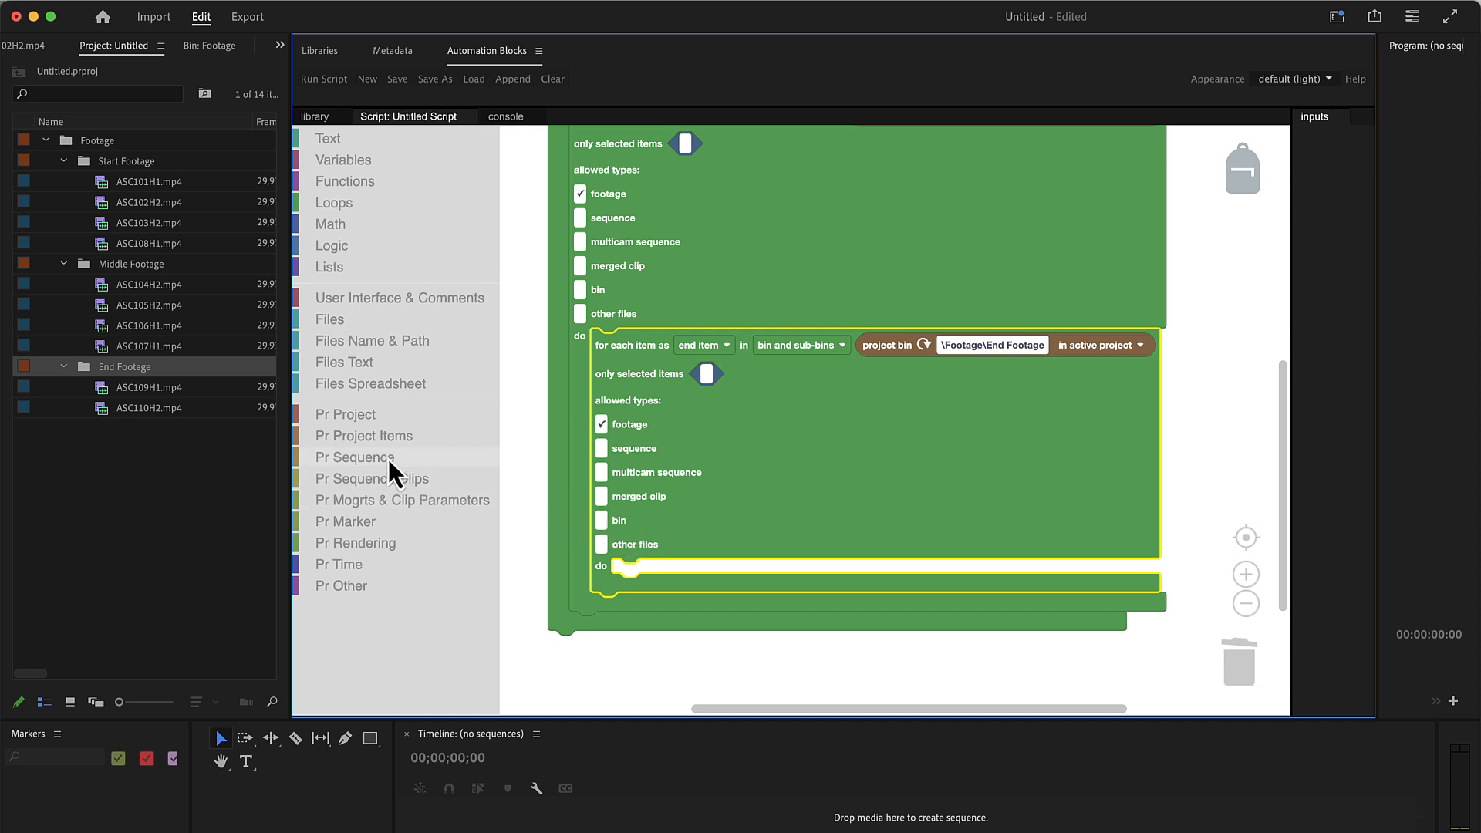
- Add 'new sequence from clips' in the innermost loop, fed a list of start, middle and end item
{"action": "left_click", "coordinate": [355, 456]}
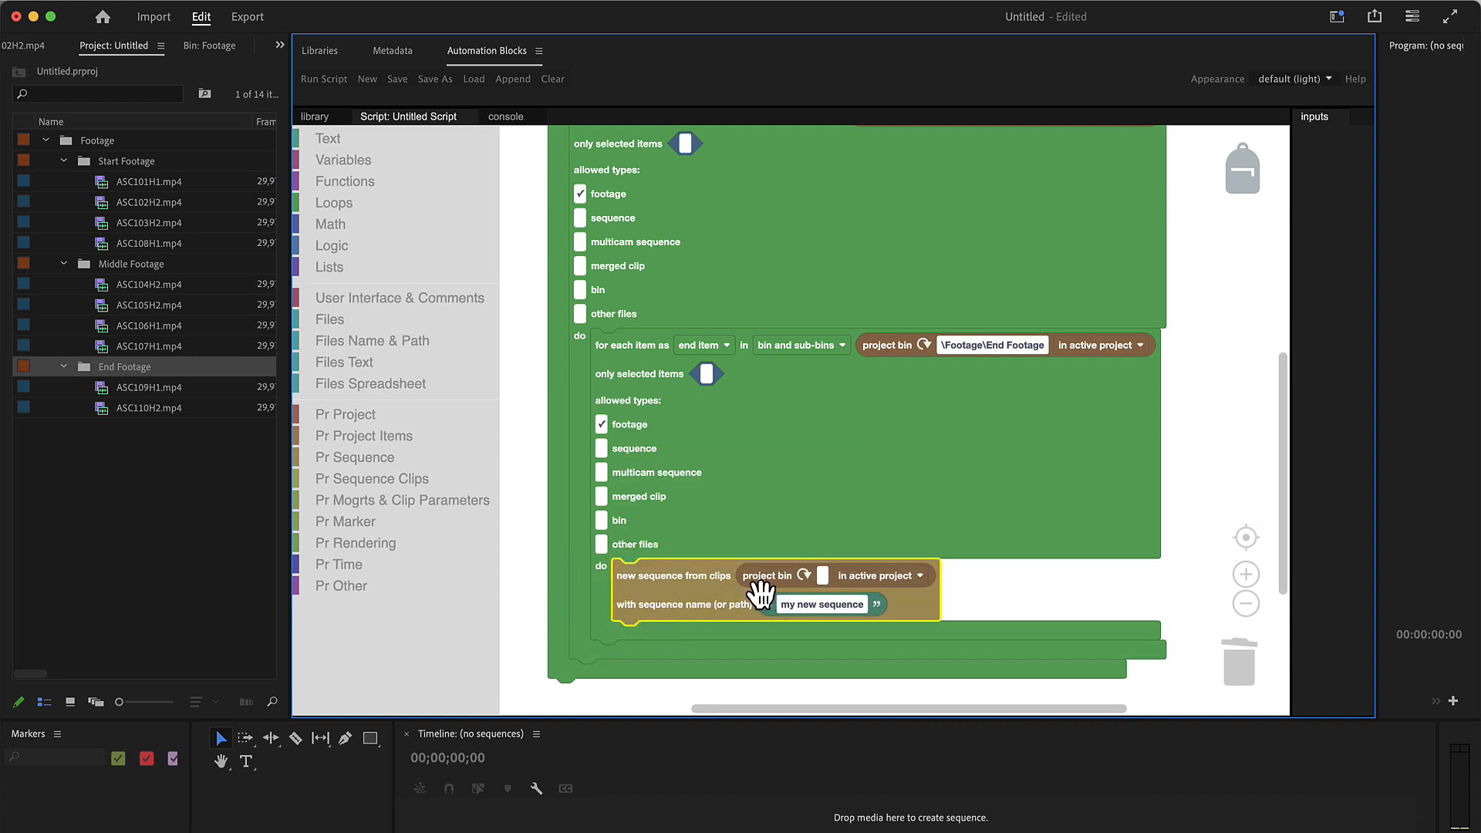
{"action": "left_click", "coordinate": [329, 267]}
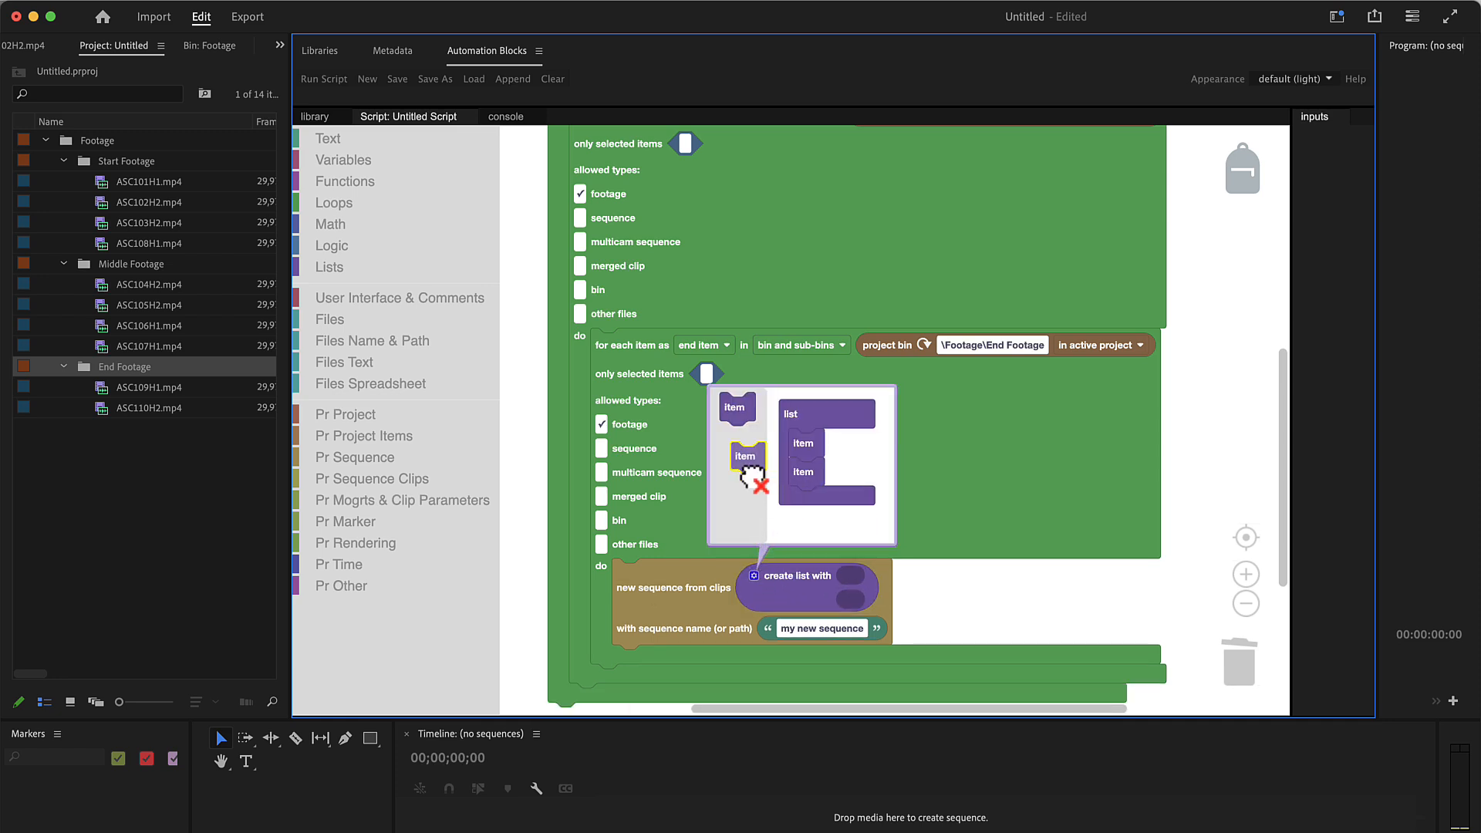
{"action": "left_click_drag", "start_coordinate": [745, 456], "coordinate": [802, 525]}
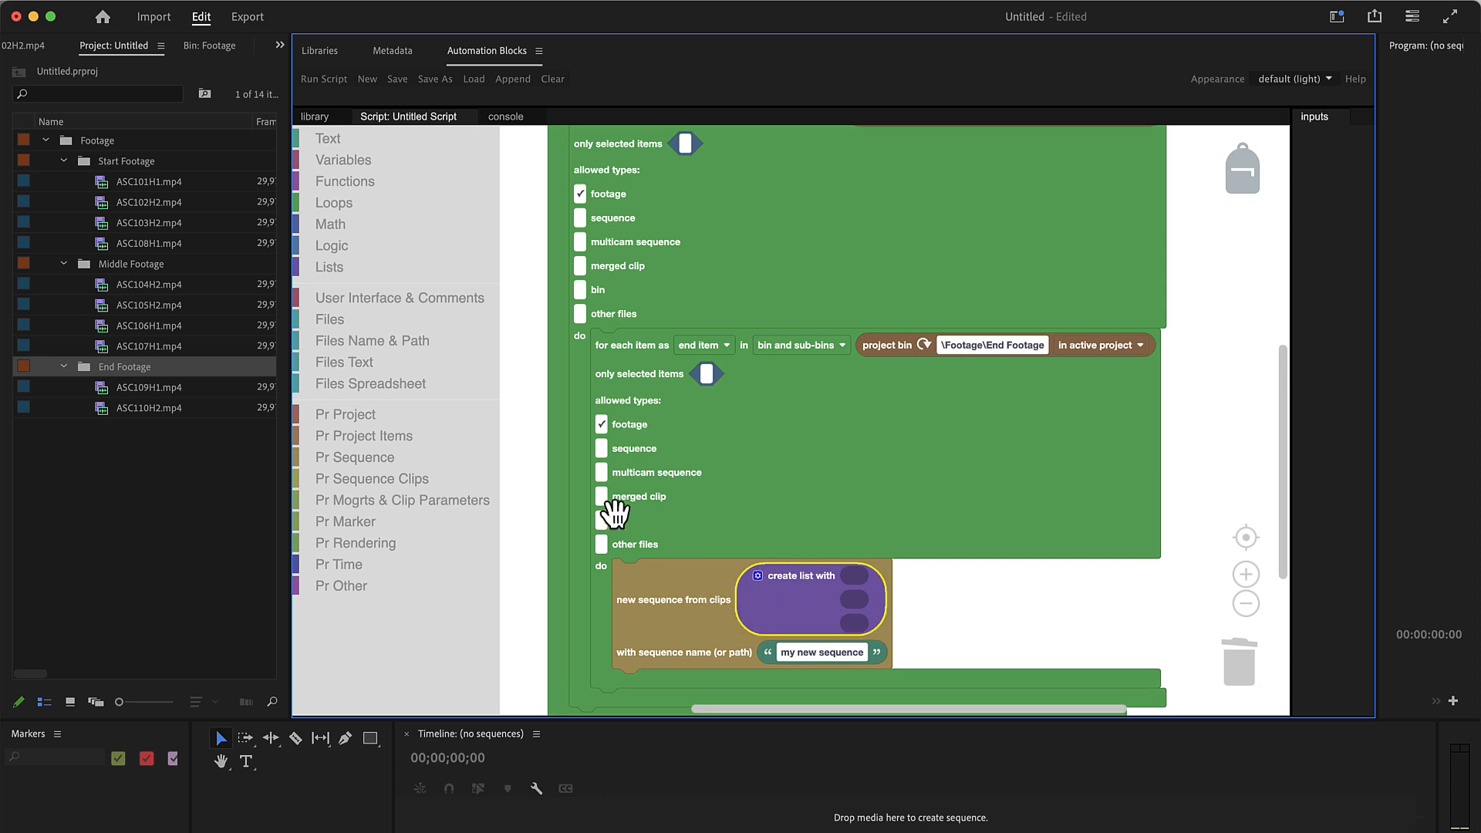
{"action": "left_click", "coordinate": [344, 159]}
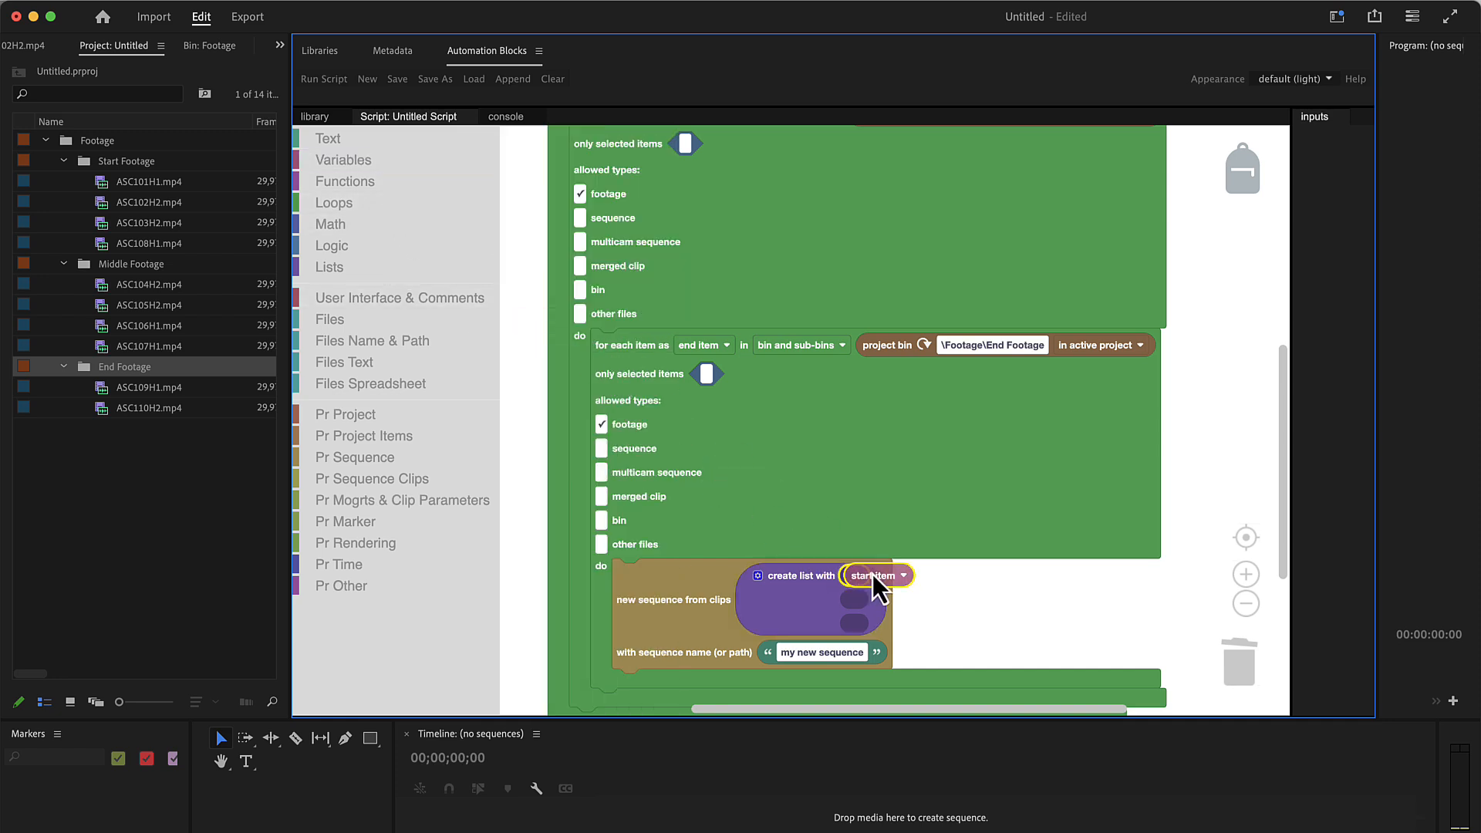
{"action": "left_click", "coordinate": [344, 160]}
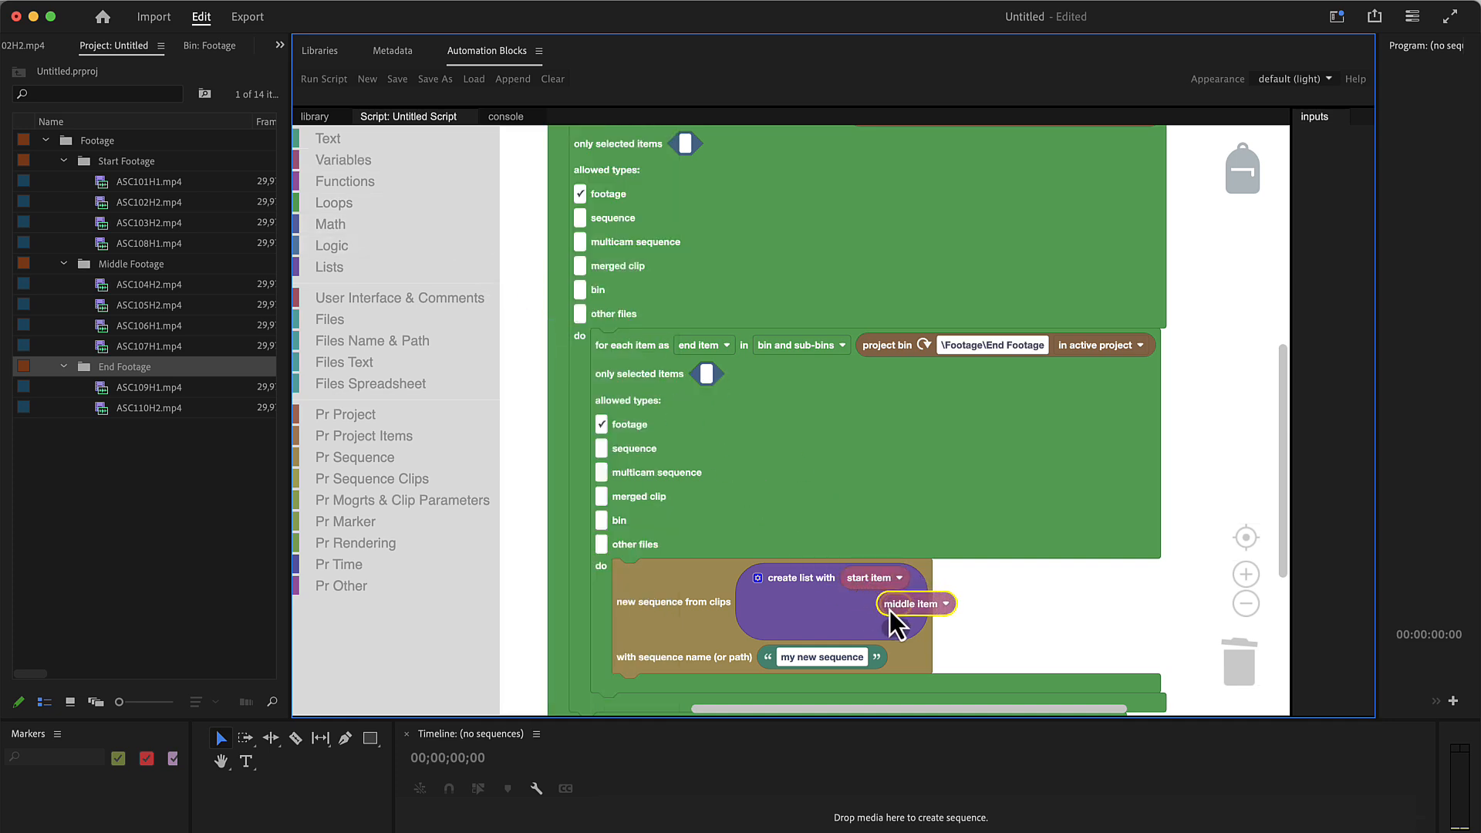
{"action": "left_click", "coordinate": [344, 159]}
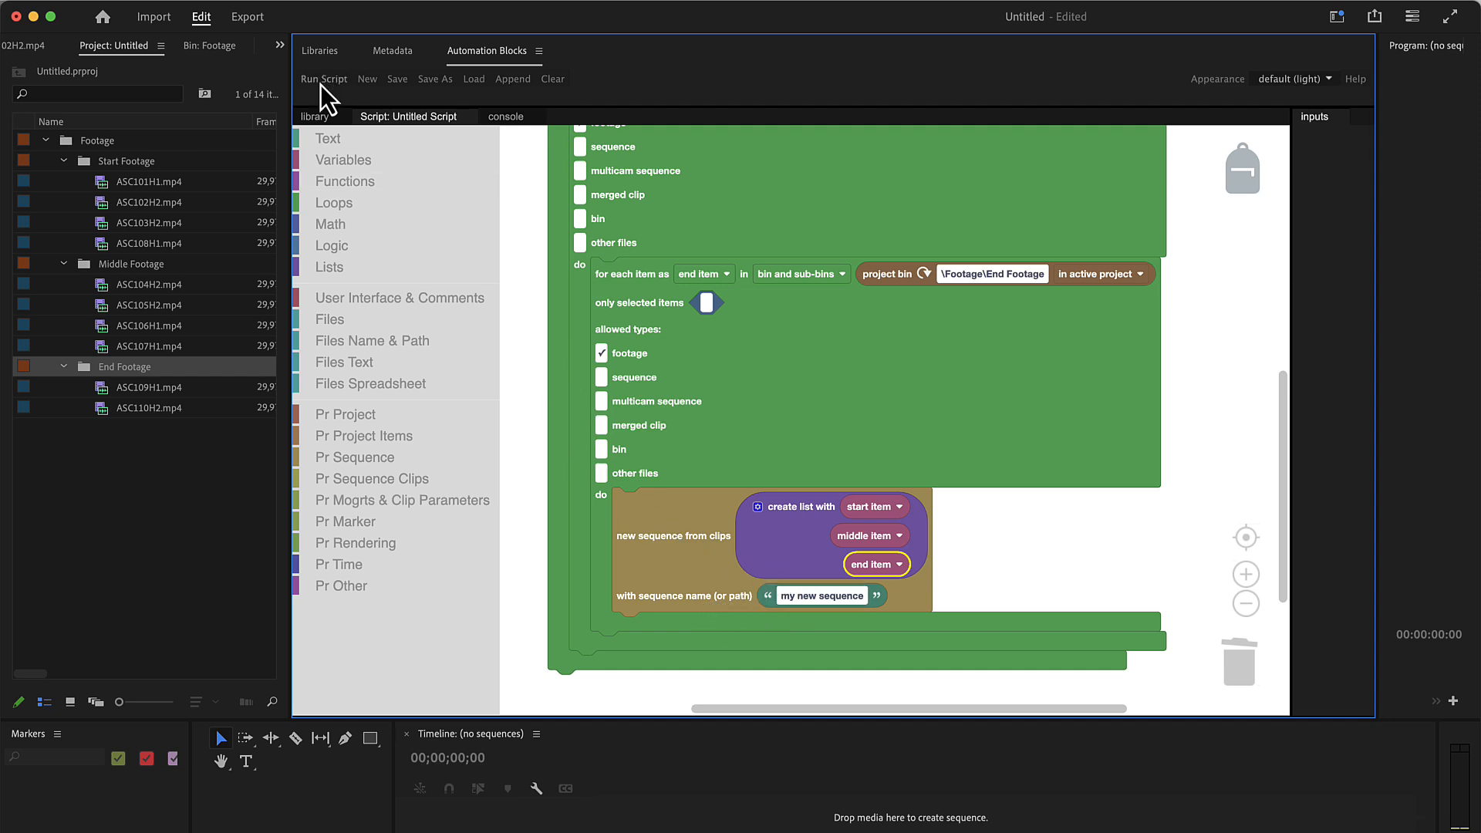
- Run the script and review the generated 'my new sequence' sequences of three clips
{"action": "left_click", "coordinate": [324, 78]}
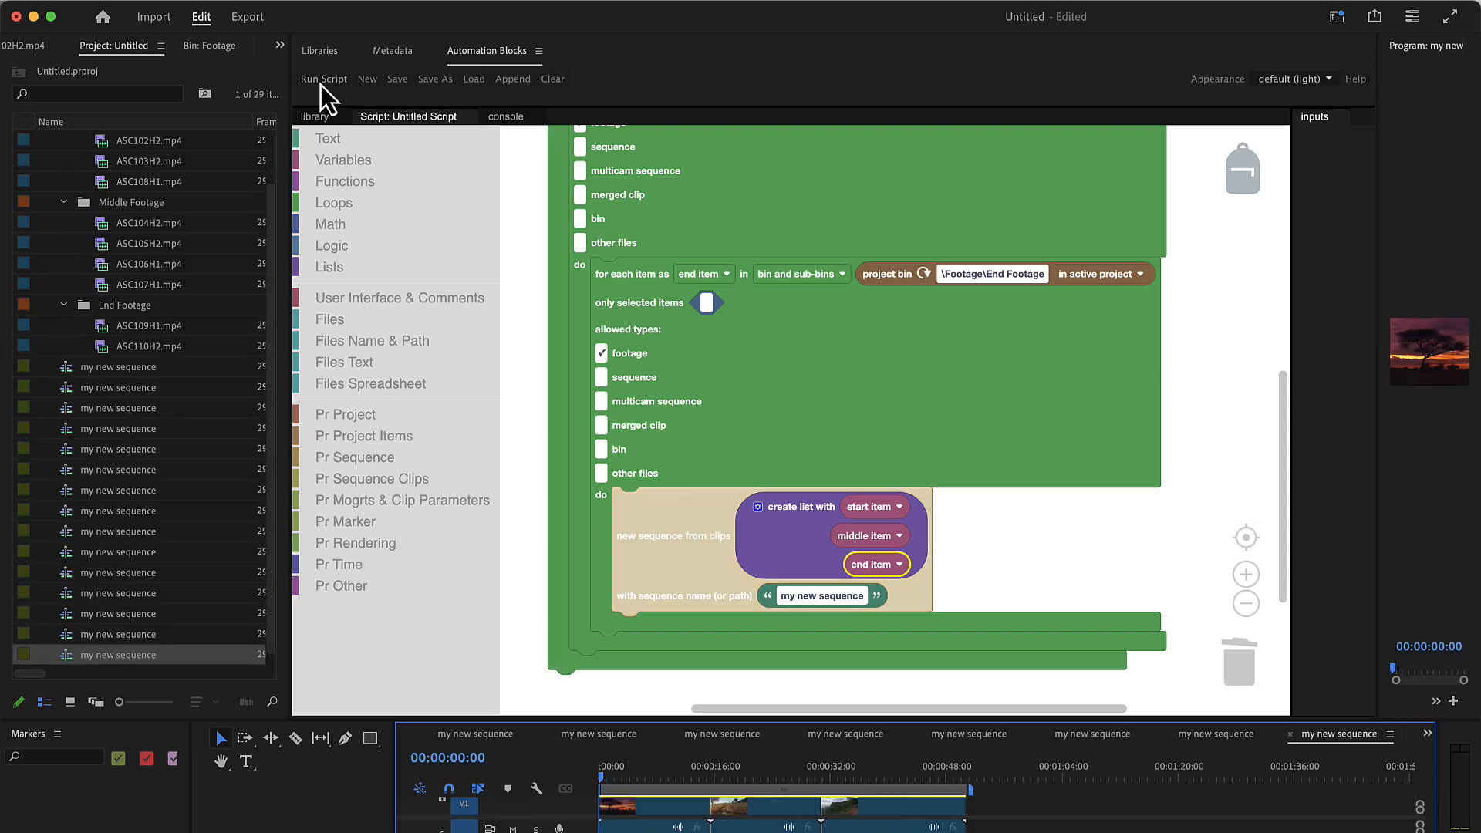
{"action": "left_click", "coordinate": [323, 79]}
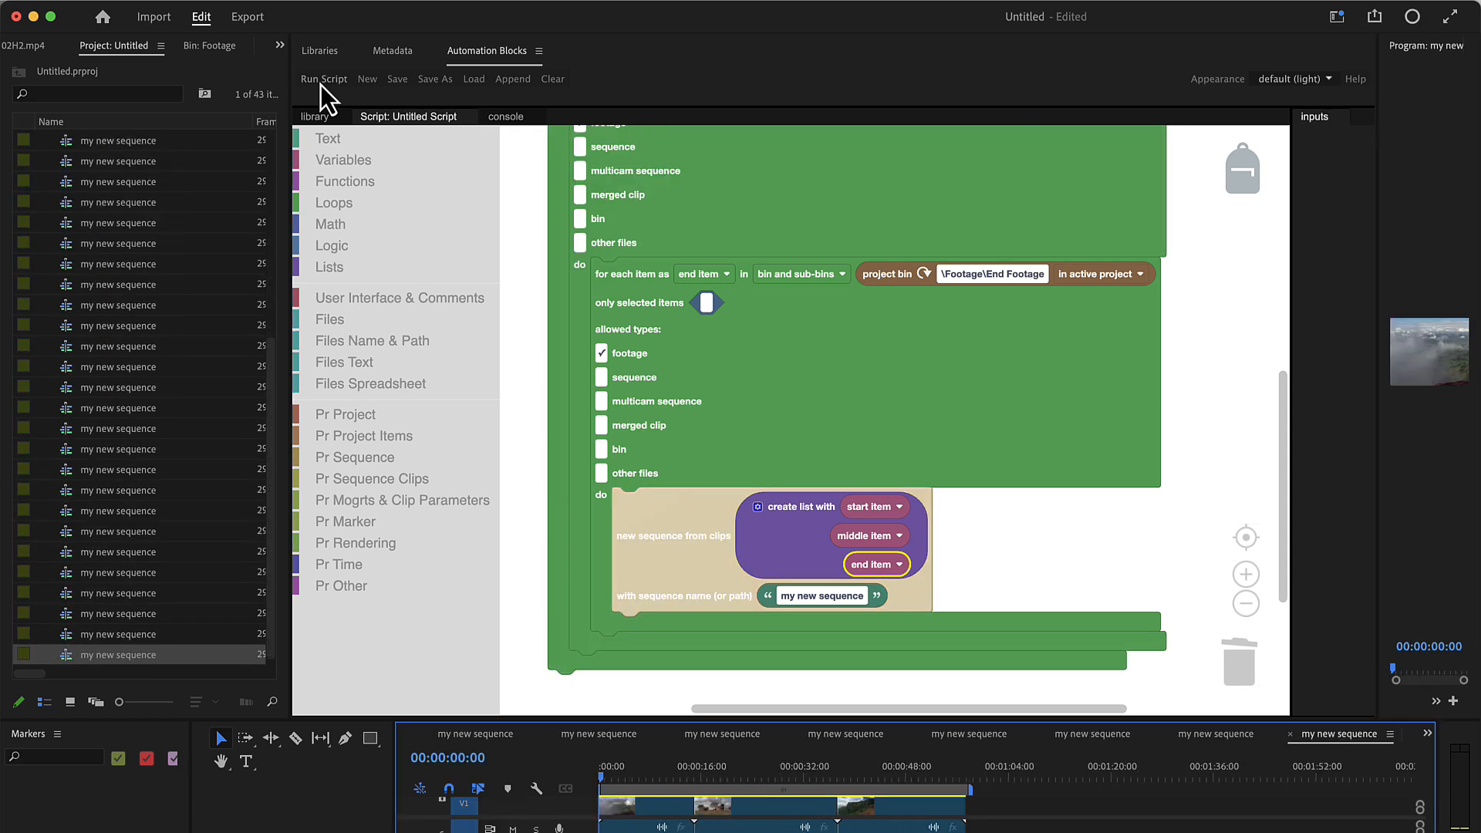
{"action": "left_click", "coordinate": [324, 79]}
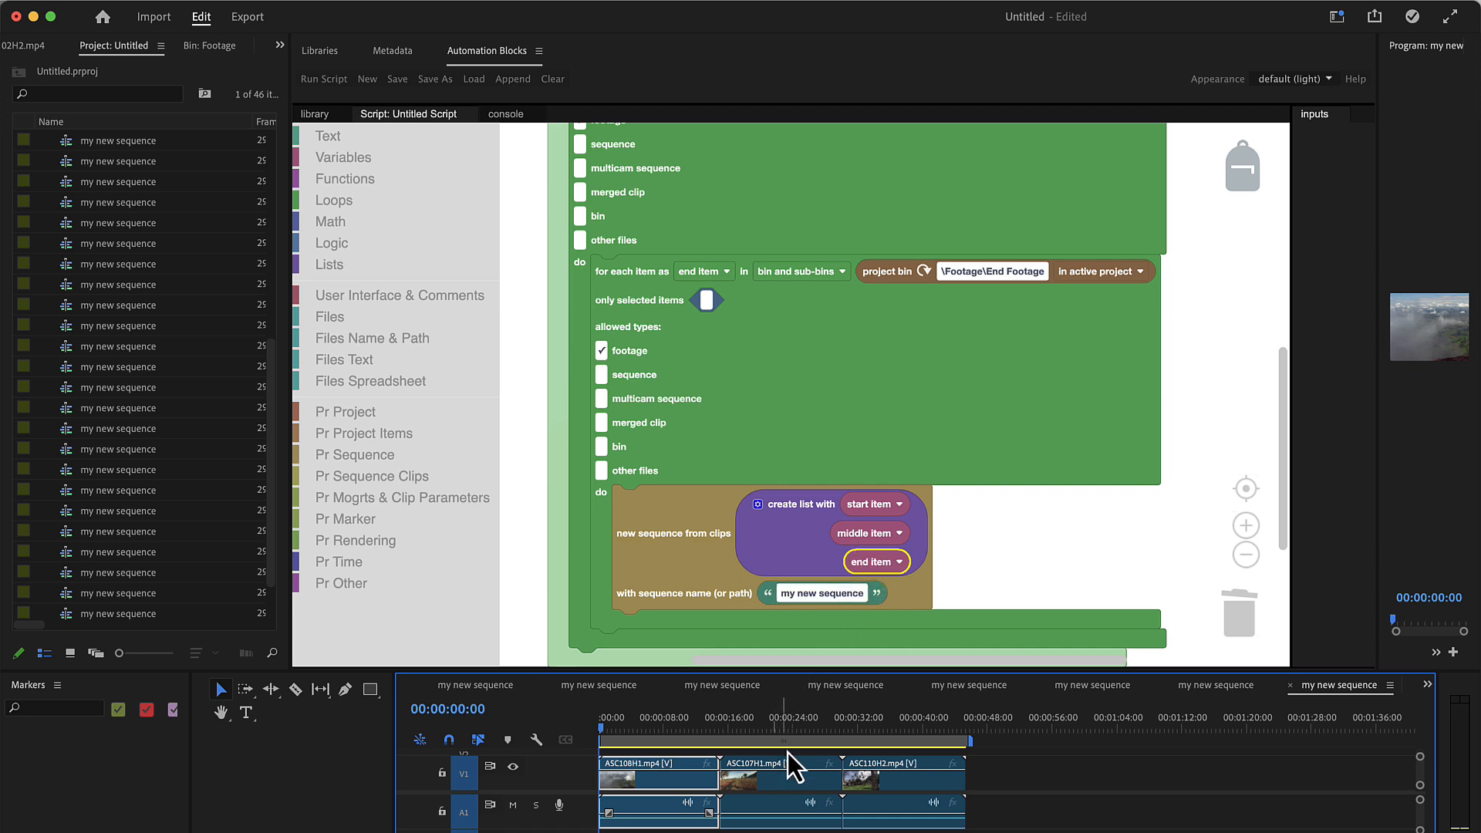
{"action": "mouse_move", "coordinate": [515, 669]}
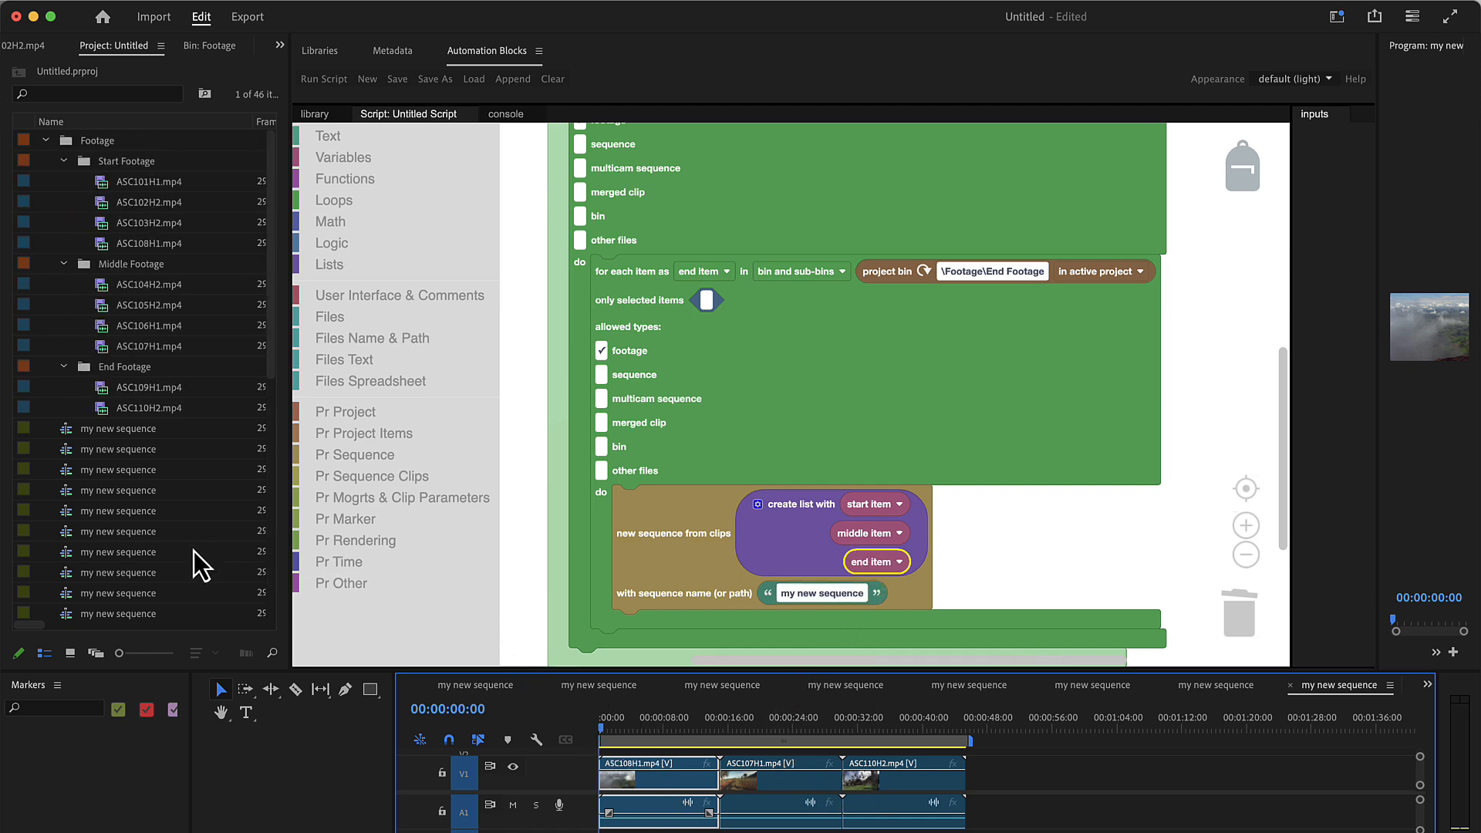
- Select all generated 'my new sequence' sequences in the Project panel and delete them
{"action": "left_click", "coordinate": [118, 428]}
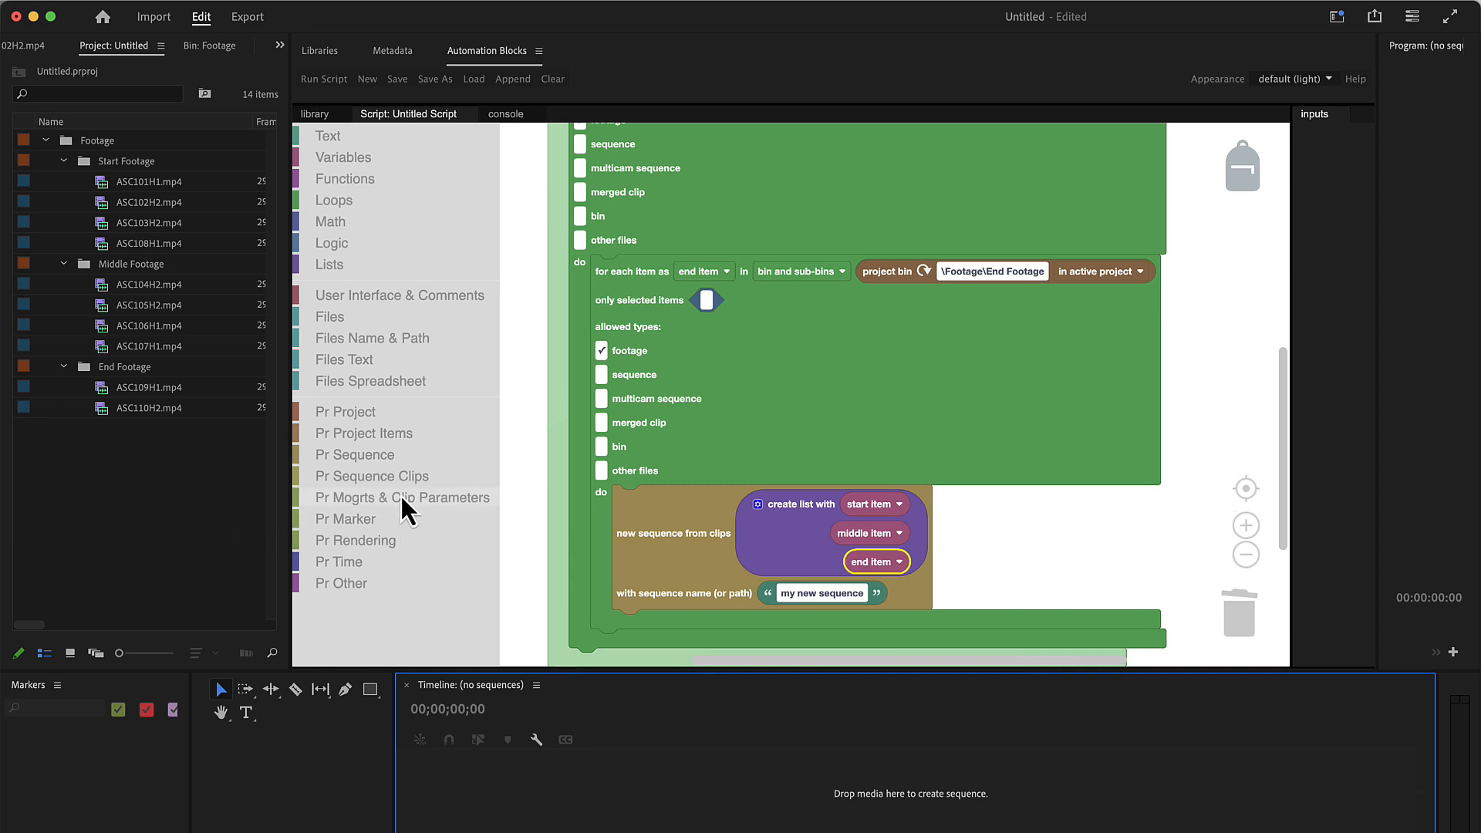
{"action": "mouse_move", "coordinate": [353, 171]}
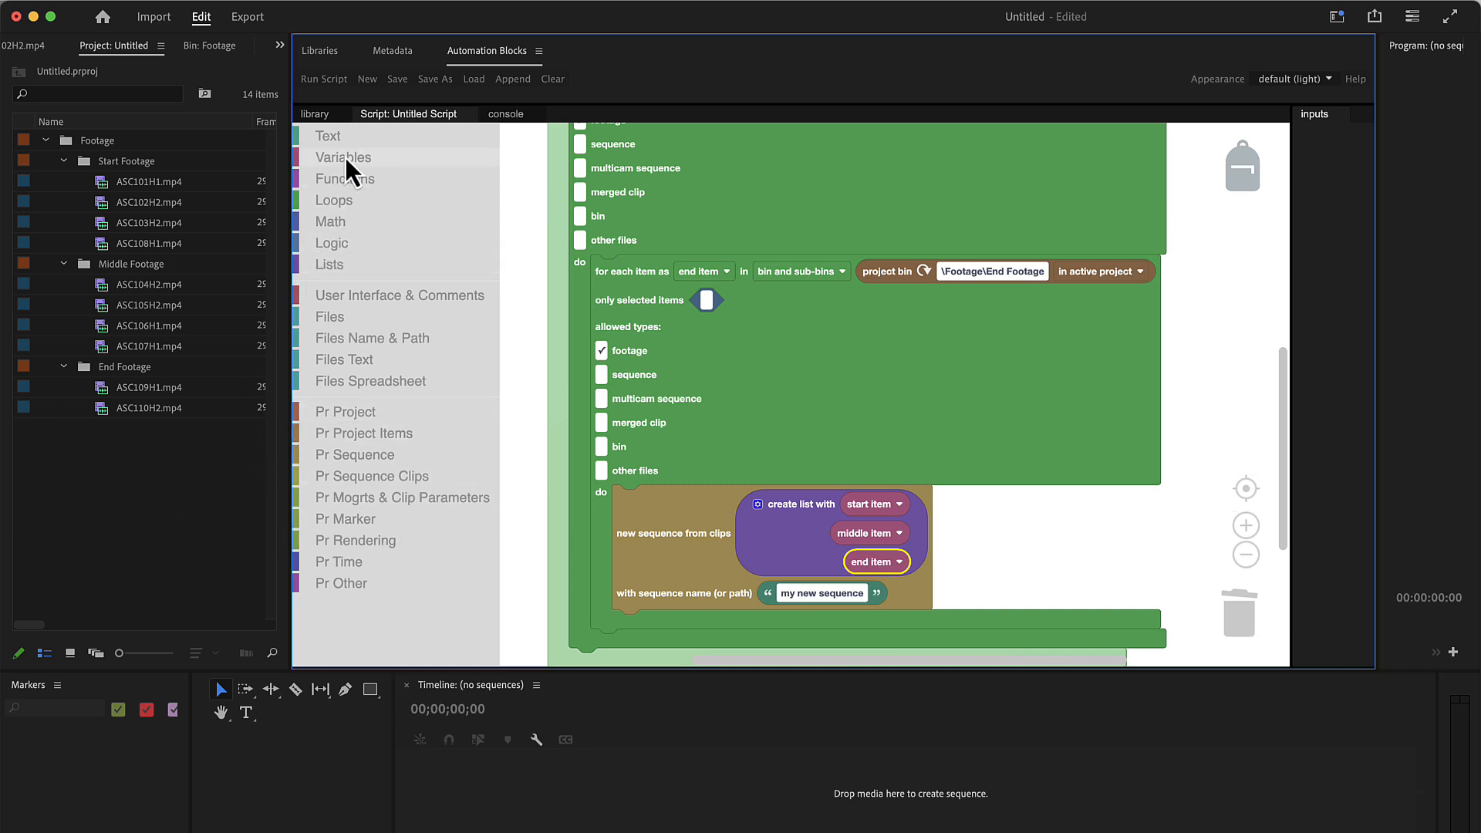
- Create a 'counter' variable and set it to 1 above the footage loops
{"action": "left_click", "coordinate": [344, 157]}
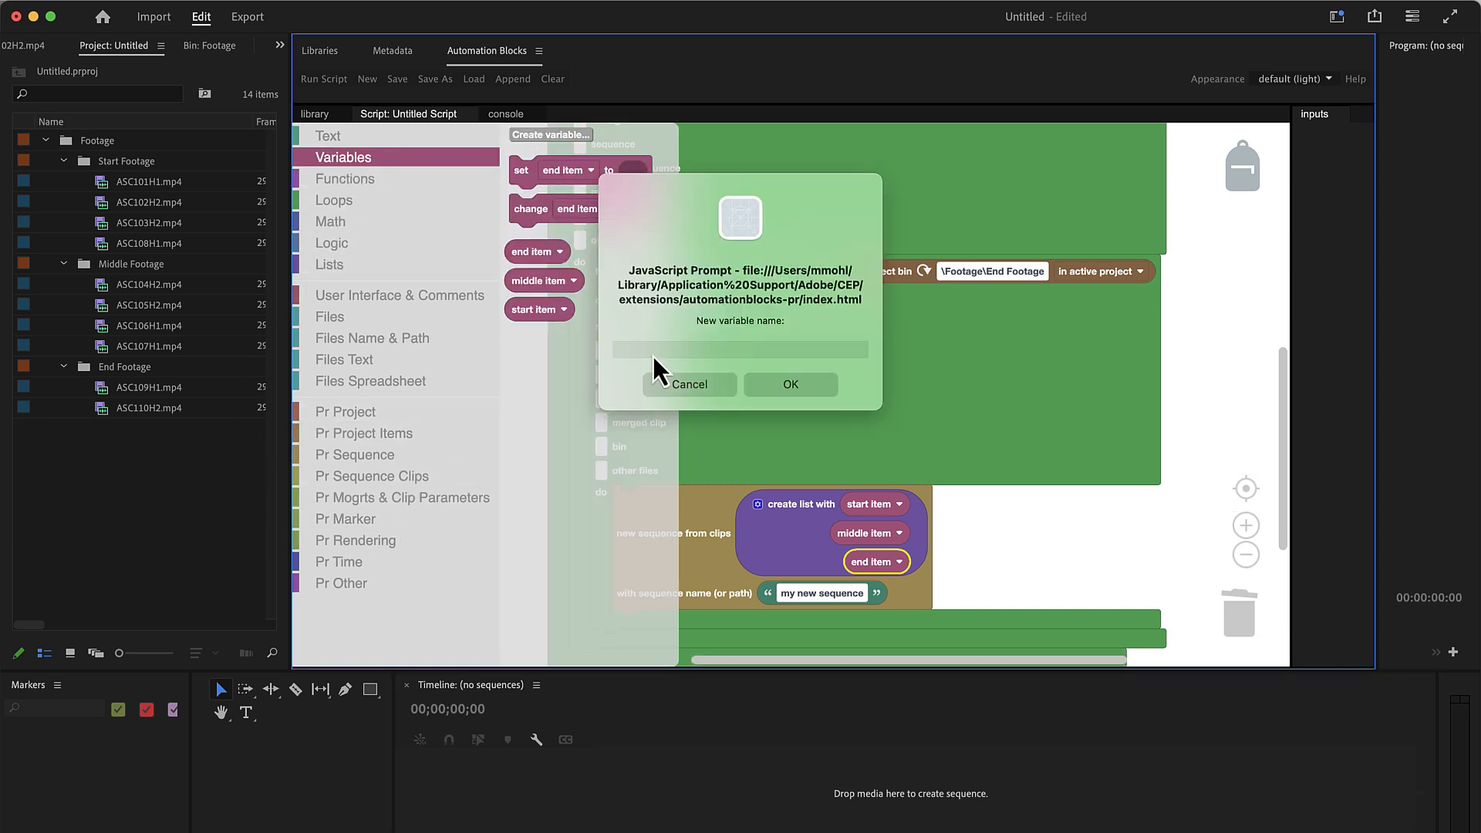
{"action": "type", "text": "counter"}
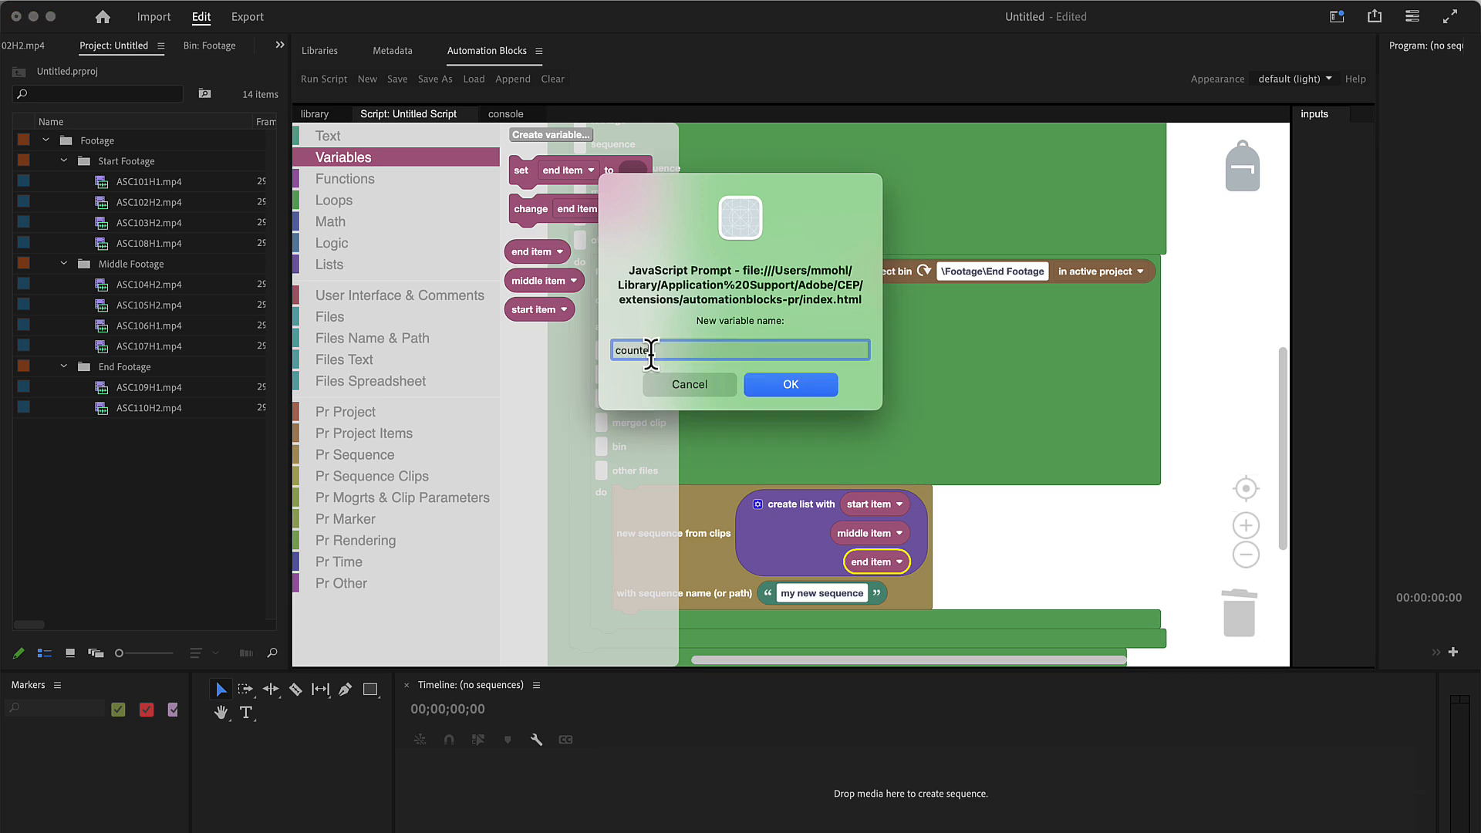
{"action": "left_click", "coordinate": [790, 384]}
{"action": "type", "text": "1"}
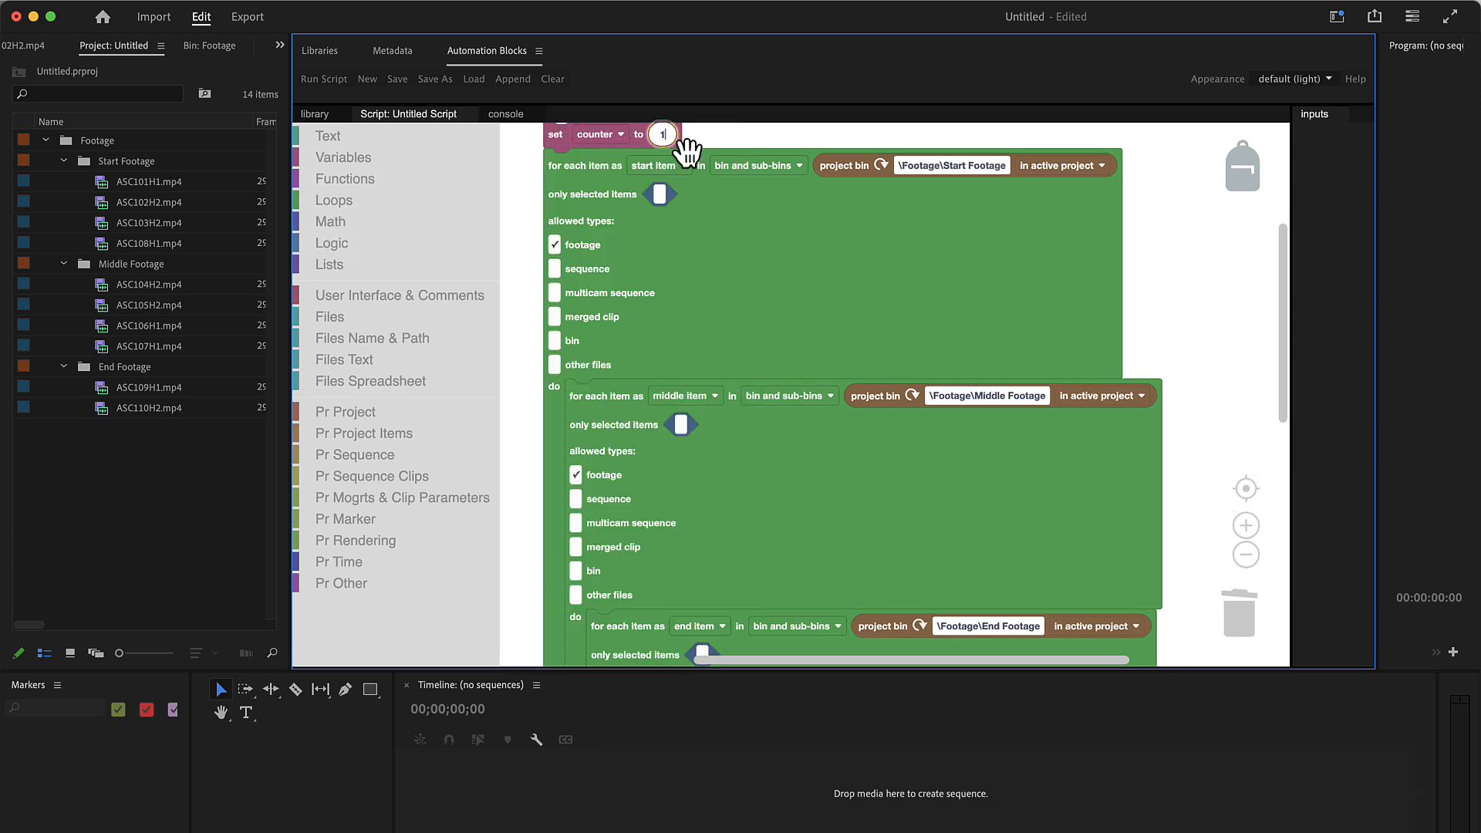
- Put a 'create text with' block in the sequence name, with 'sequence' as its first piece
{"action": "scroll", "scroll_direction": "down", "scroll_amount": 3}
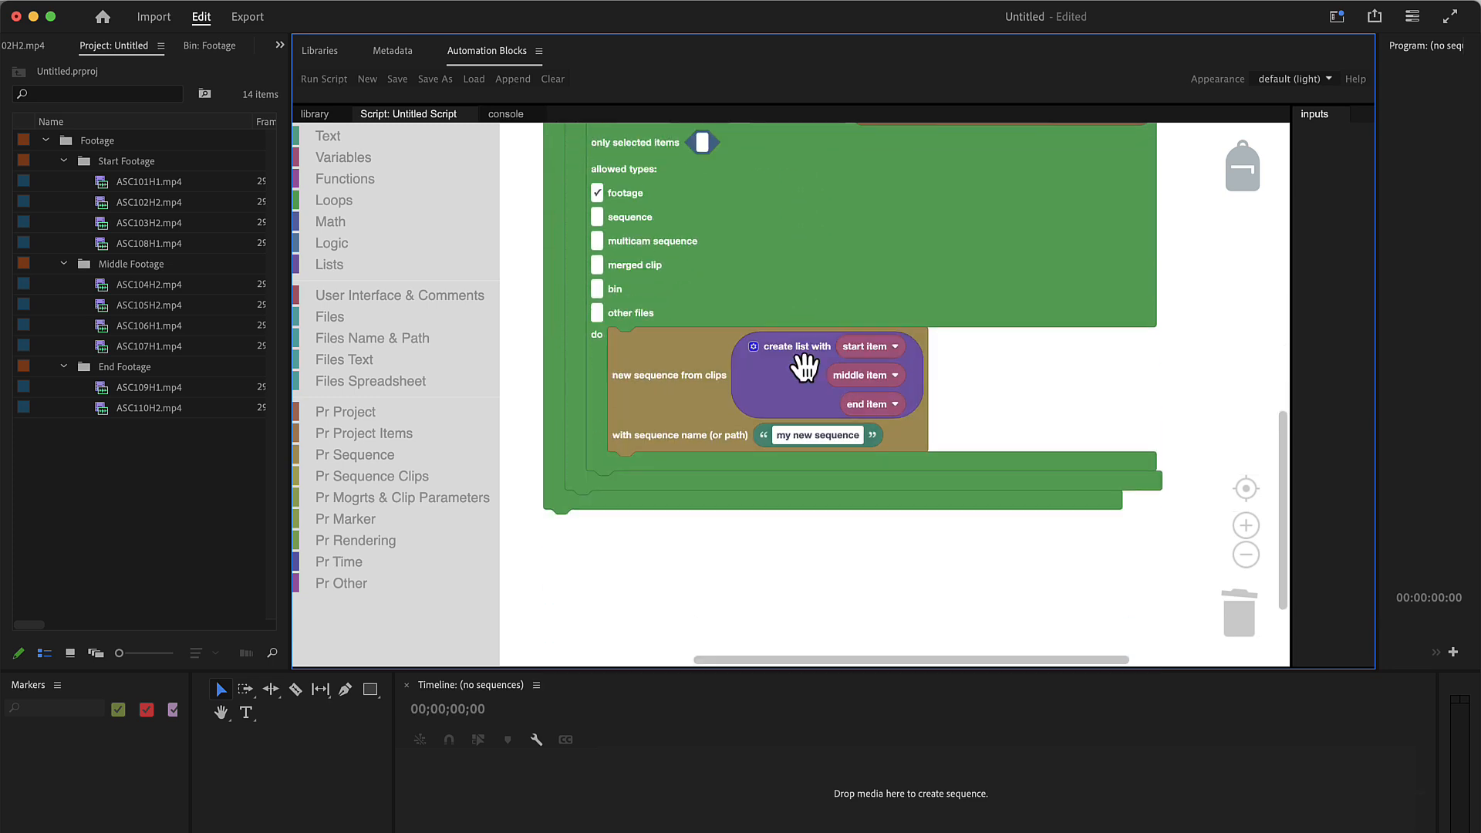
{"action": "mouse_move", "coordinate": [699, 442]}
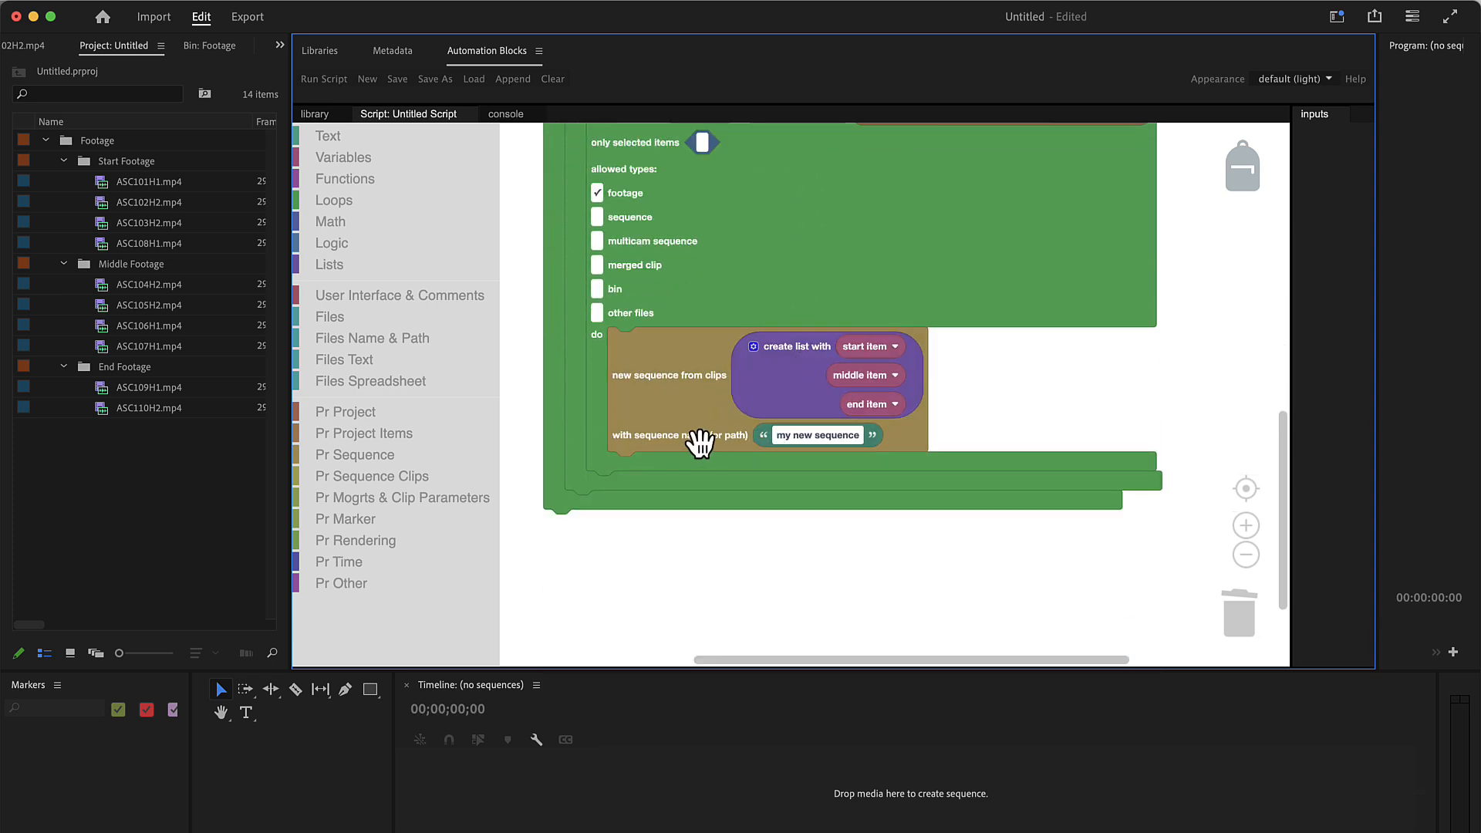
{"action": "mouse_move", "coordinate": [365, 149]}
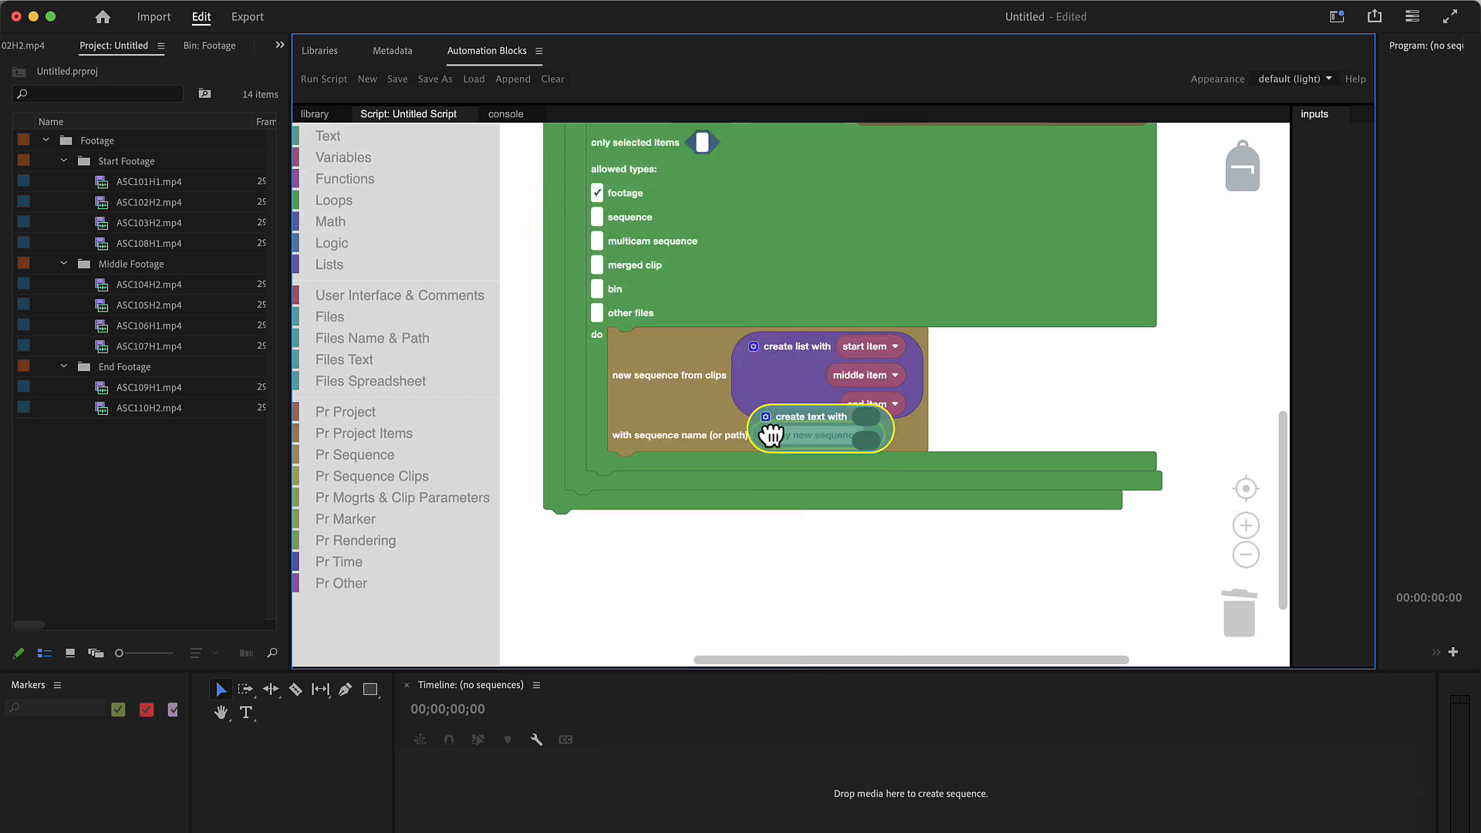
{"action": "left_click", "coordinate": [328, 135]}
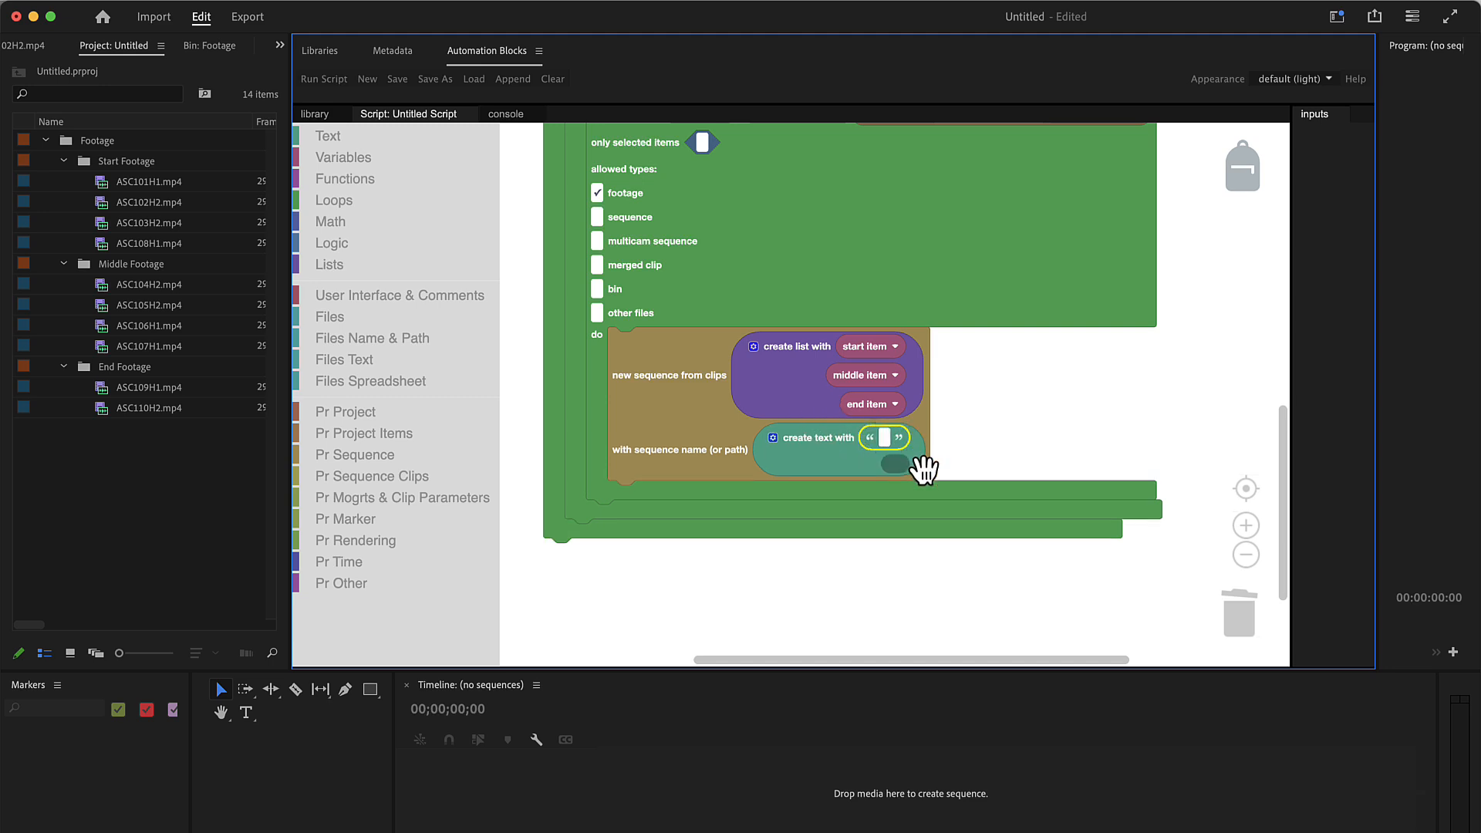
{"action": "type", "text": "sequence"}
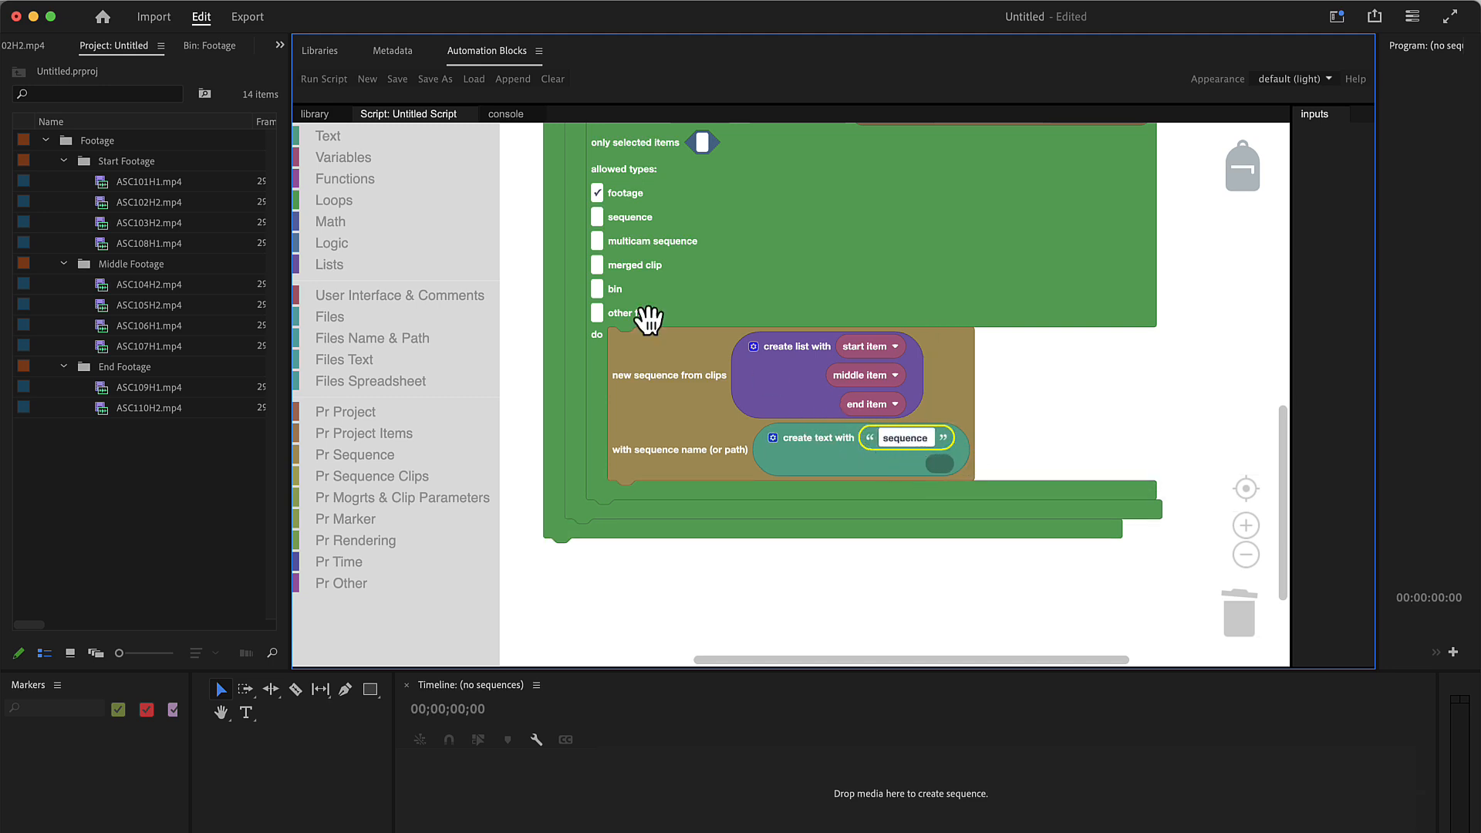
{"action": "left_click", "coordinate": [331, 221]}
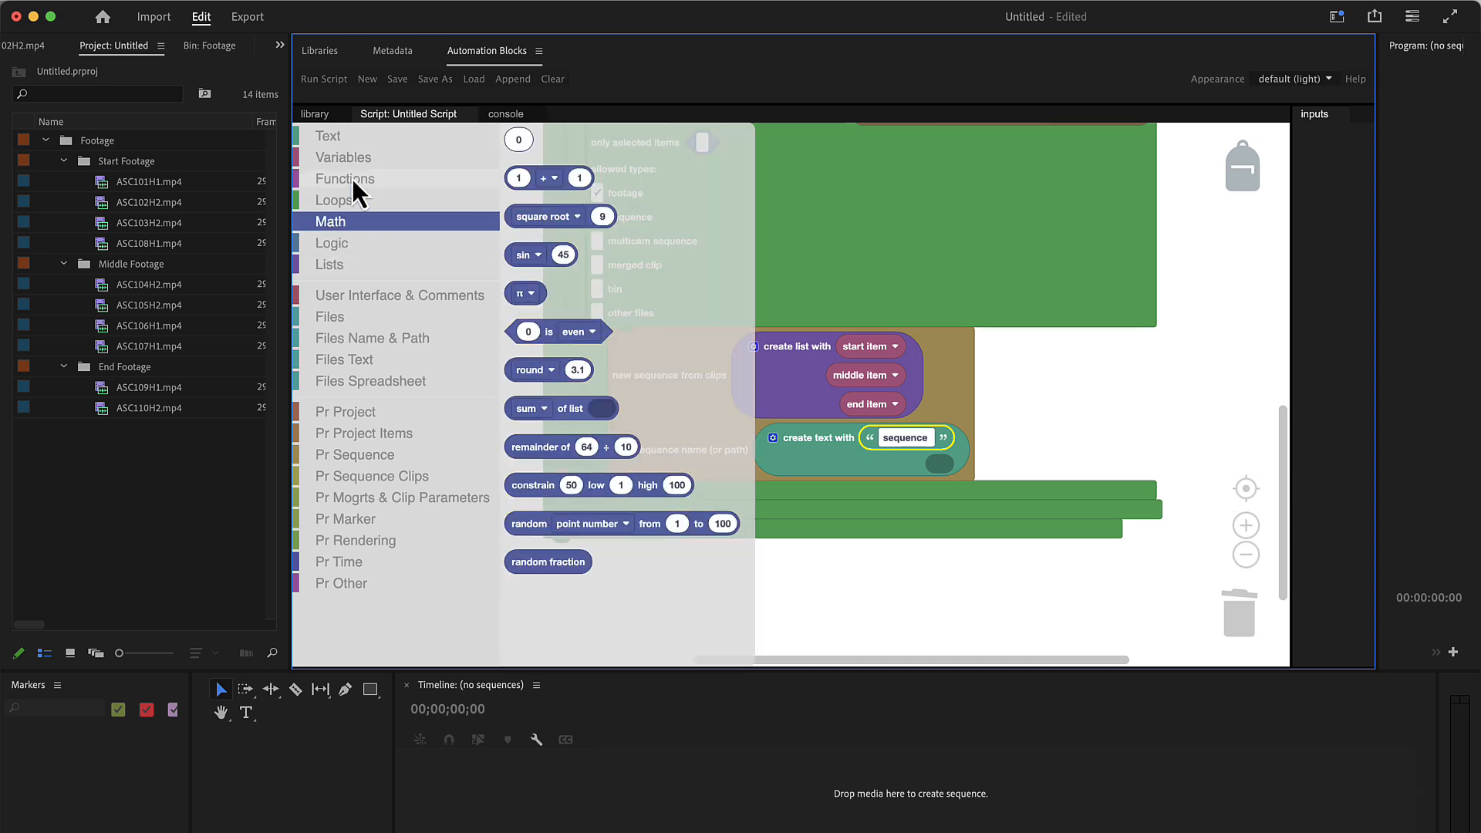
{"action": "left_click", "coordinate": [344, 156]}
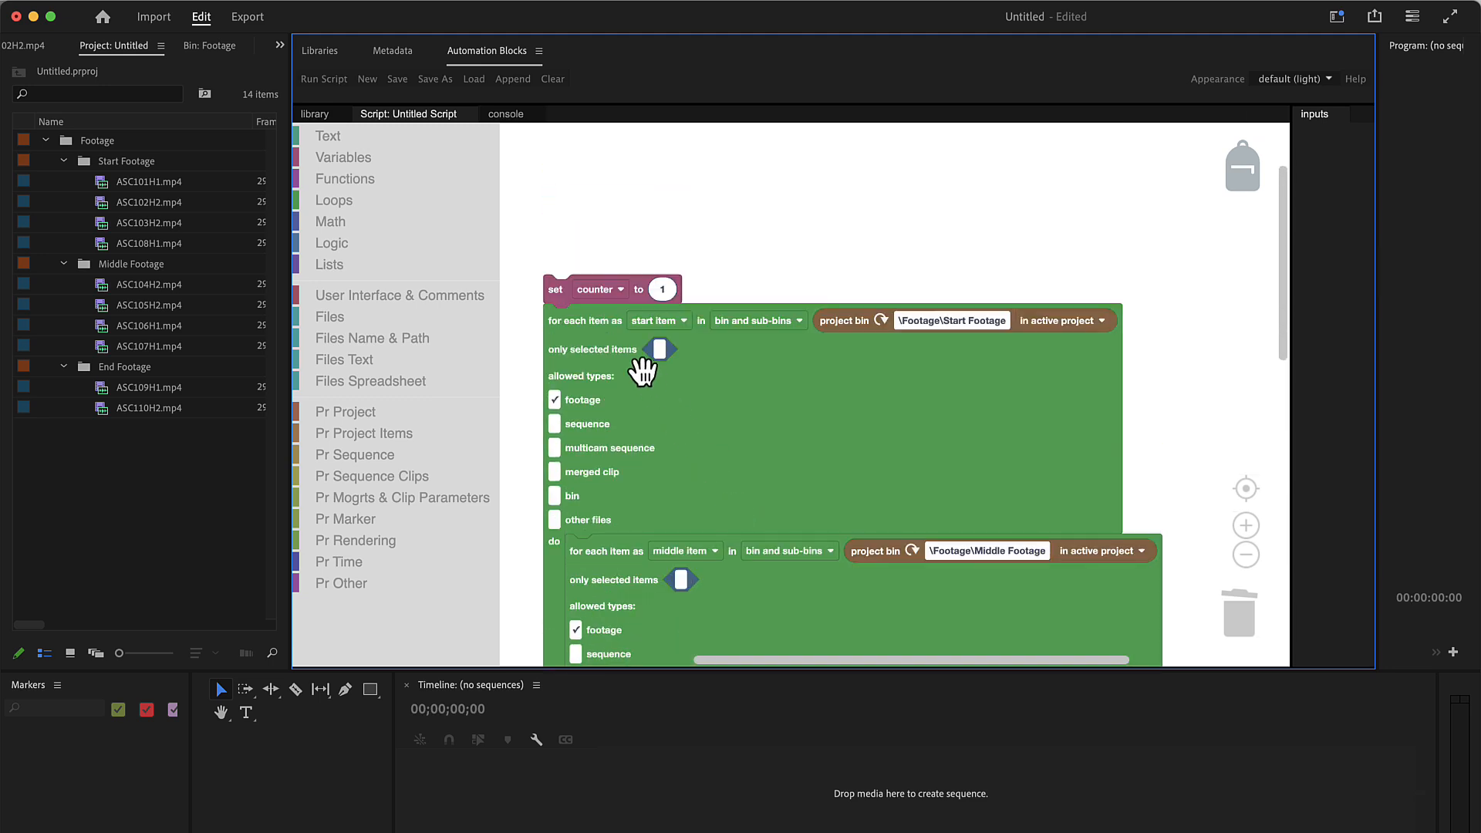
- Add a 'change counter by 1' block right after 'new sequence from clips' in the loop
{"action": "scroll", "scroll_direction": "down", "scroll_amount": 3}
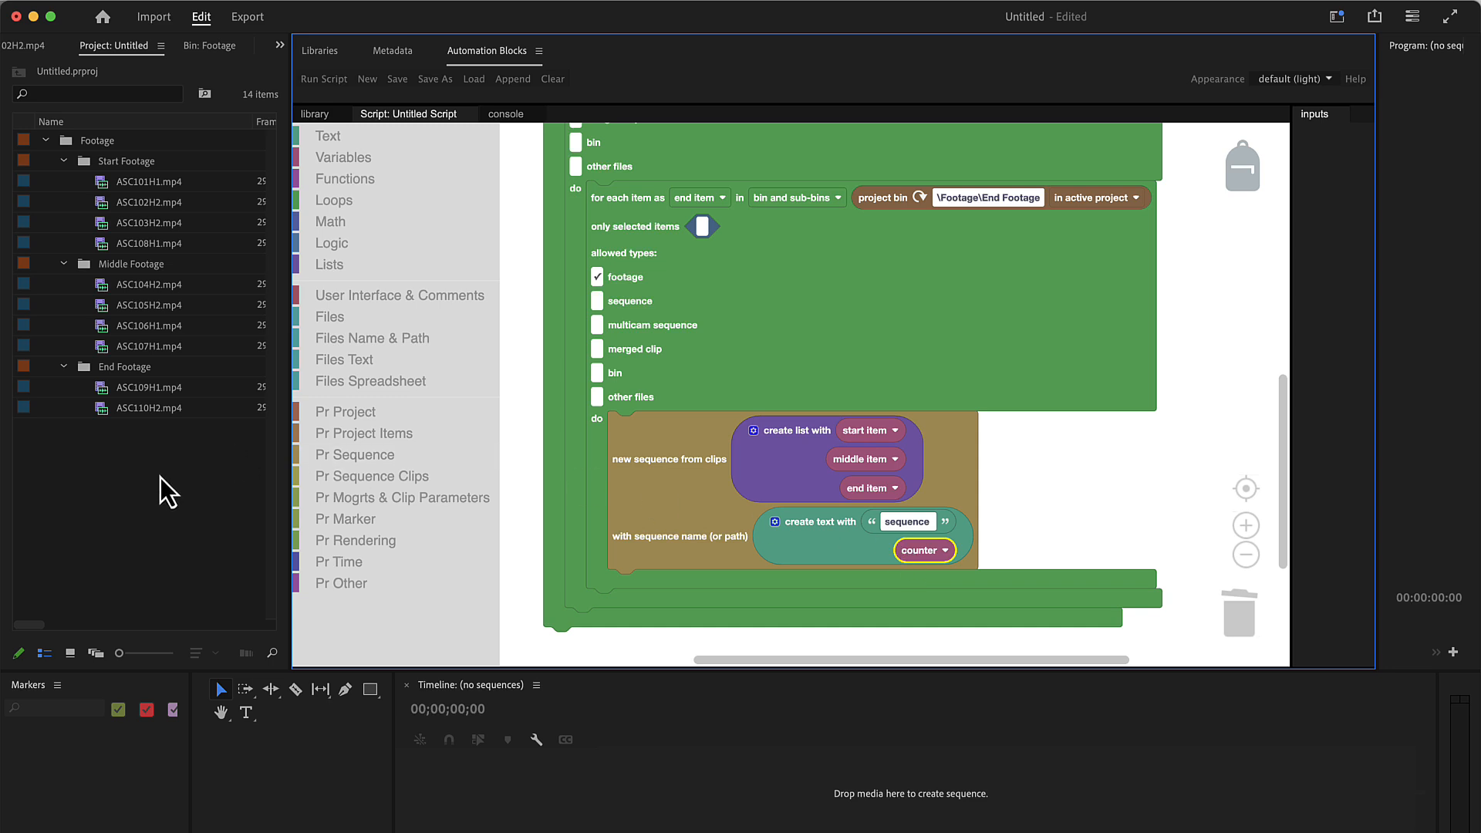
{"action": "mouse_move", "coordinate": [178, 526]}
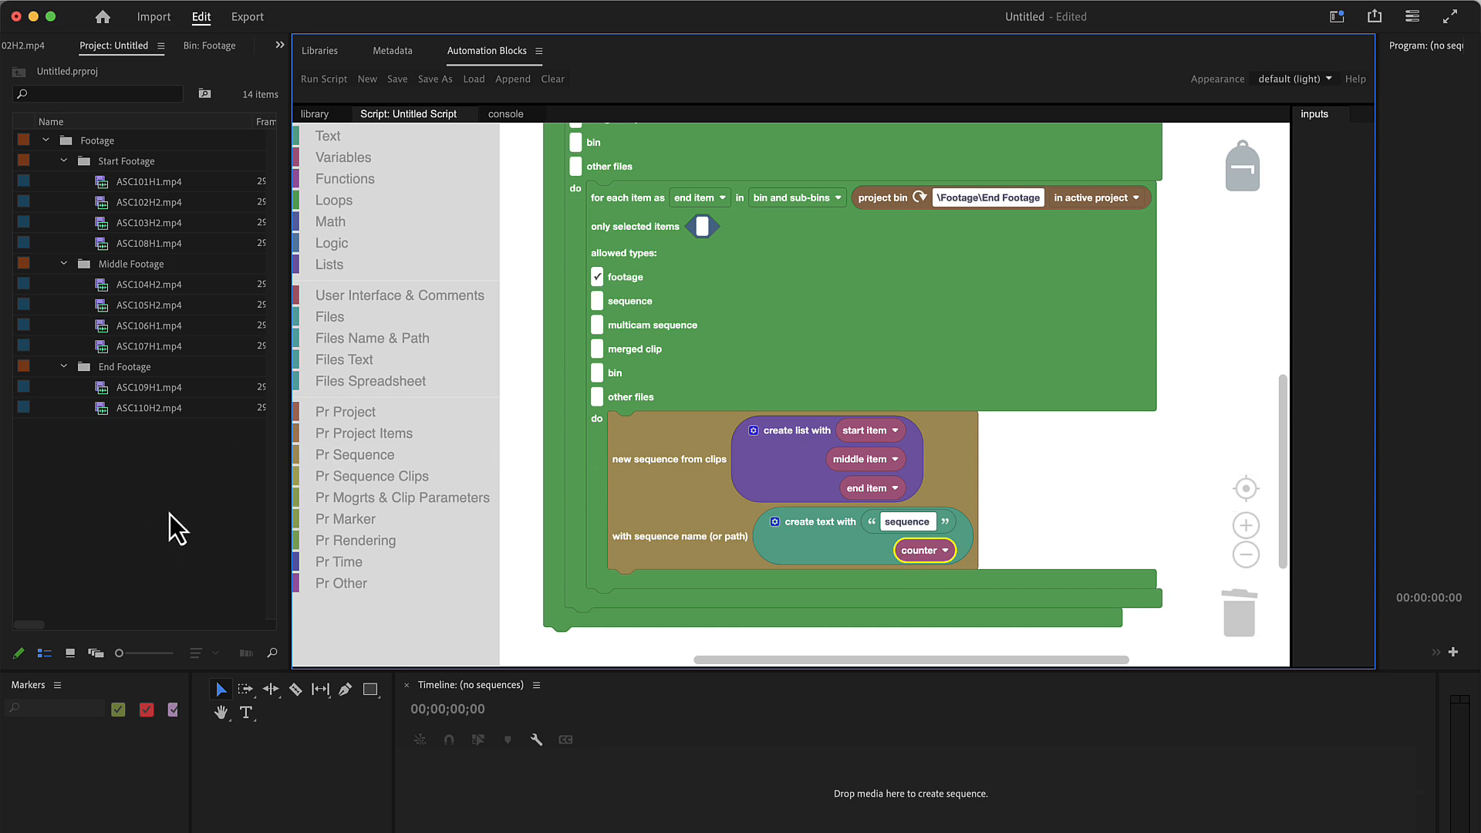
{"action": "left_click", "coordinate": [343, 157]}
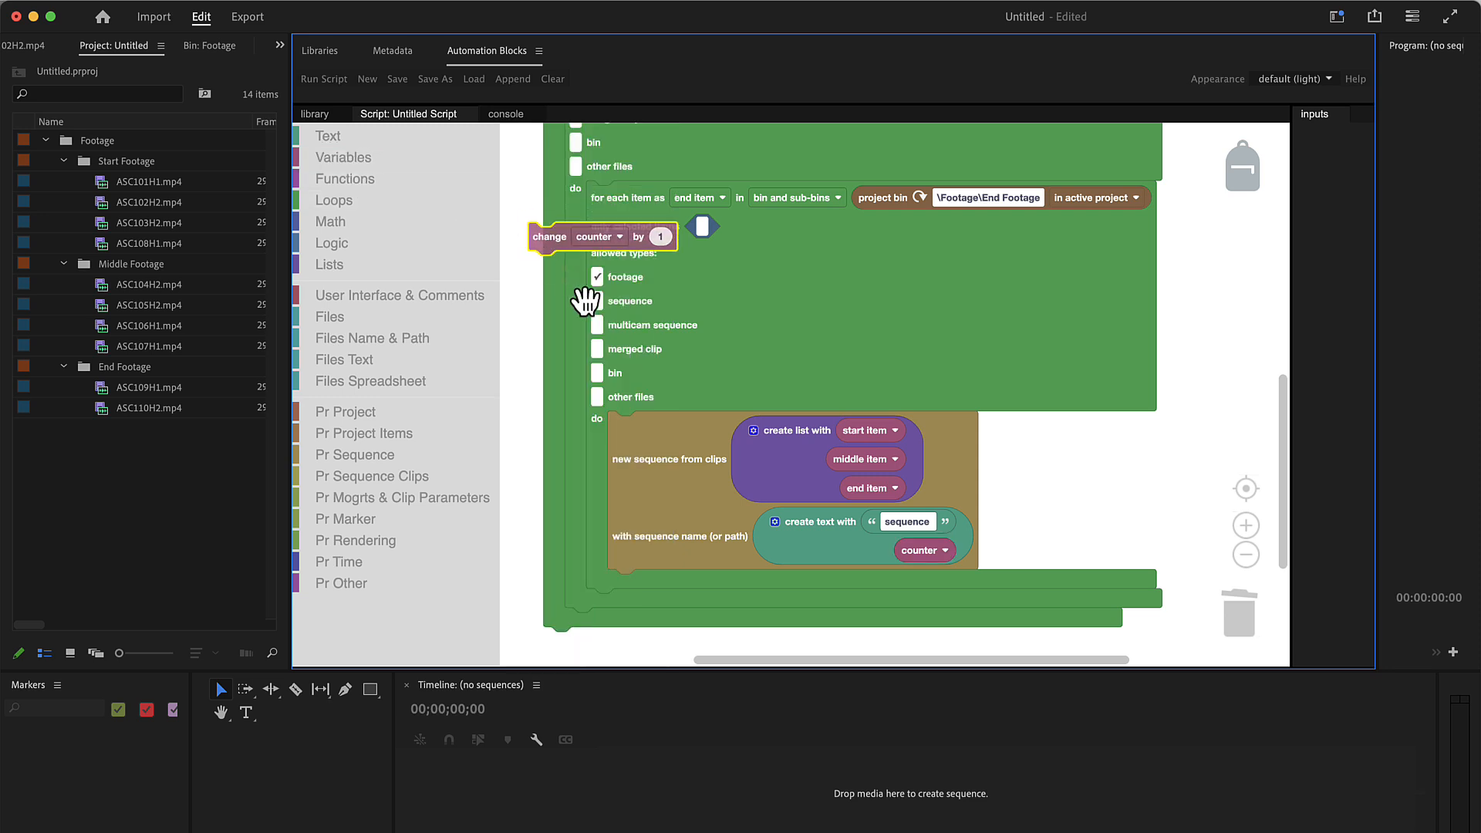
{"action": "left_click_drag", "start_coordinate": [548, 236], "coordinate": [652, 584]}
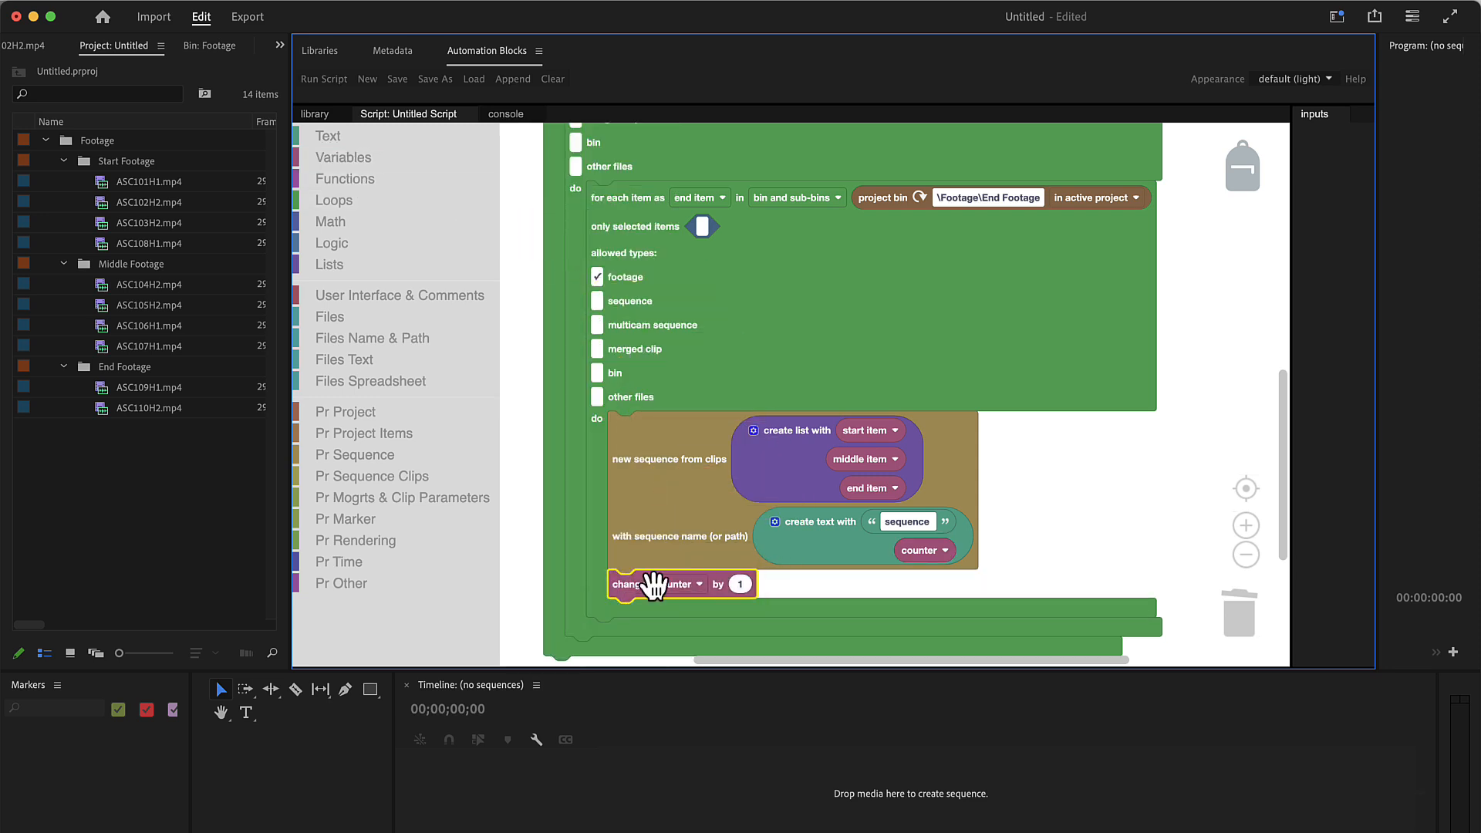
{"action": "mouse_move", "coordinate": [816, 568]}
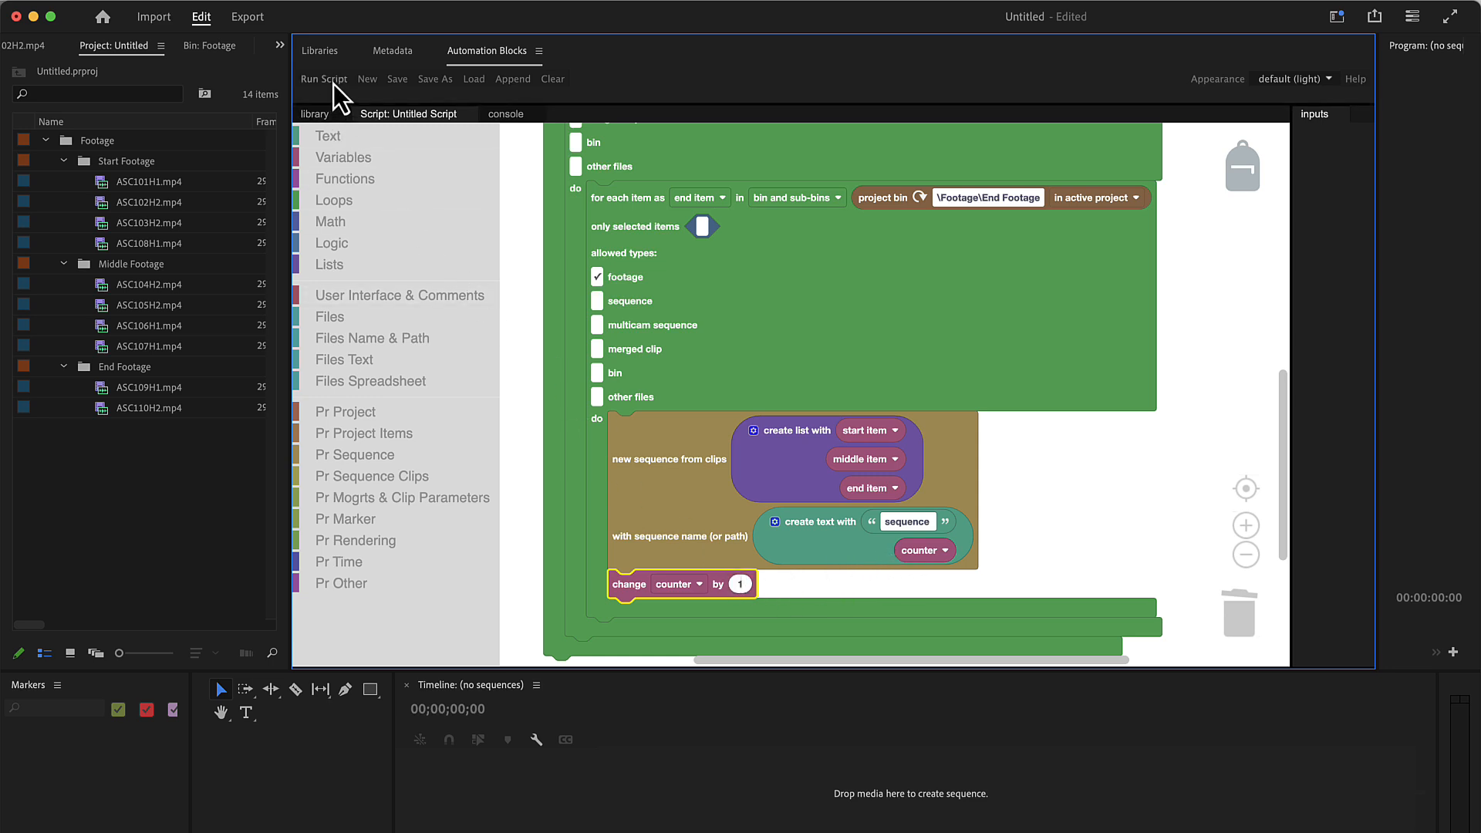
{"action": "left_click", "coordinate": [323, 78]}
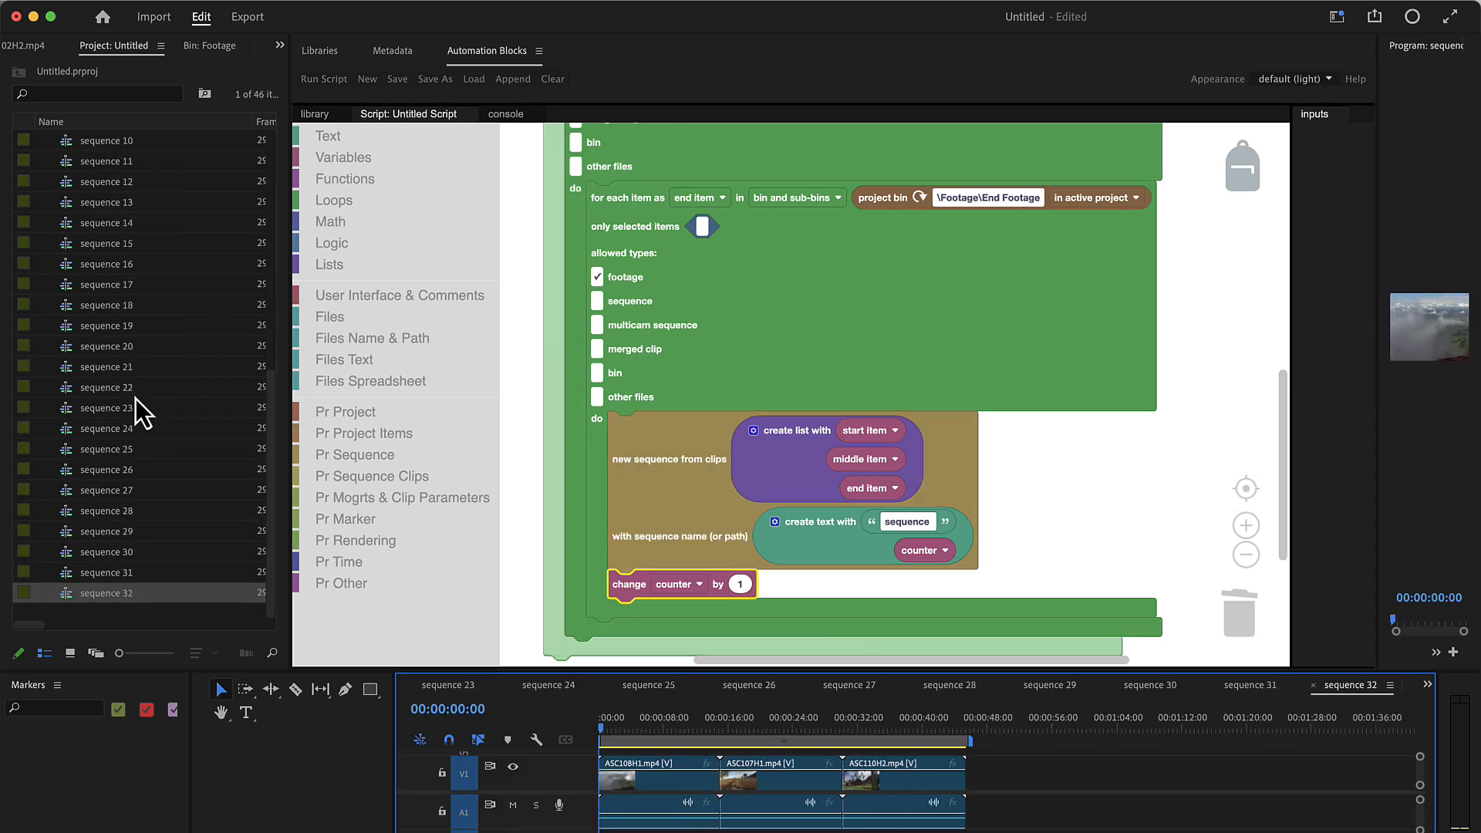
{"action": "mouse_move", "coordinate": [137, 618]}
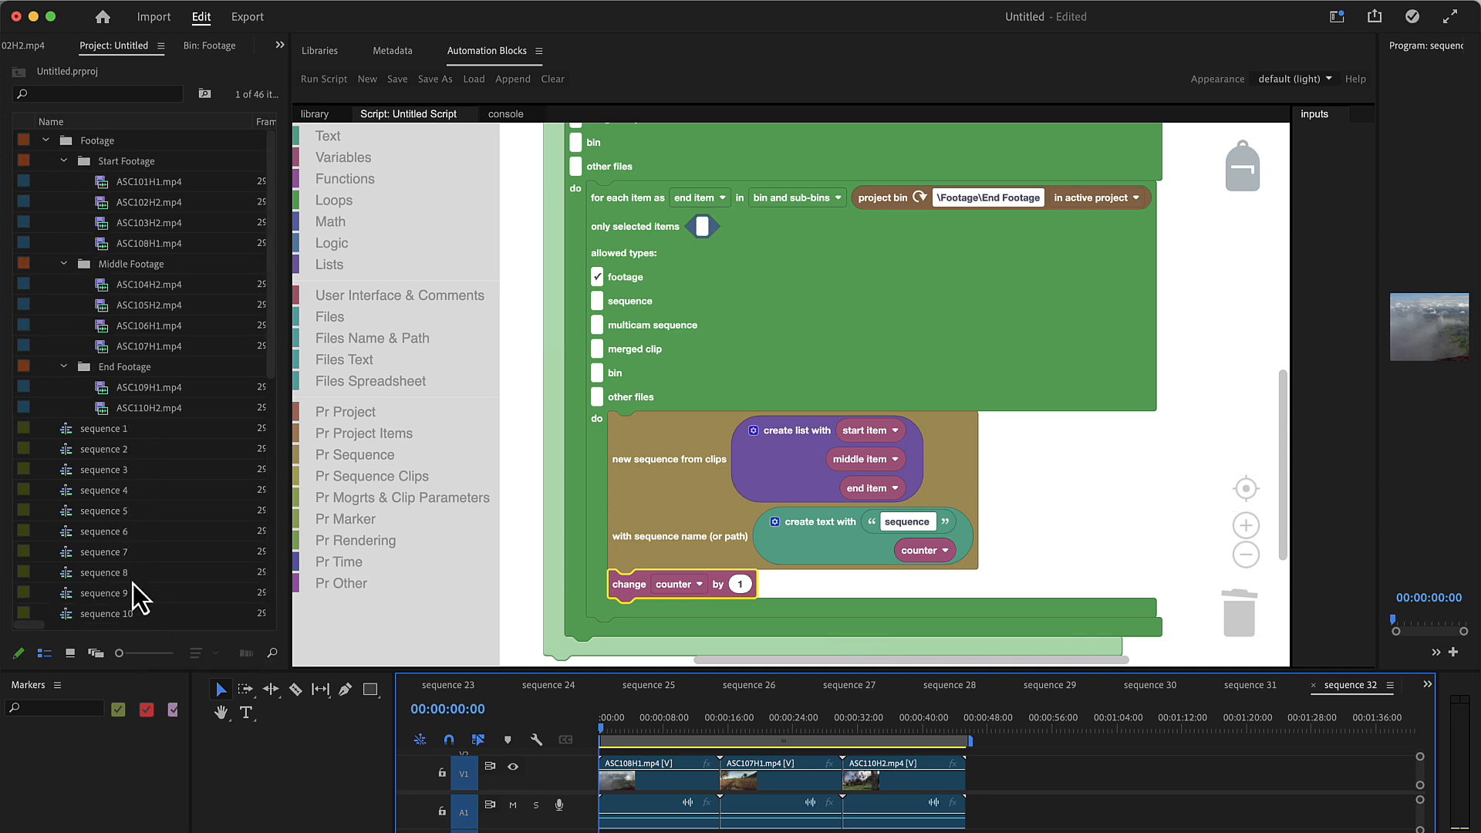
{"action": "mouse_move", "coordinate": [162, 264]}
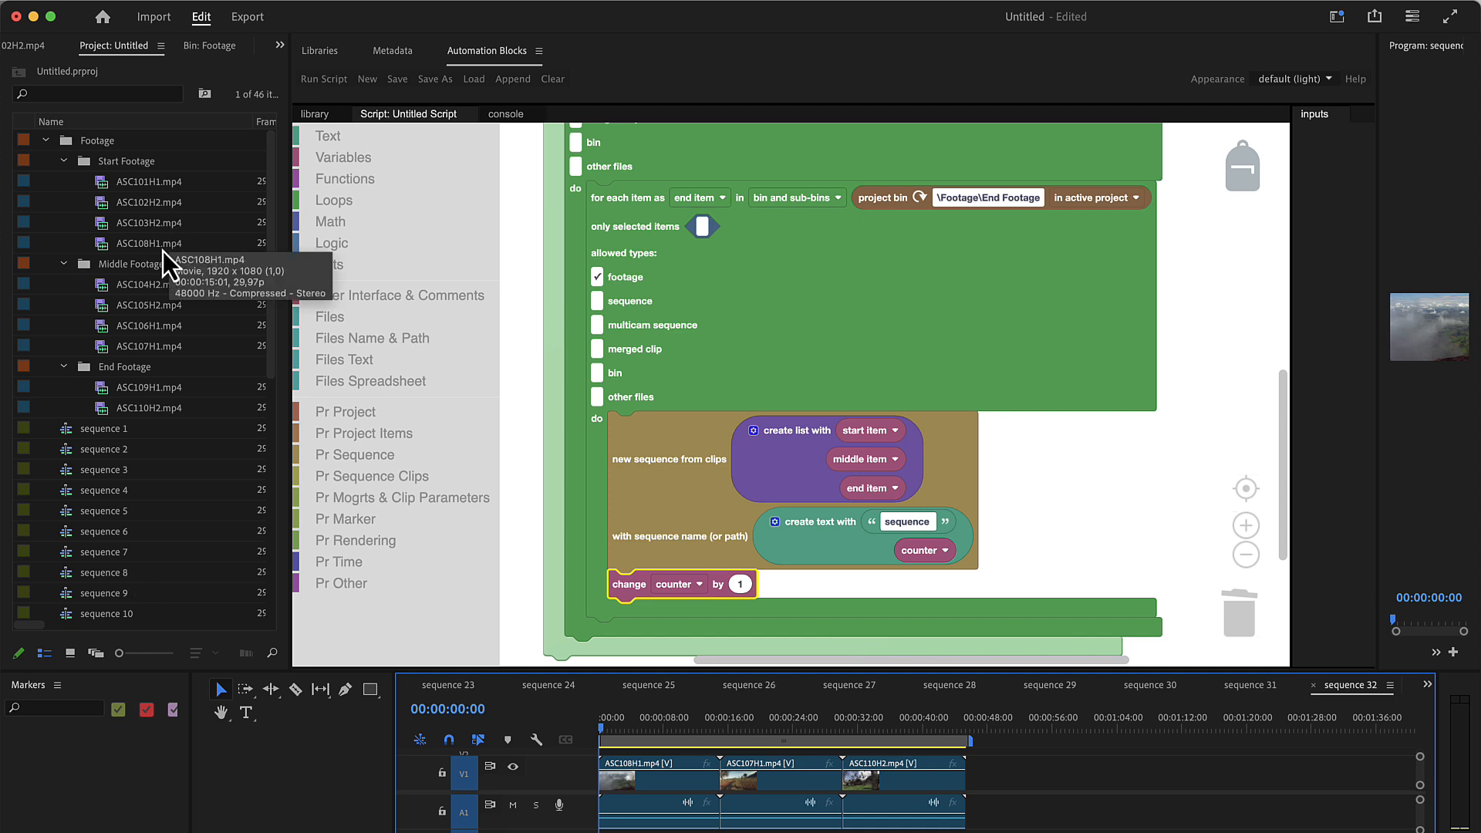
{"action": "mouse_move", "coordinate": [164, 214]}
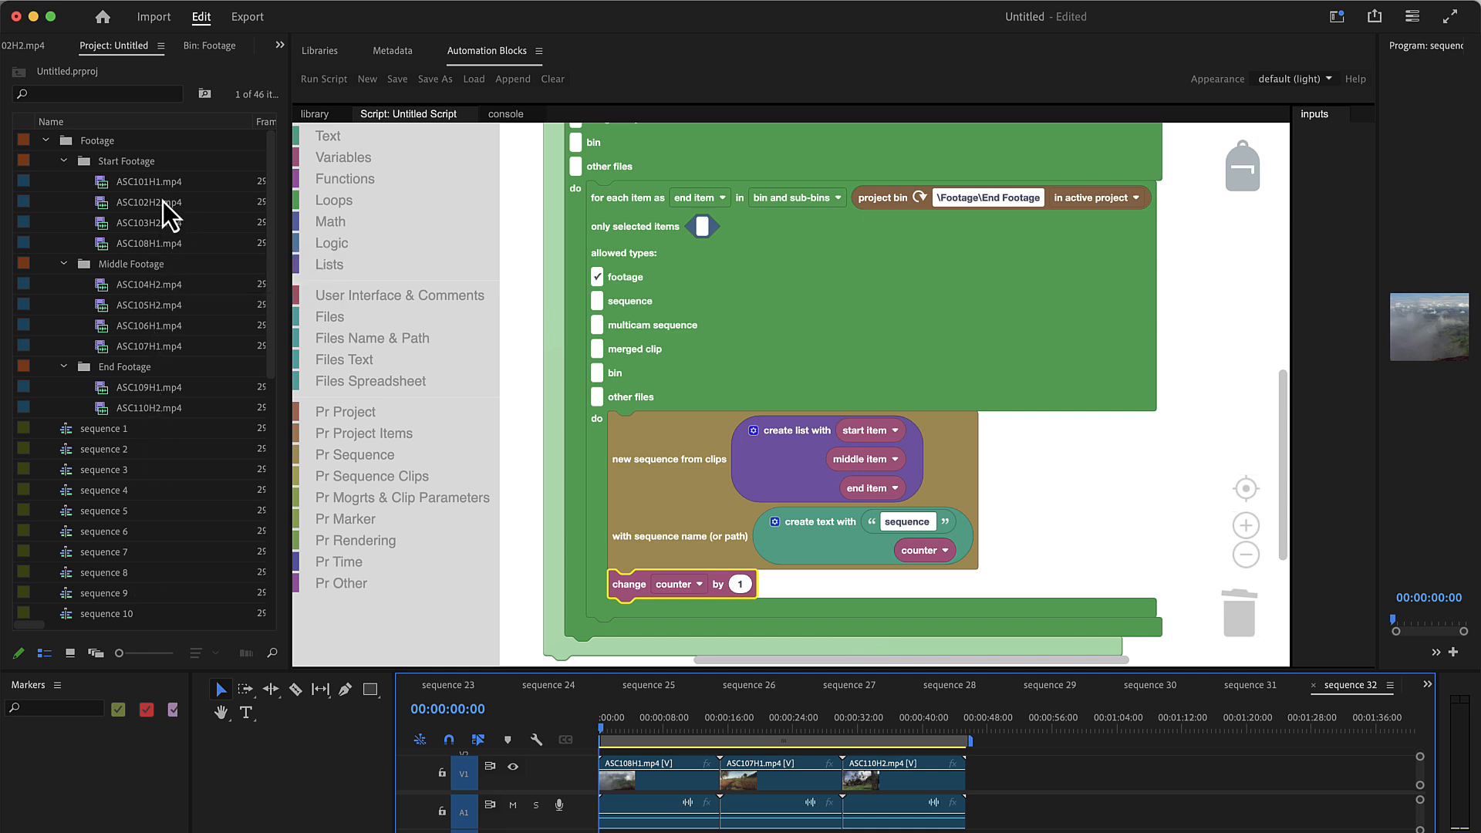
{"action": "mouse_move", "coordinate": [160, 357]}
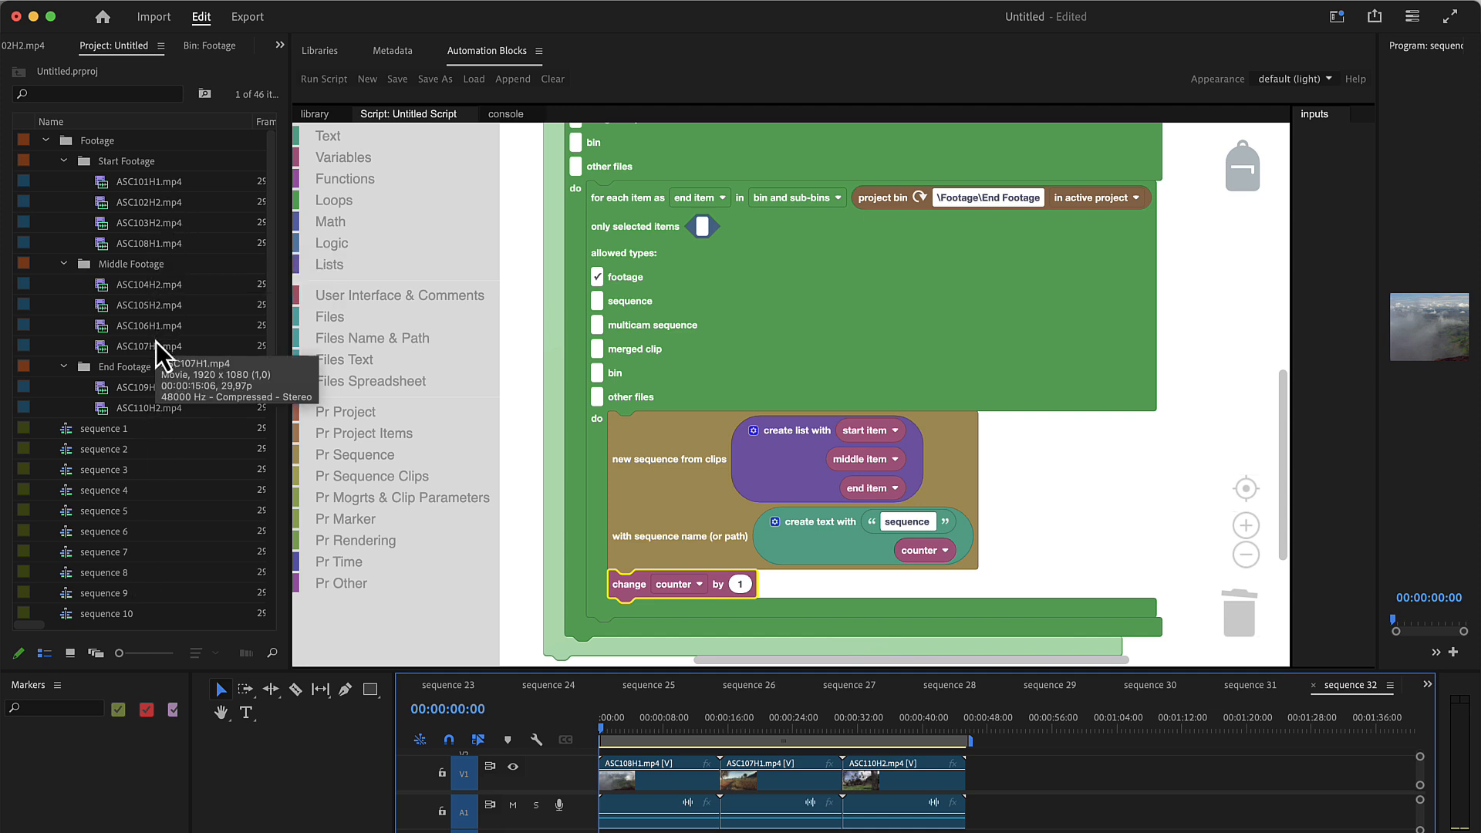
{"action": "mouse_move", "coordinate": [161, 418]}
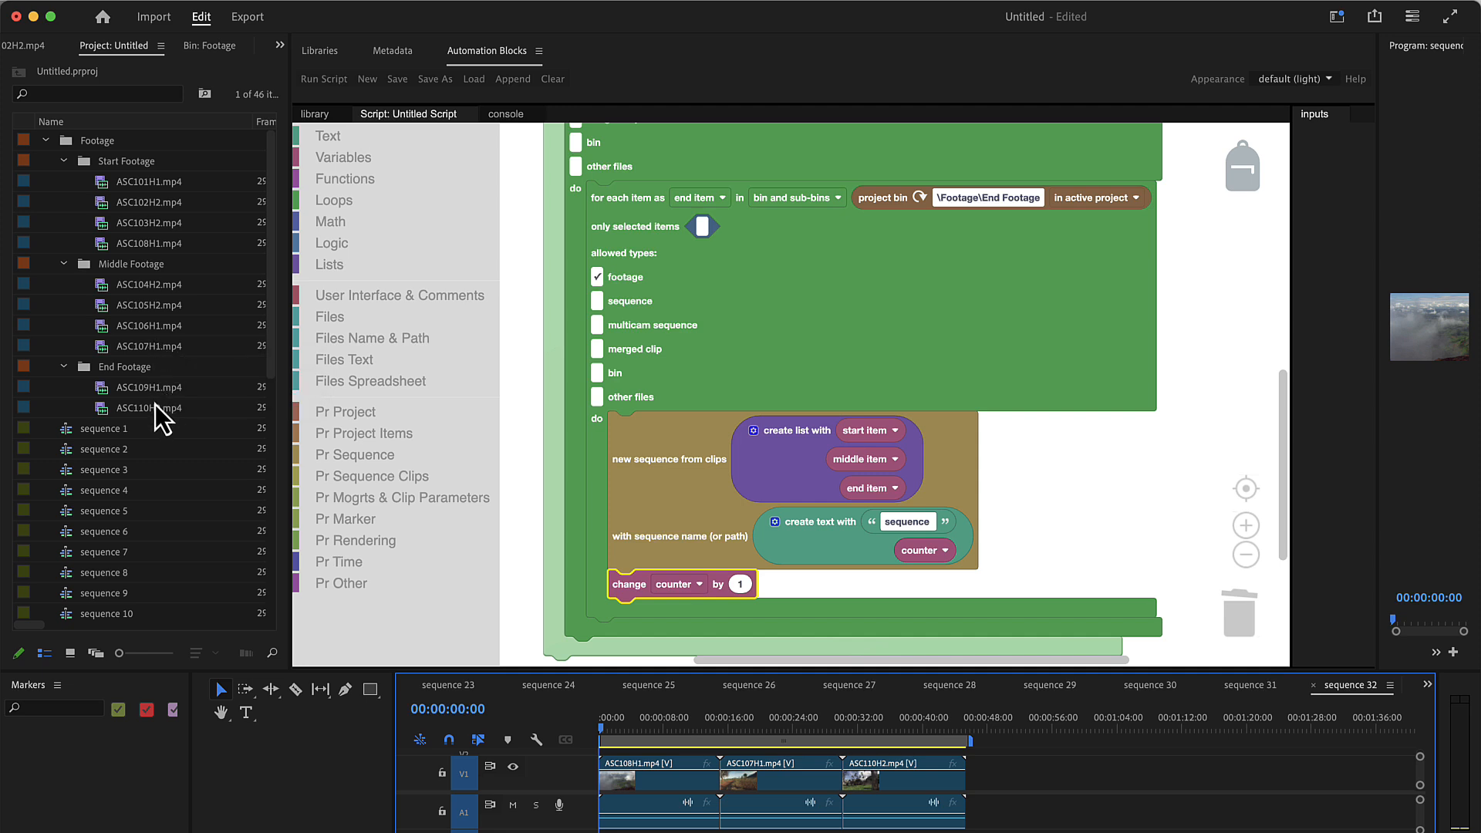
{"action": "scroll", "scroll_direction": "down", "scroll_amount": 3}
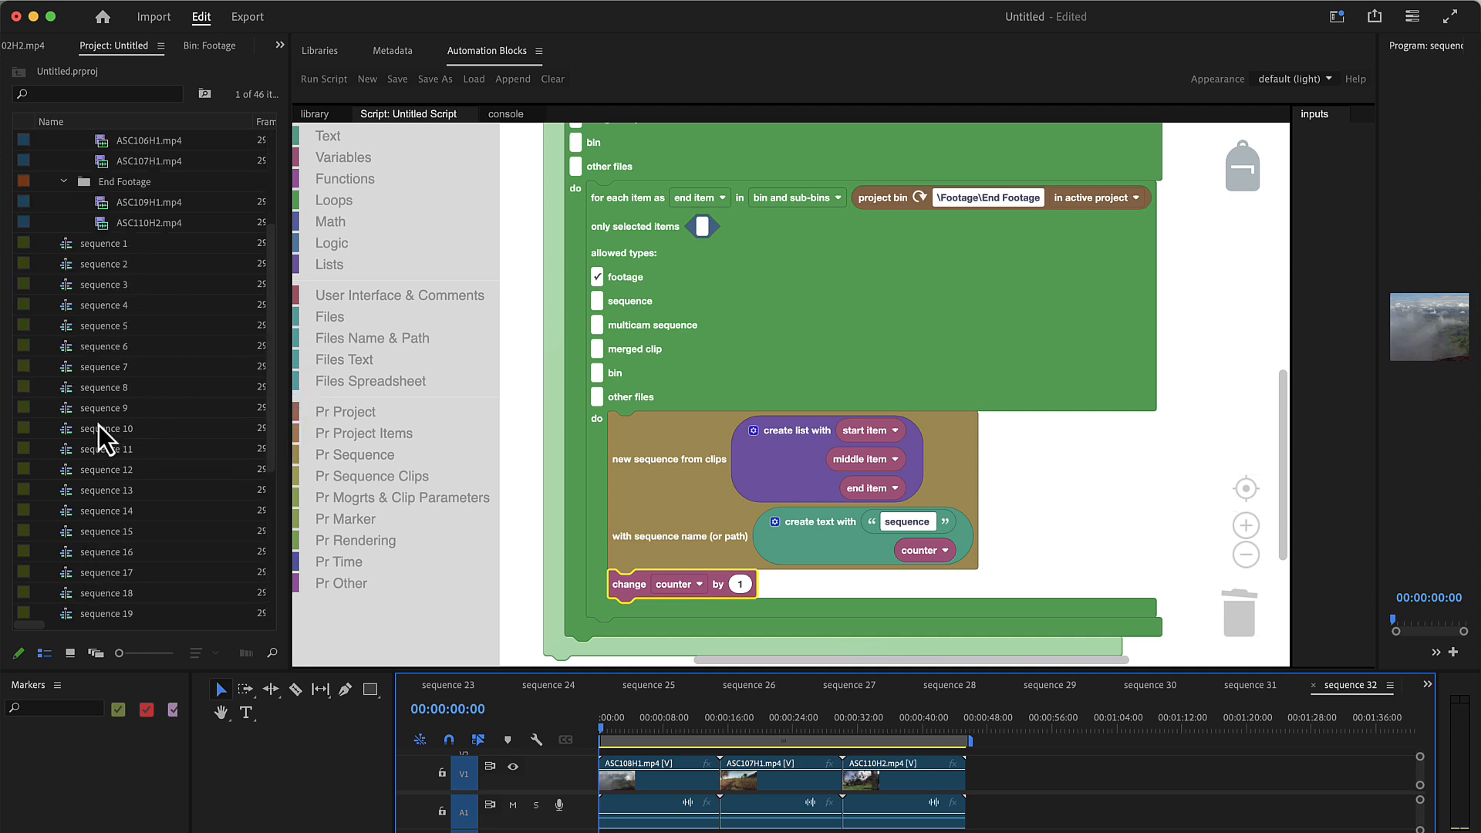
{"action": "scroll", "scroll_direction": "down", "scroll_amount": 3}
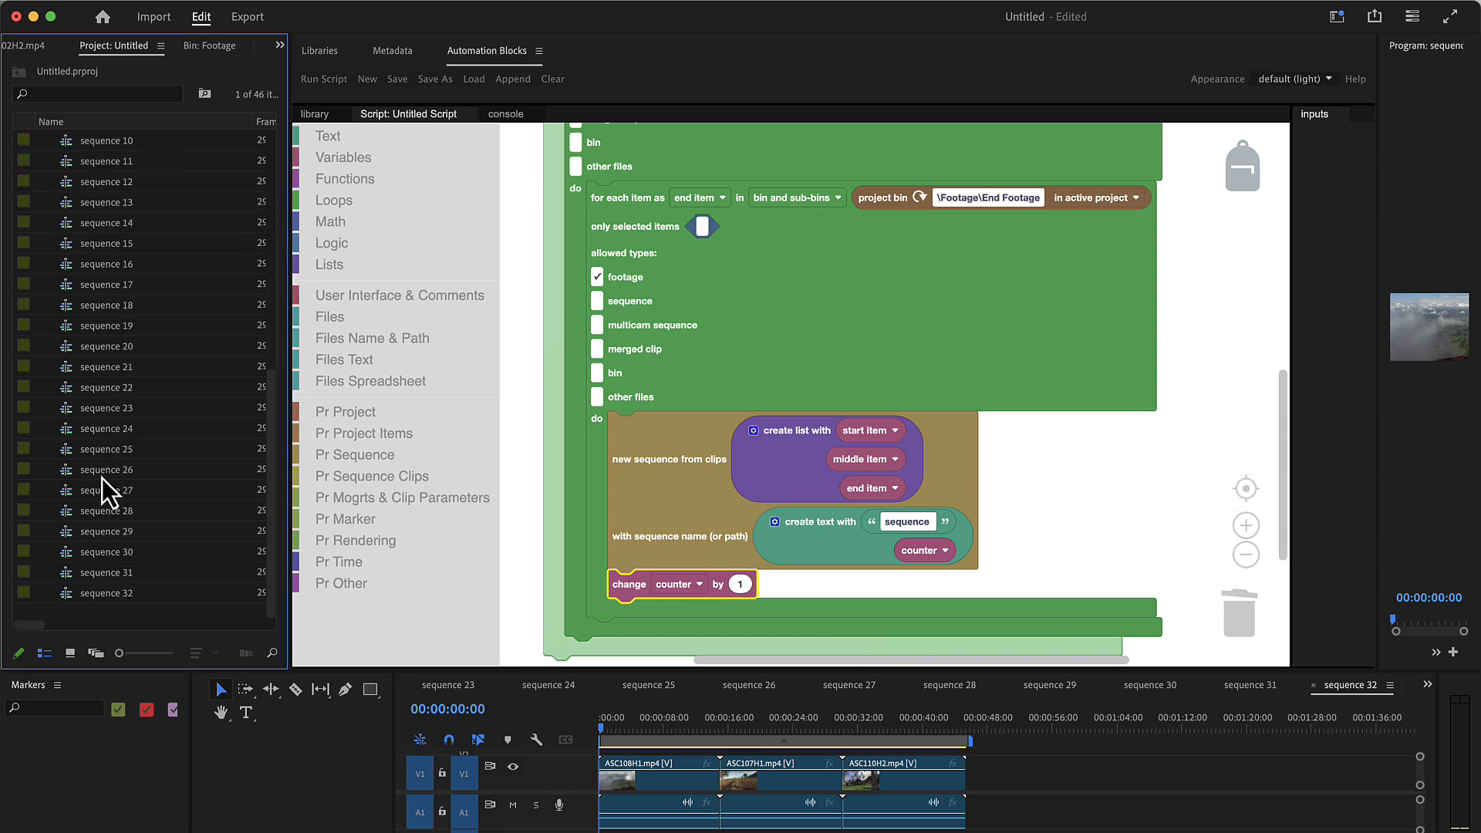
{"action": "left_click", "coordinate": [106, 592]}
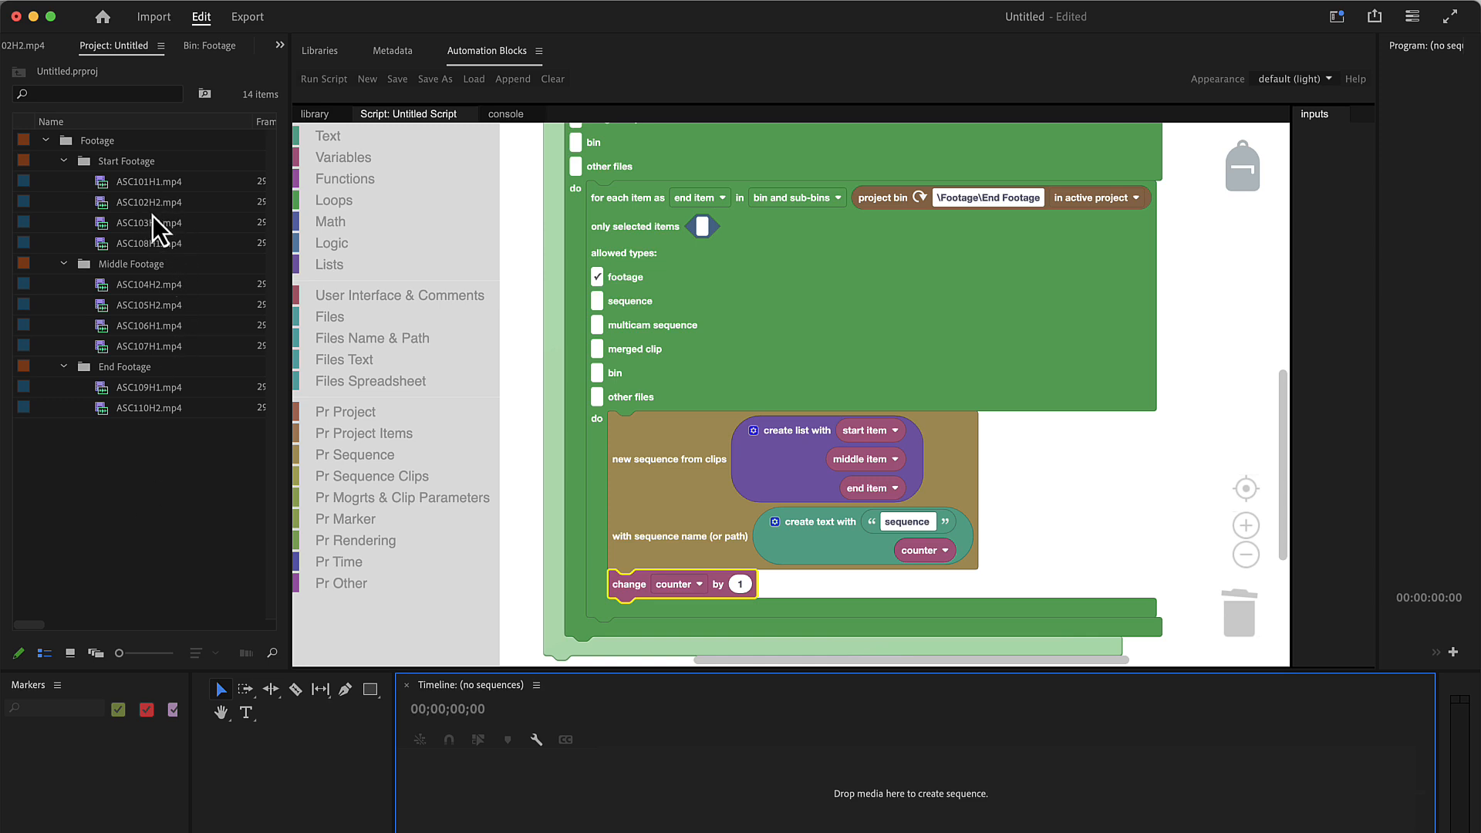
{"action": "mouse_move", "coordinate": [169, 234]}
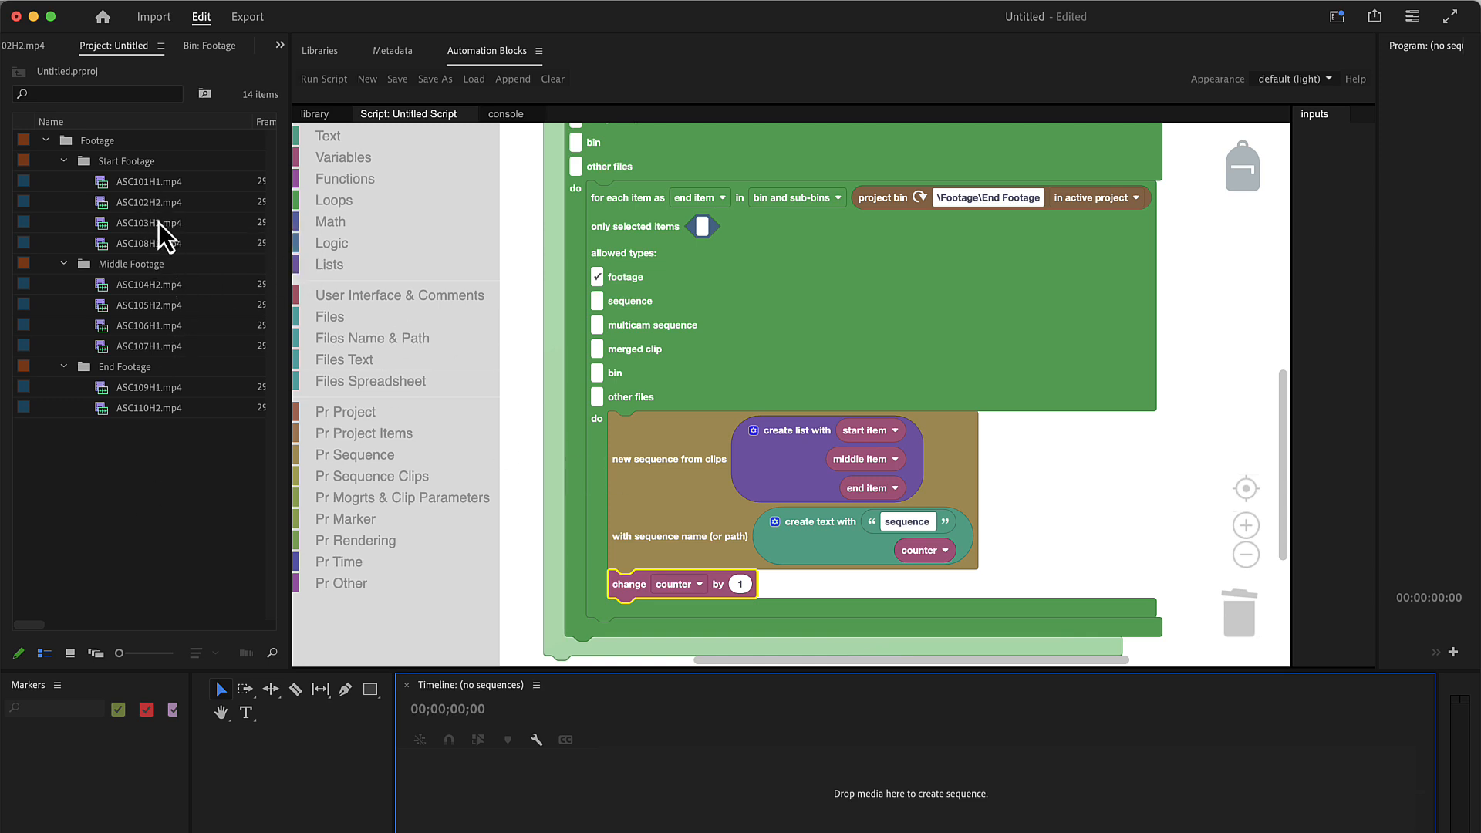
{"action": "mouse_move", "coordinate": [768, 561]}
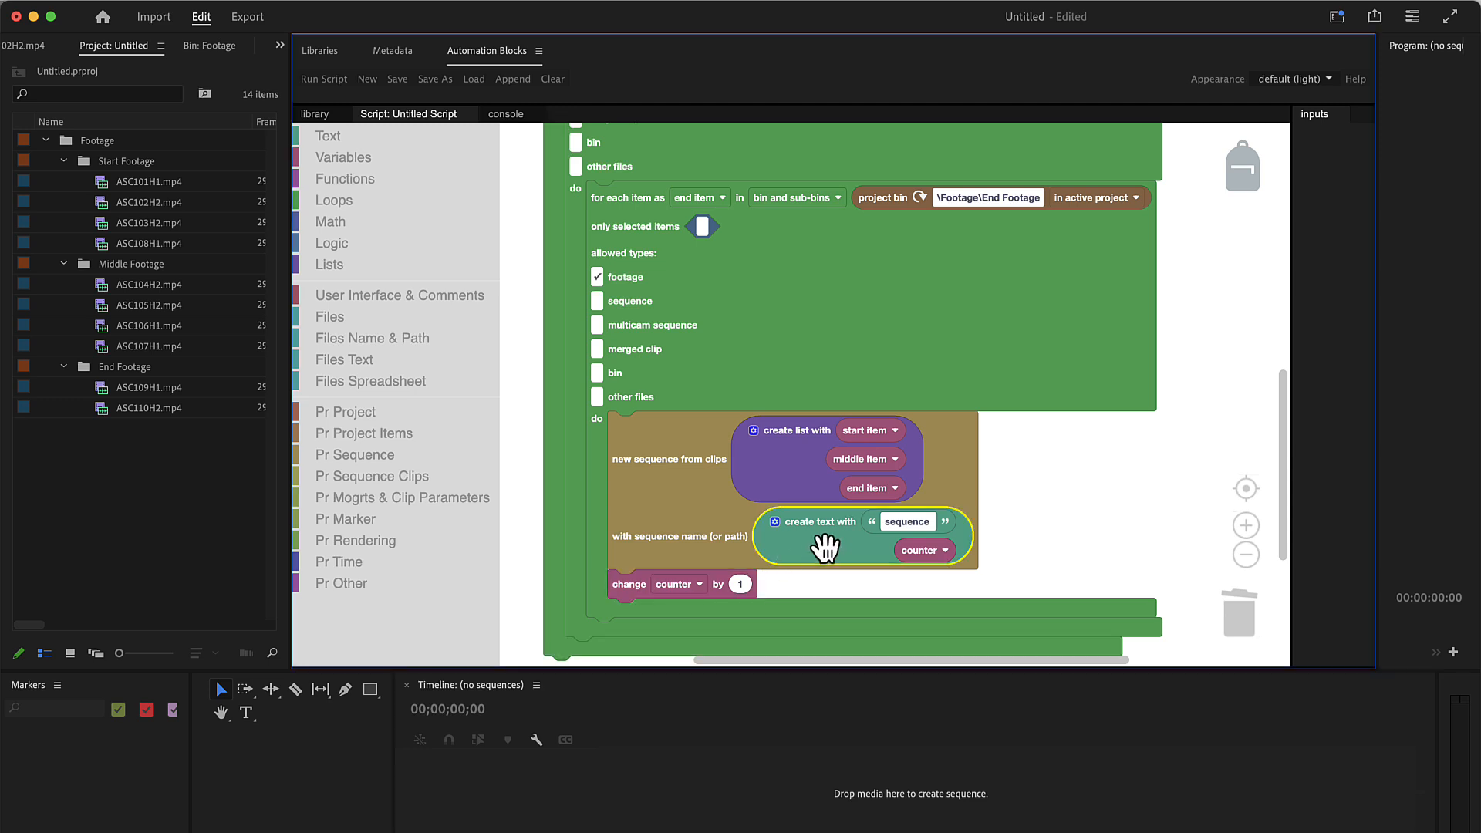
{"action": "mouse_move", "coordinate": [356, 160]}
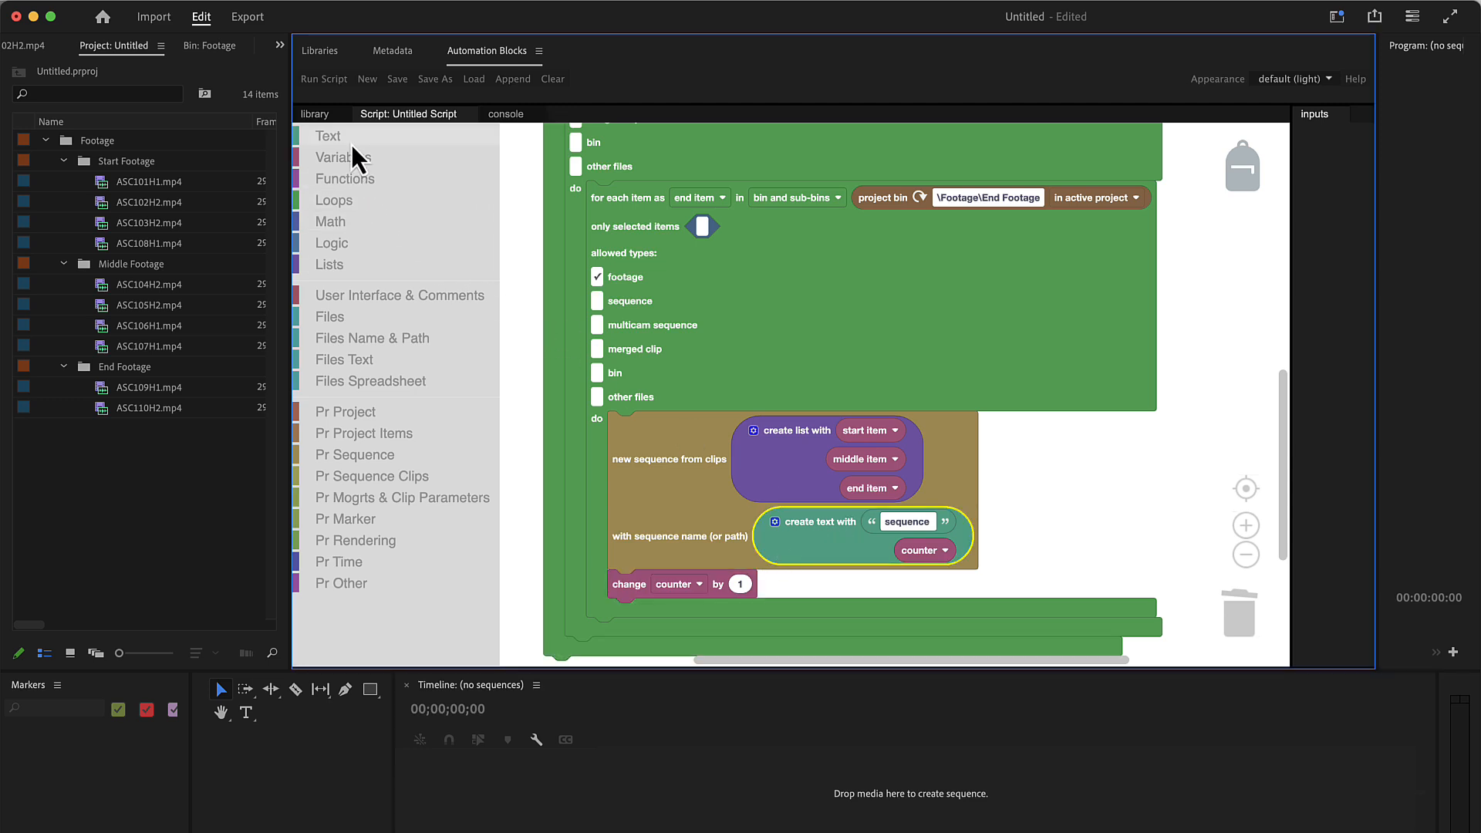
- Name sequences with a 'replace in' block on 'sequence $1 $2', filling $1 with counter
{"action": "left_click", "coordinate": [327, 135]}
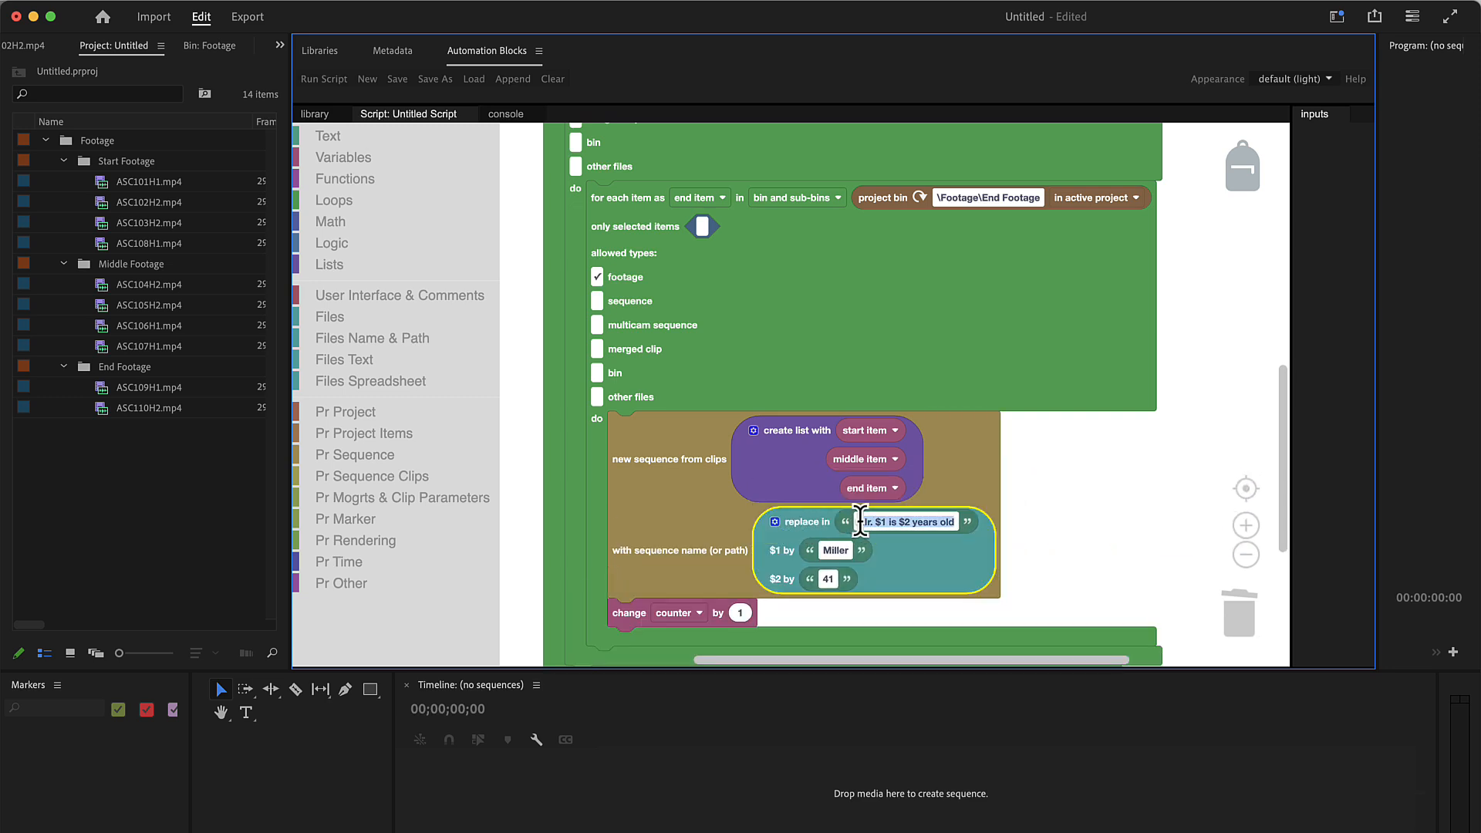
{"action": "type", "text": "sequence $1"}
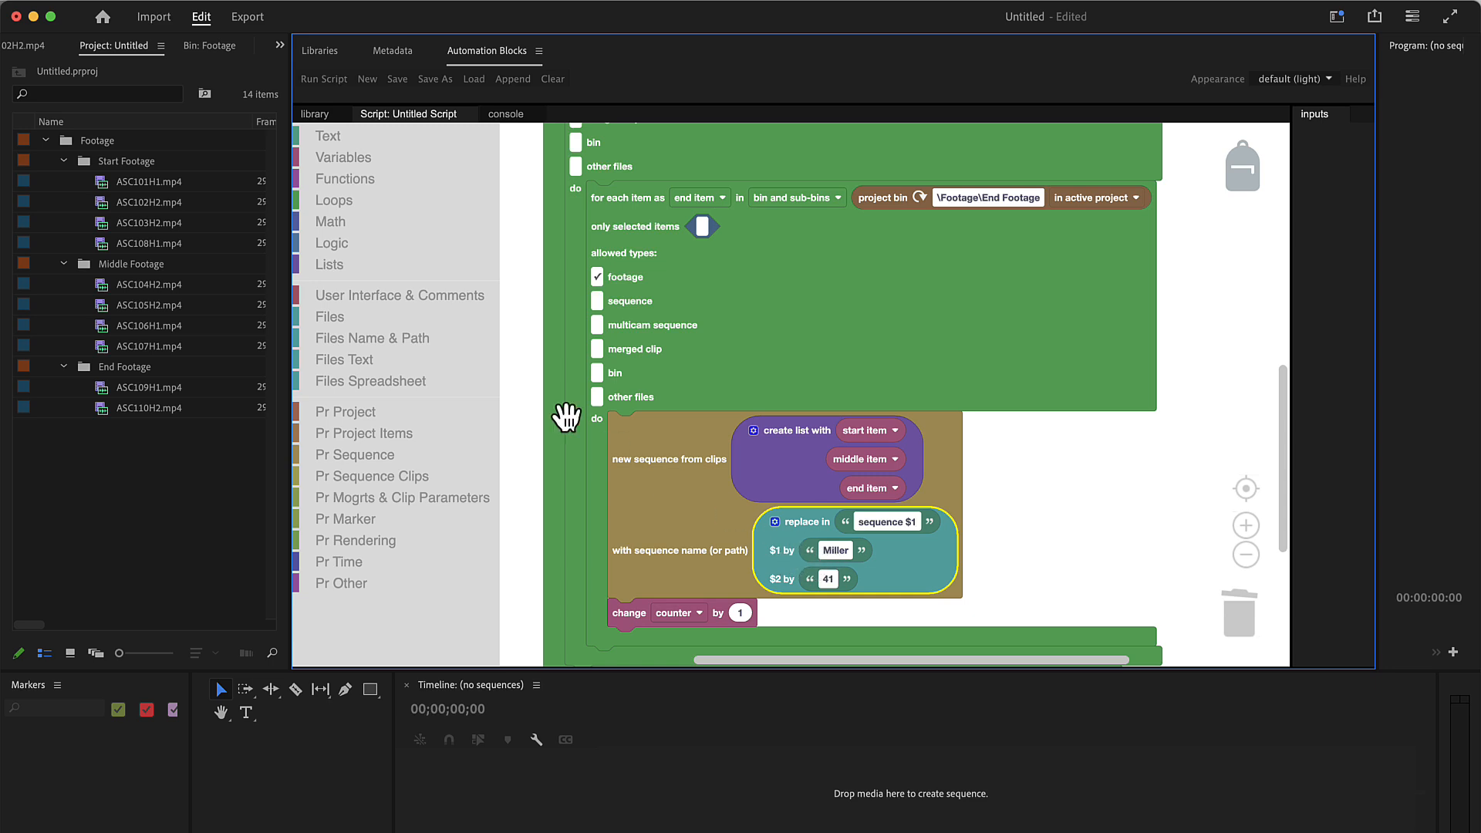
{"action": "left_click", "coordinate": [343, 158]}
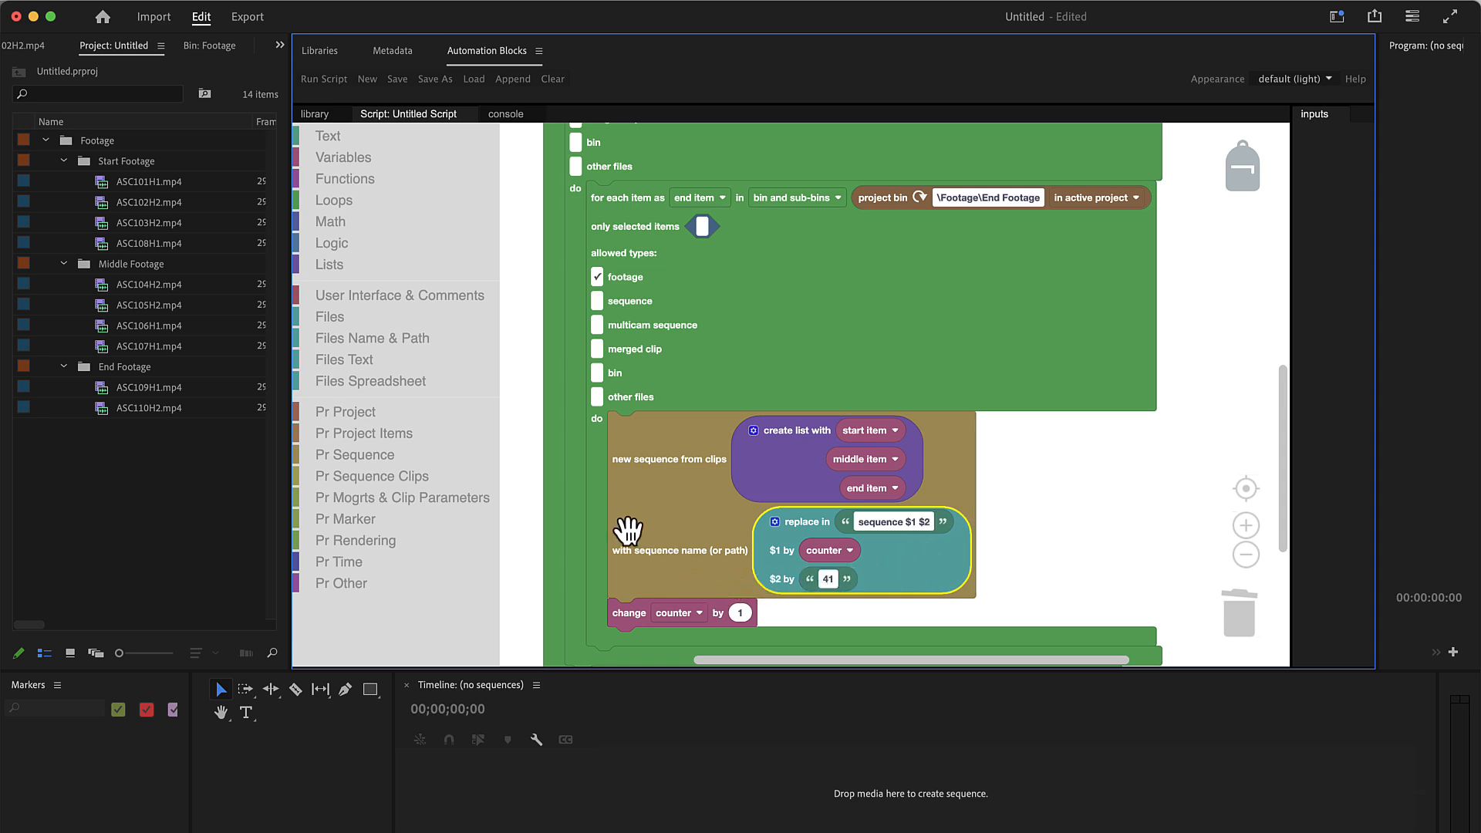
{"action": "mouse_move", "coordinate": [162, 219]}
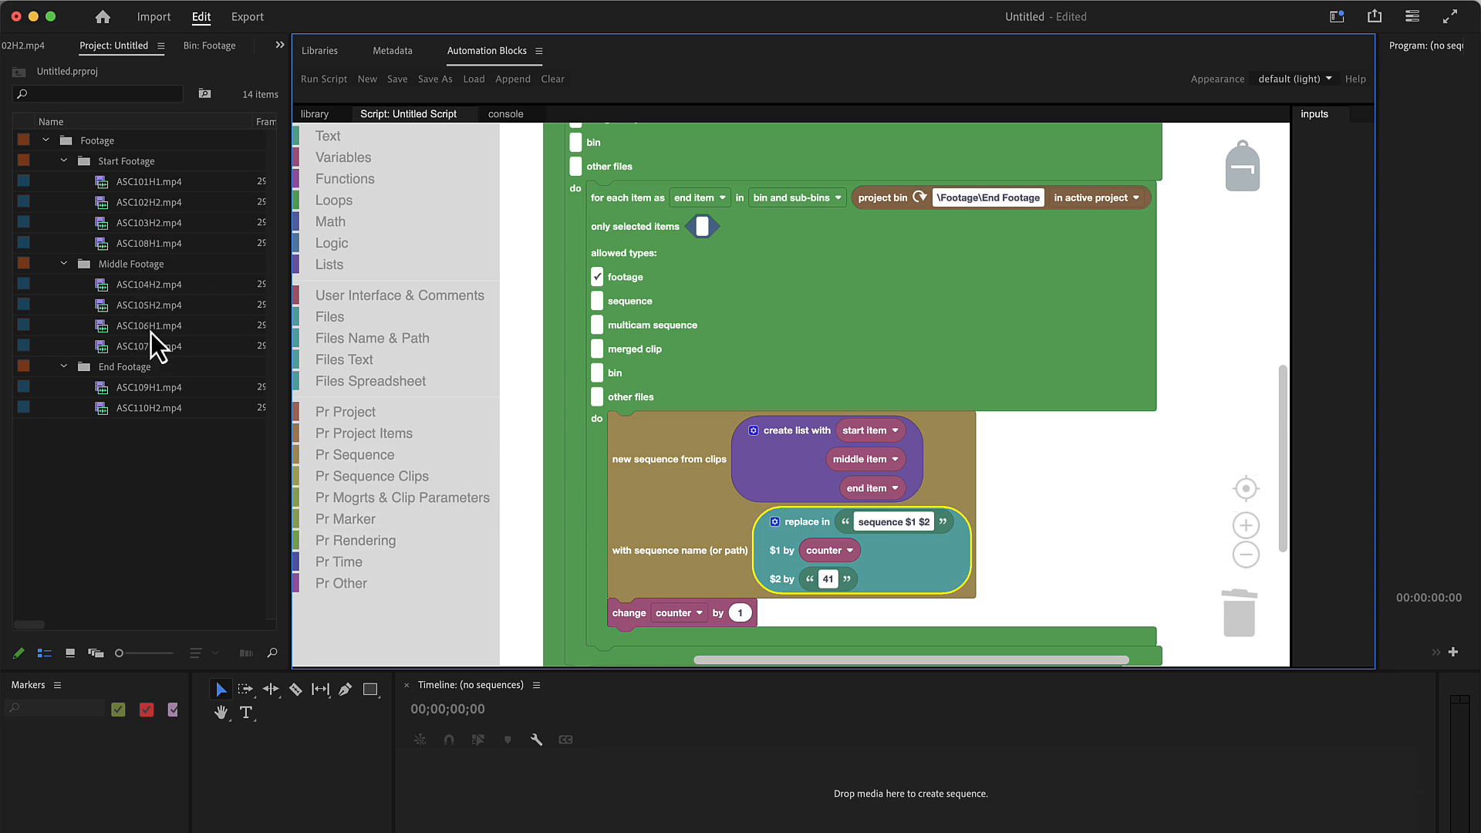
{"action": "mouse_move", "coordinate": [162, 325]}
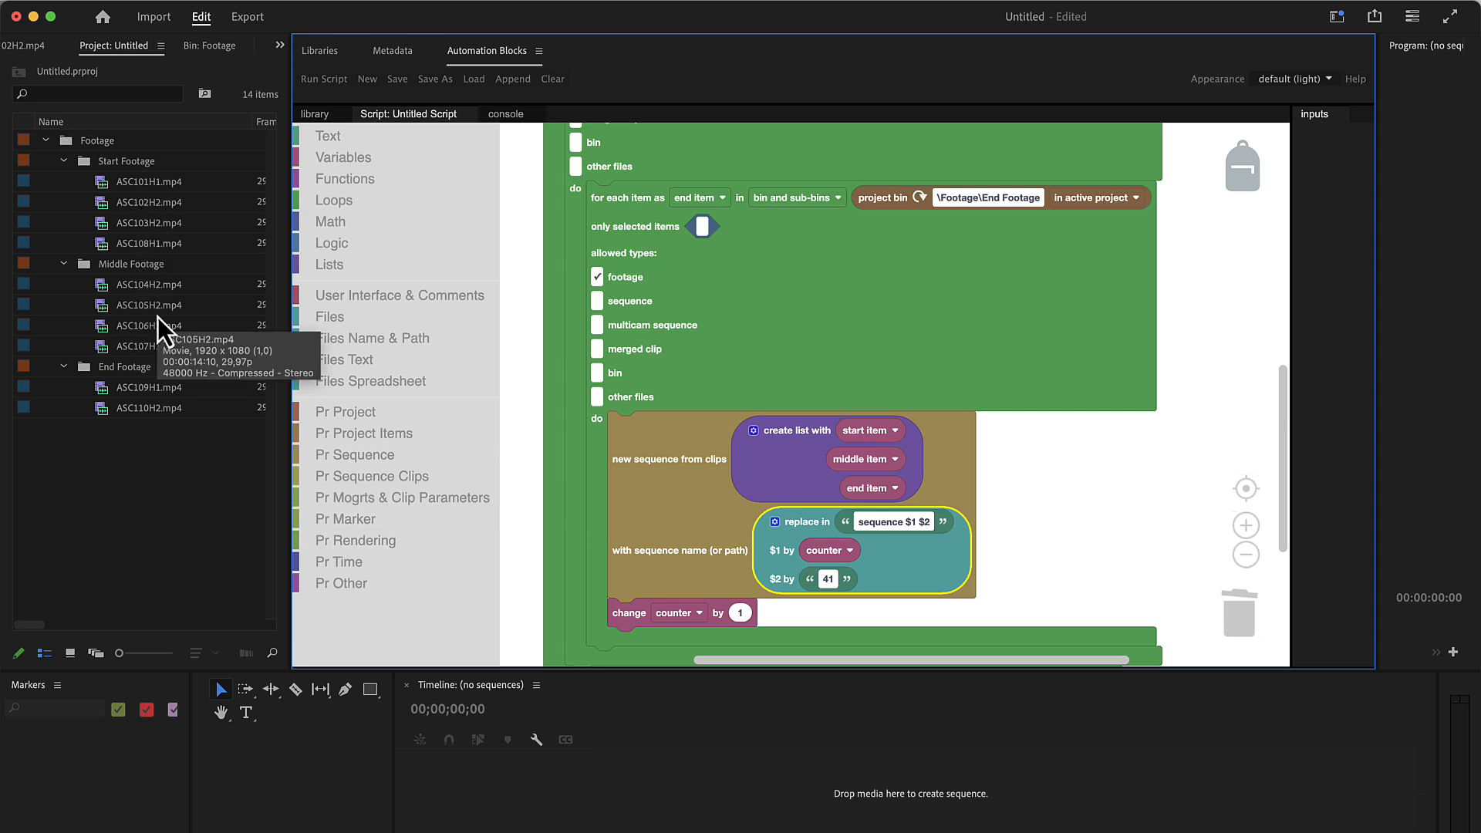
{"action": "mouse_move", "coordinate": [857, 484]}
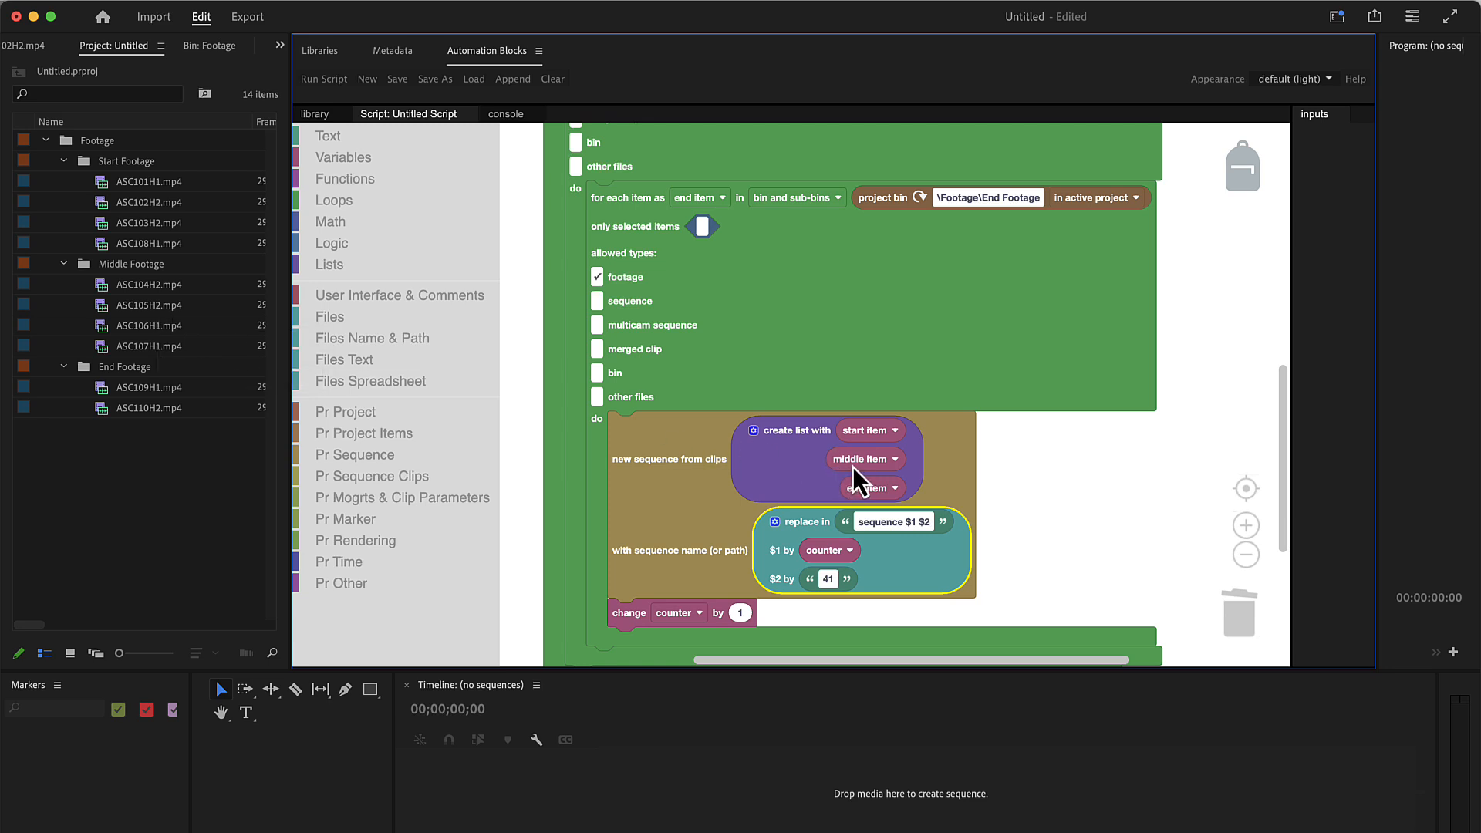
{"action": "mouse_move", "coordinate": [865, 483]}
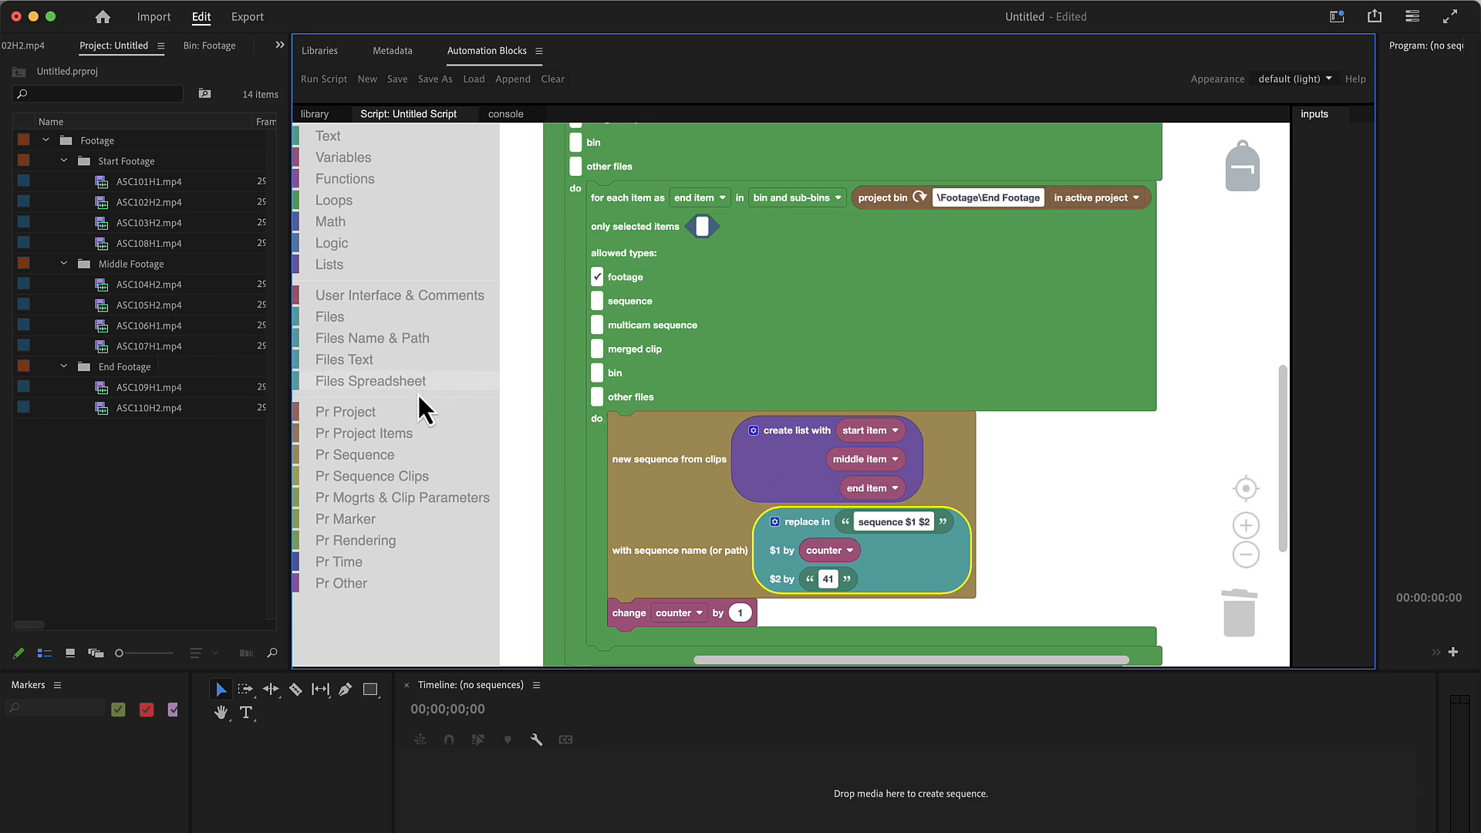
- Fill the $2 slot with the middle item's name attribute instead of 41
{"action": "left_click", "coordinate": [364, 433]}
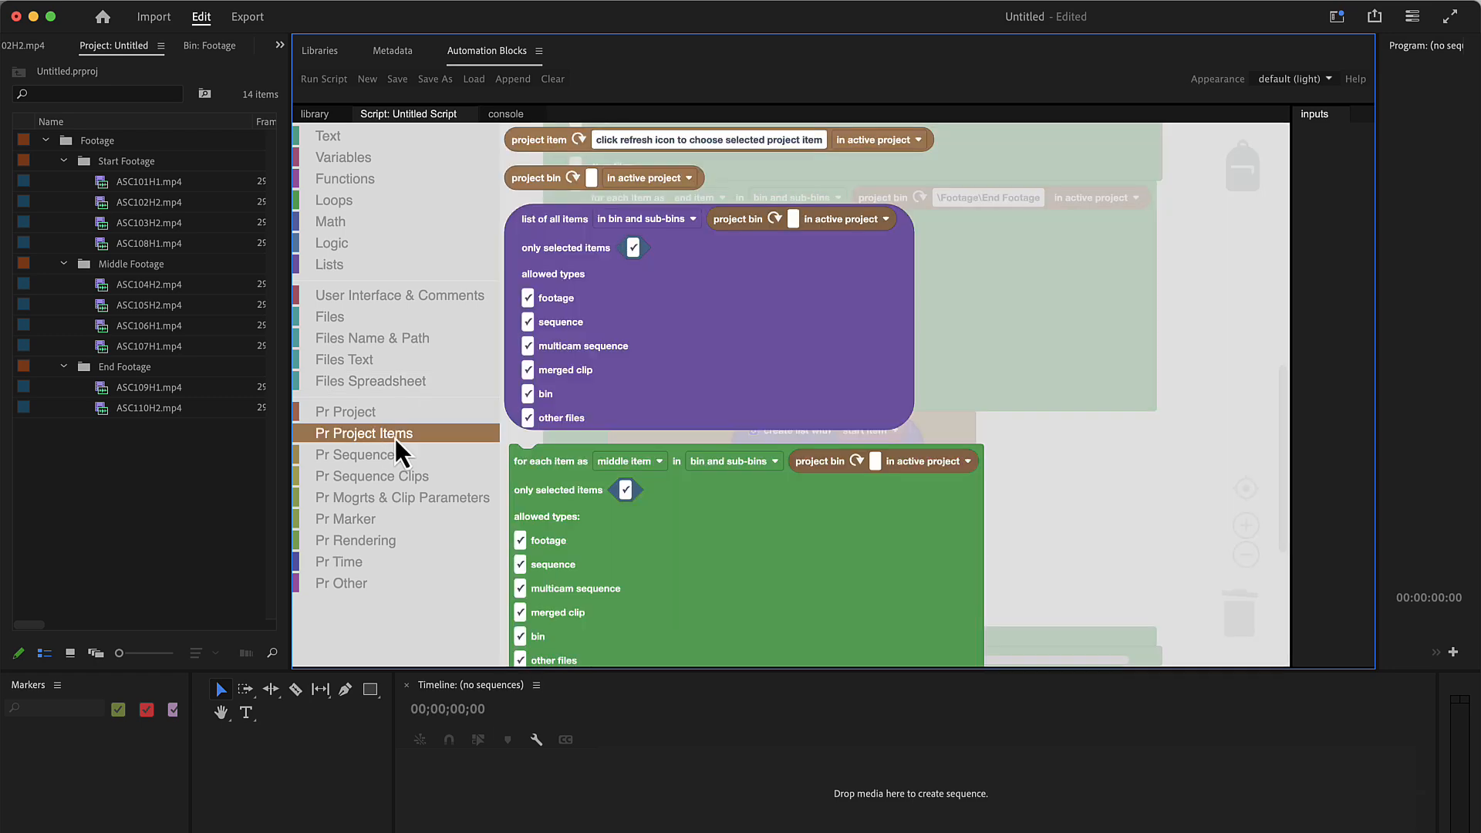
{"action": "scroll", "scroll_direction": "down", "scroll_amount": 3}
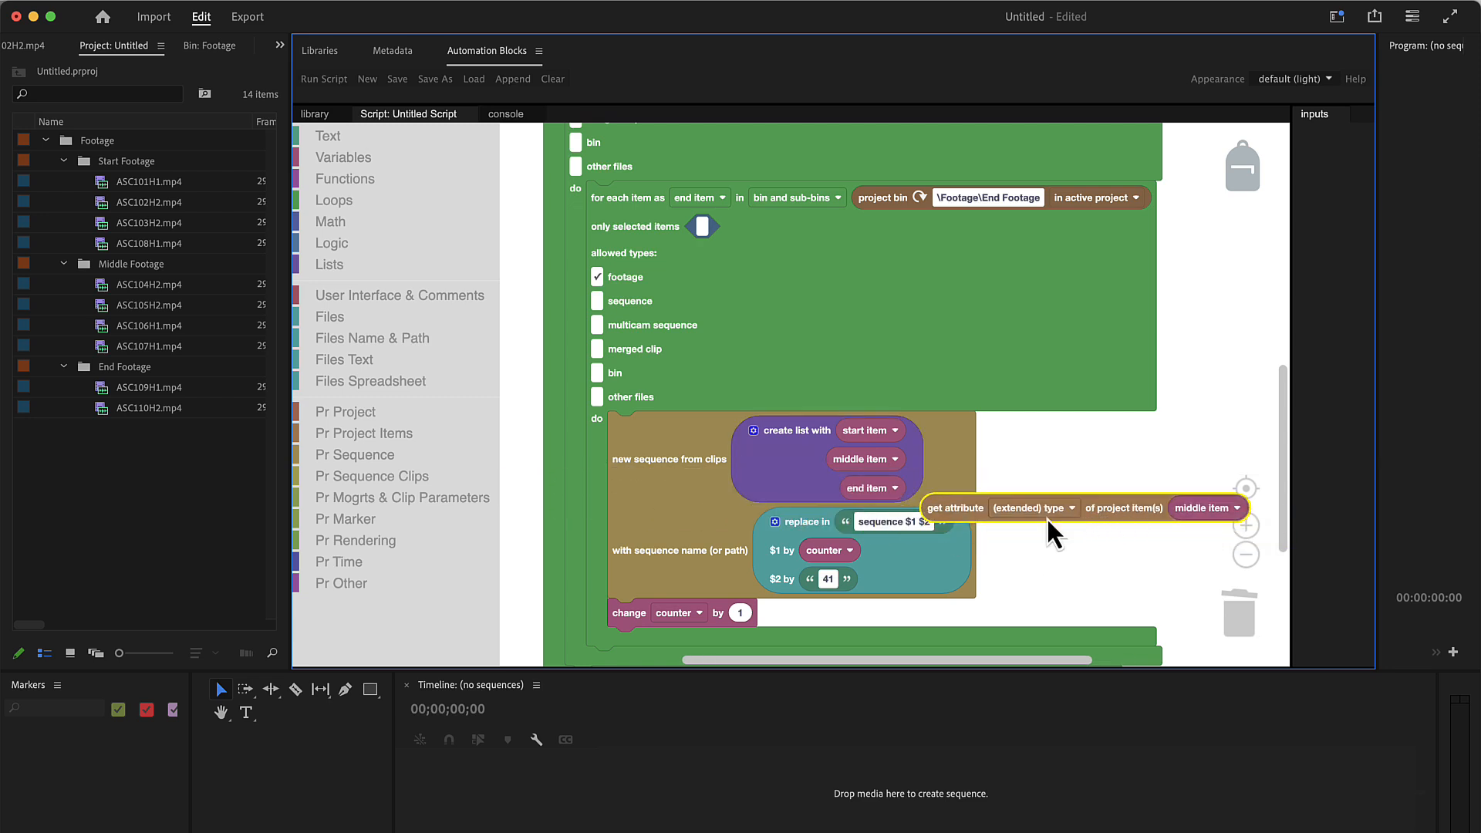
{"action": "left_click", "coordinate": [1032, 508]}
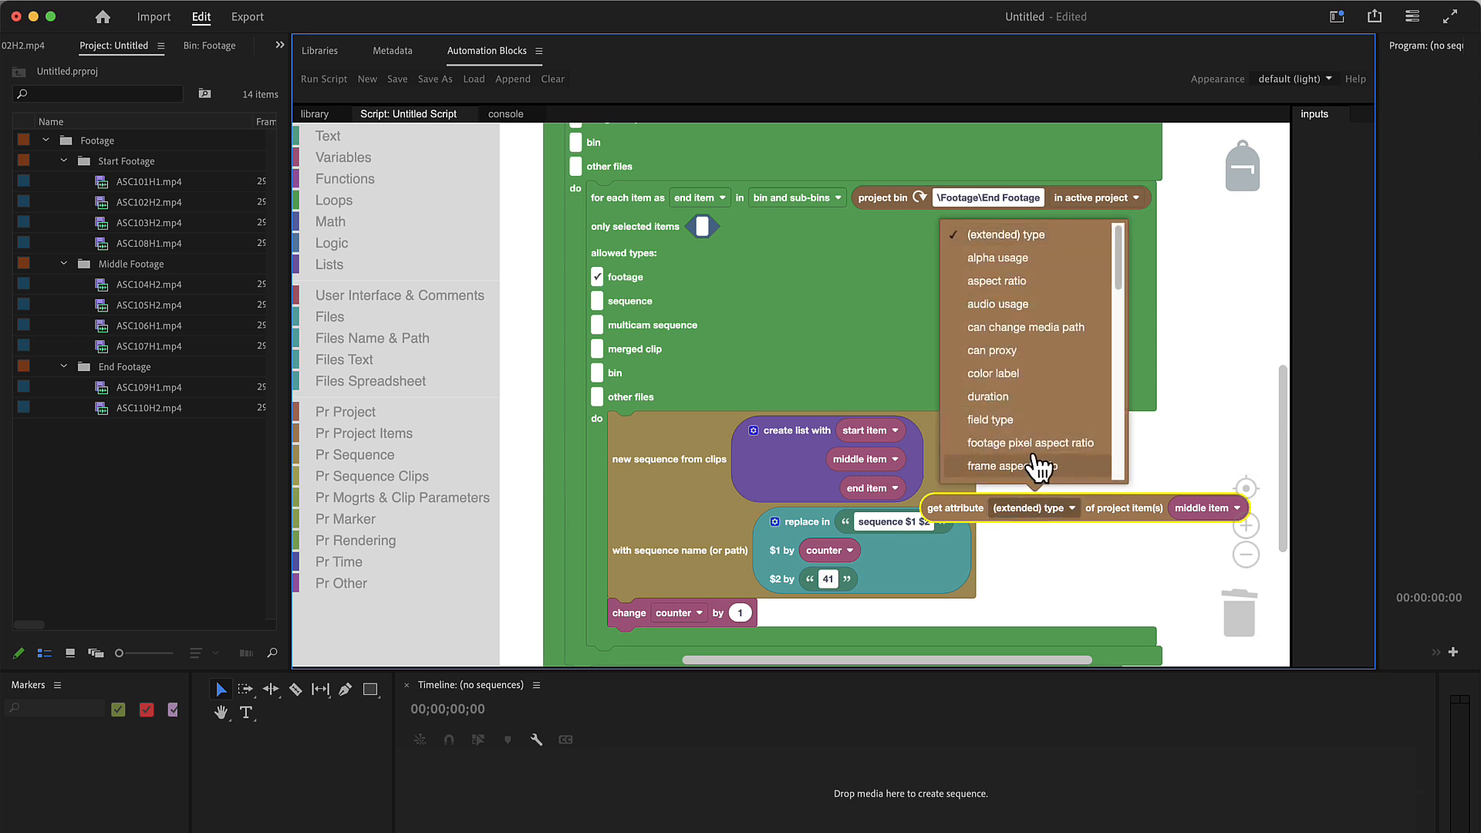
{"action": "scroll", "scroll_direction": "down", "scroll_amount": 3}
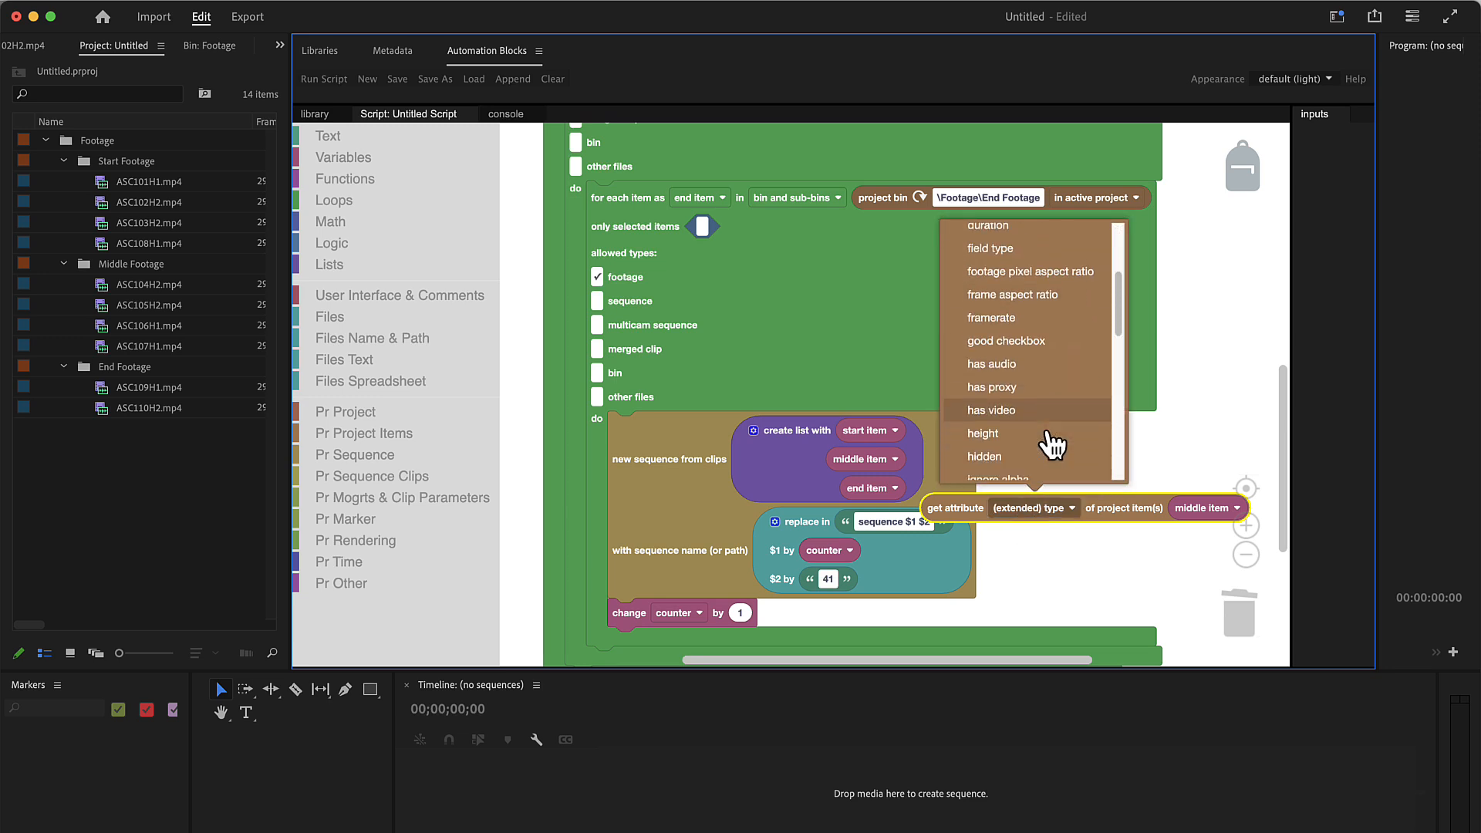
{"action": "scroll", "scroll_direction": "down", "scroll_amount": 3}
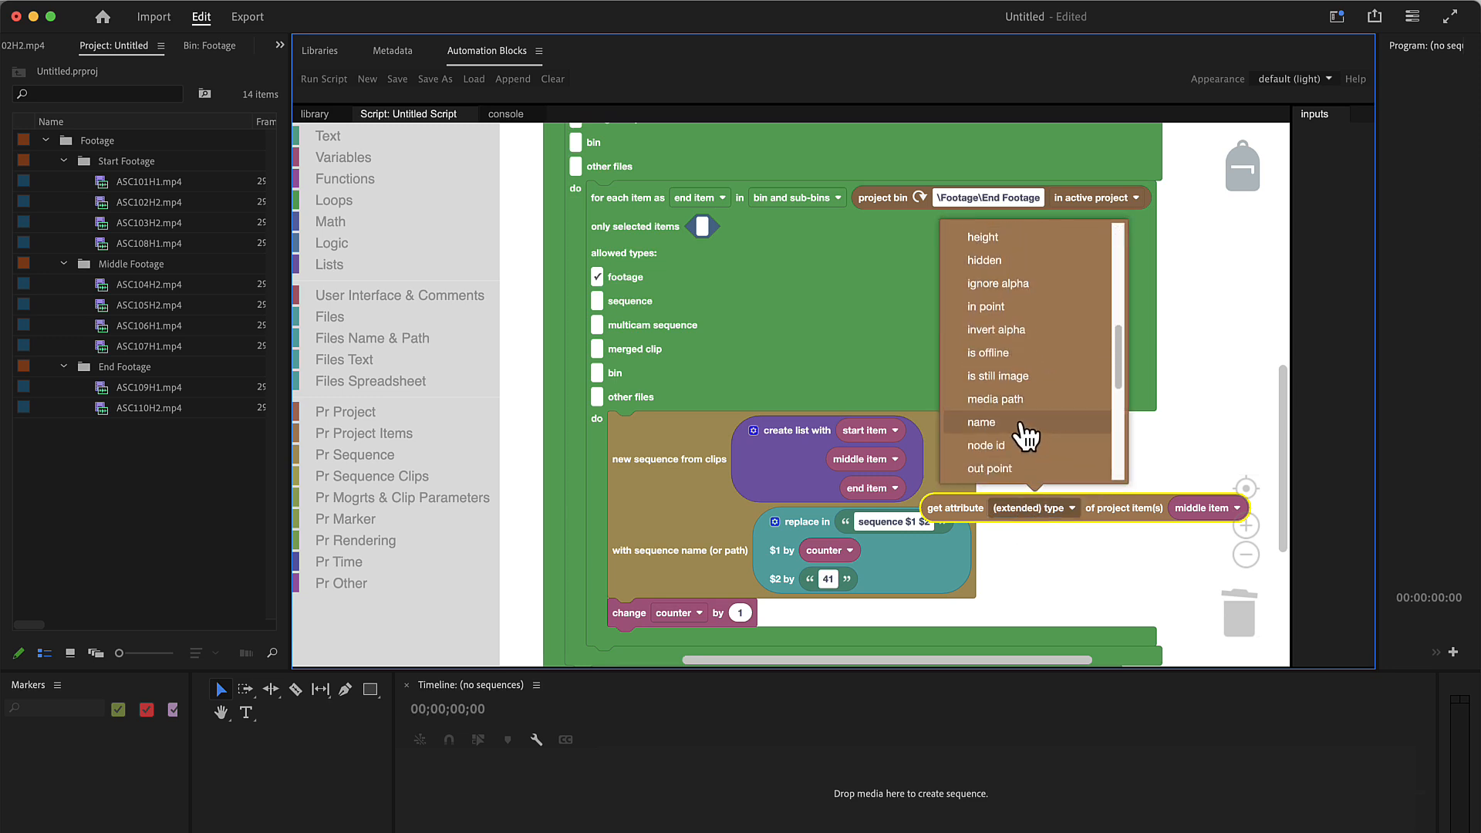
{"action": "left_click", "coordinate": [981, 422]}
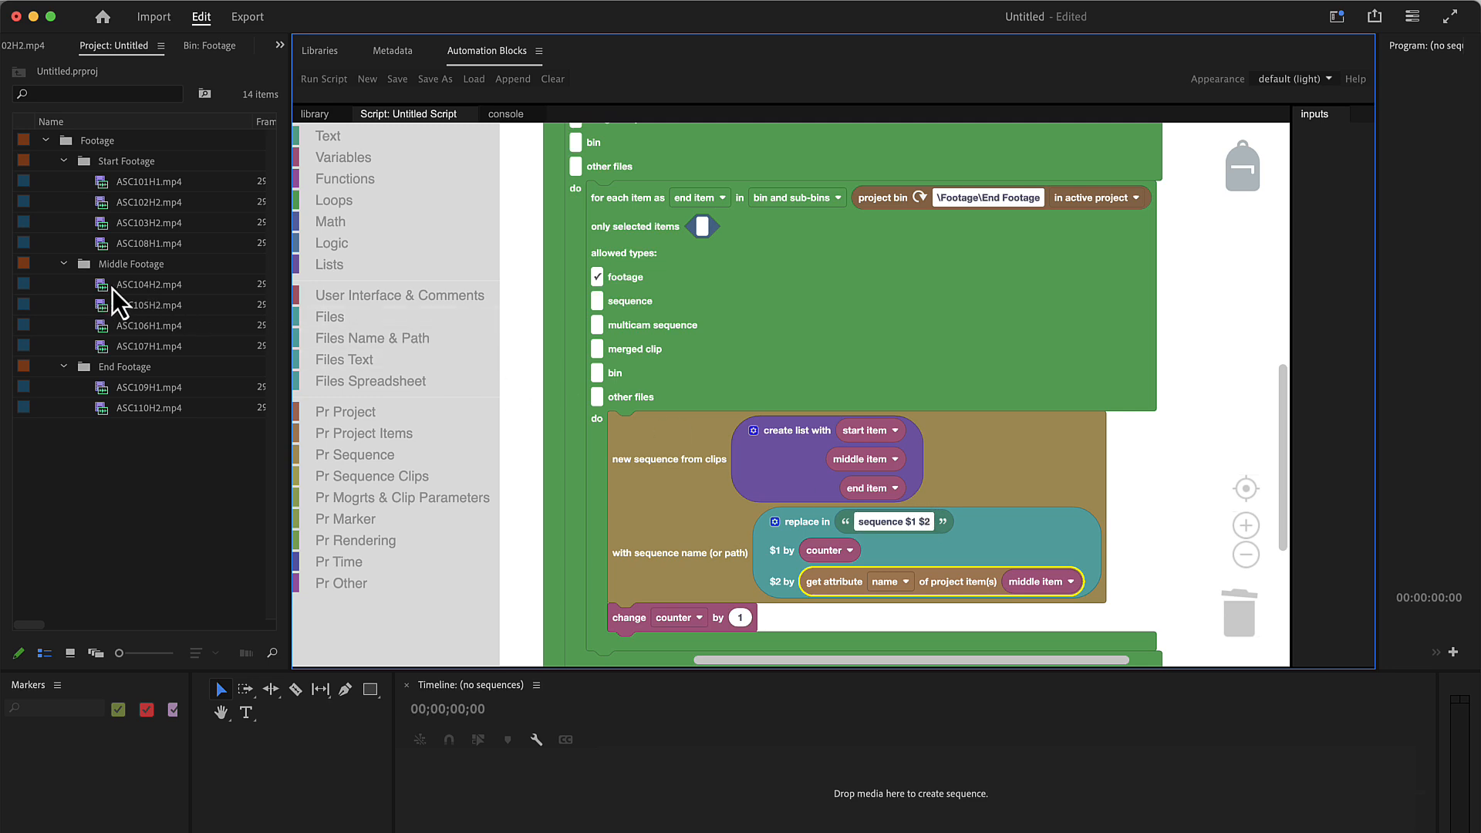
{"action": "mouse_move", "coordinate": [158, 357]}
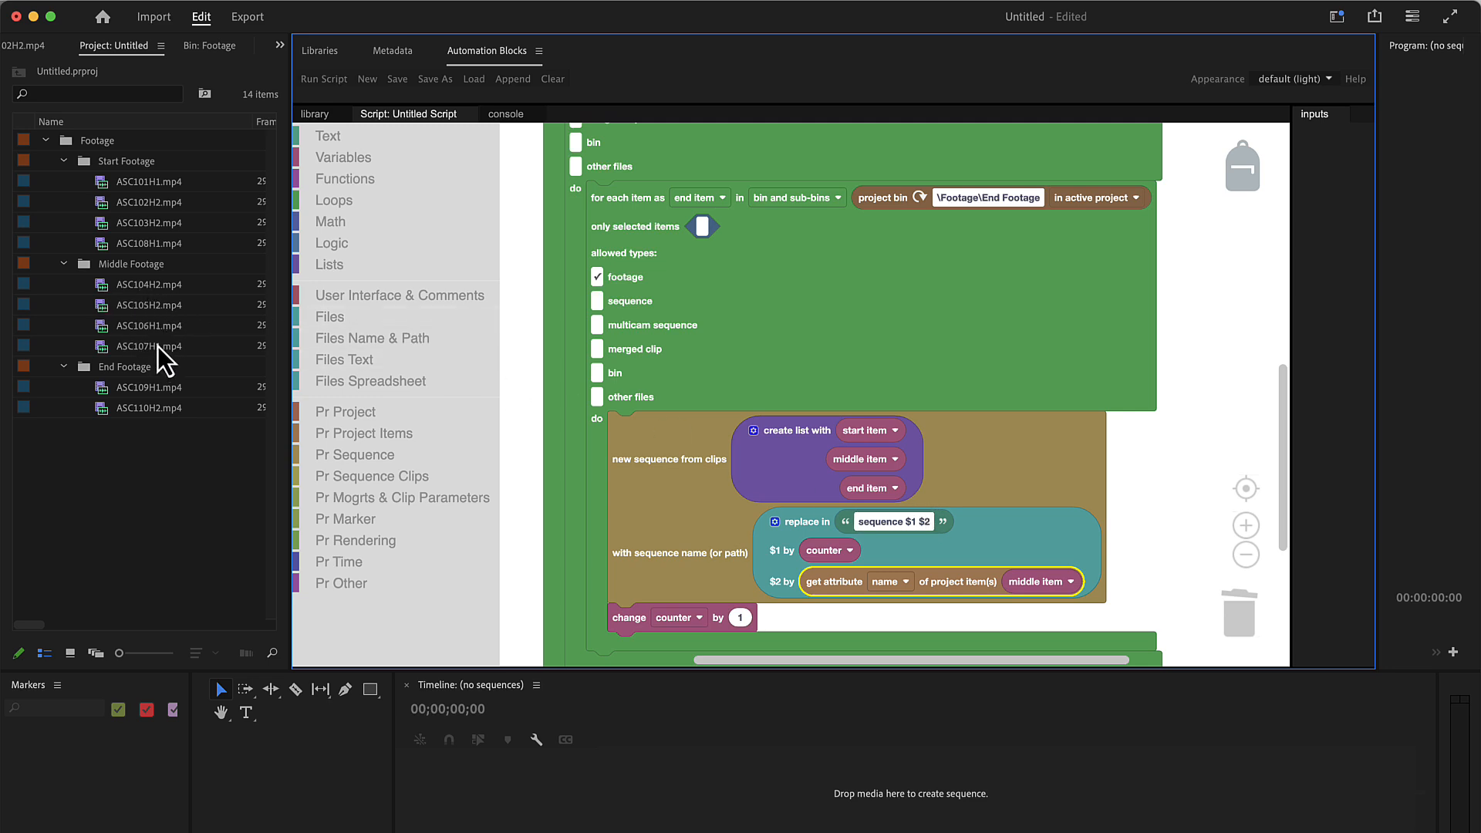
- Rename two middle clips to foo and bar, then rerun the script to regenerate sequences
{"action": "left_click", "coordinate": [322, 78]}
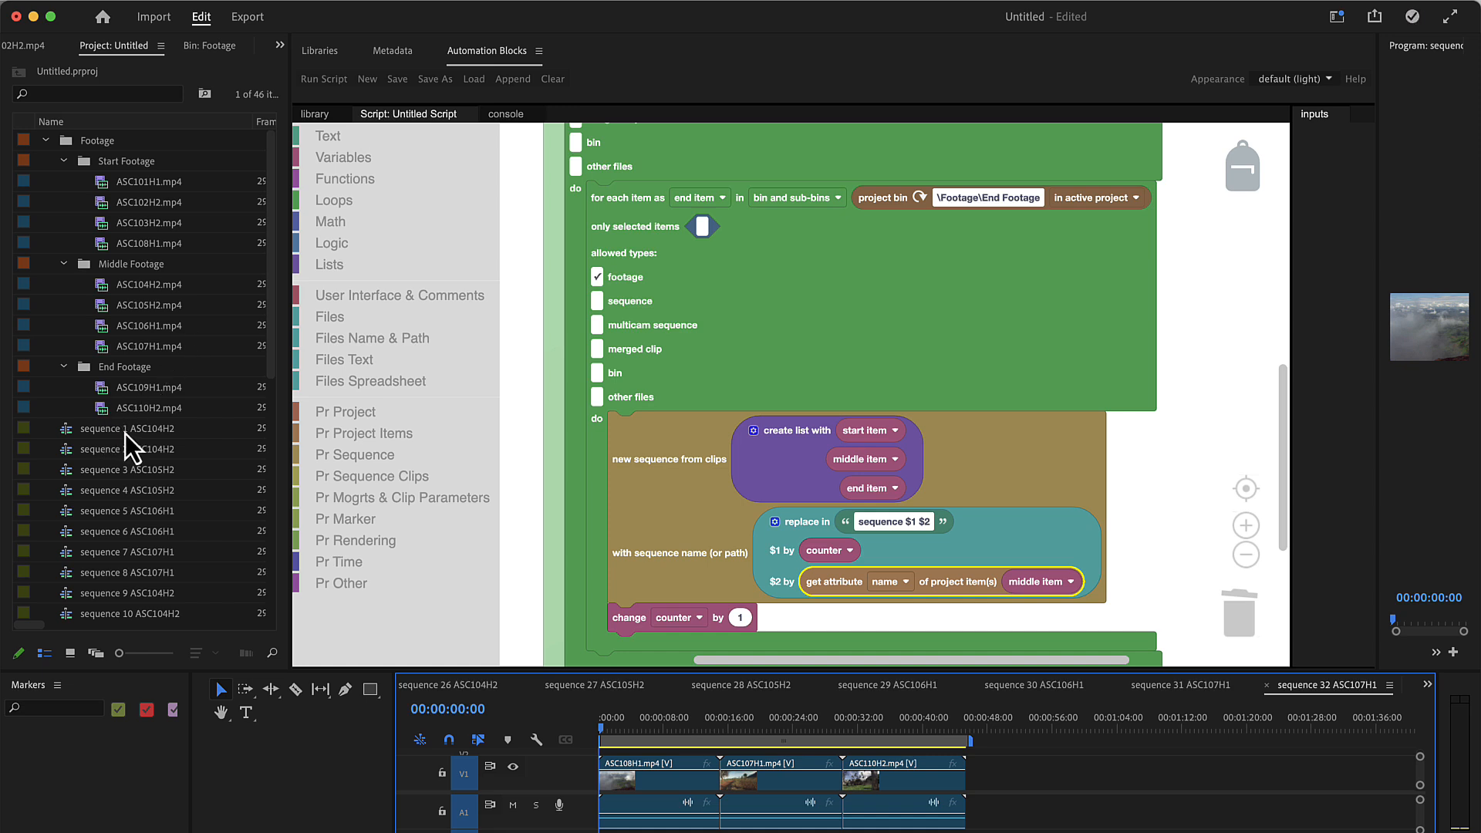
{"action": "mouse_move", "coordinate": [158, 318]}
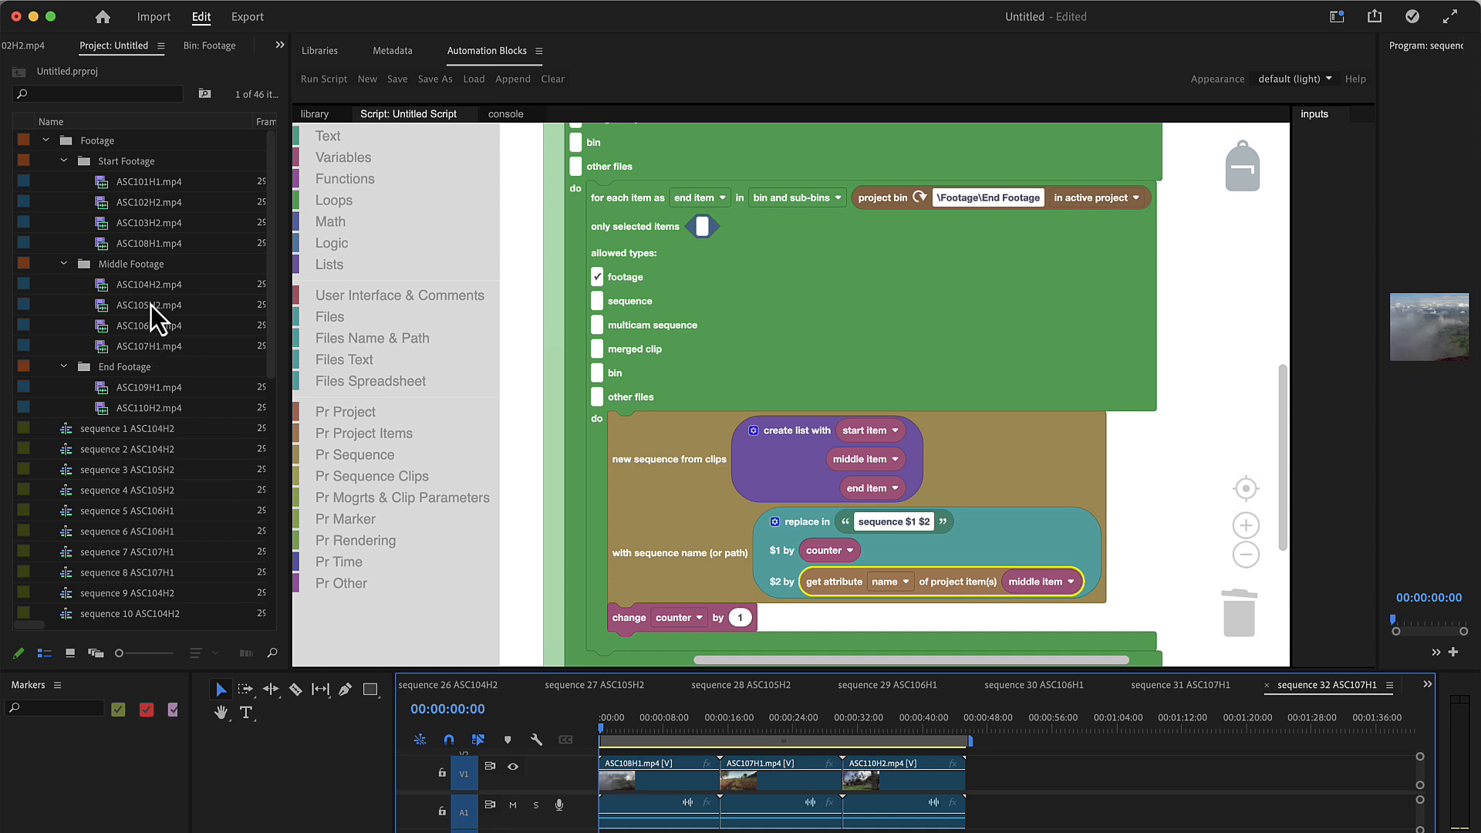
{"action": "mouse_move", "coordinate": [159, 335]}
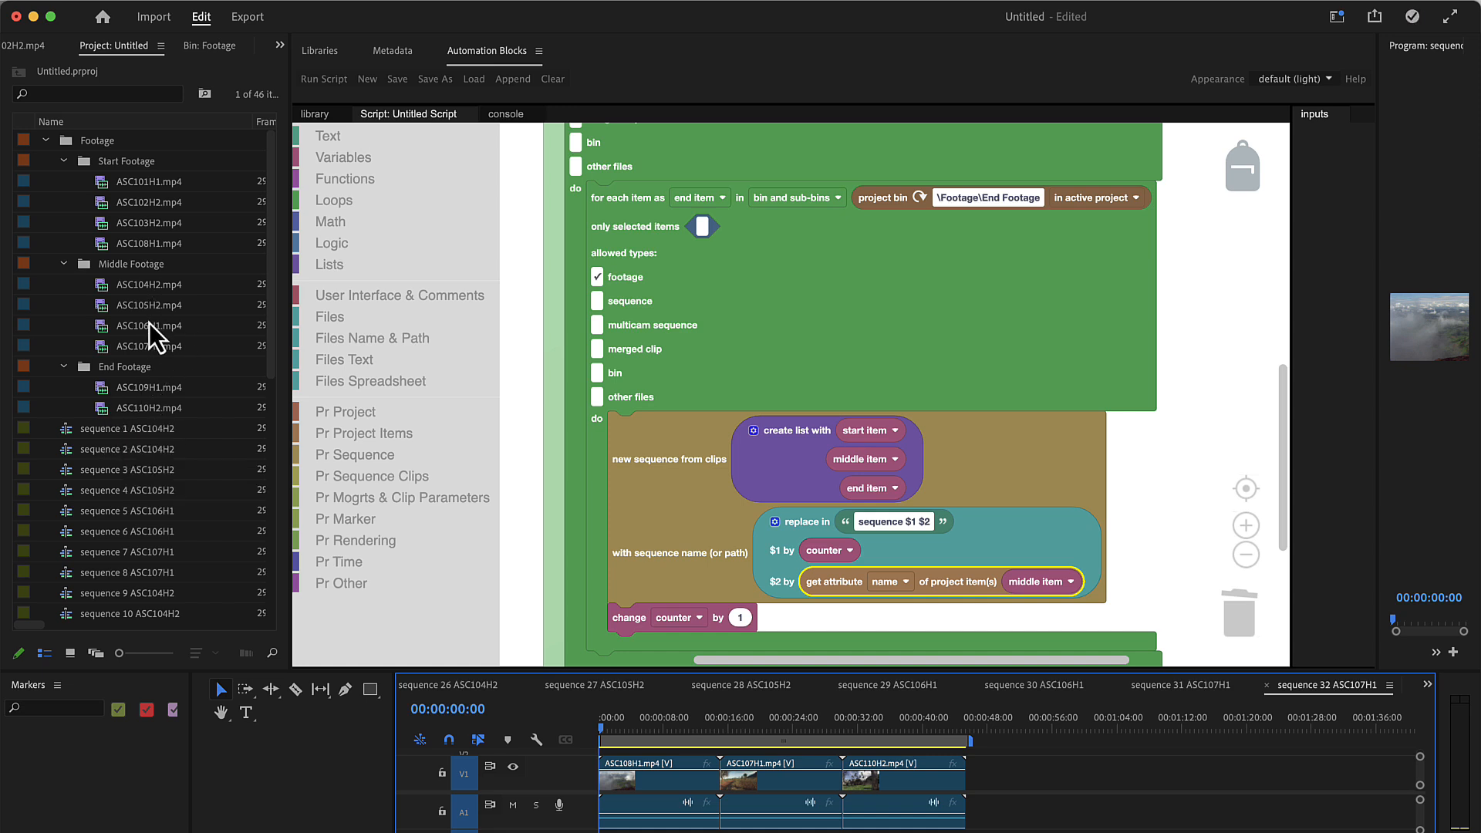
{"action": "scroll", "scroll_direction": "down", "scroll_amount": 3}
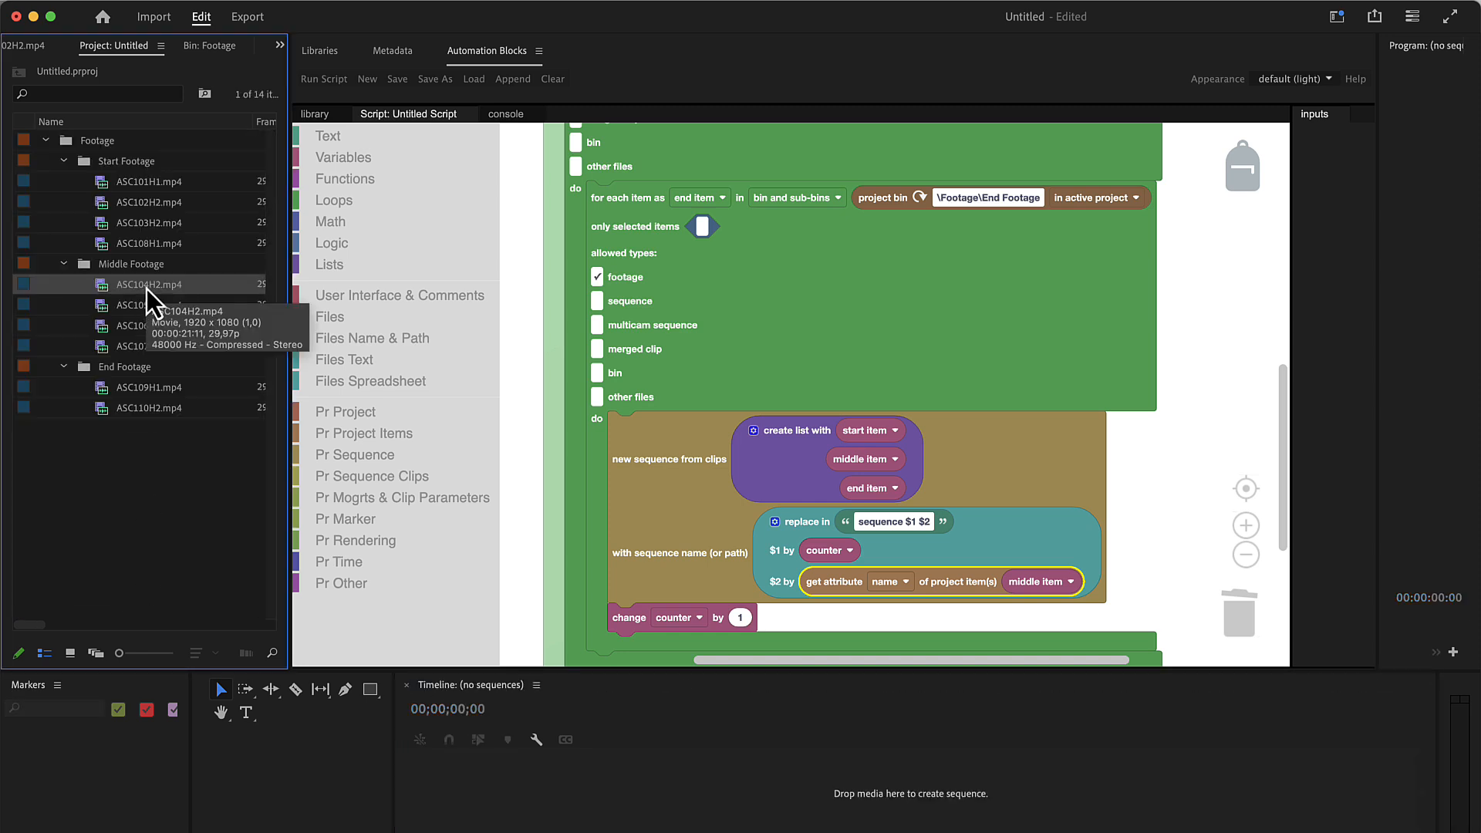
{"action": "double_click", "coordinate": [149, 284]}
{"action": "type", "text": "foo"}
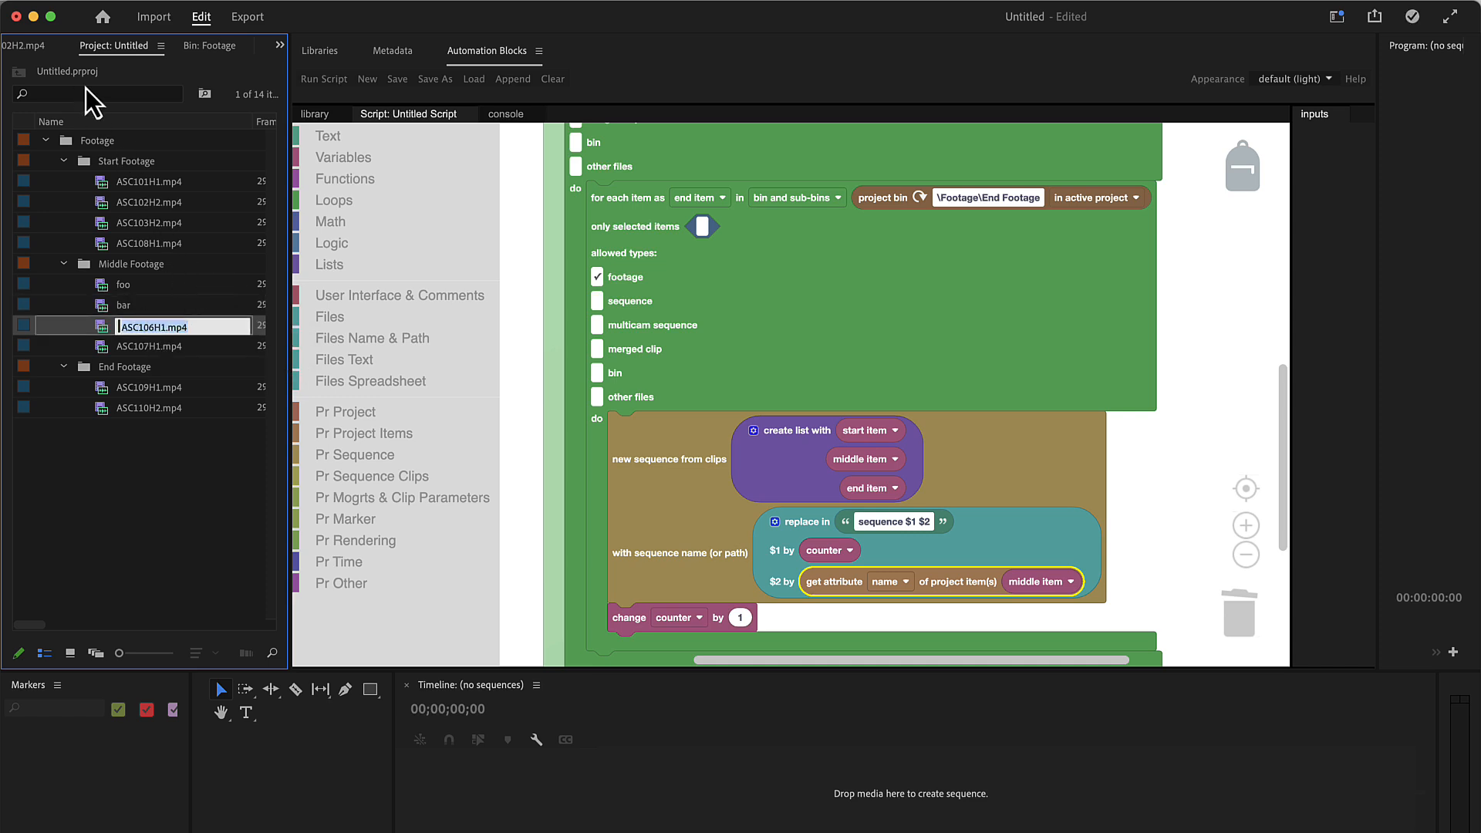
{"action": "left_click", "coordinate": [324, 78]}
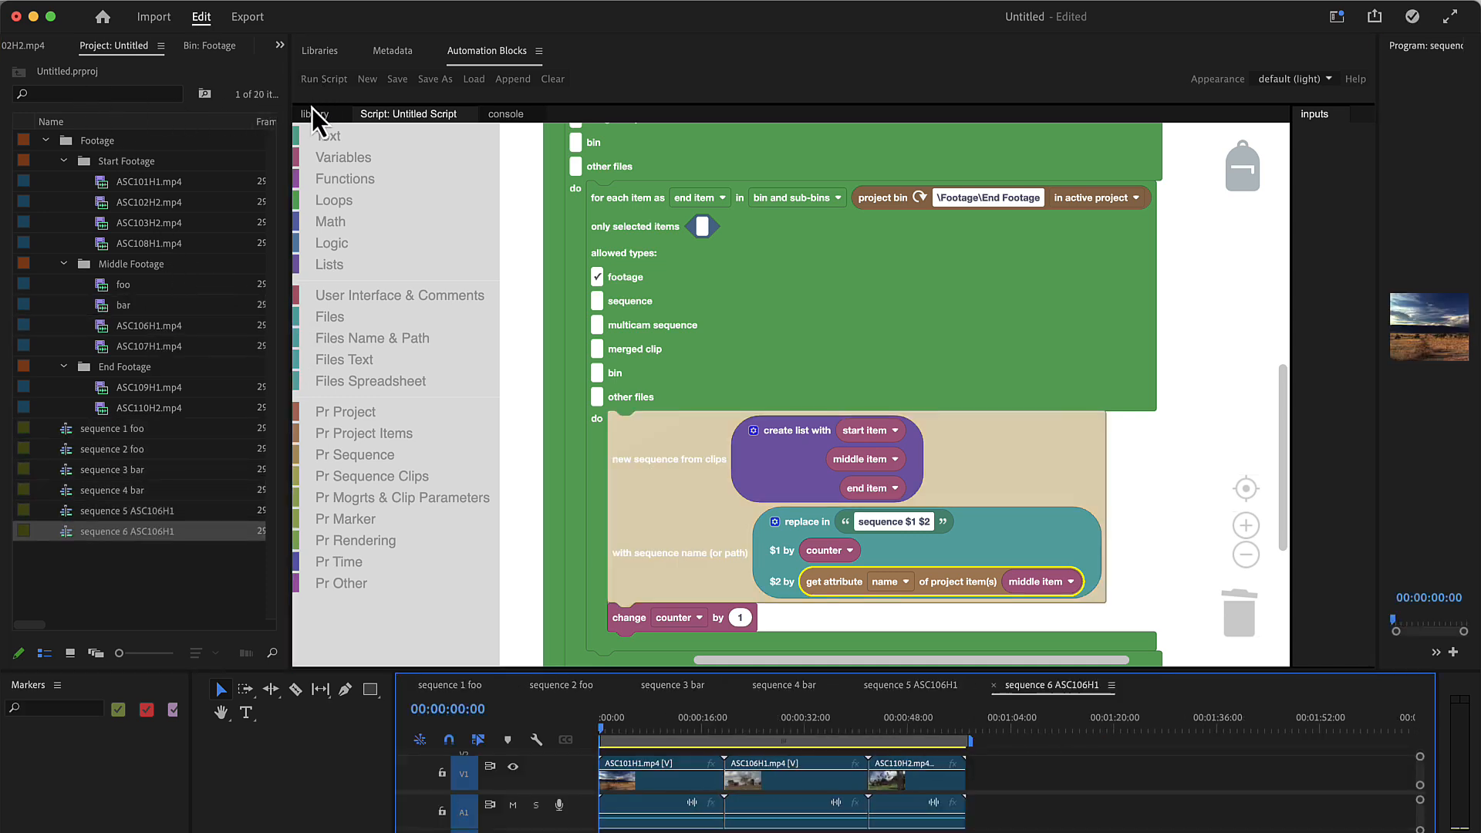
{"action": "left_click", "coordinate": [323, 79]}
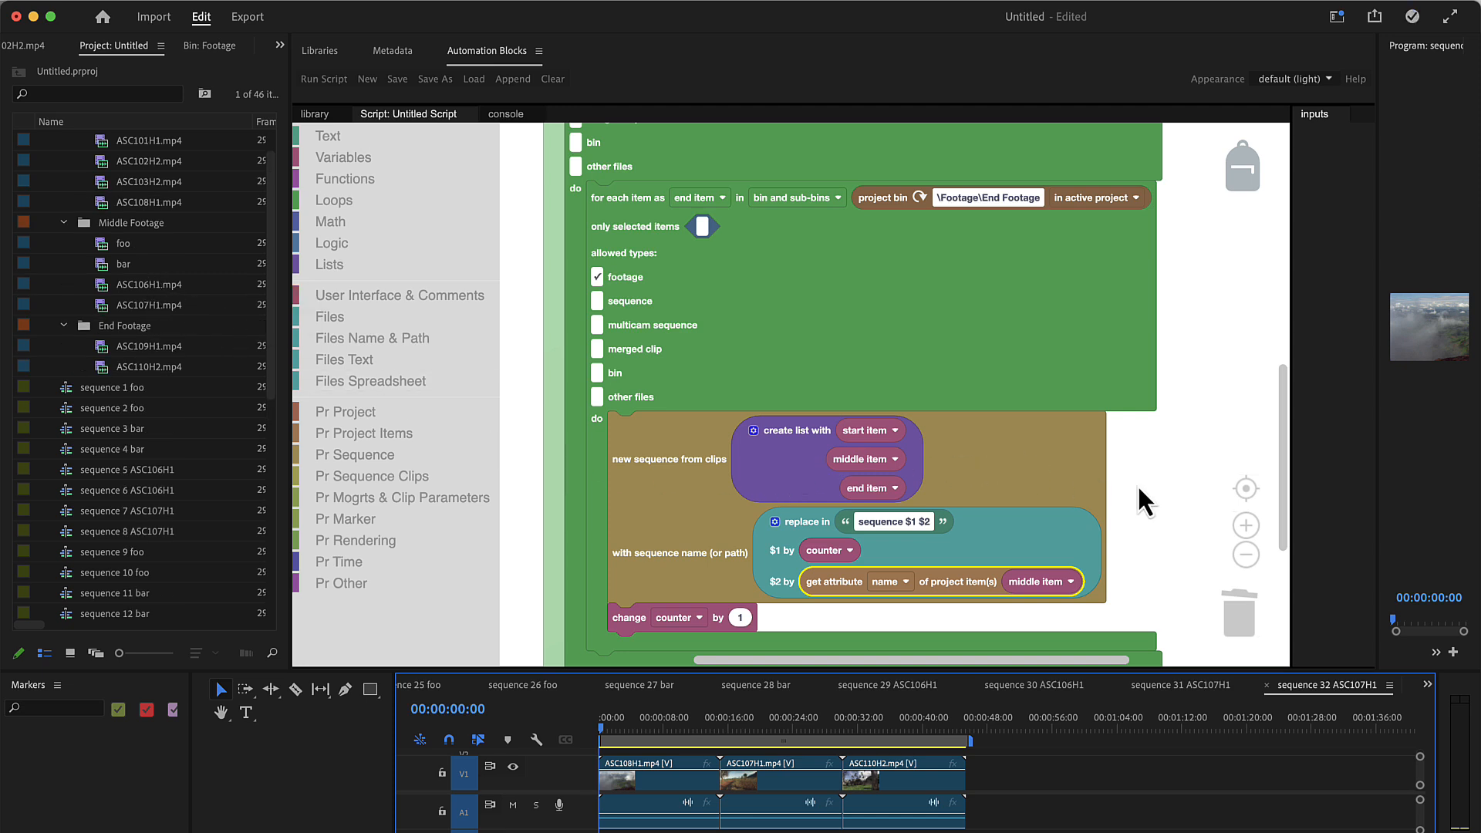
- Extend the template to 'sequence $1 $2 $3 $4', with $2 start item and $4 end item names
{"action": "scroll", "scroll_direction": "down", "scroll_amount": 3}
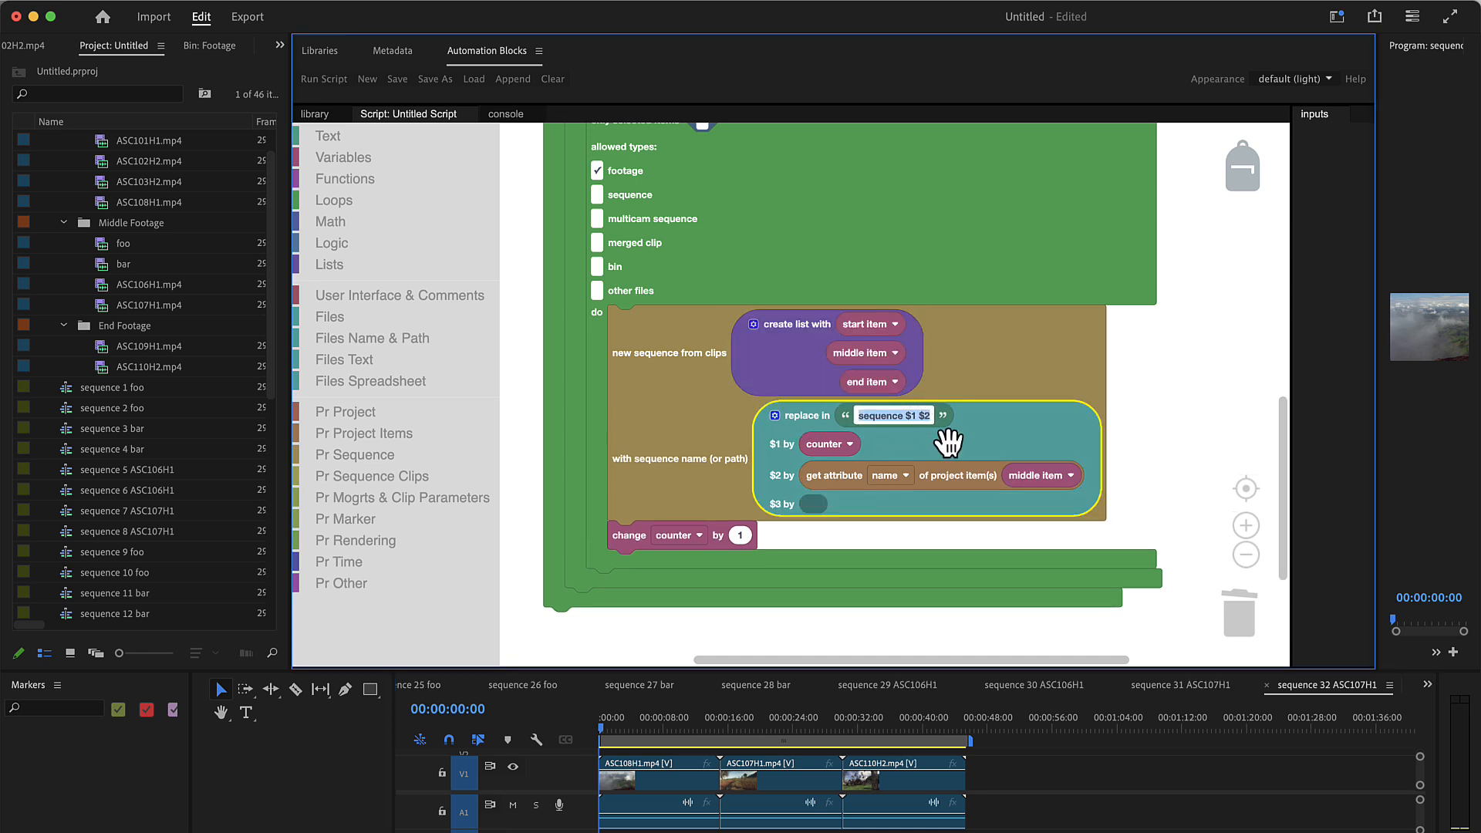
{"action": "left_click", "coordinate": [927, 416]}
{"action": "type", "text": " $3"}
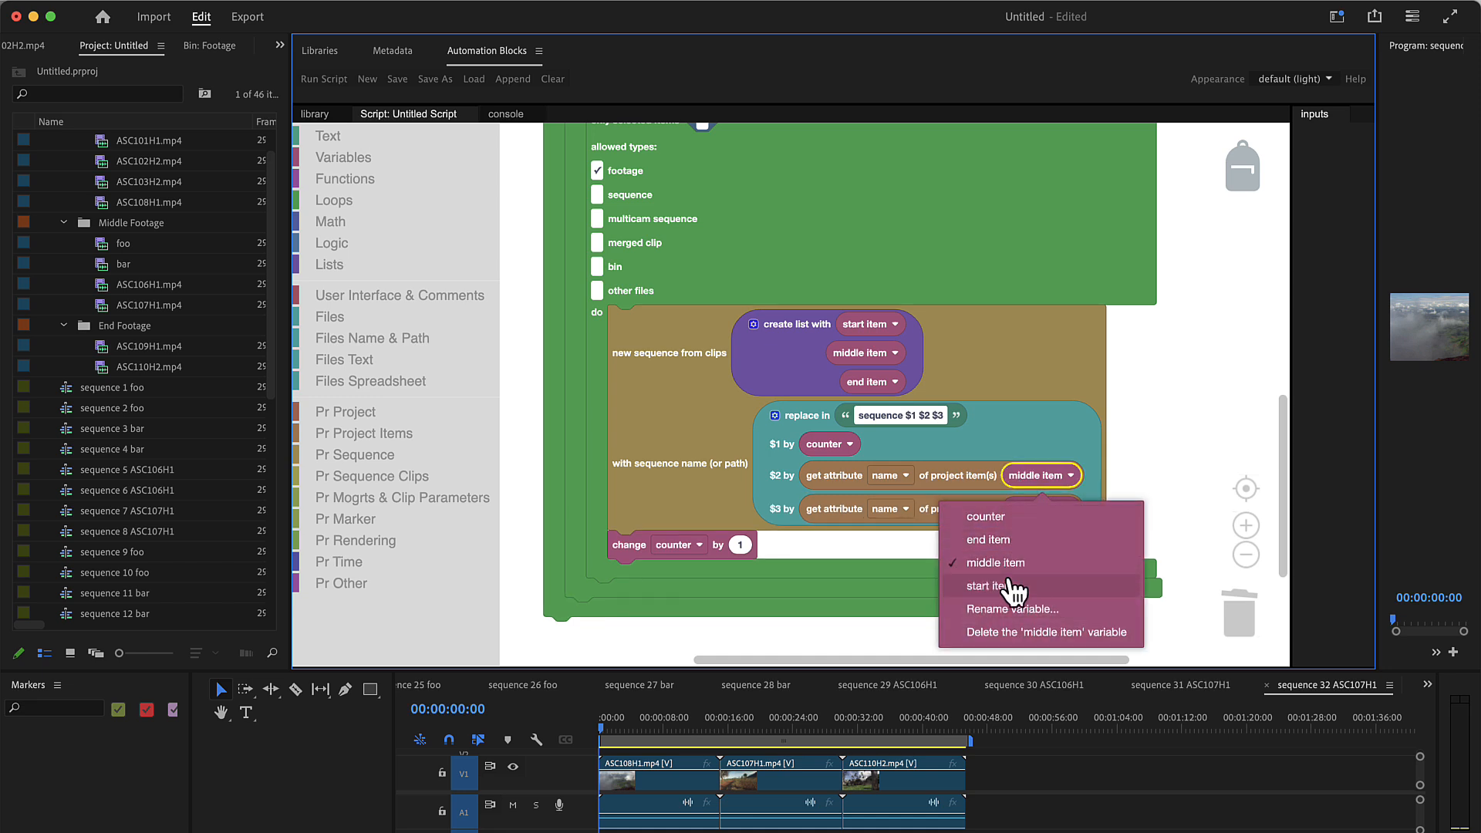
{"action": "left_click", "coordinate": [991, 586]}
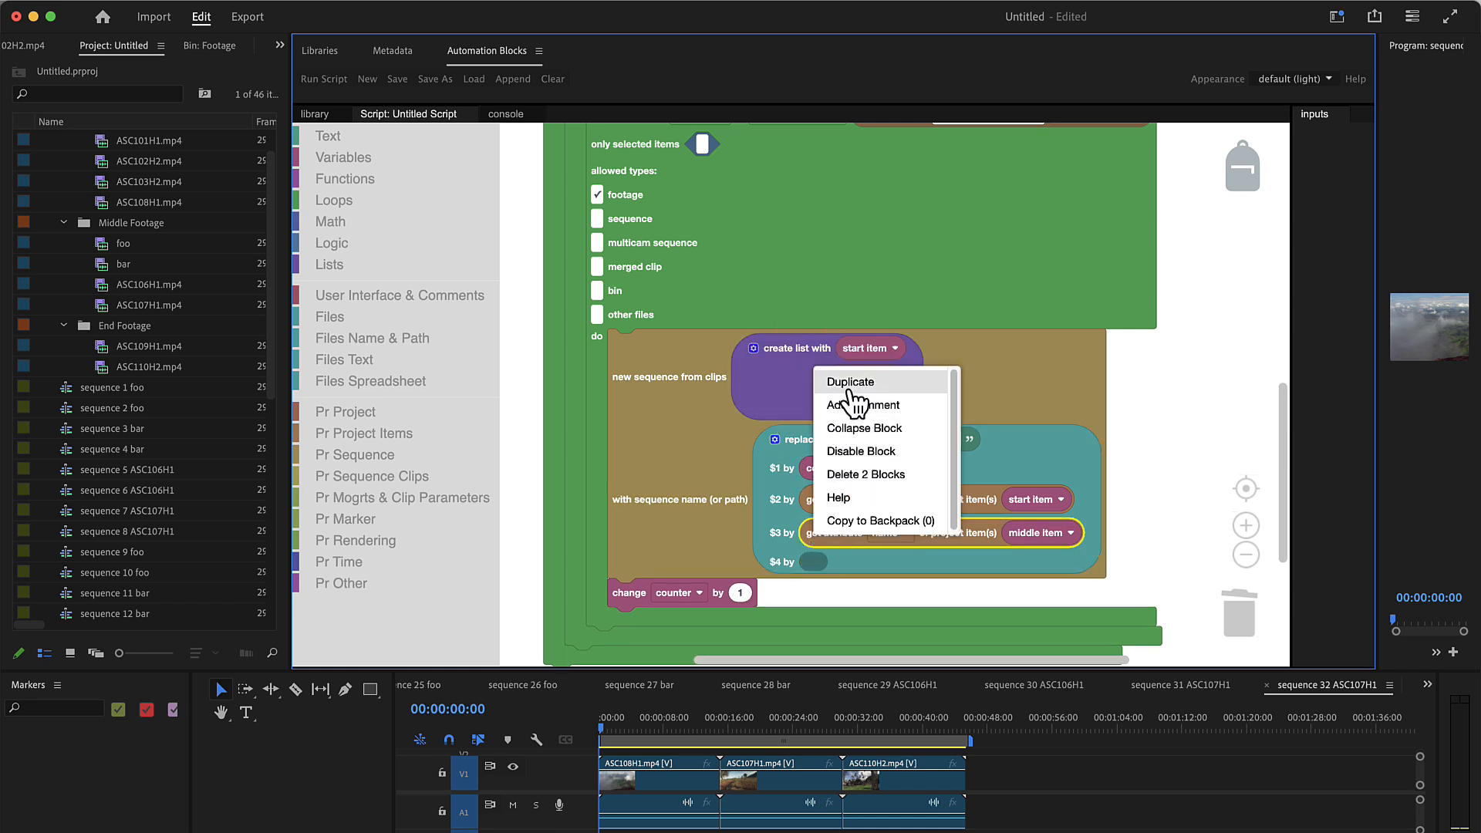
{"action": "left_click", "coordinate": [851, 381]}
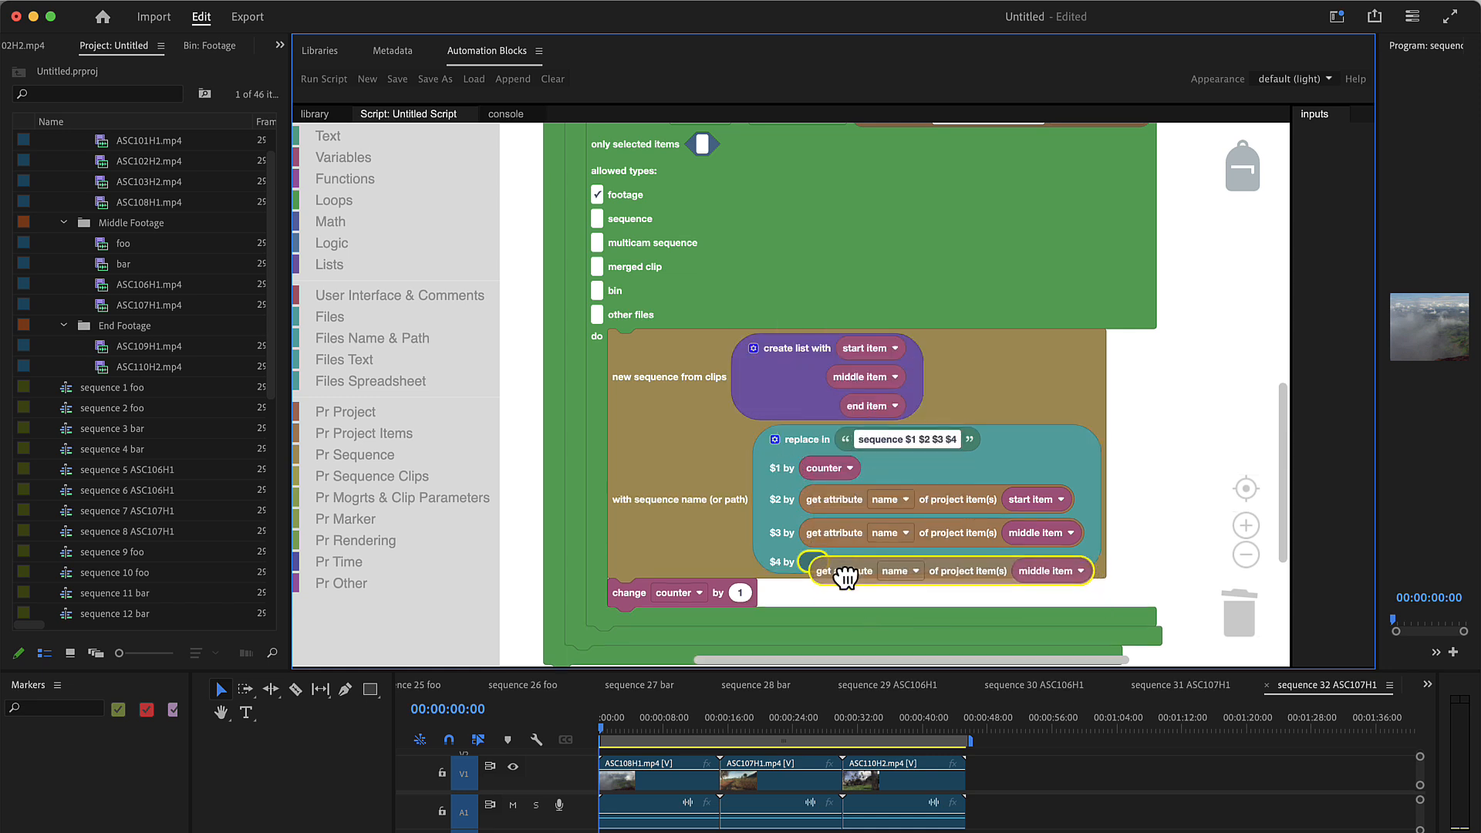
{"action": "left_click", "coordinate": [1052, 570]}
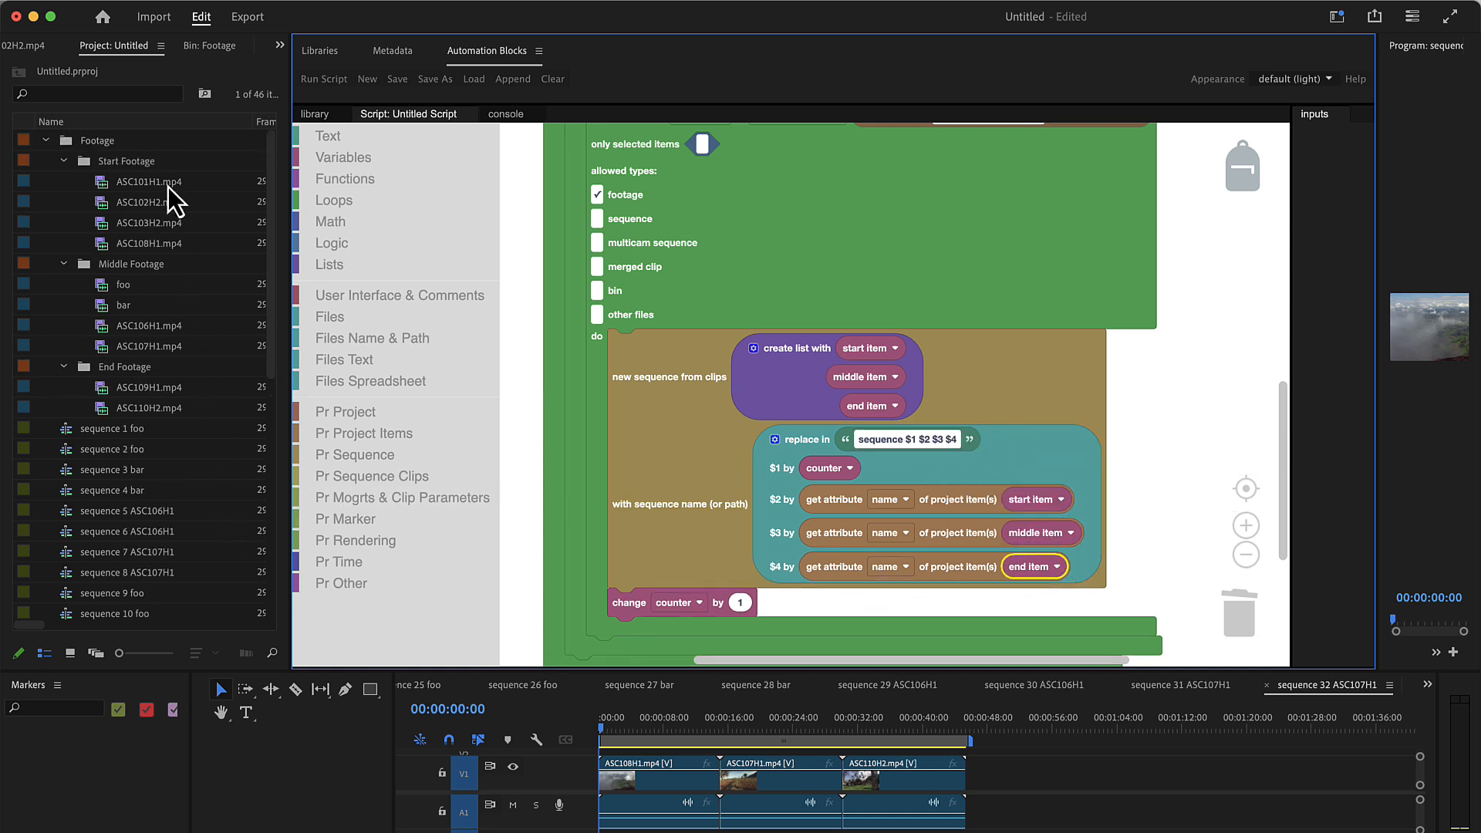
- Rename the start clips A–D, middle clips a–d and end clips X and Y
{"action": "left_click", "coordinate": [148, 181]}
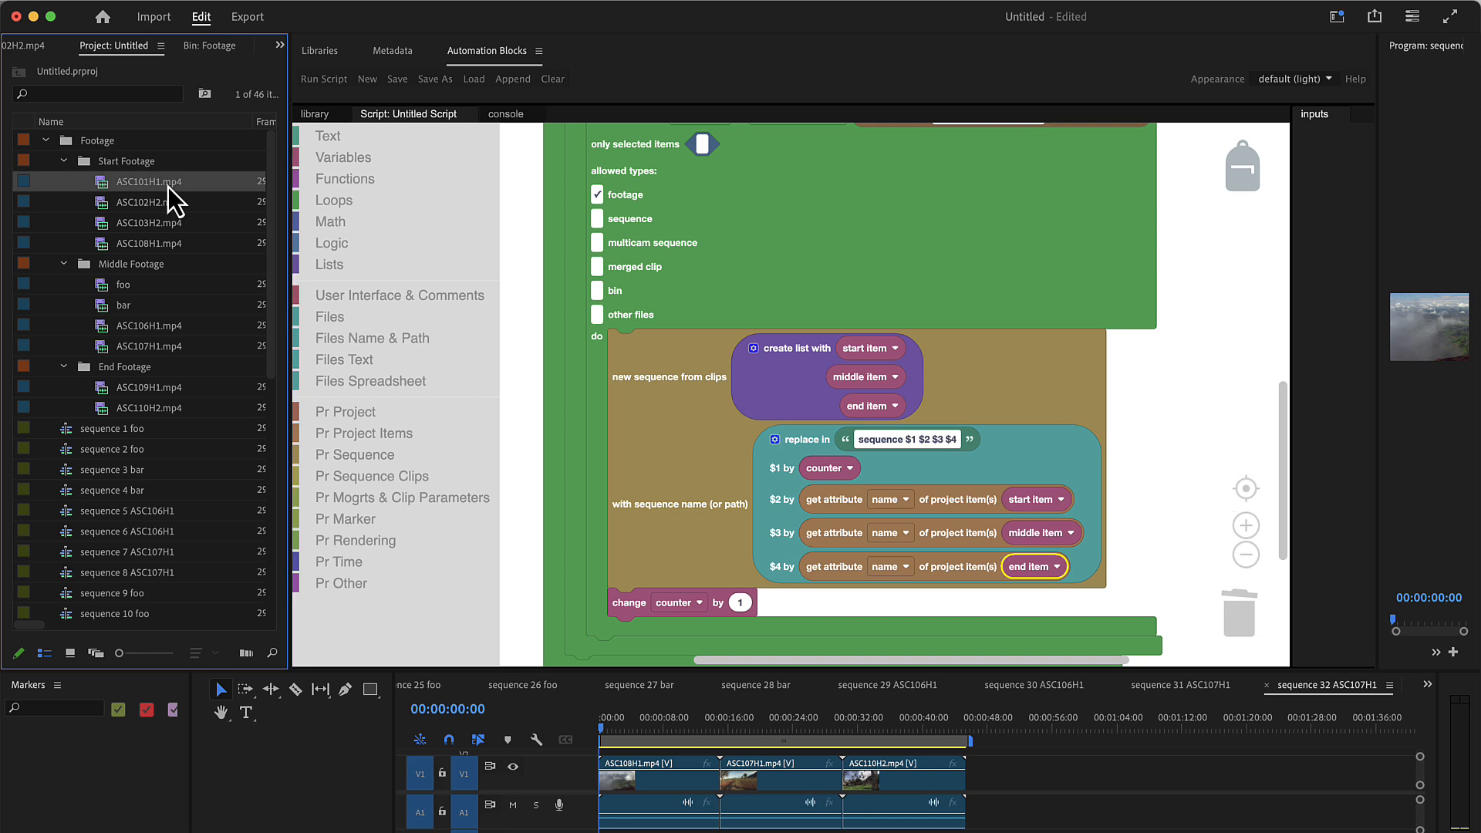
{"action": "double_click", "coordinate": [148, 182]}
{"action": "type", "text": "A"}
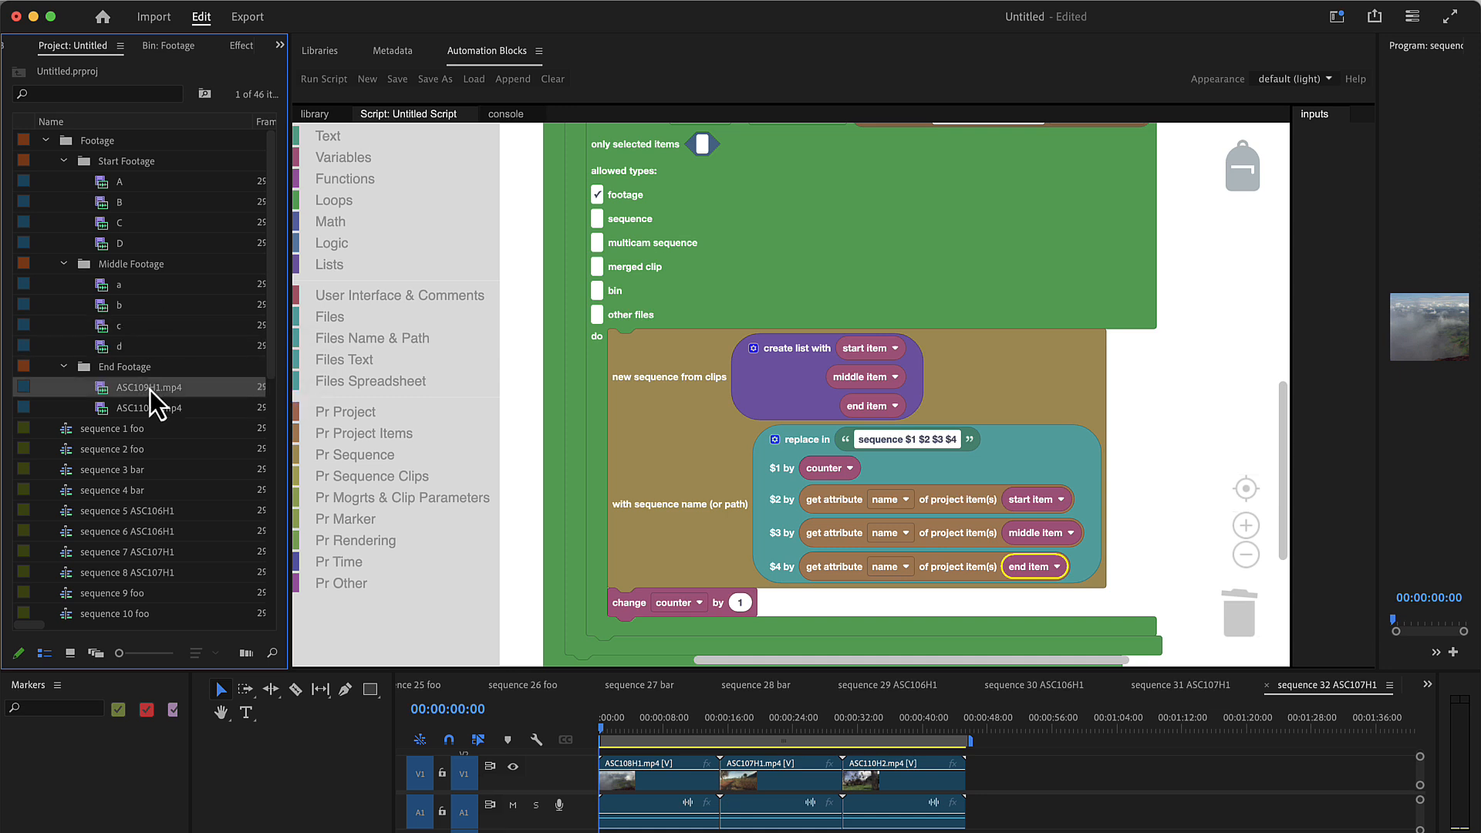
{"action": "double_click", "coordinate": [149, 387]}
{"action": "type", "text": "X"}
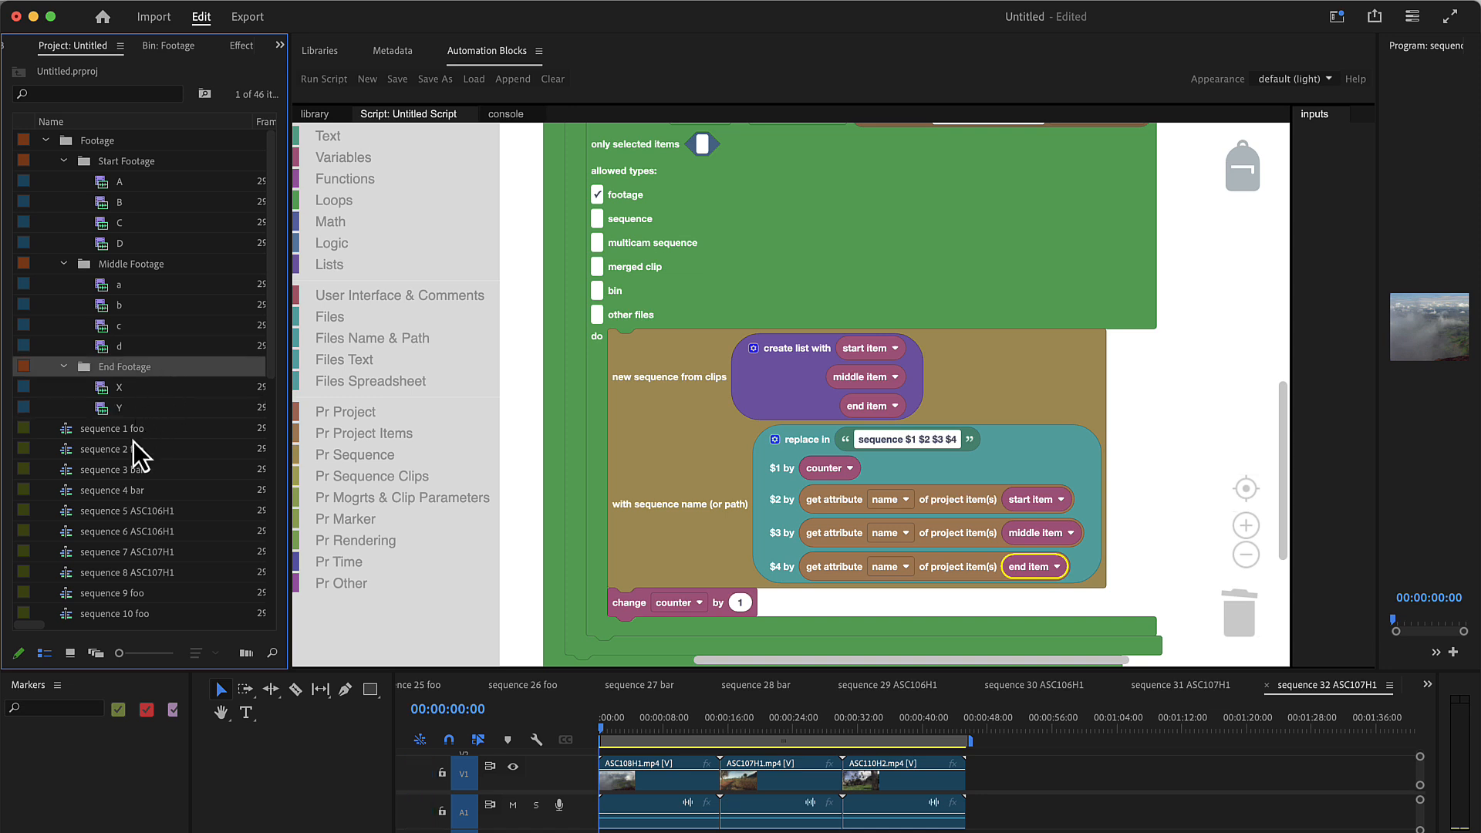
{"action": "scroll", "scroll_direction": "down", "scroll_amount": 3}
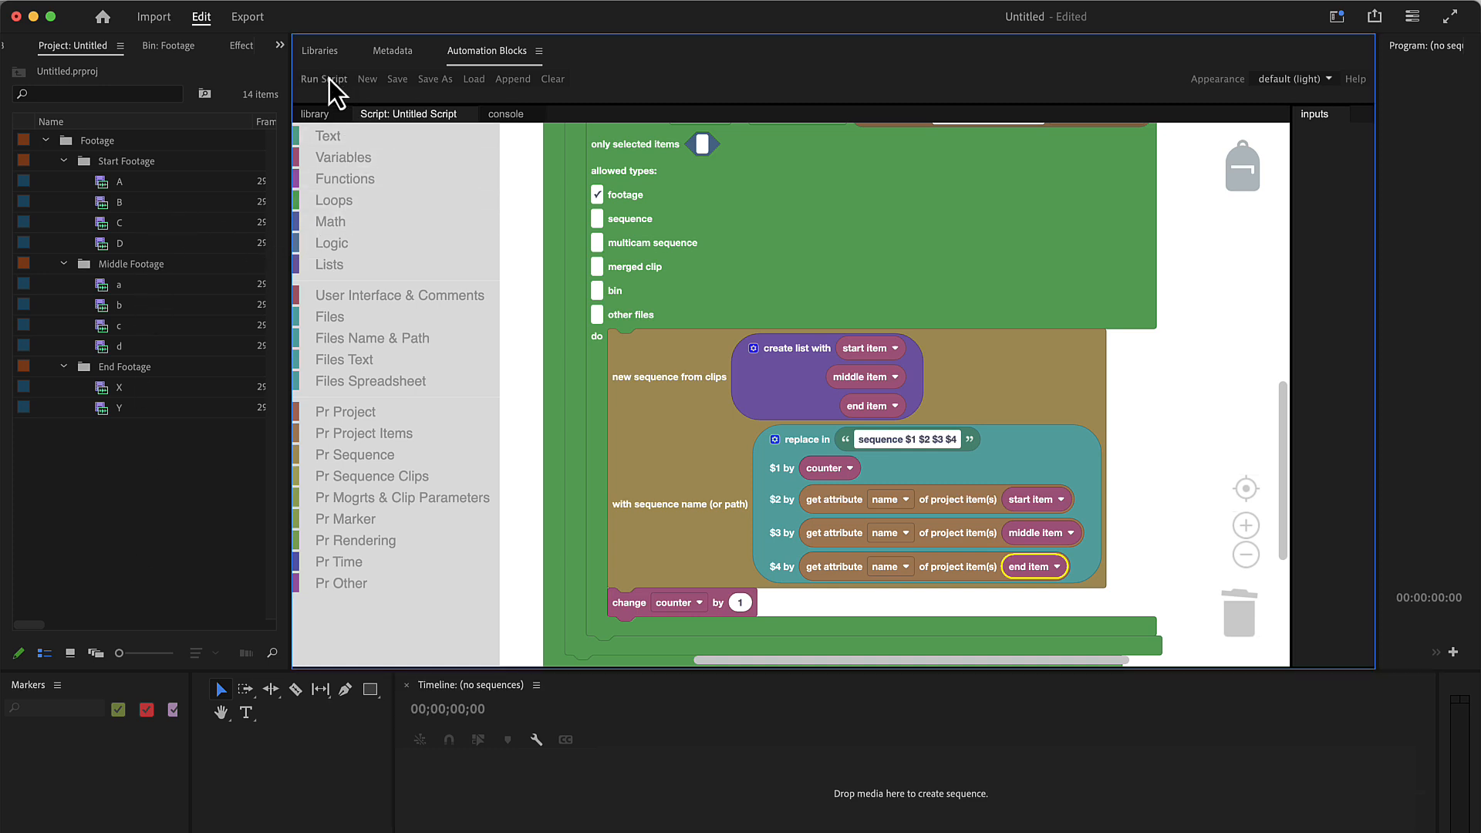
- Run the script and check that sequence 1 A a X uses middle clip a
{"action": "left_click", "coordinate": [323, 78]}
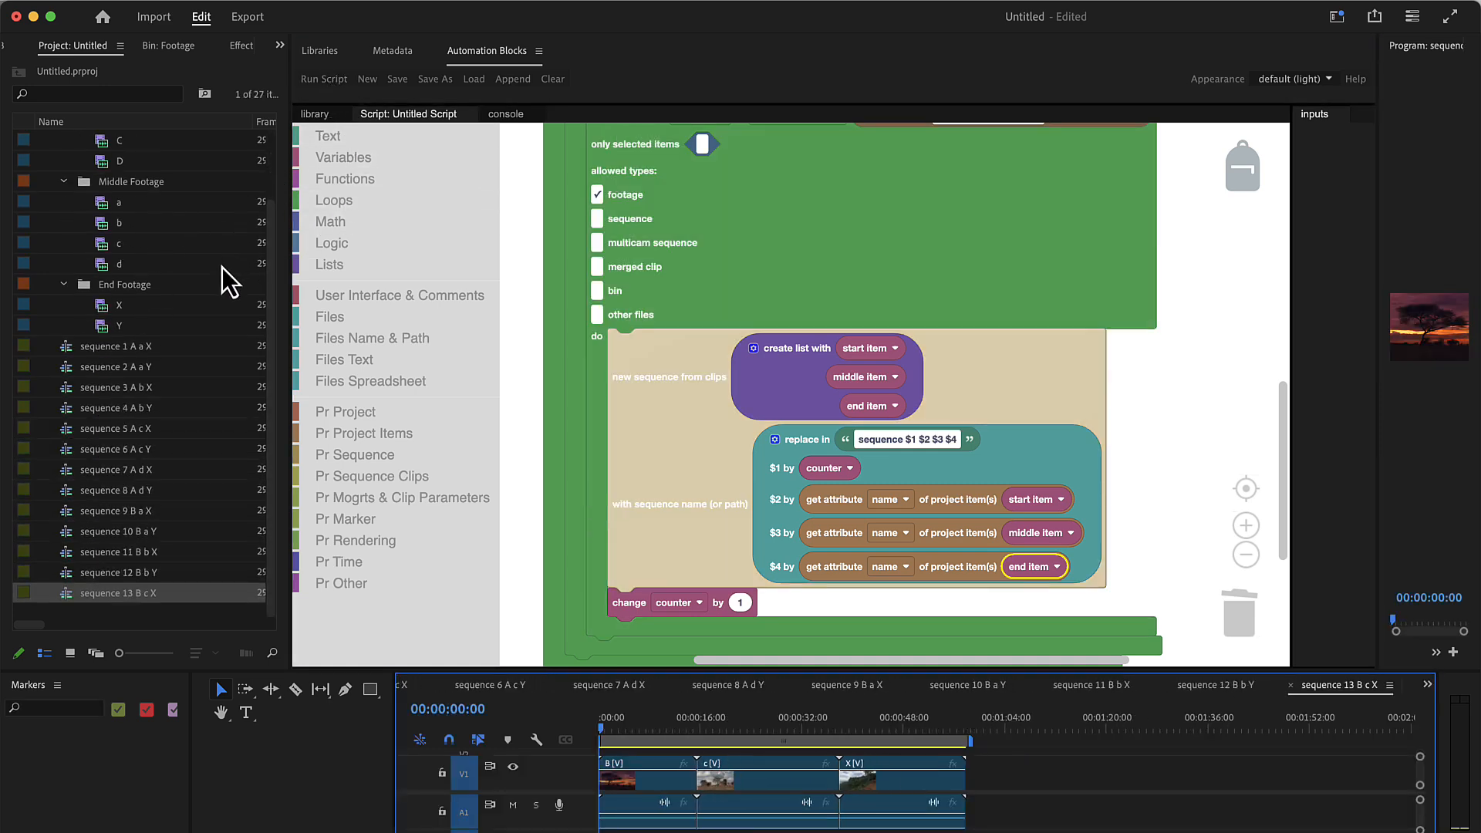
{"action": "left_click", "coordinate": [324, 78]}
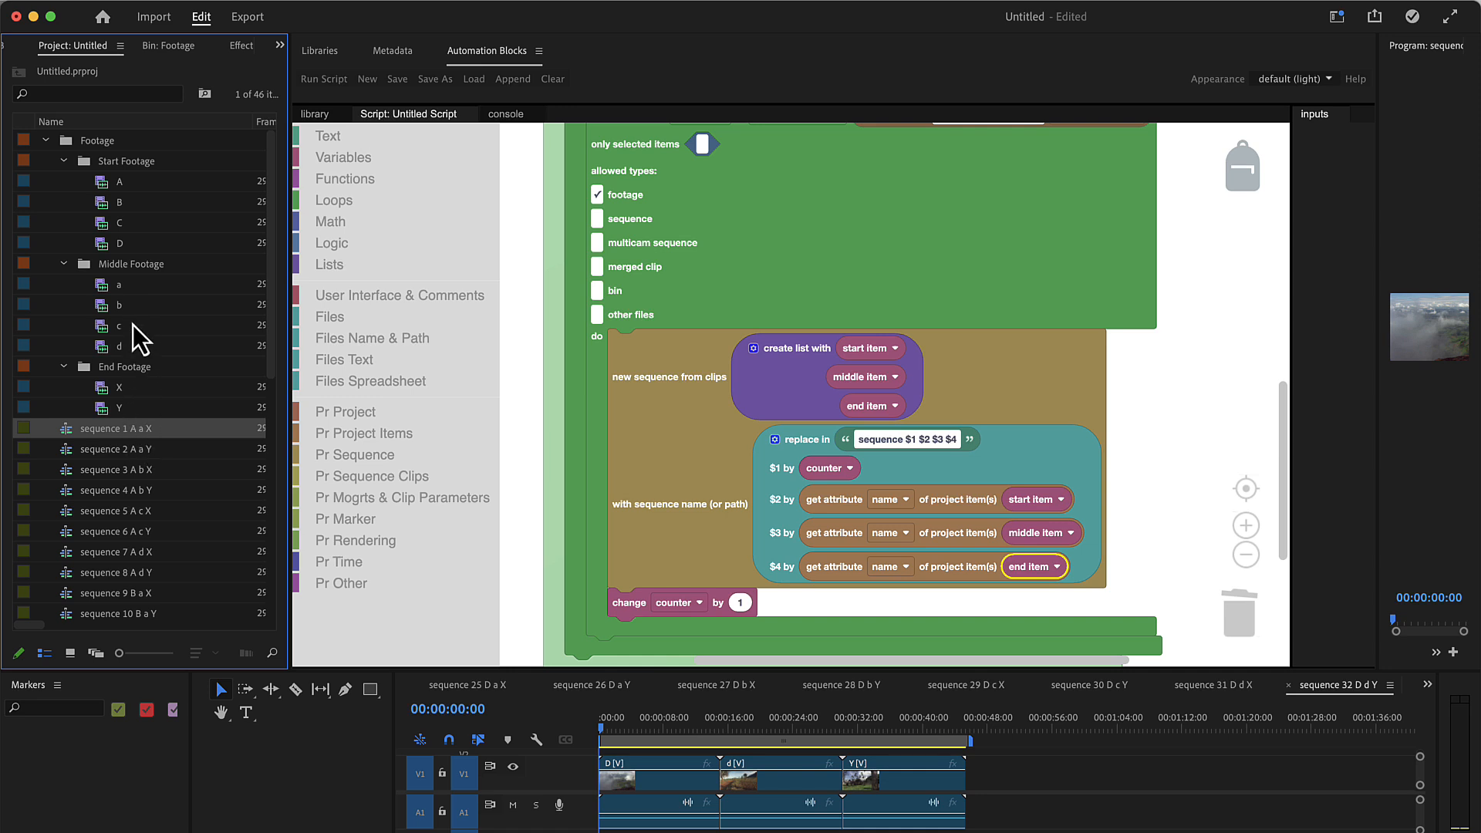
{"action": "left_click", "coordinate": [119, 284]}
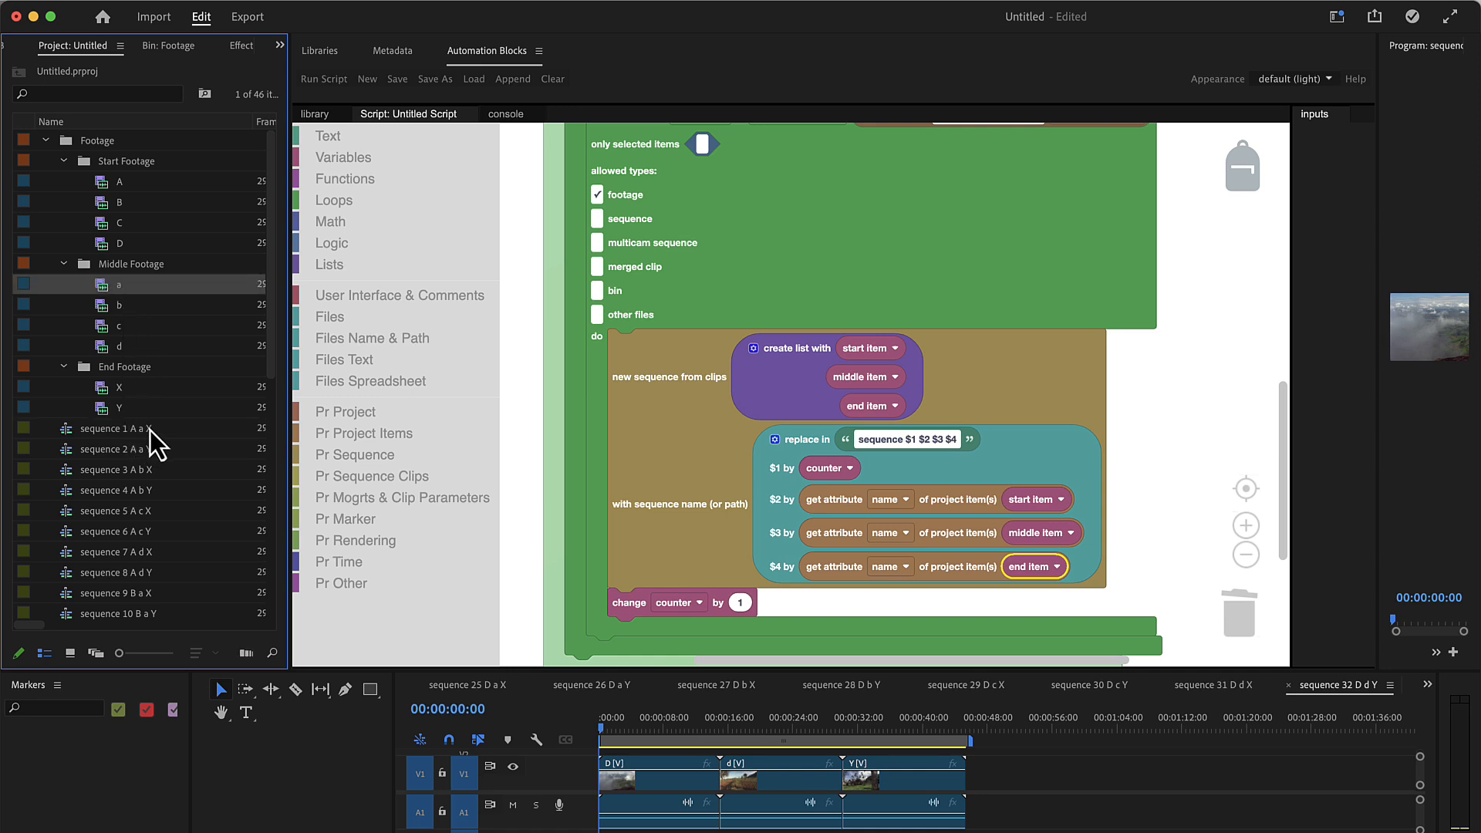
{"action": "left_click", "coordinate": [116, 428]}
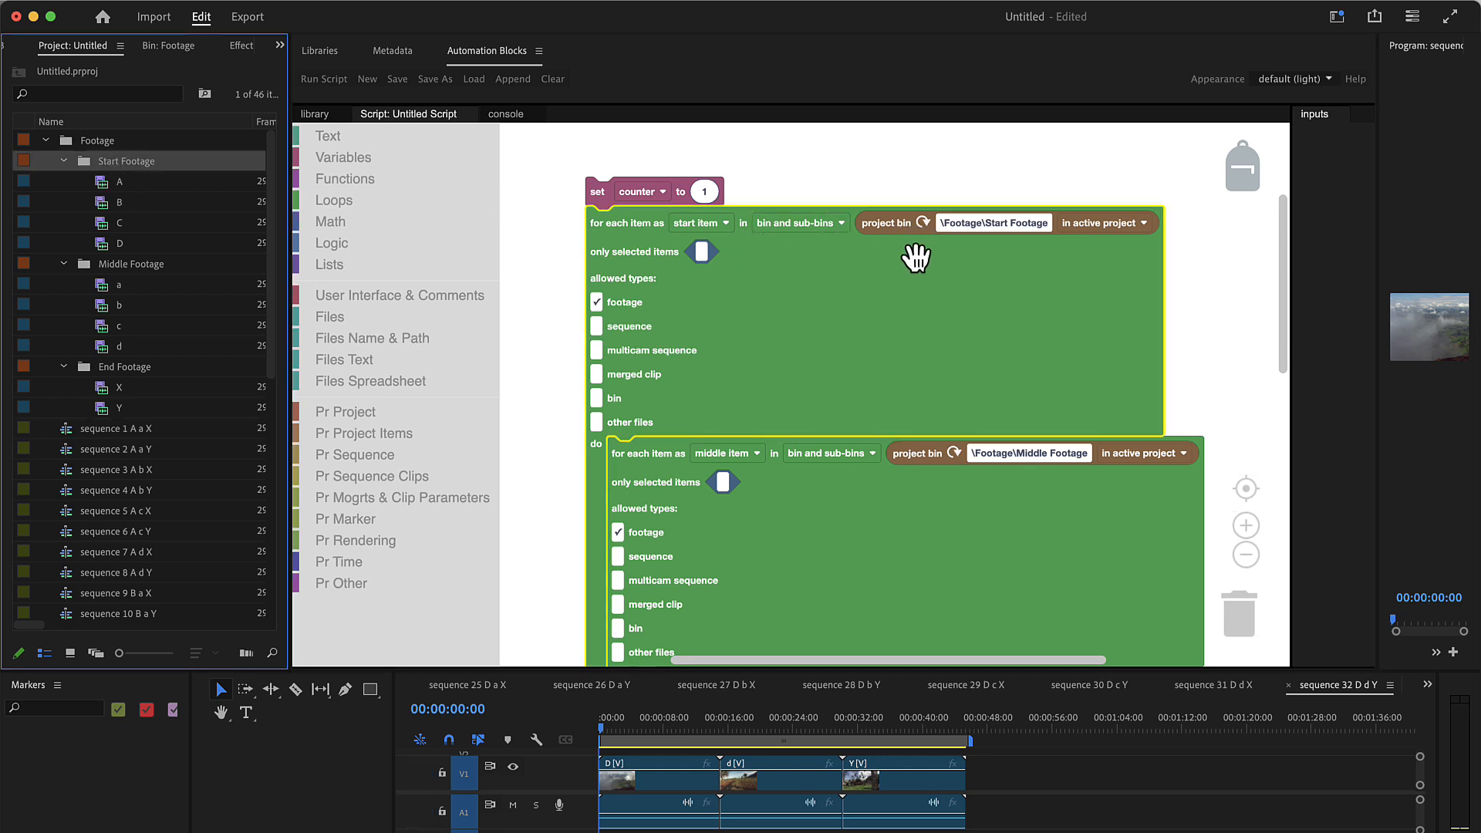
{"action": "mouse_move", "coordinate": [199, 200]}
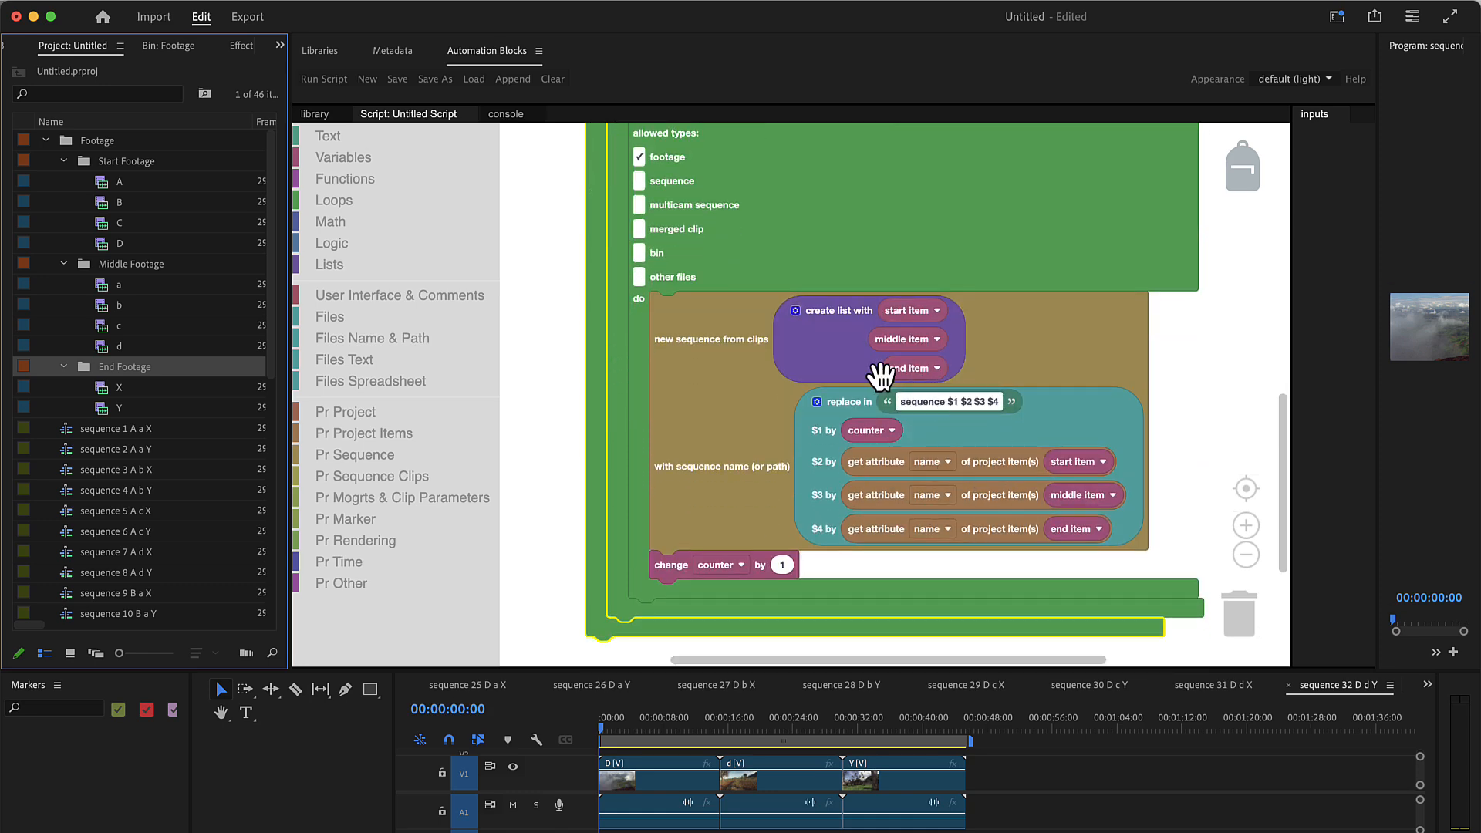
{"action": "mouse_move", "coordinate": [162, 553]}
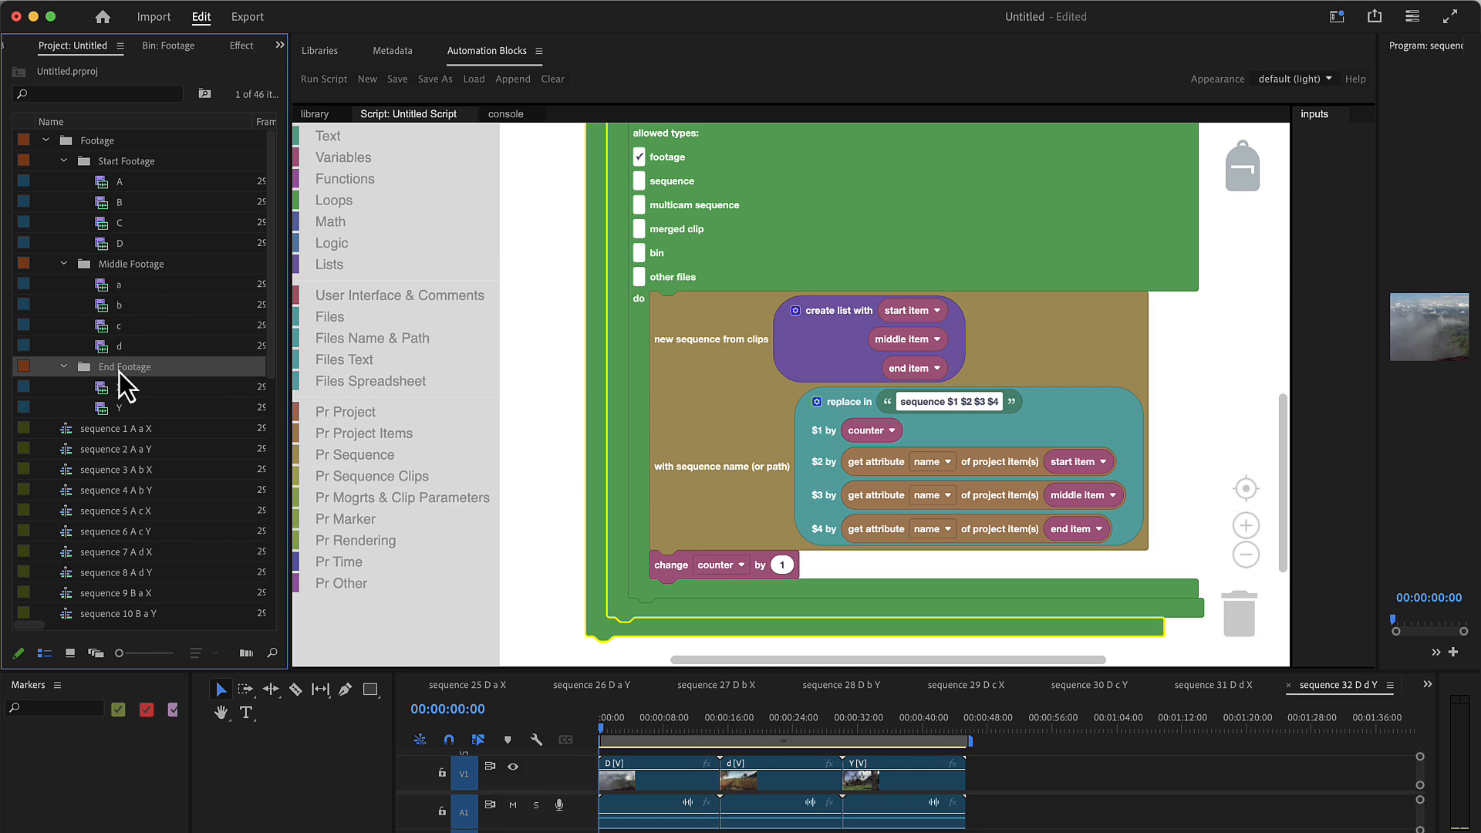
{"action": "mouse_move", "coordinate": [123, 384]}
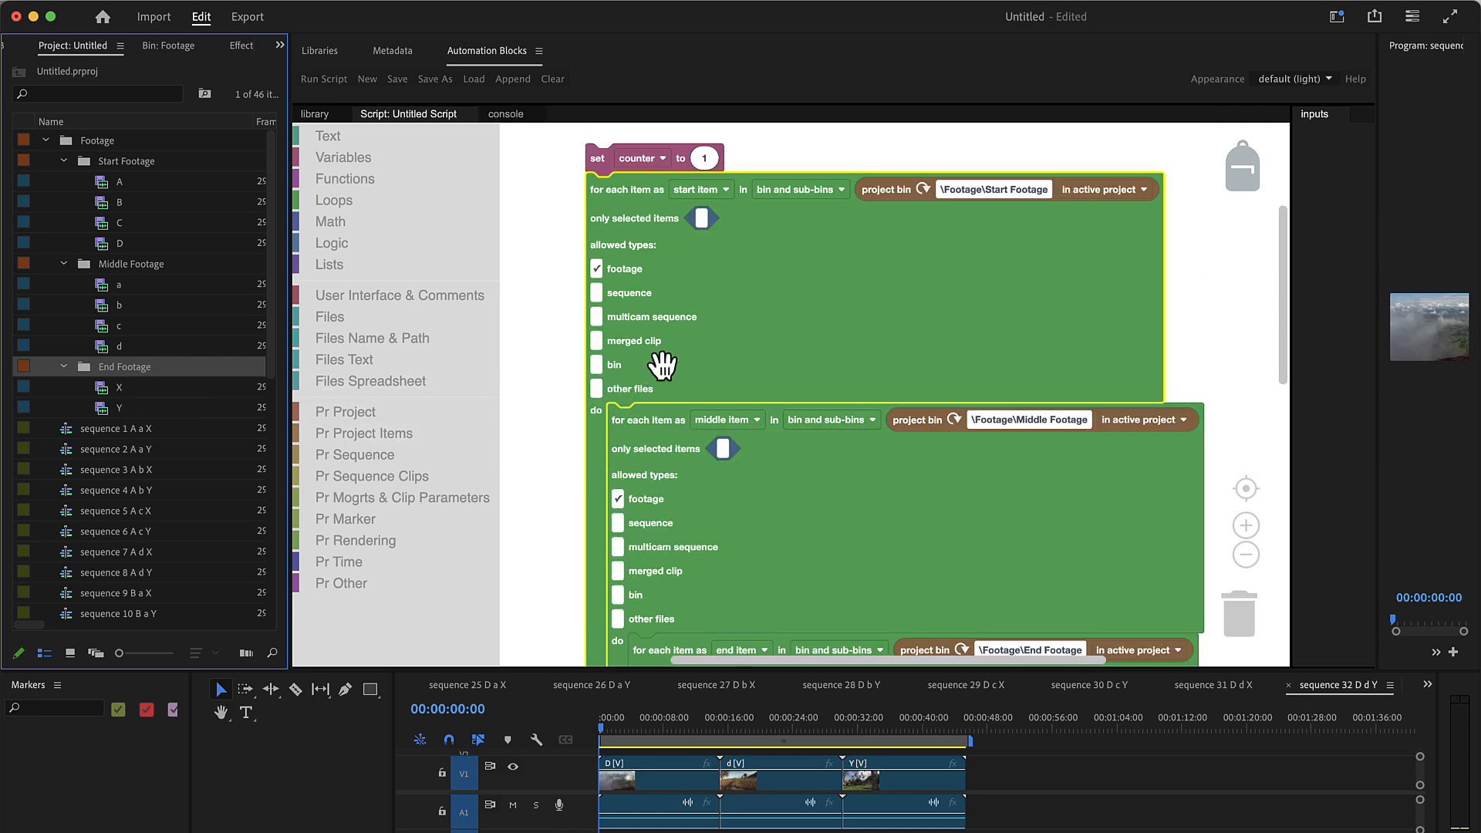
{"action": "mouse_move", "coordinate": [713, 442]}
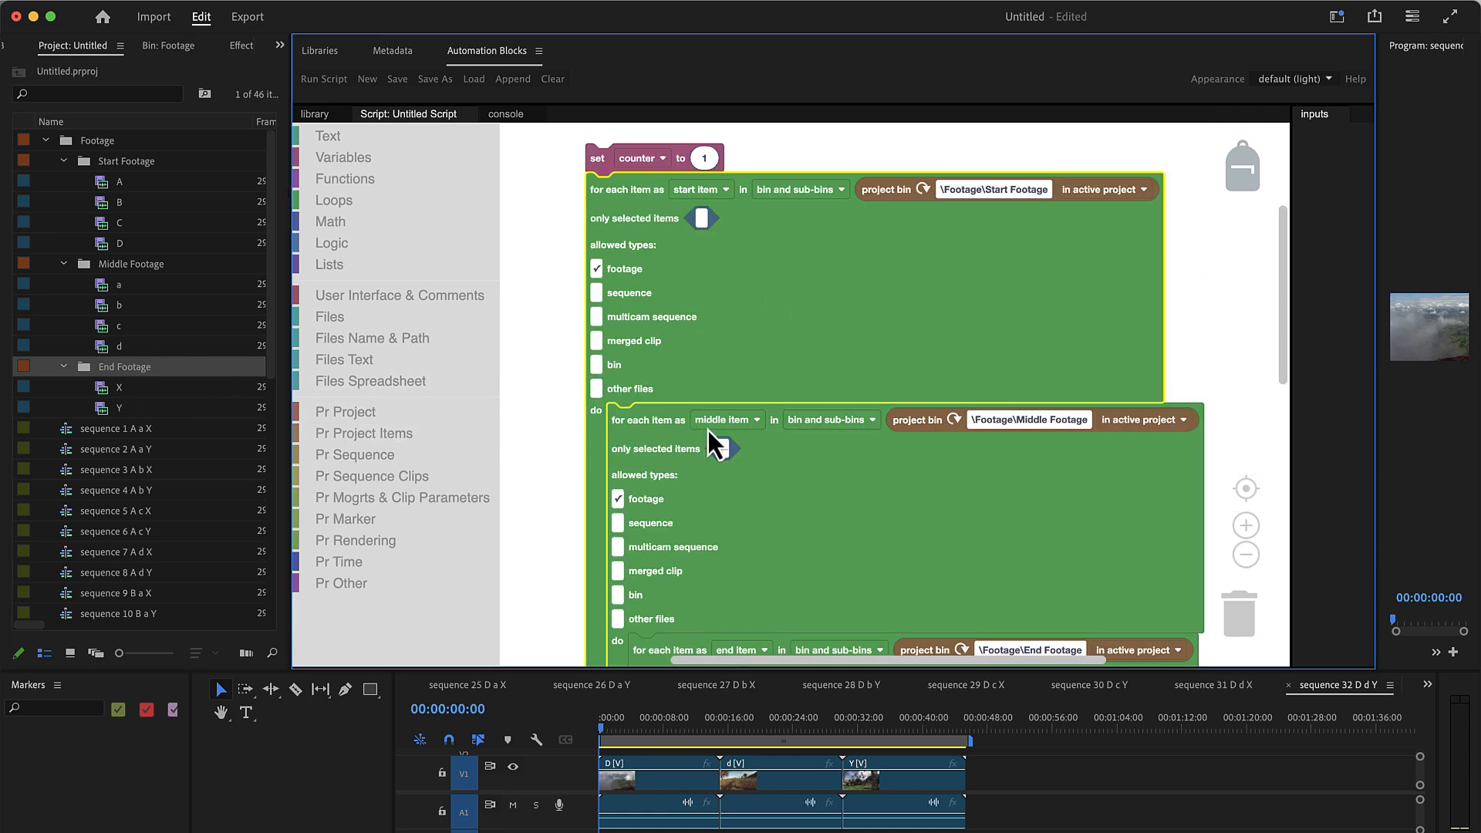
{"action": "scroll", "scroll_direction": "down", "scroll_amount": 3}
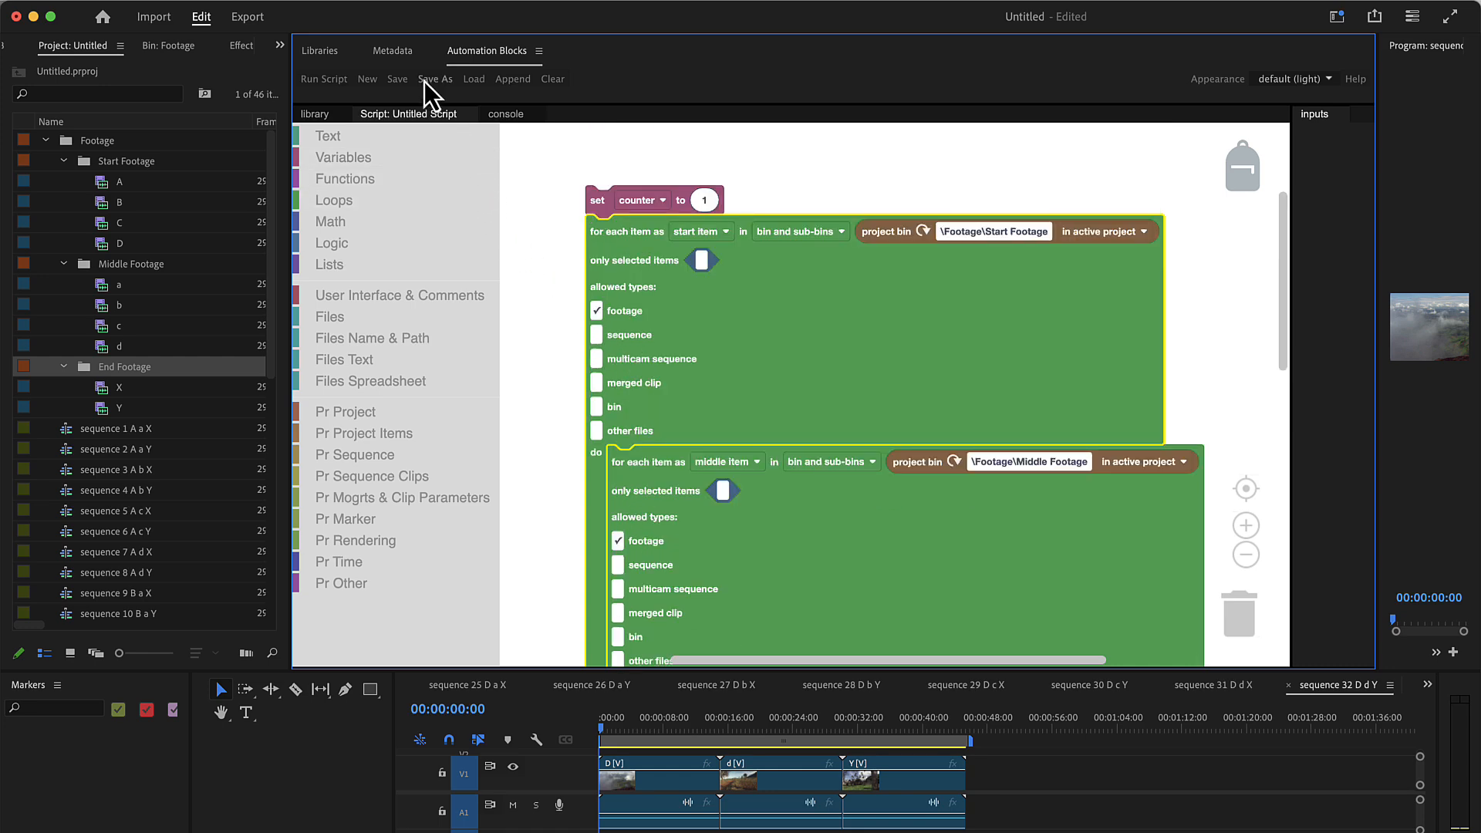
- Save the script as 'Batch Create Sequence for Start Middle End Clips.xml' in Sequence > Create
{"action": "left_click", "coordinate": [435, 78]}
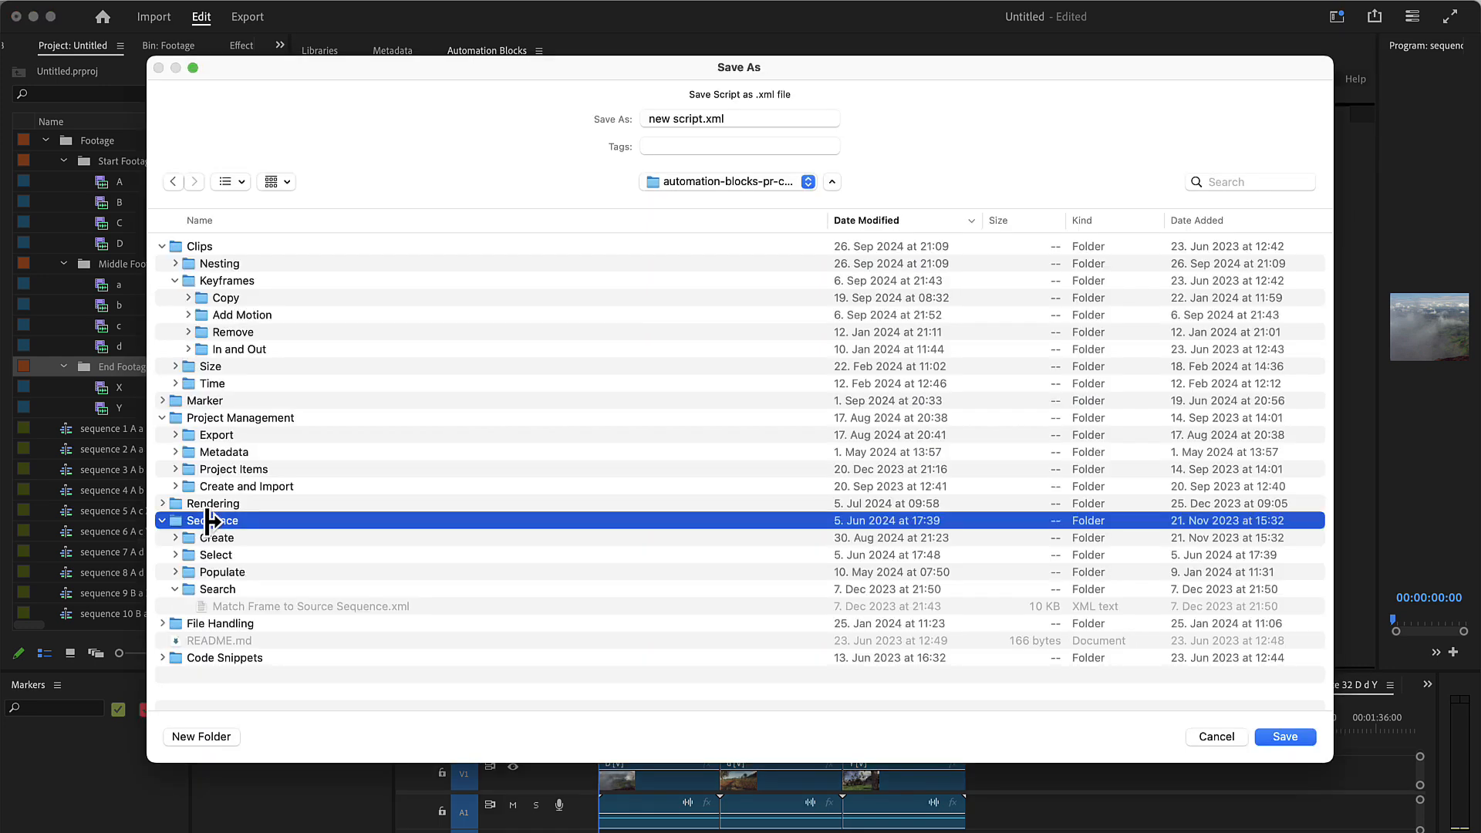
{"action": "double_click", "coordinate": [216, 521]}
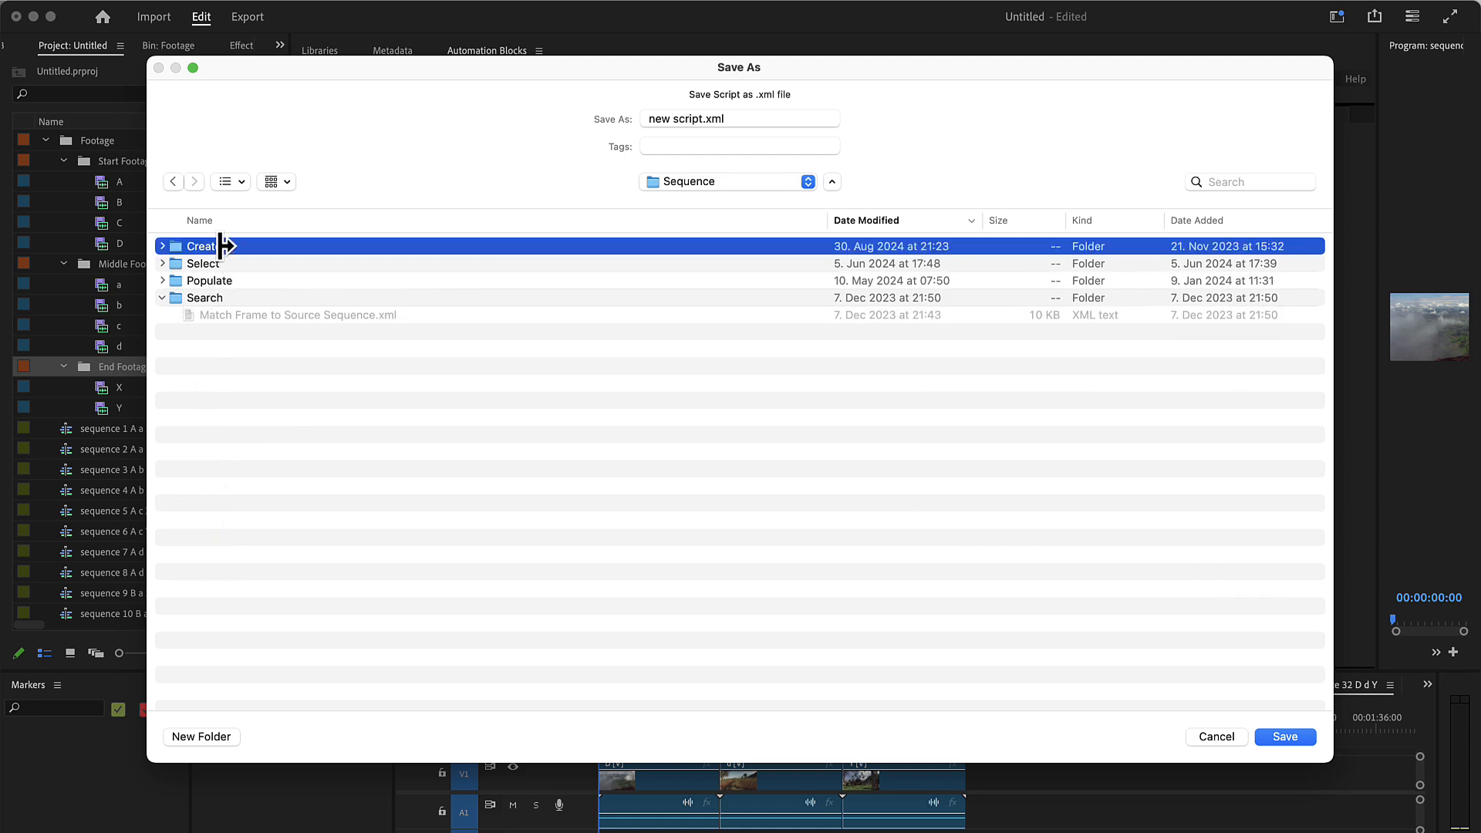
{"action": "double_click", "coordinate": [199, 246]}
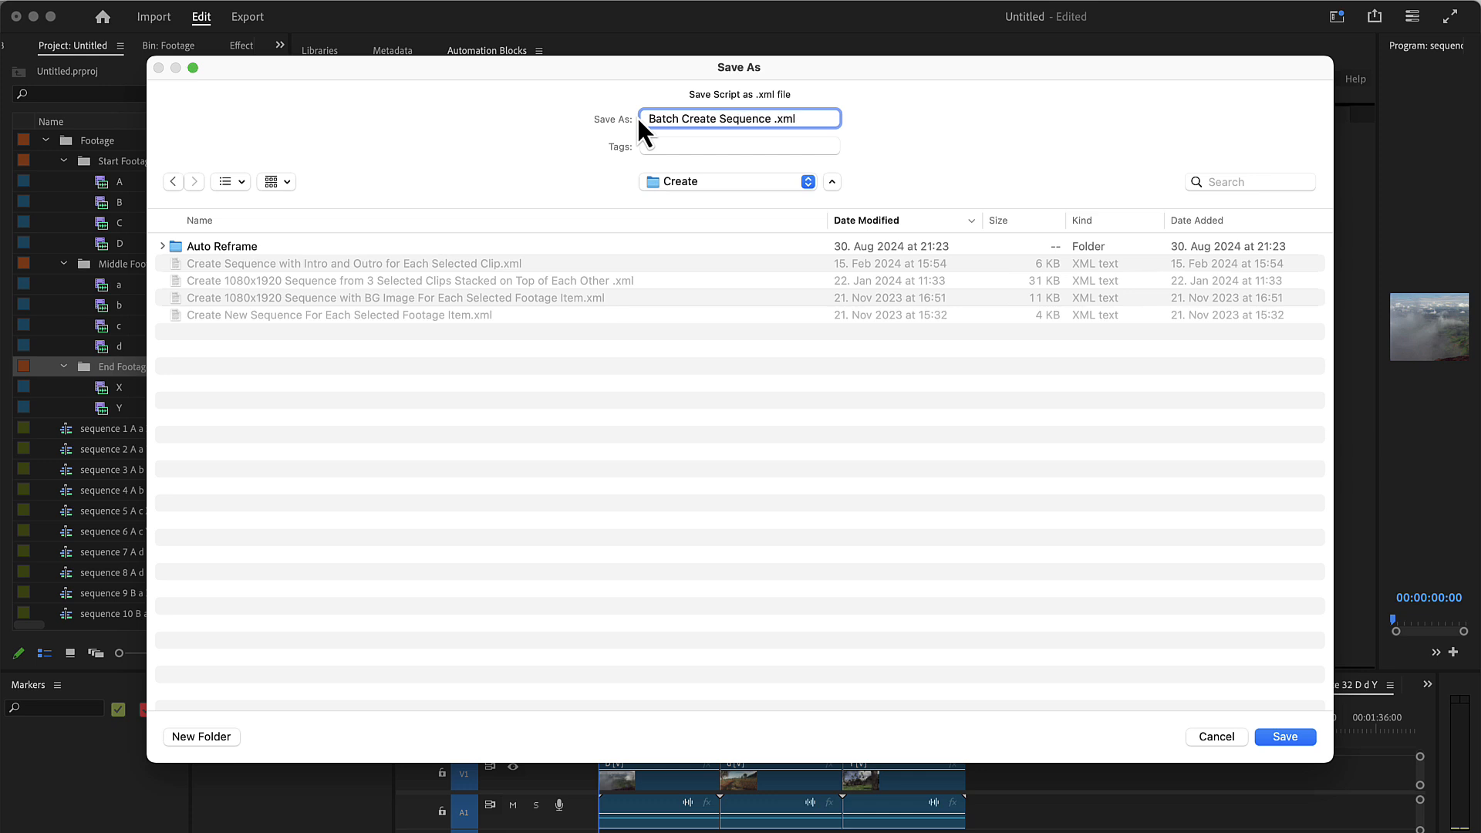
{"action": "type", "text": "for Start Middle End Clips.:"}
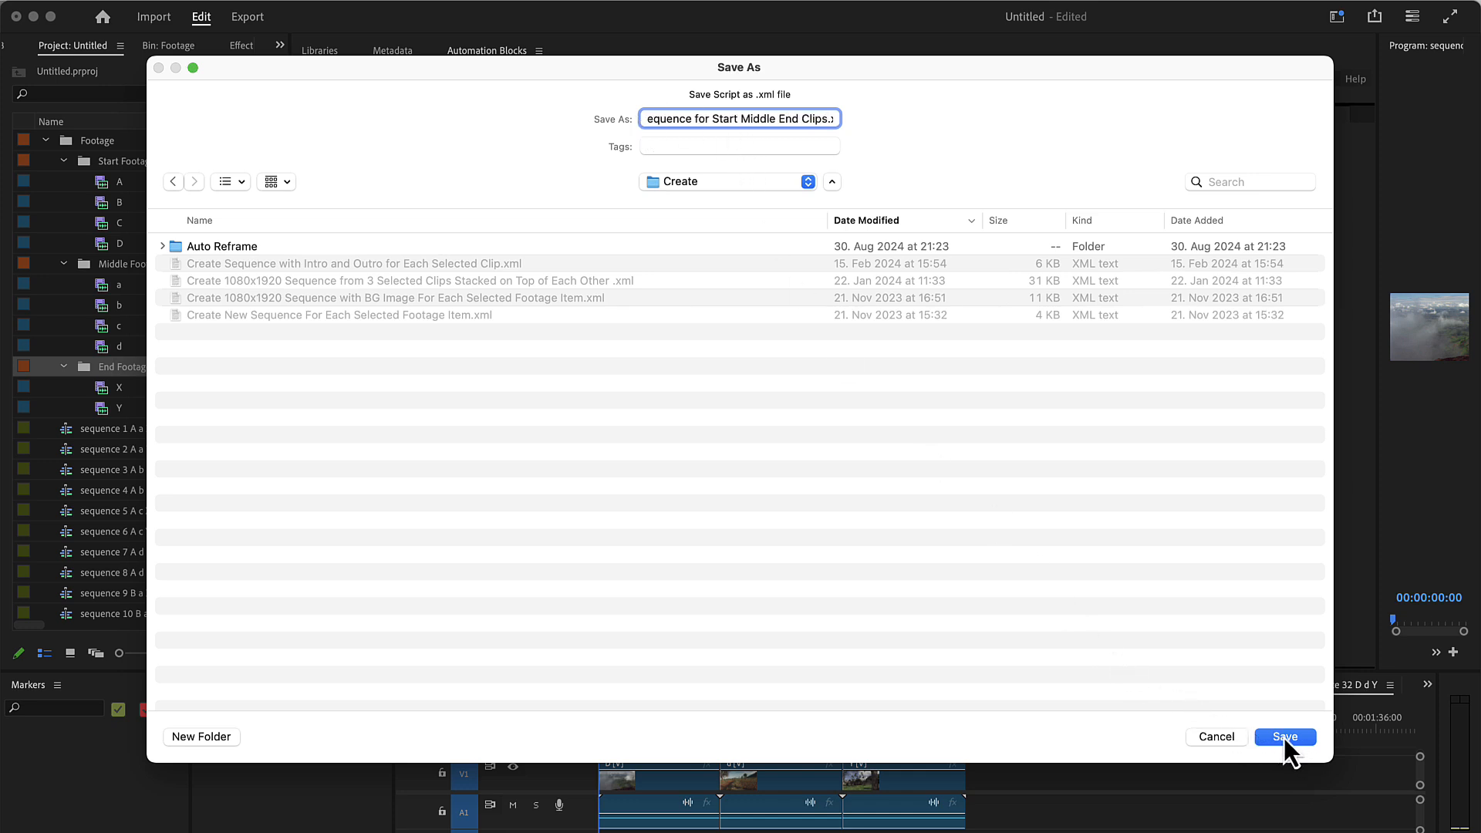
{"action": "left_click", "coordinate": [1286, 737]}
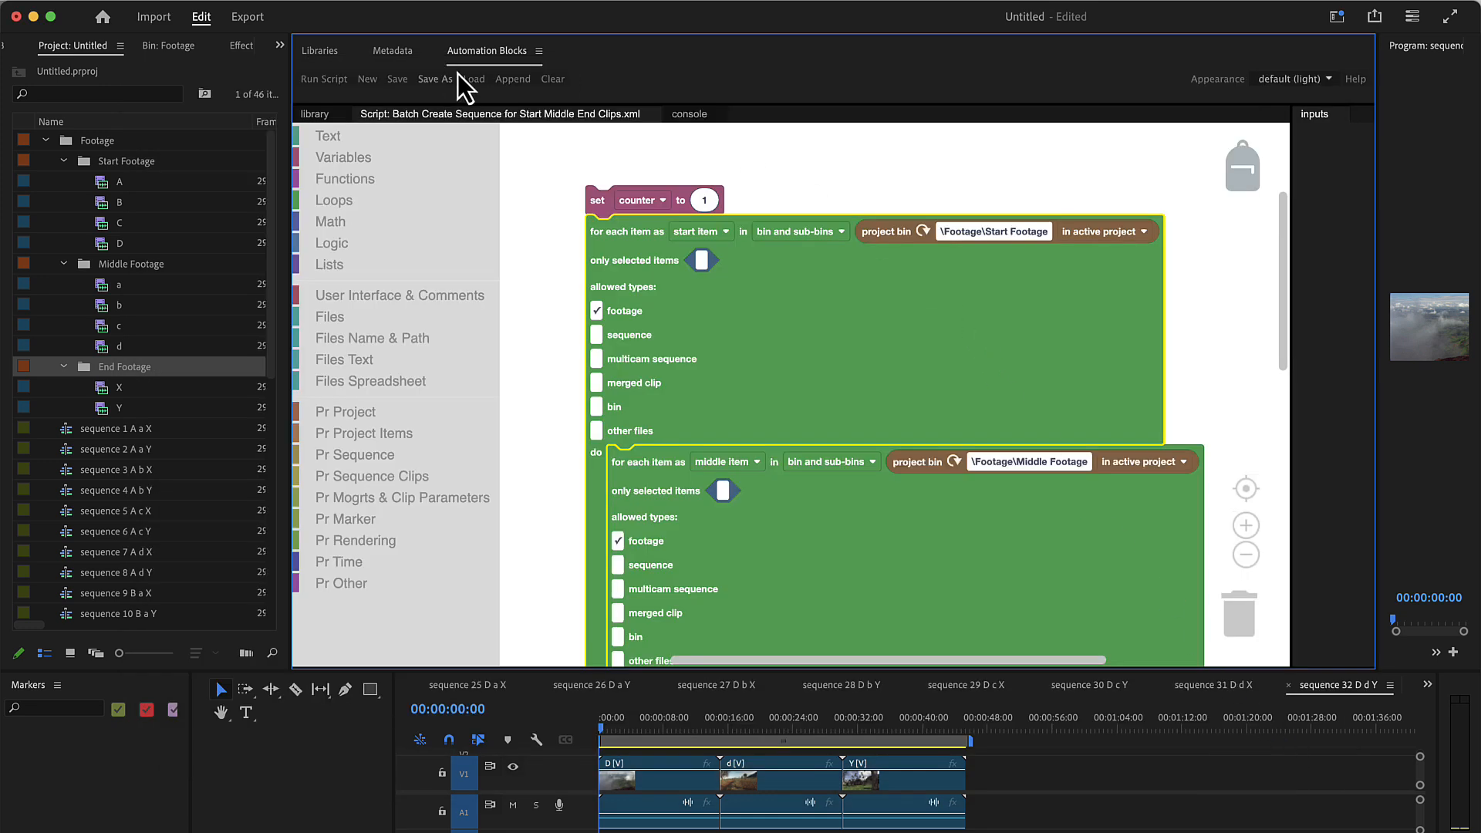
{"action": "mouse_move", "coordinate": [476, 130]}
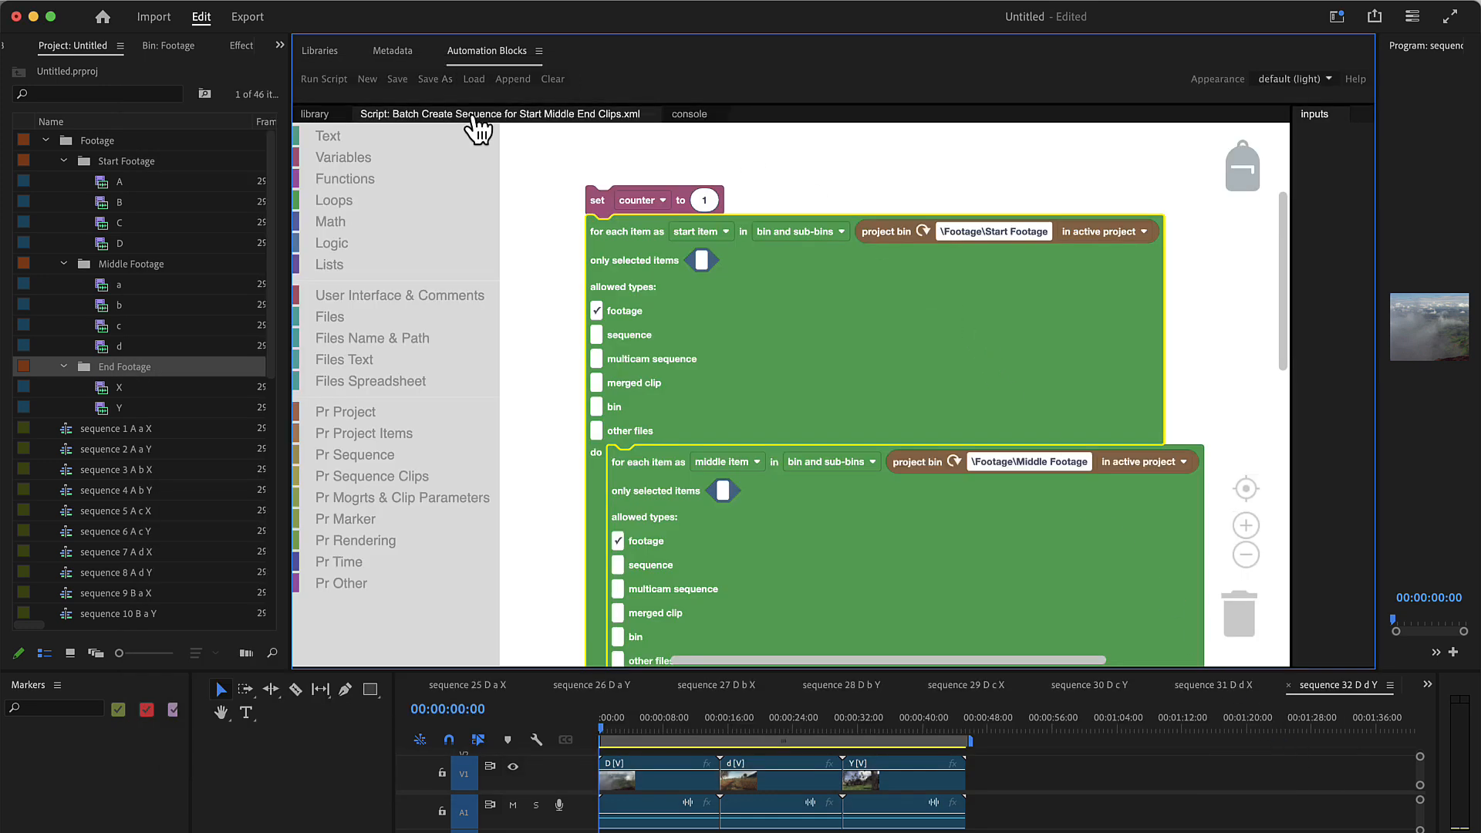
{"action": "mouse_move", "coordinate": [488, 132]}
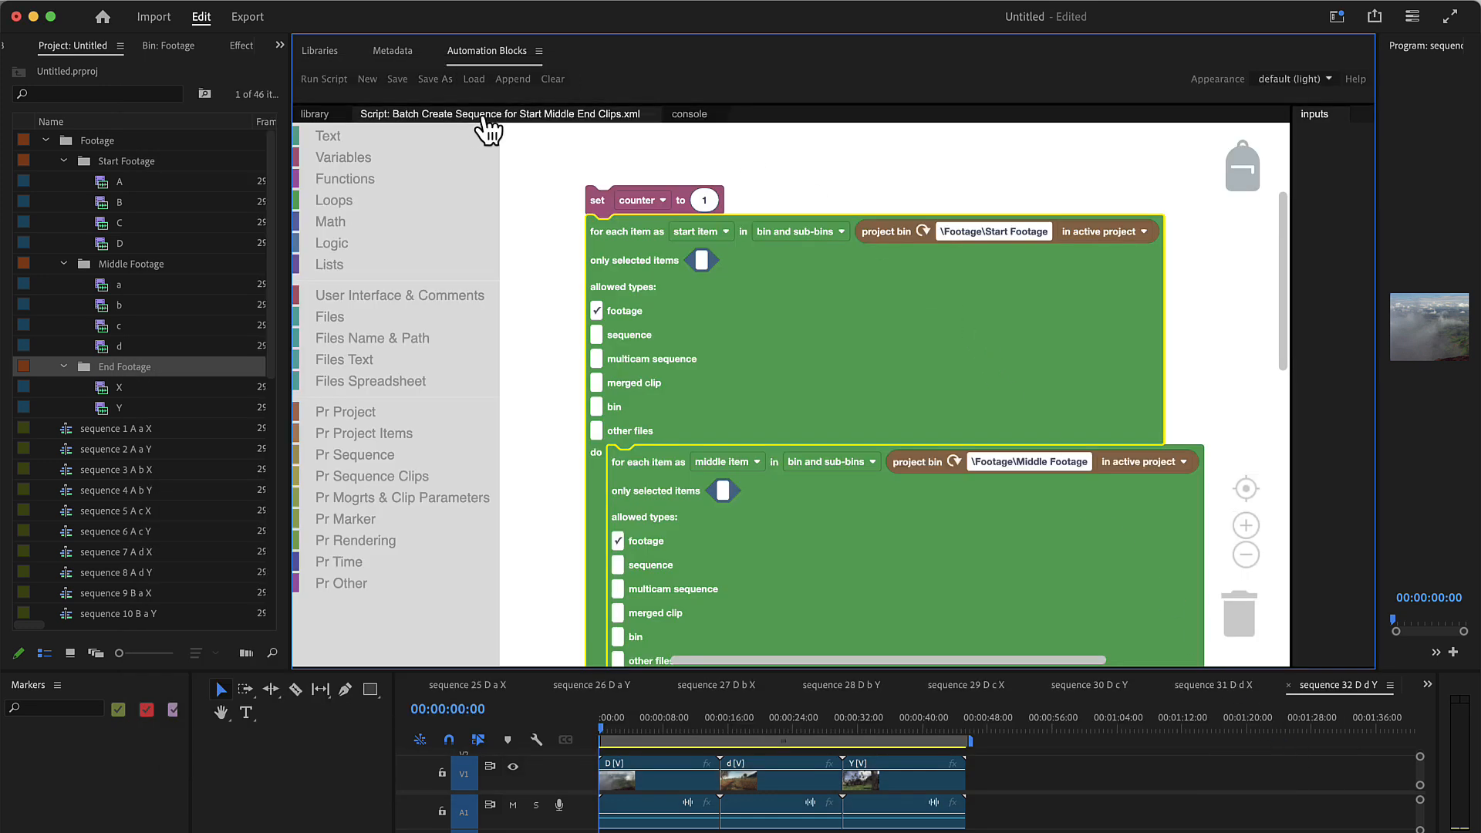